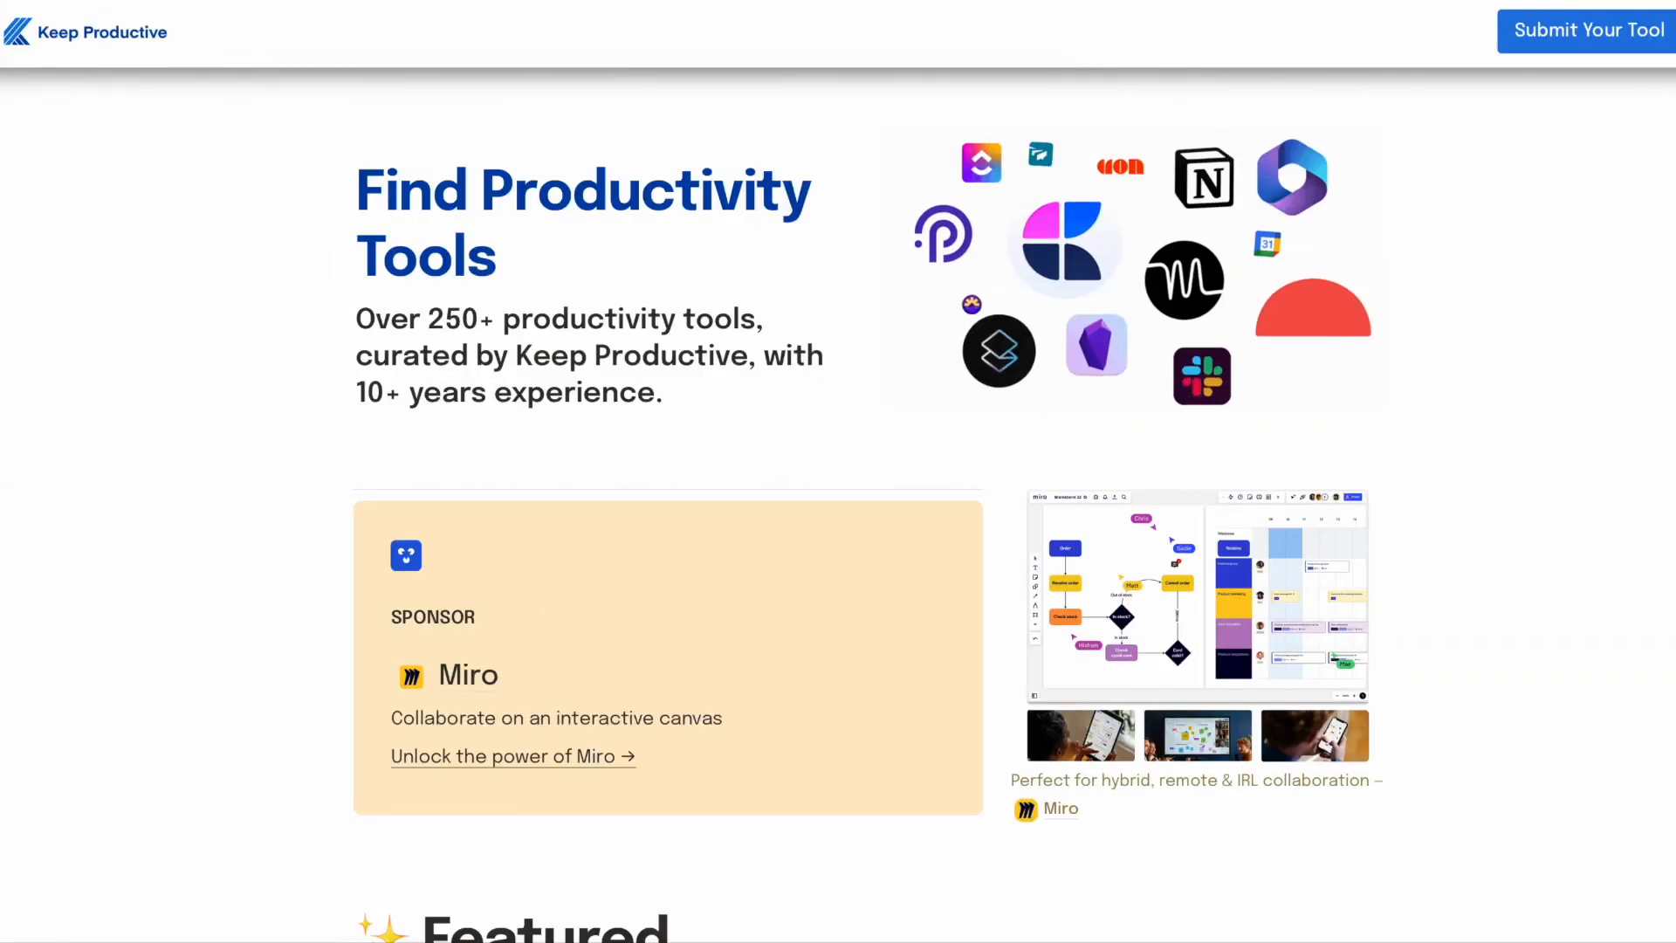
Scroll down the Keep Productive tools directory toward the Loop workspaces overview
scroll("down", 3)
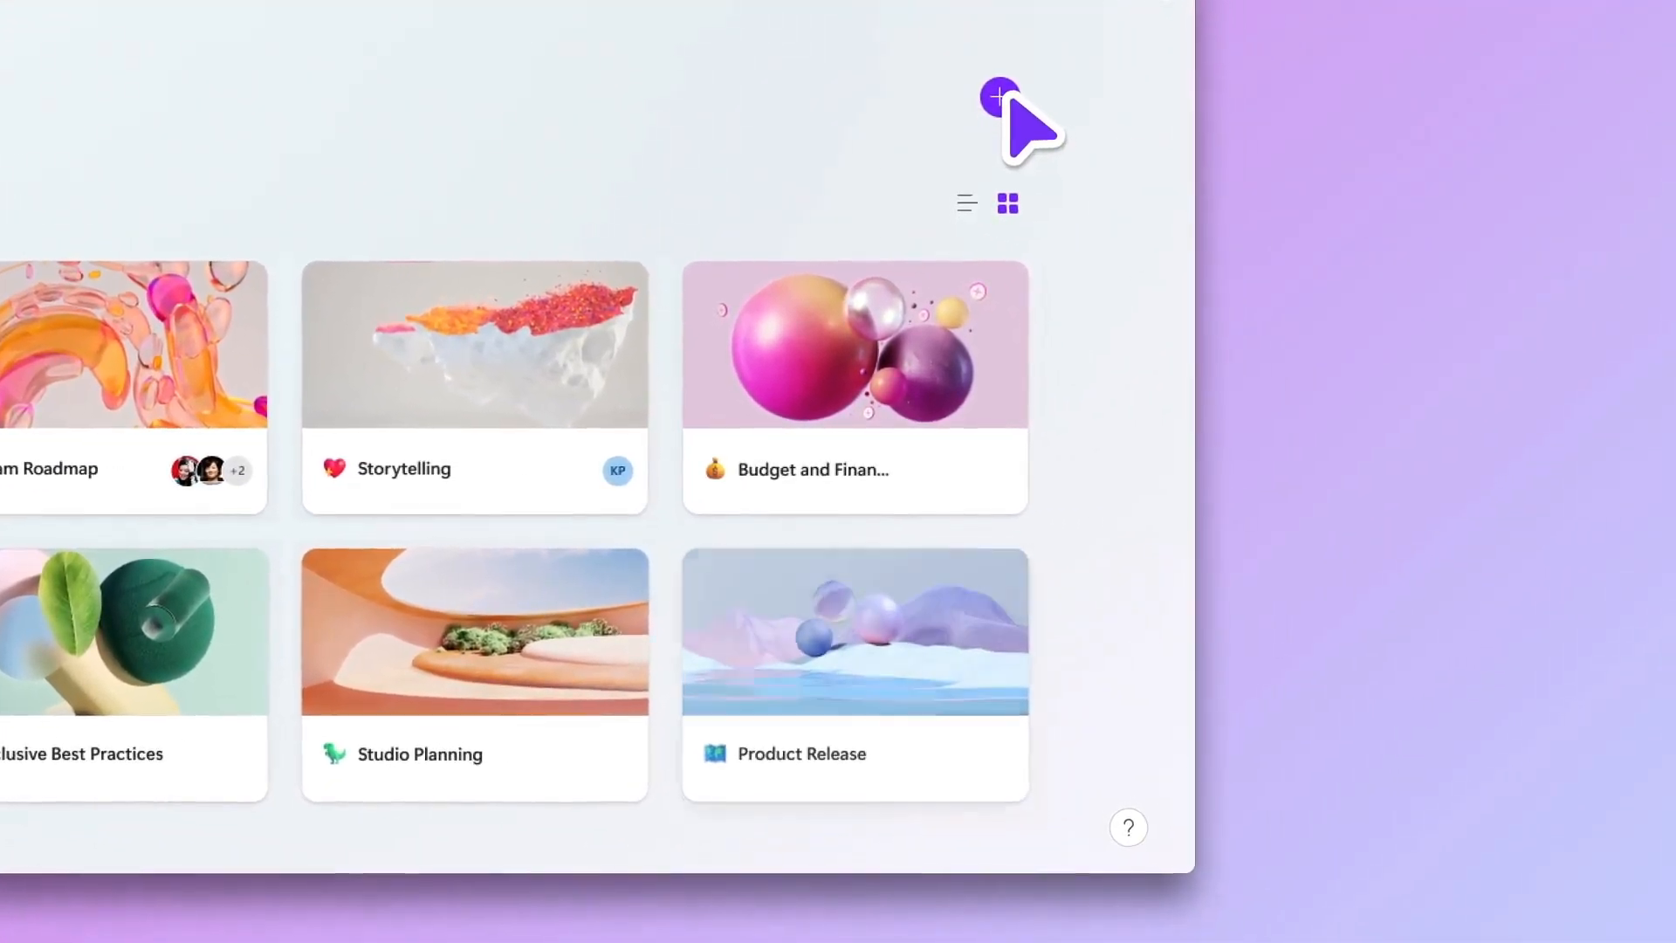
Create a new workspace from the 'Mark' Marketing keyword and add two suggested files
left_click(1000, 96)
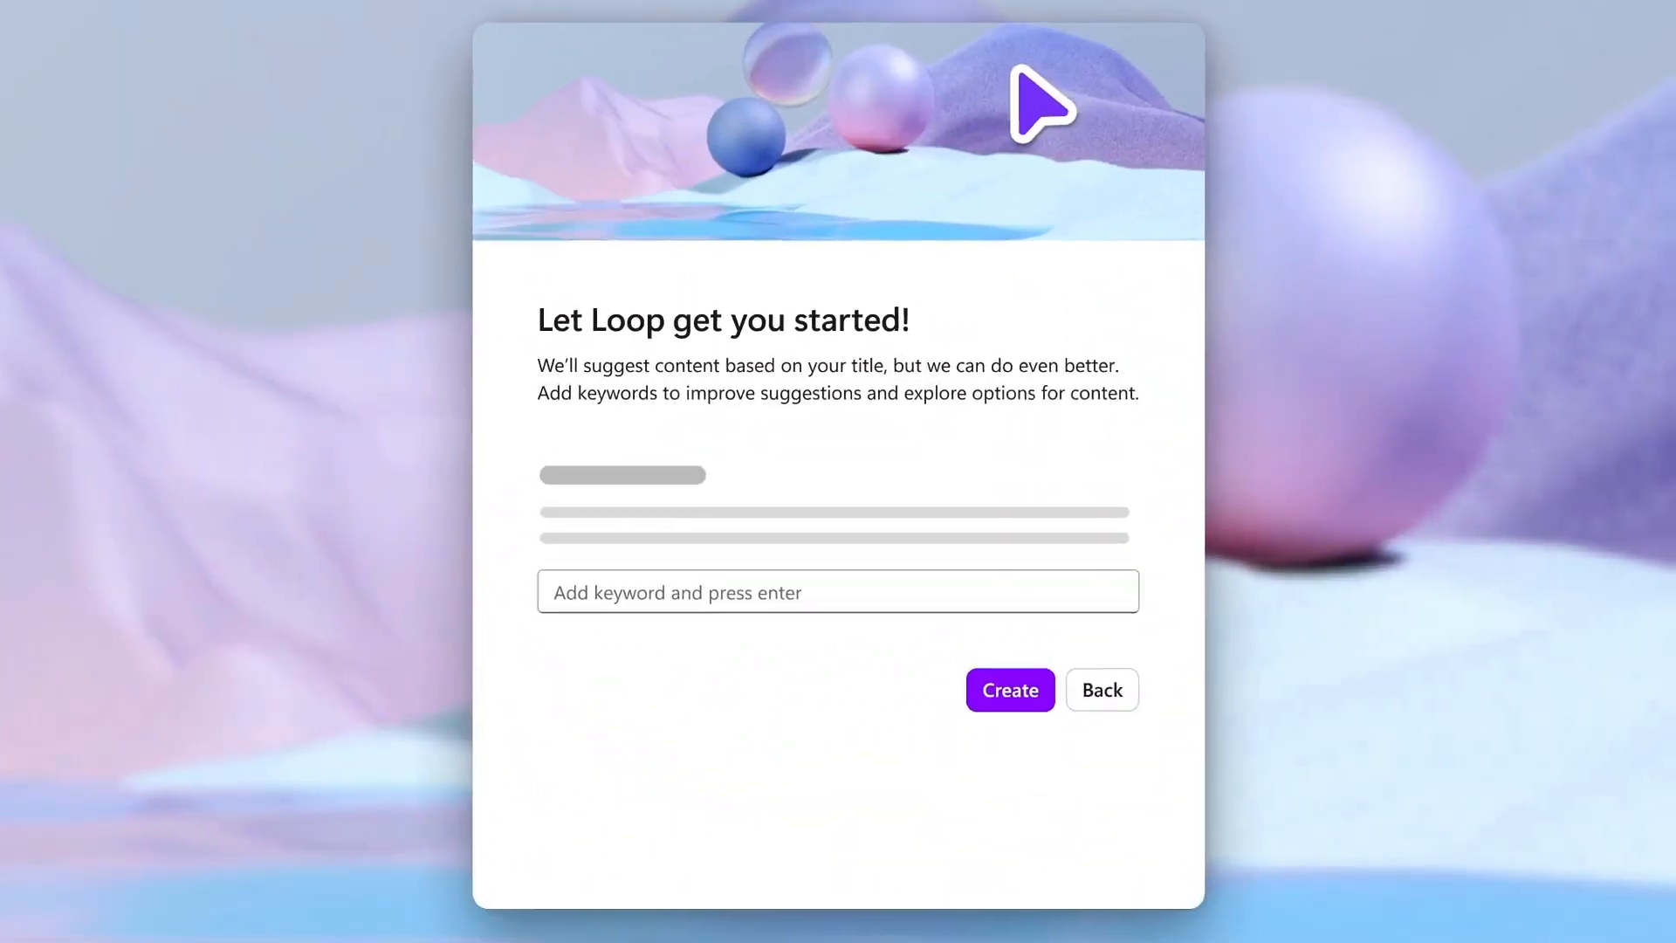
type("Marketing")
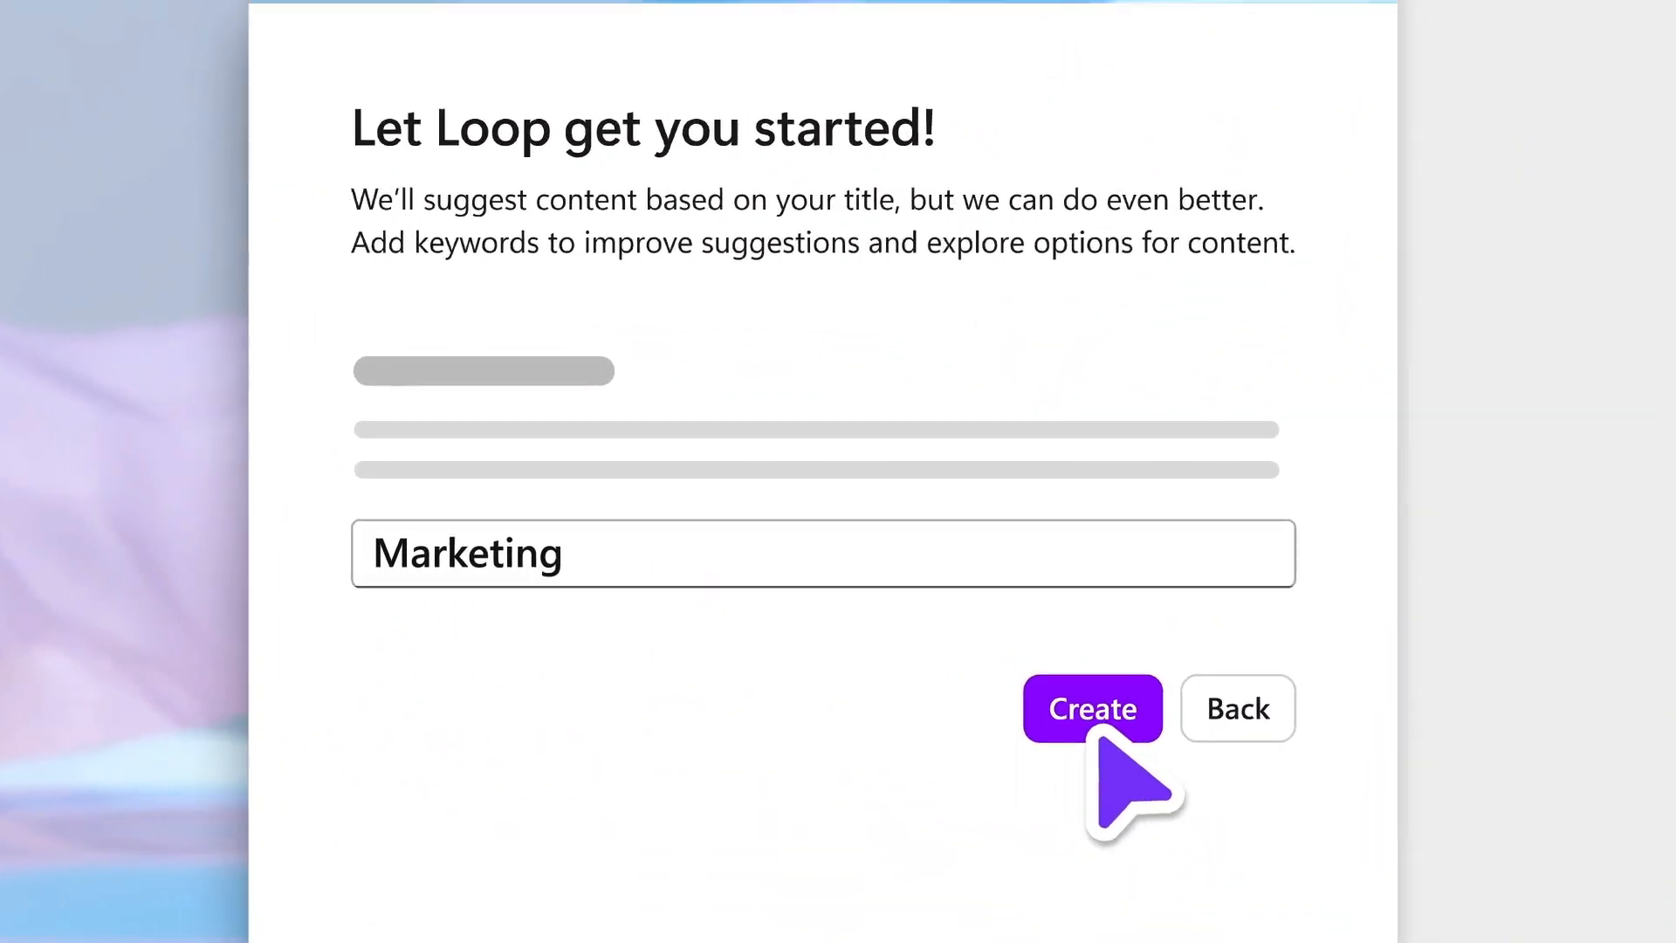
left_click(1091, 708)
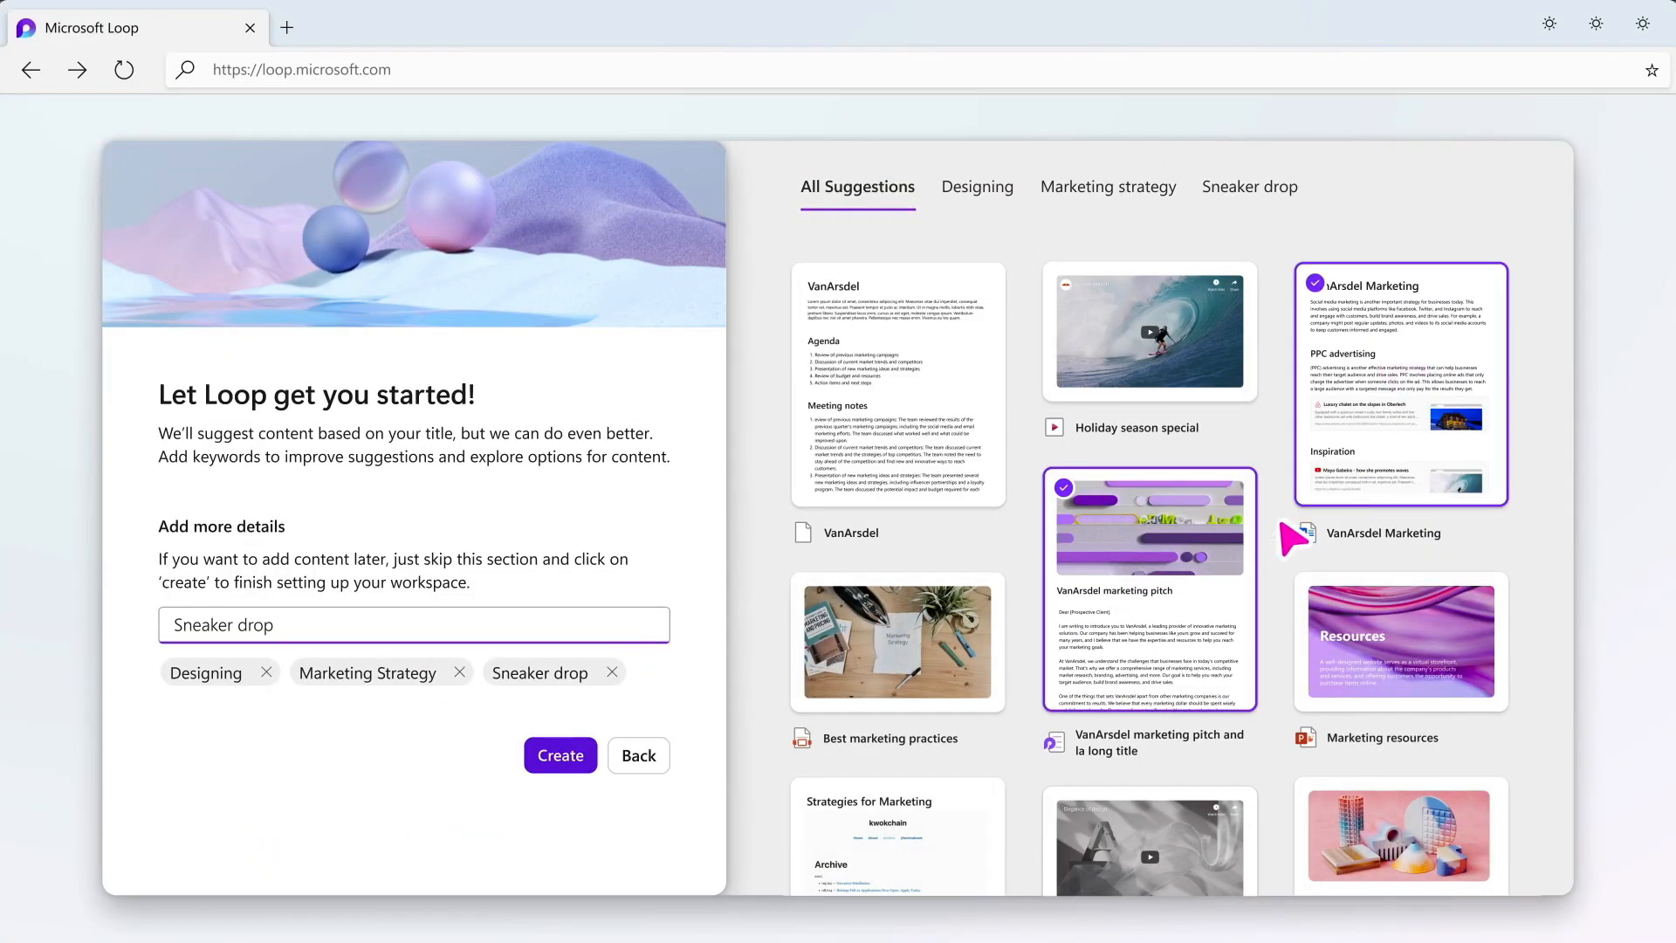
left_click(559, 754)
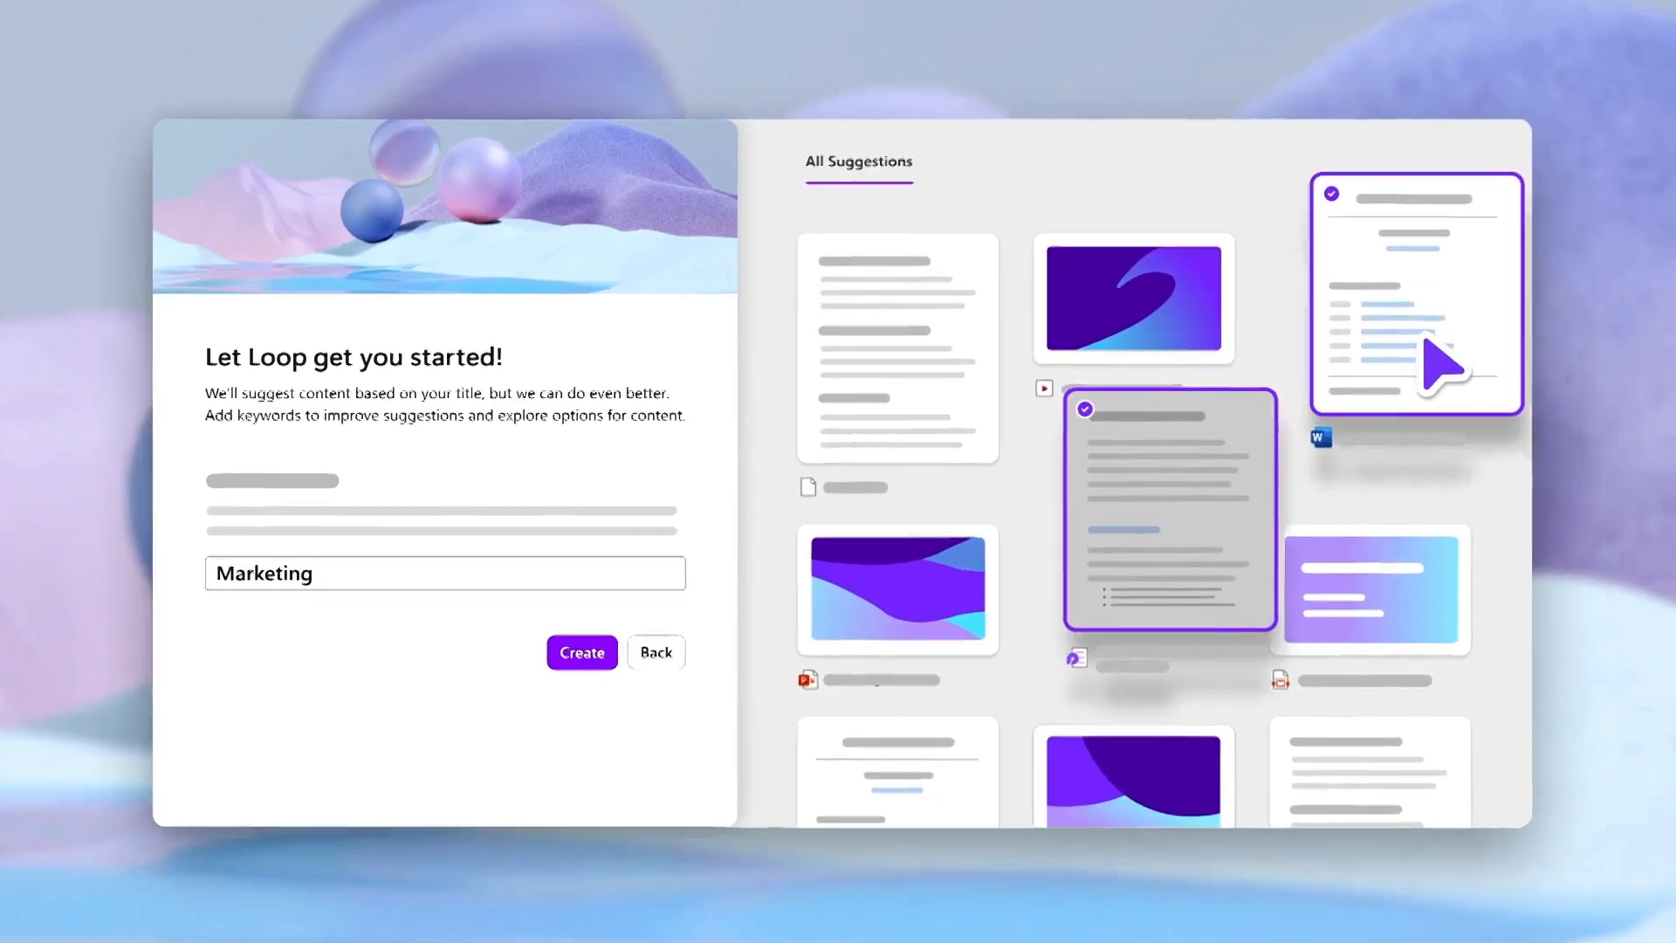
left_click(580, 652)
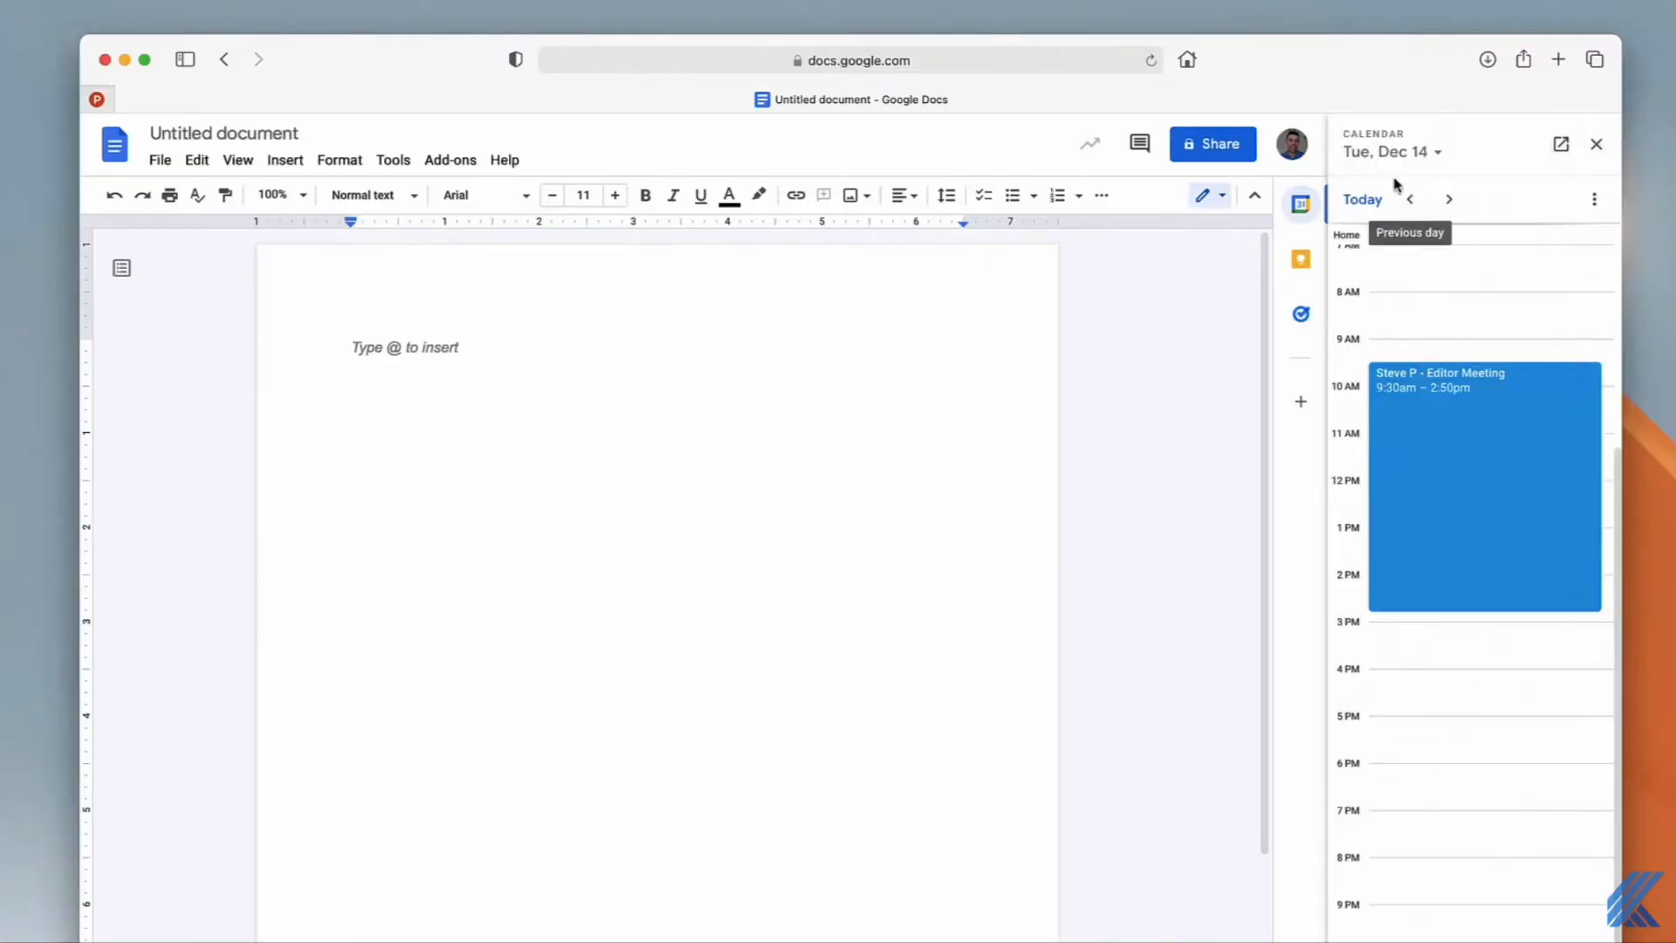
Insert the Meeting notes building block into the Meeting Notes - Editor Review document
left_click(244, 163)
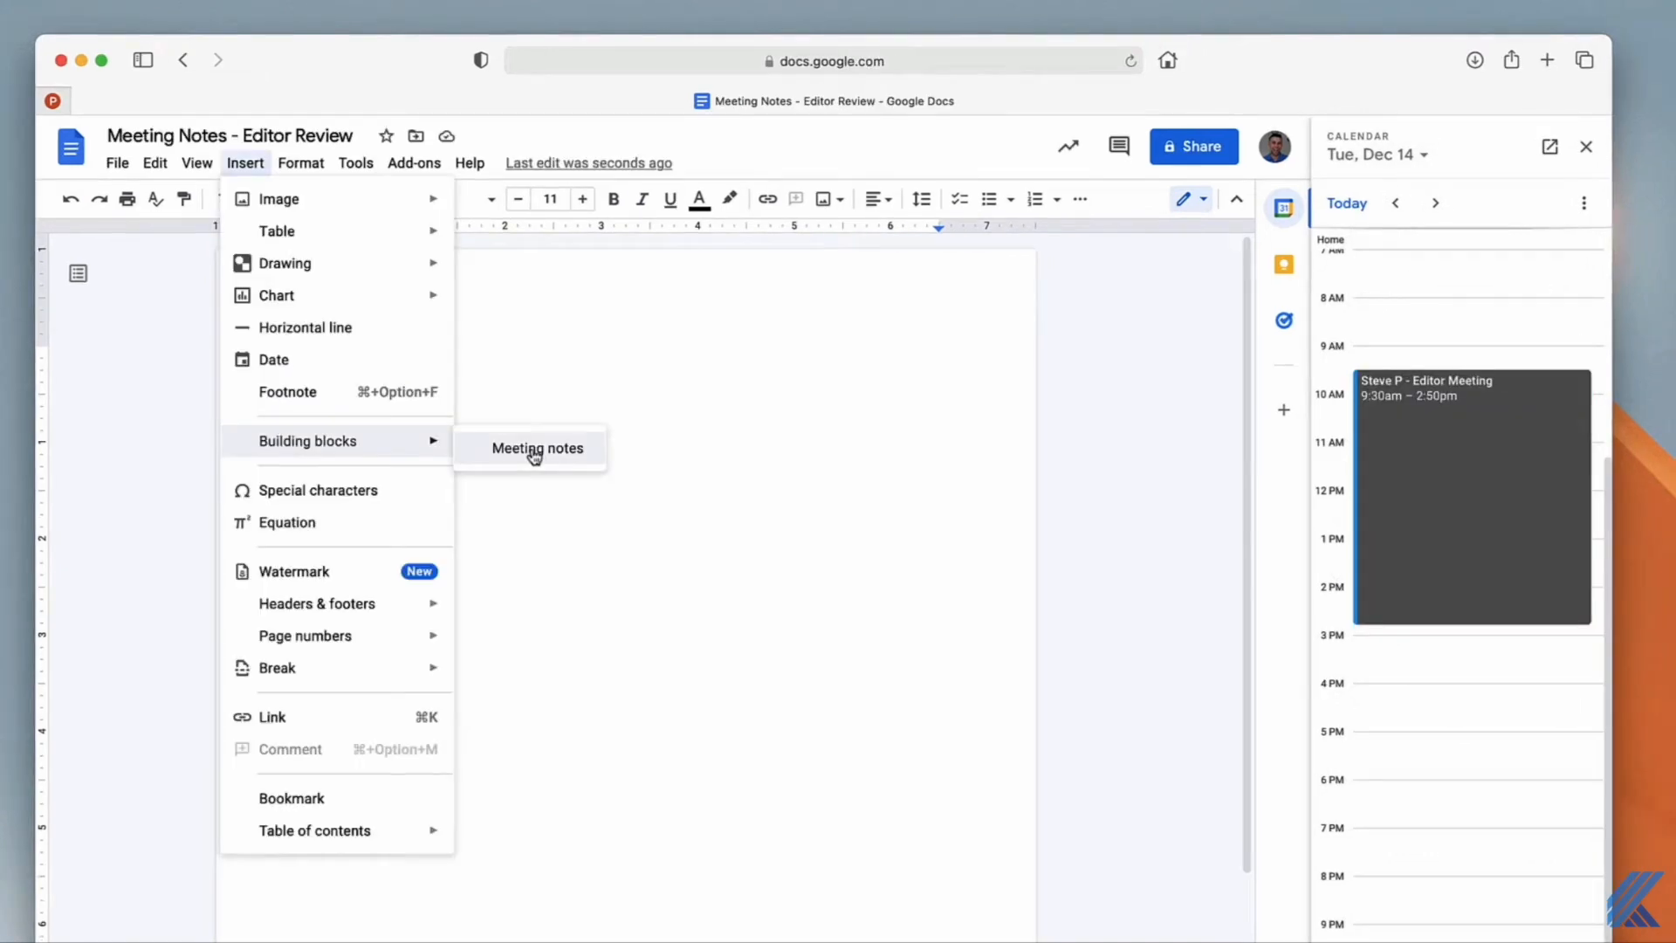
left_click(537, 448)
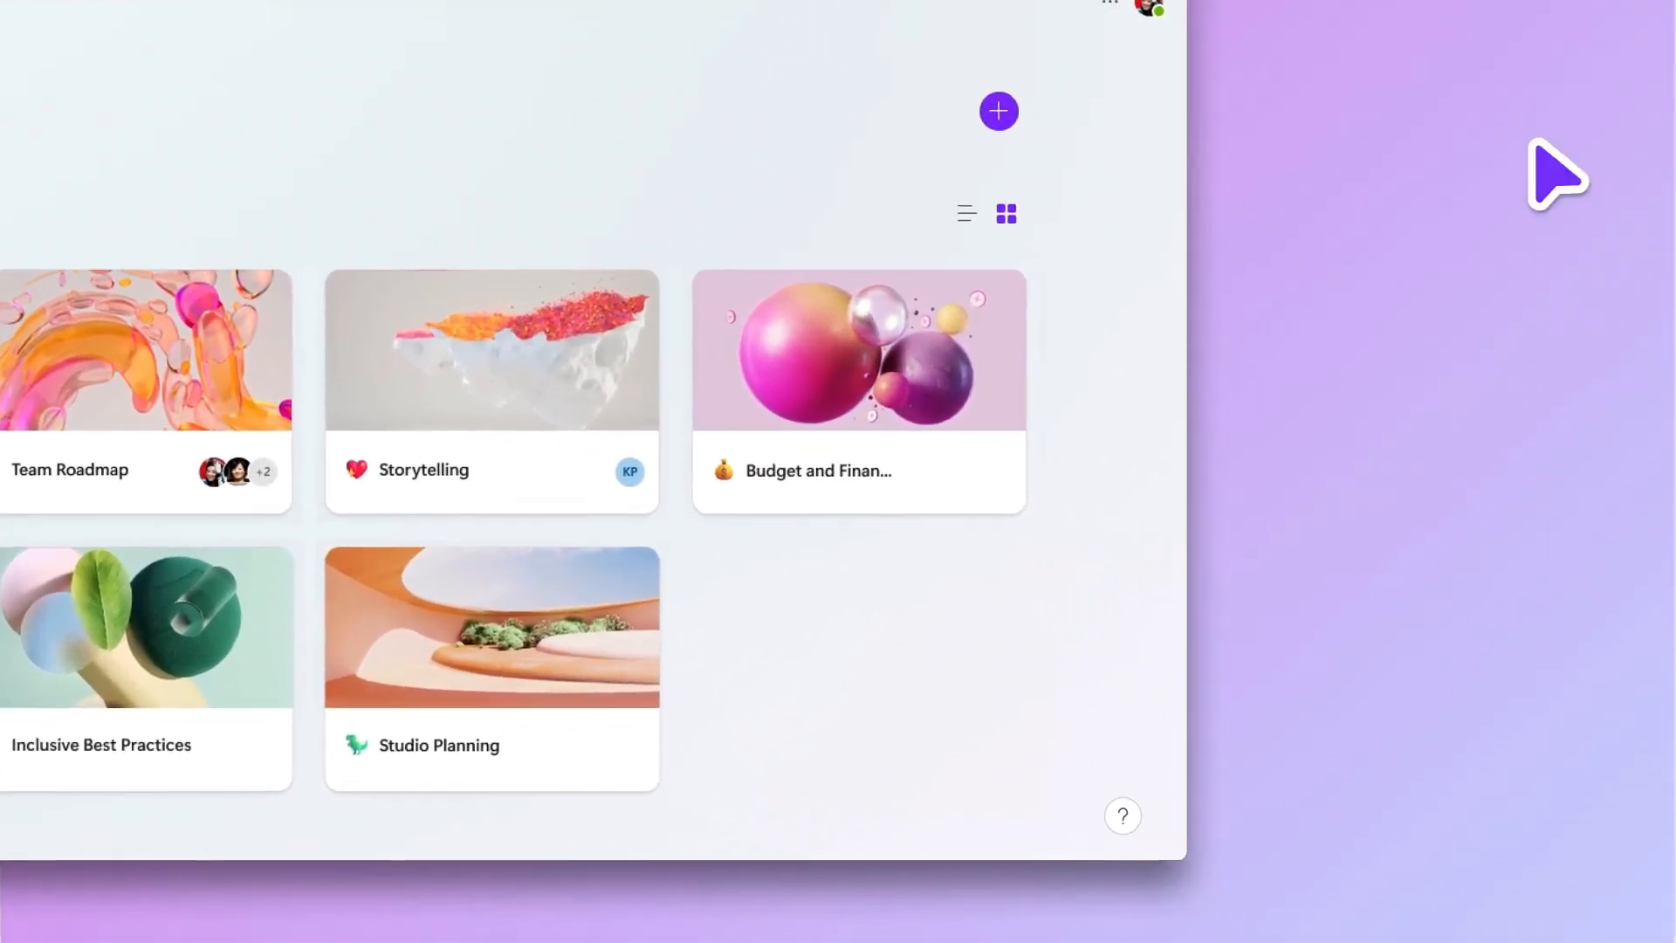
Create a workspace from the 'Ma' Marketing keyword and include a suggested document
left_click(997, 110)
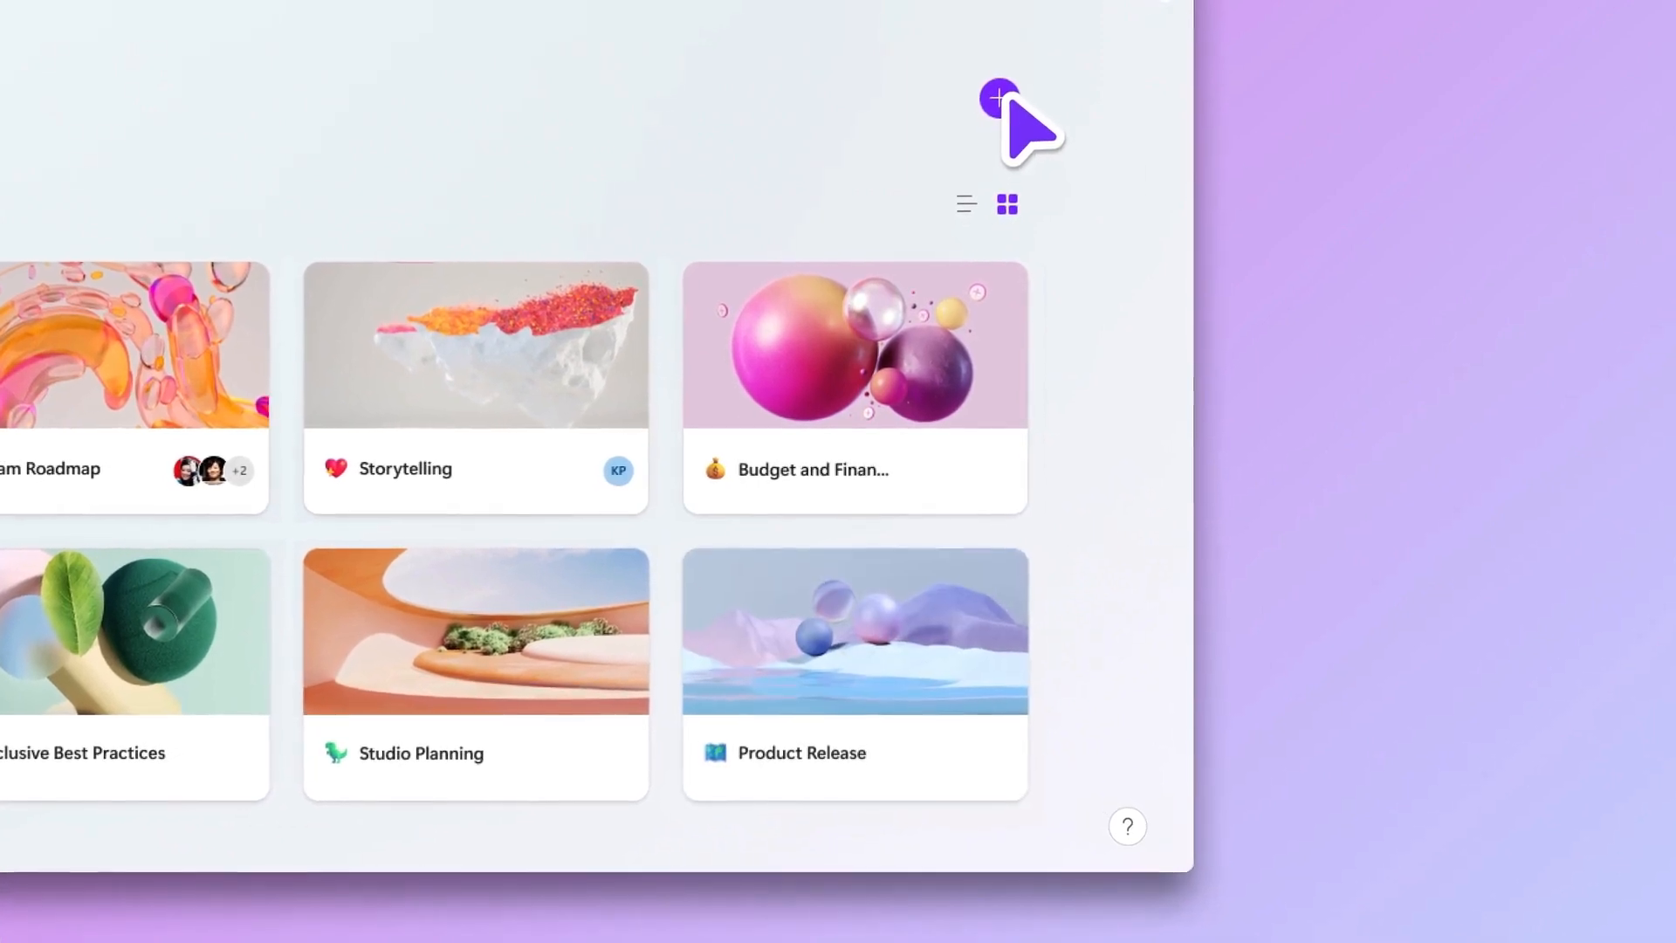
left_click(996, 96)
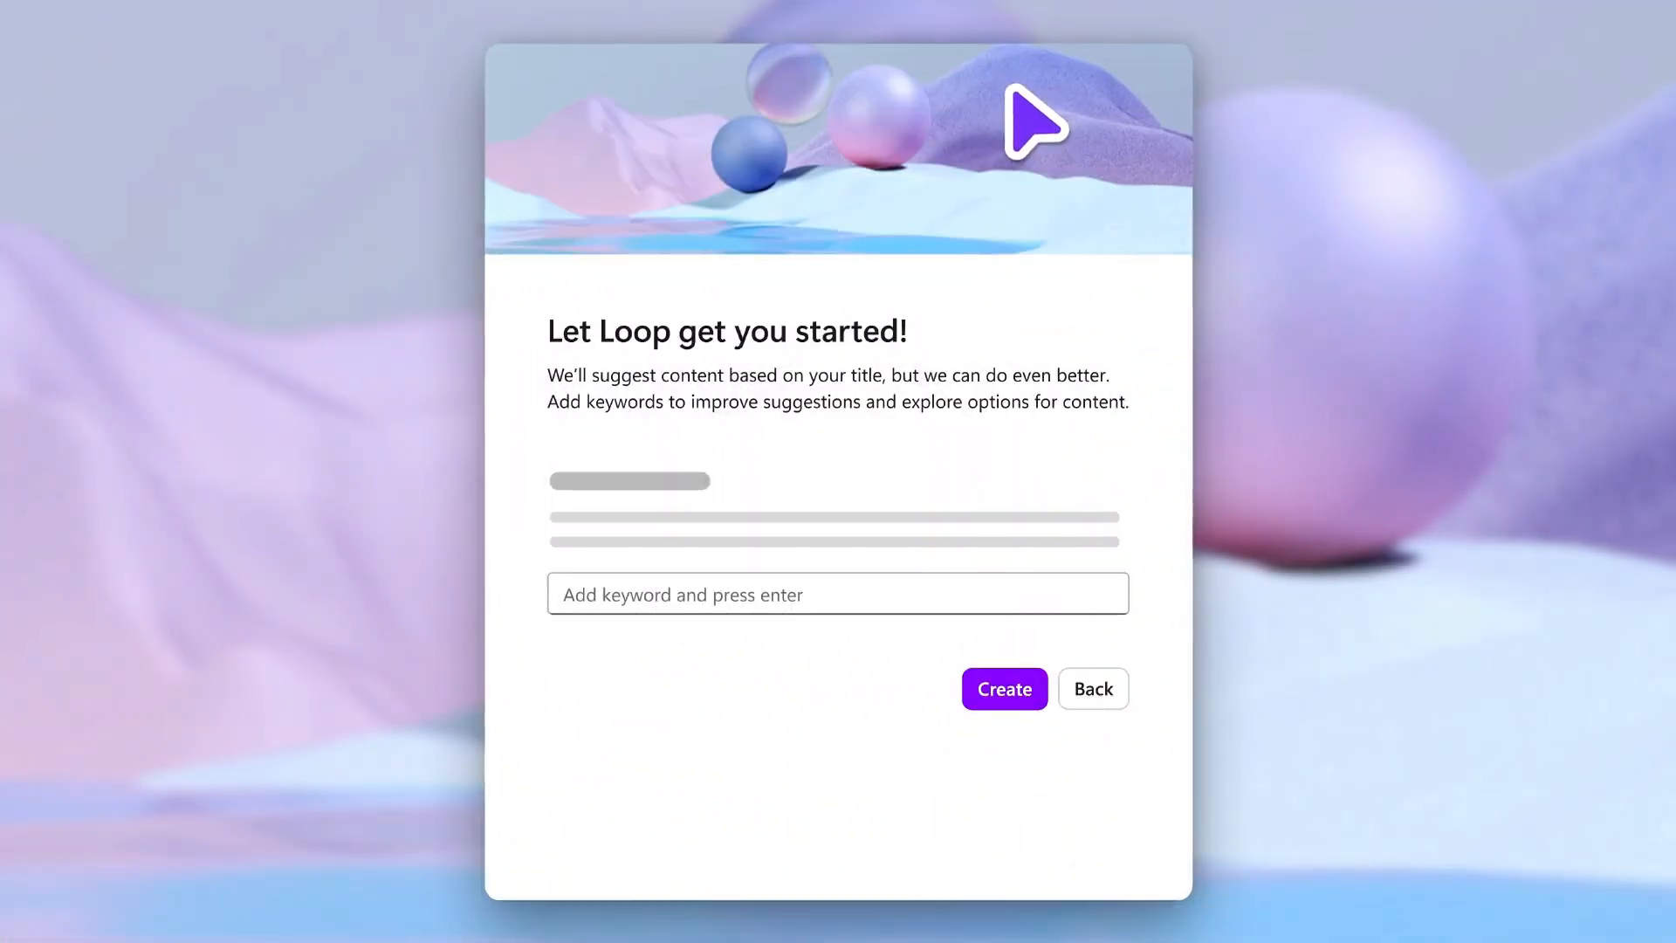
type("Marketing")
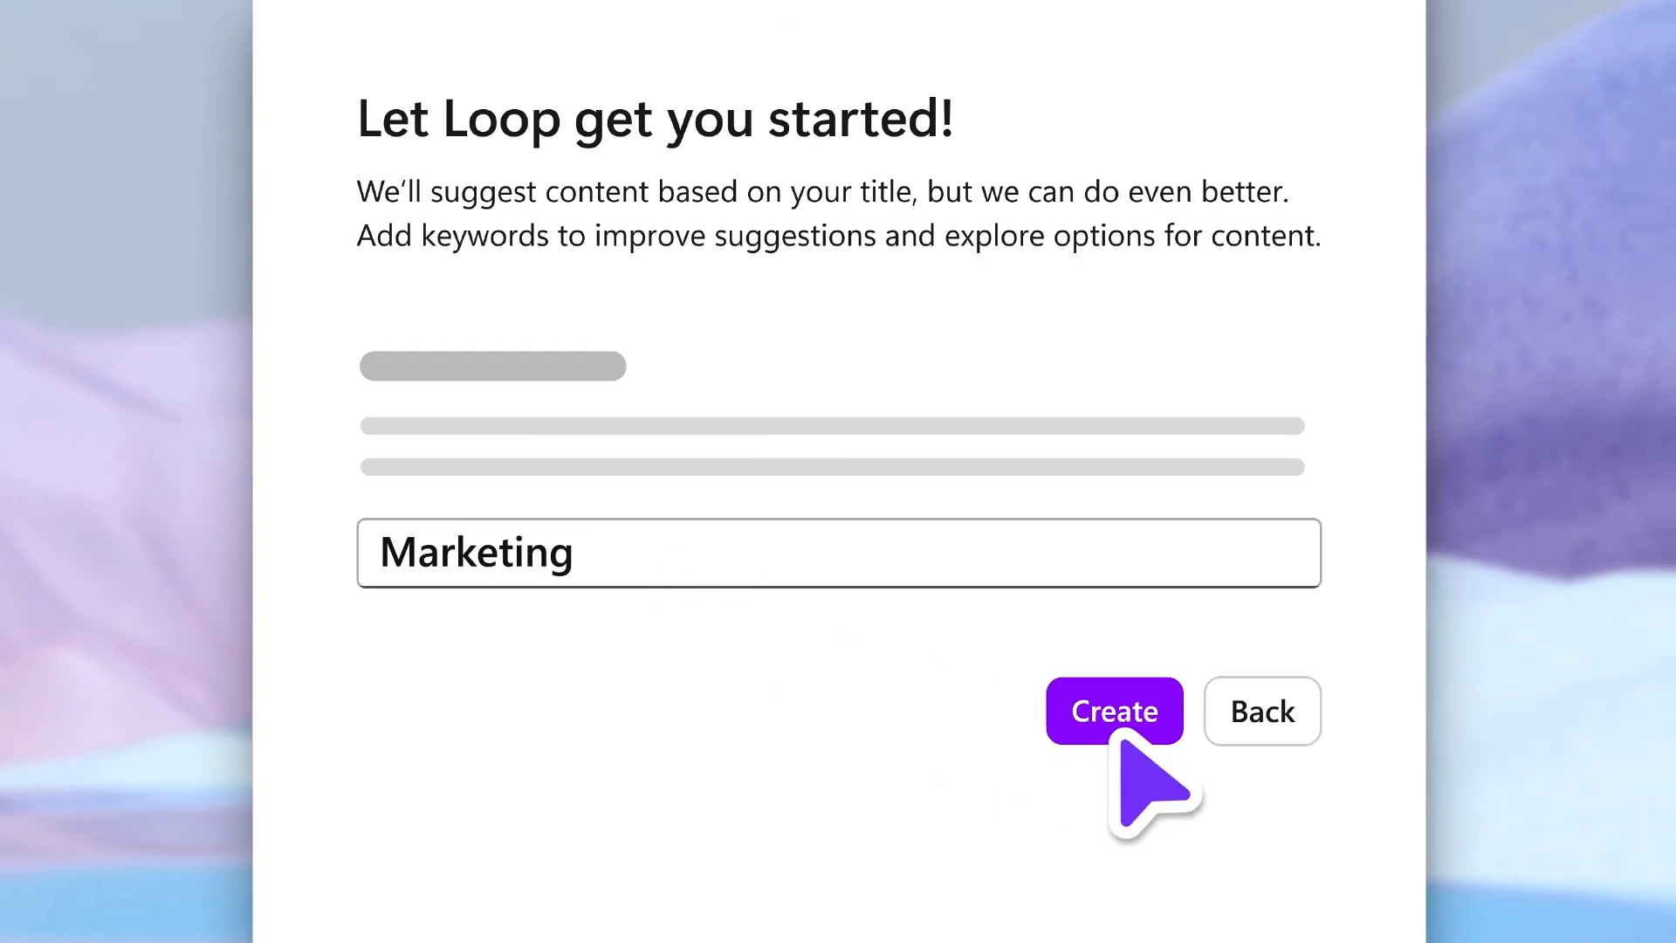
left_click(1113, 711)
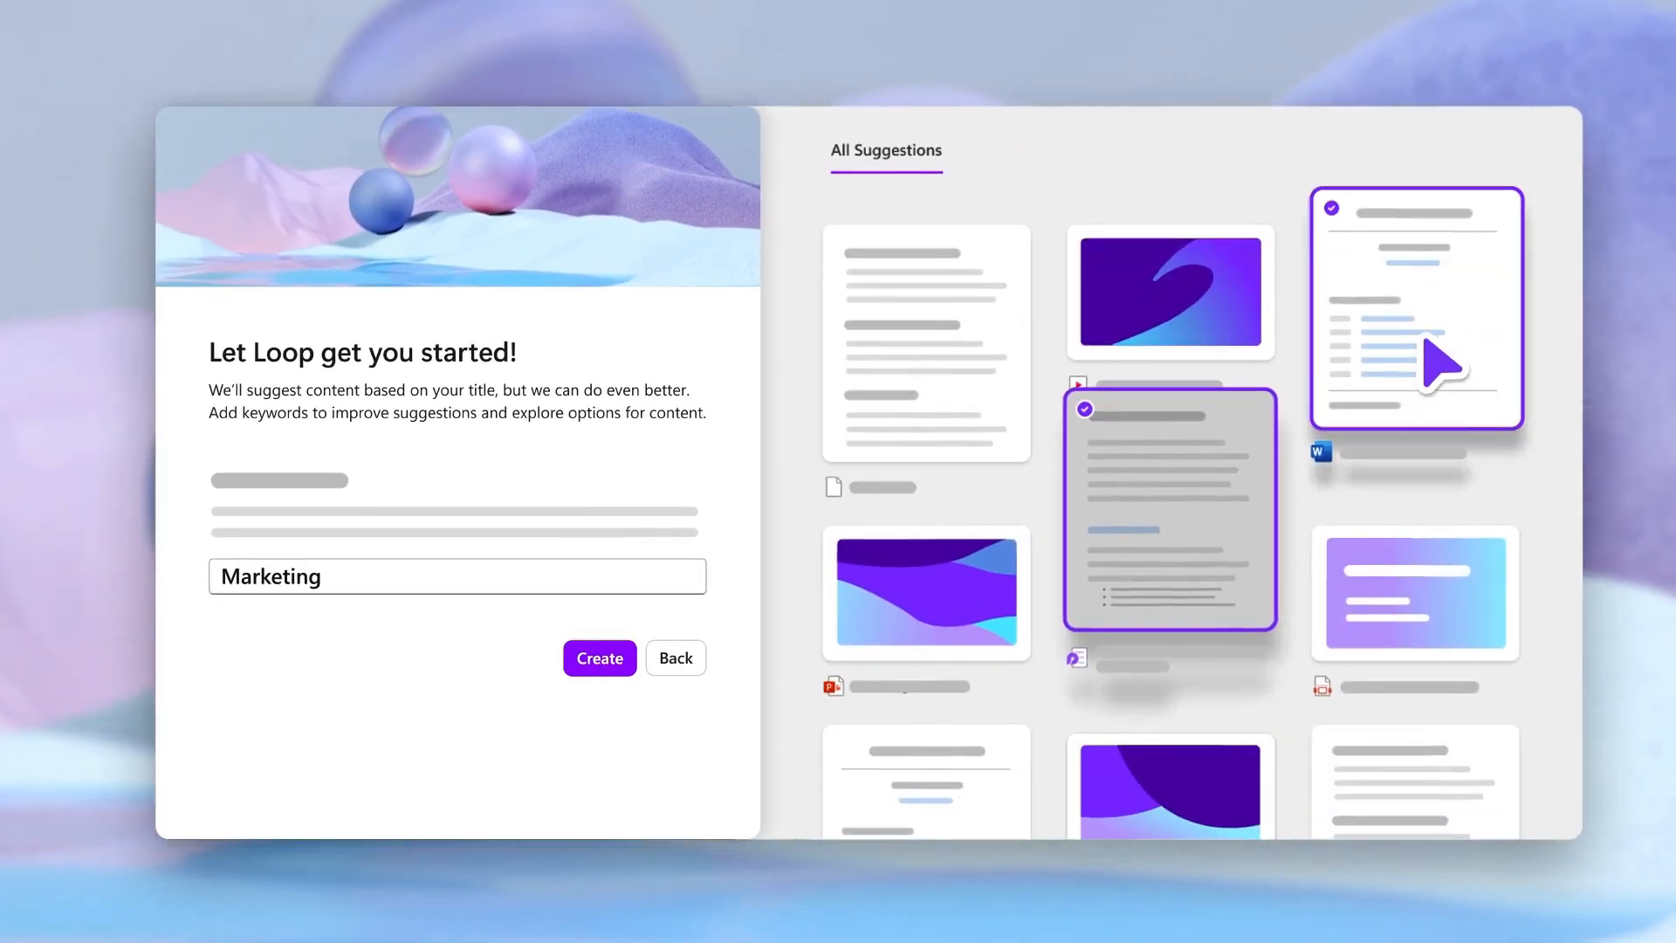
left_click(599, 657)
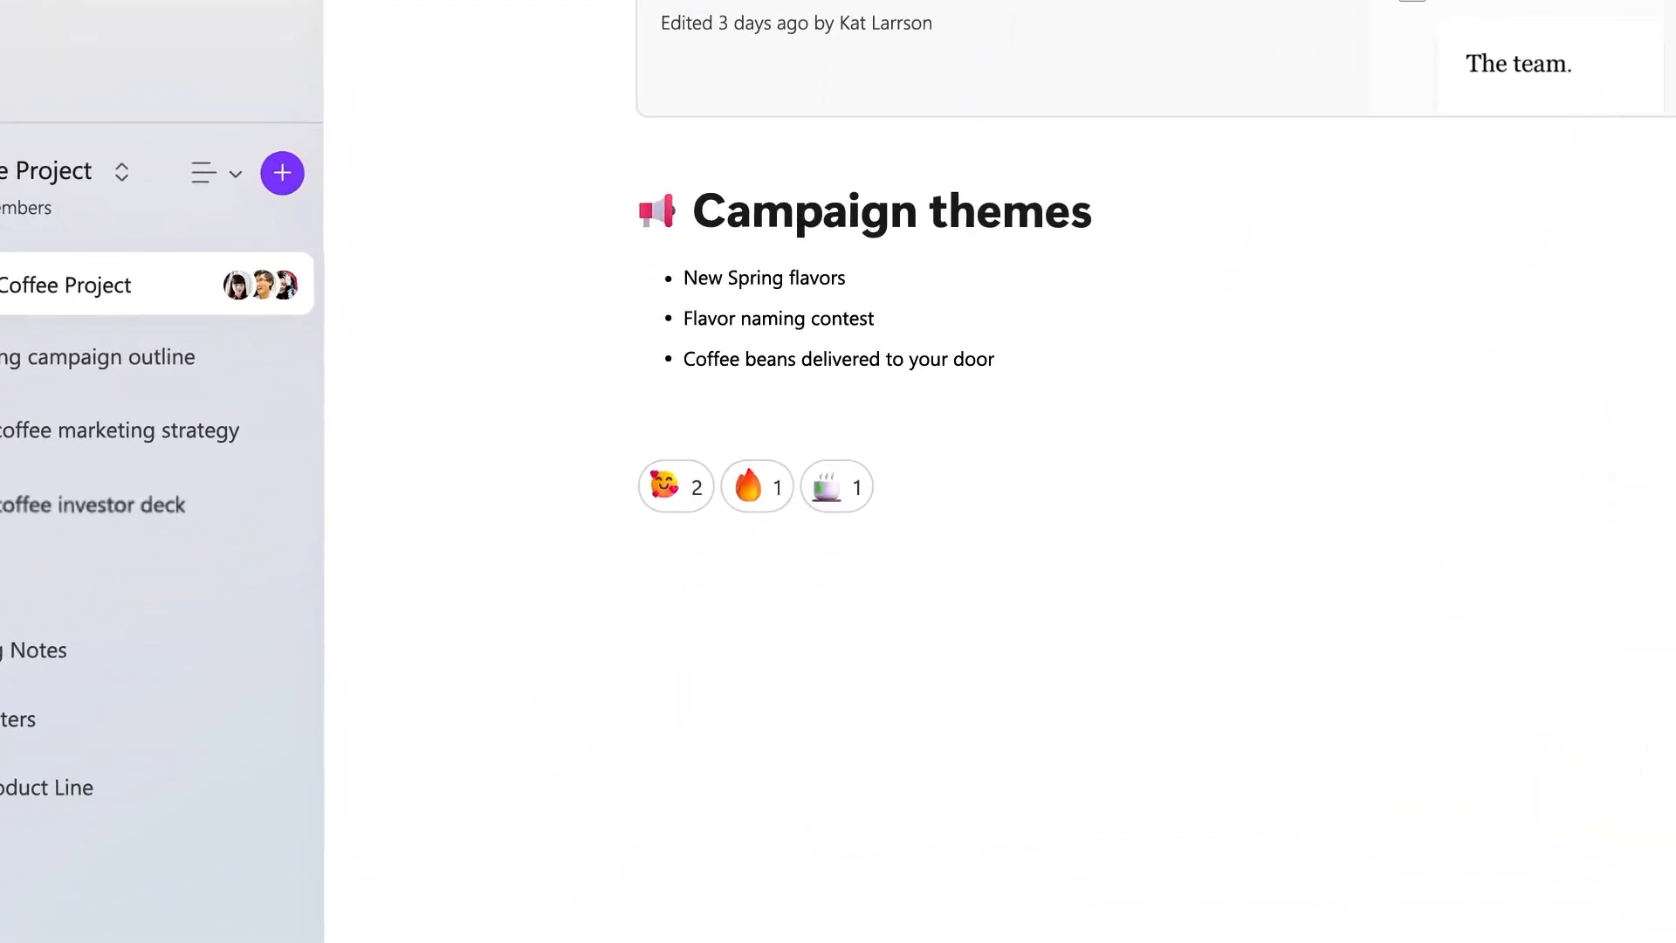
React to Campaign themes and reply 'Me too! It's an exciting one.' in the comment thread
left_click(675, 486)
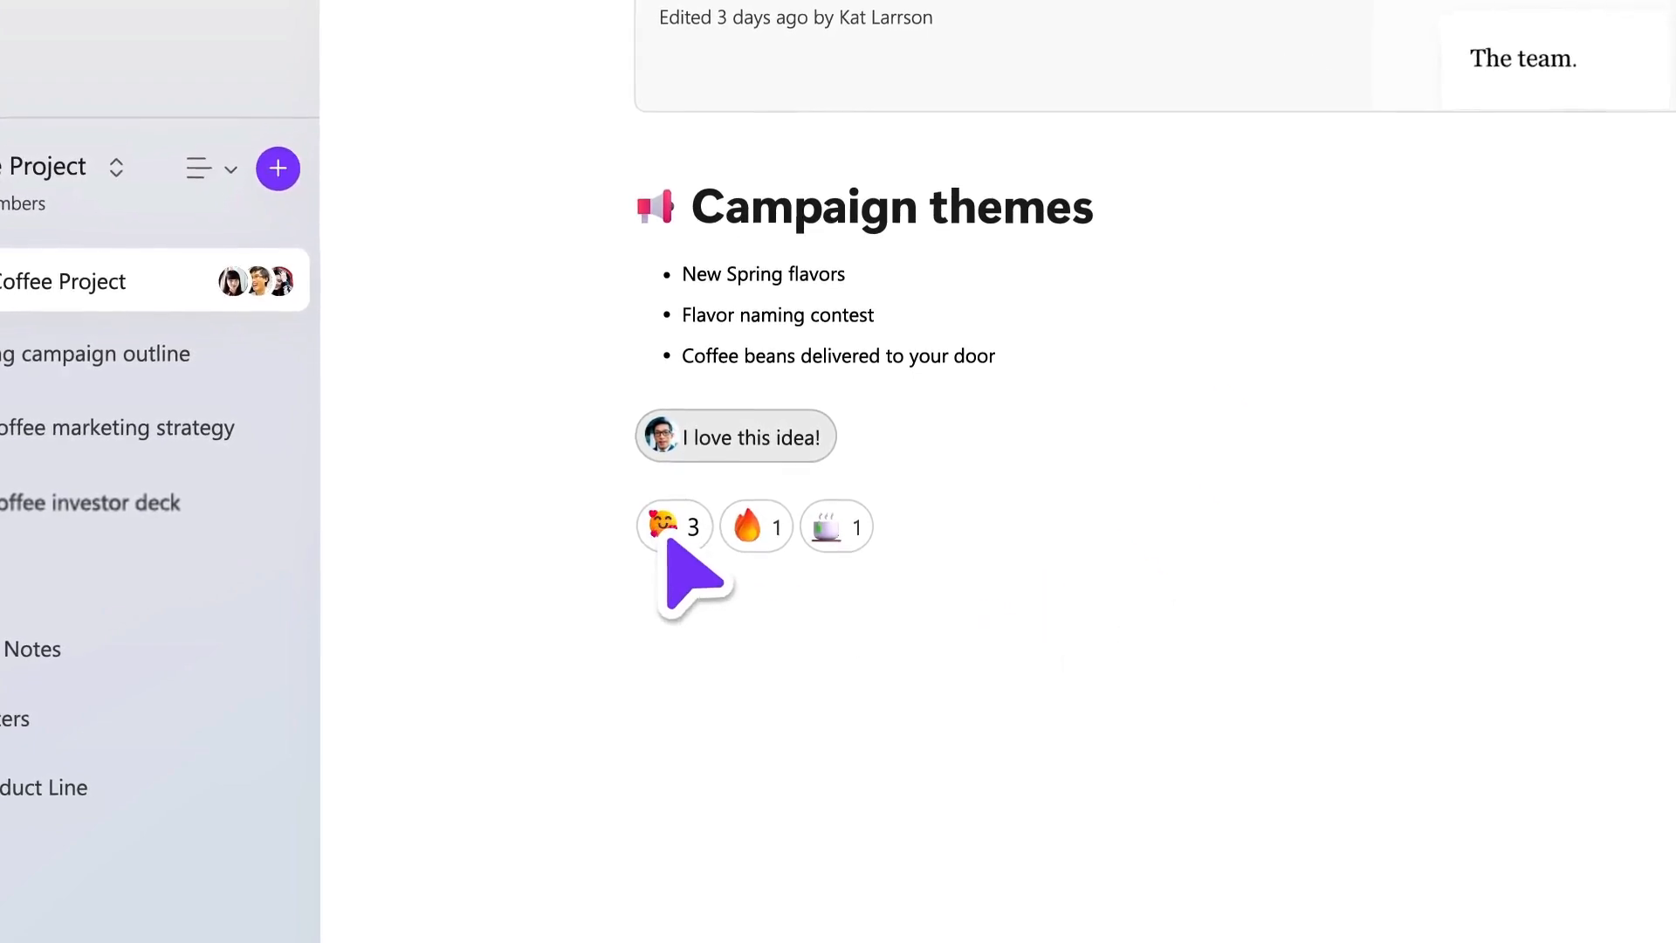
left_click(735, 435)
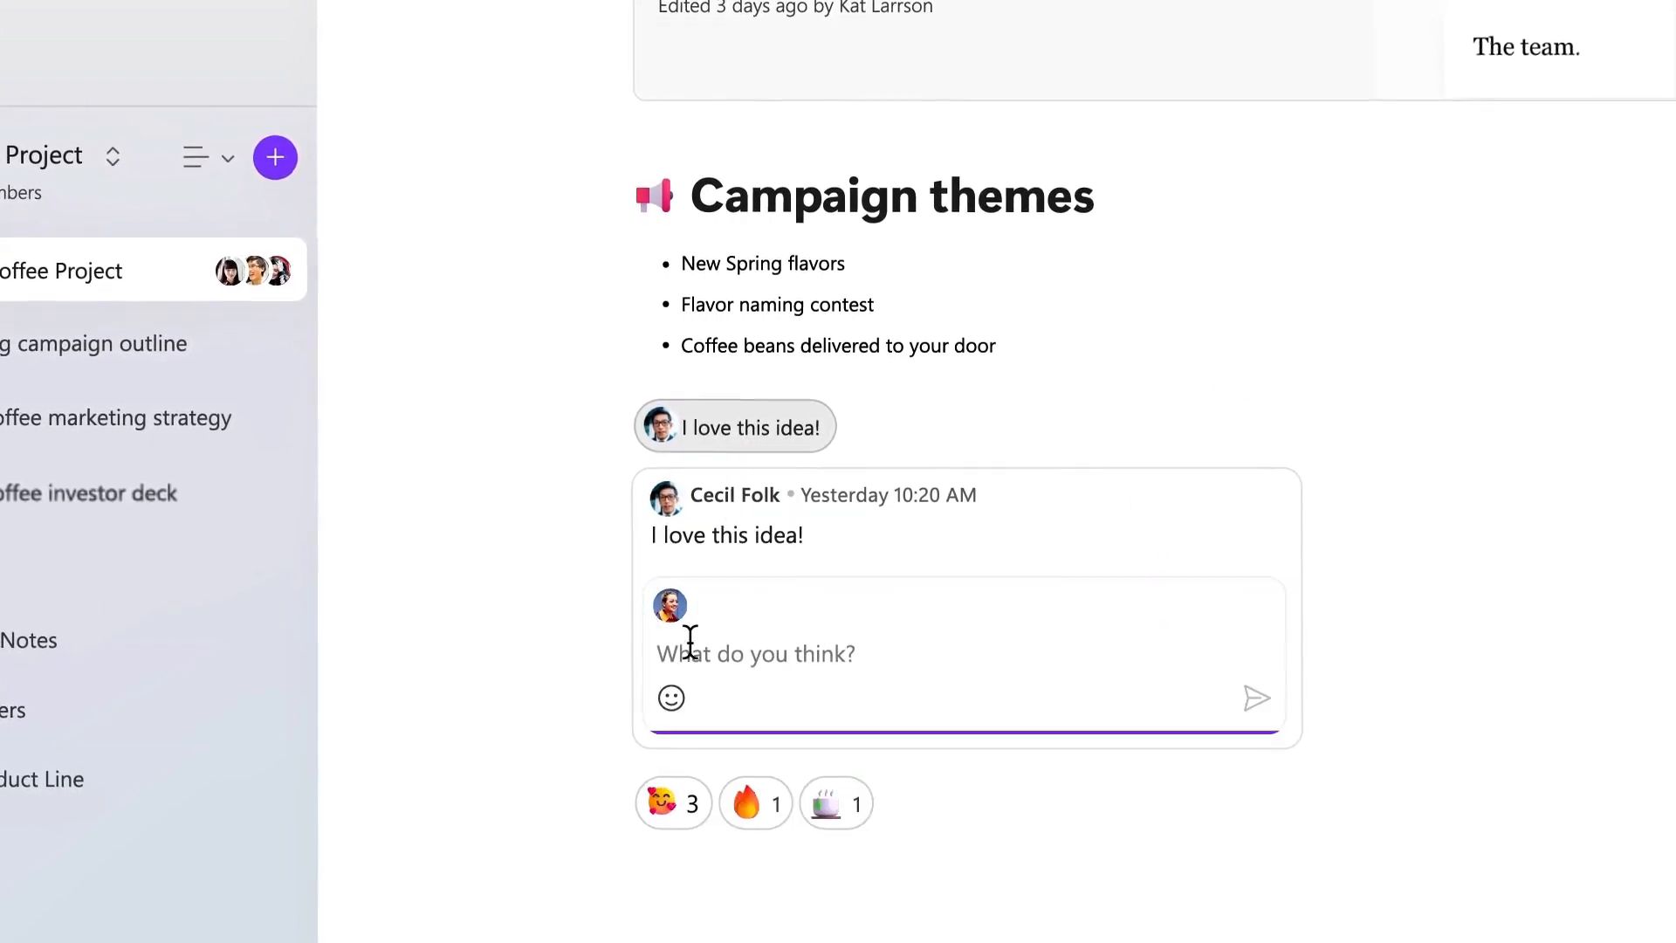
type("Me too! It's an exciting one.")
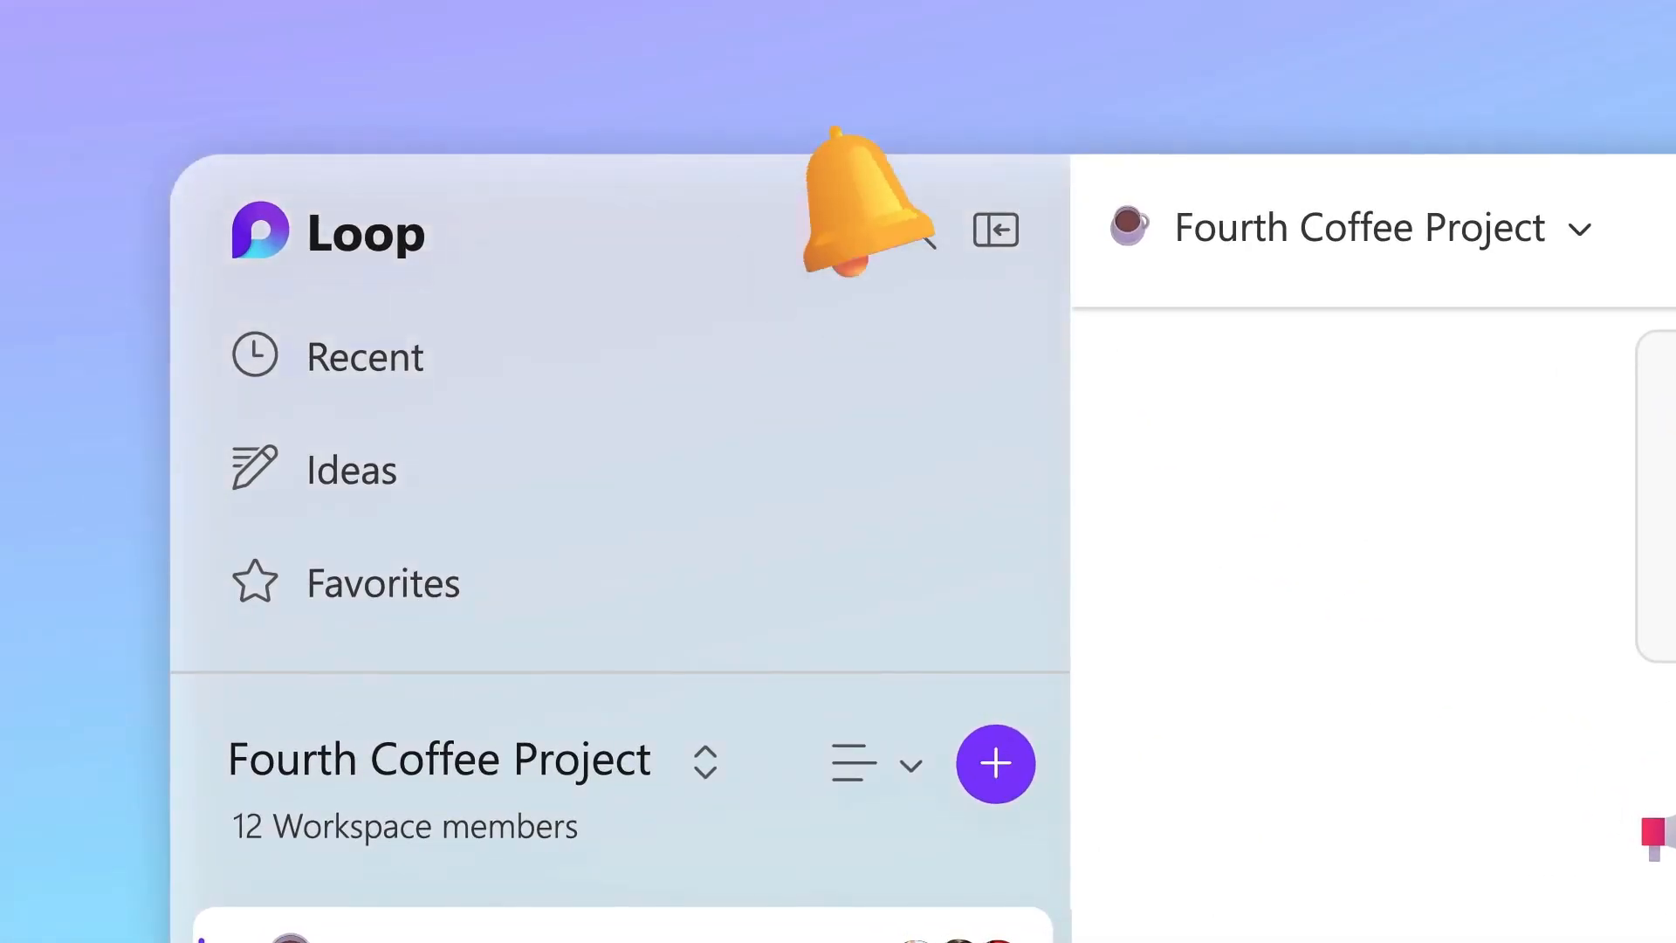
left_click(868, 225)
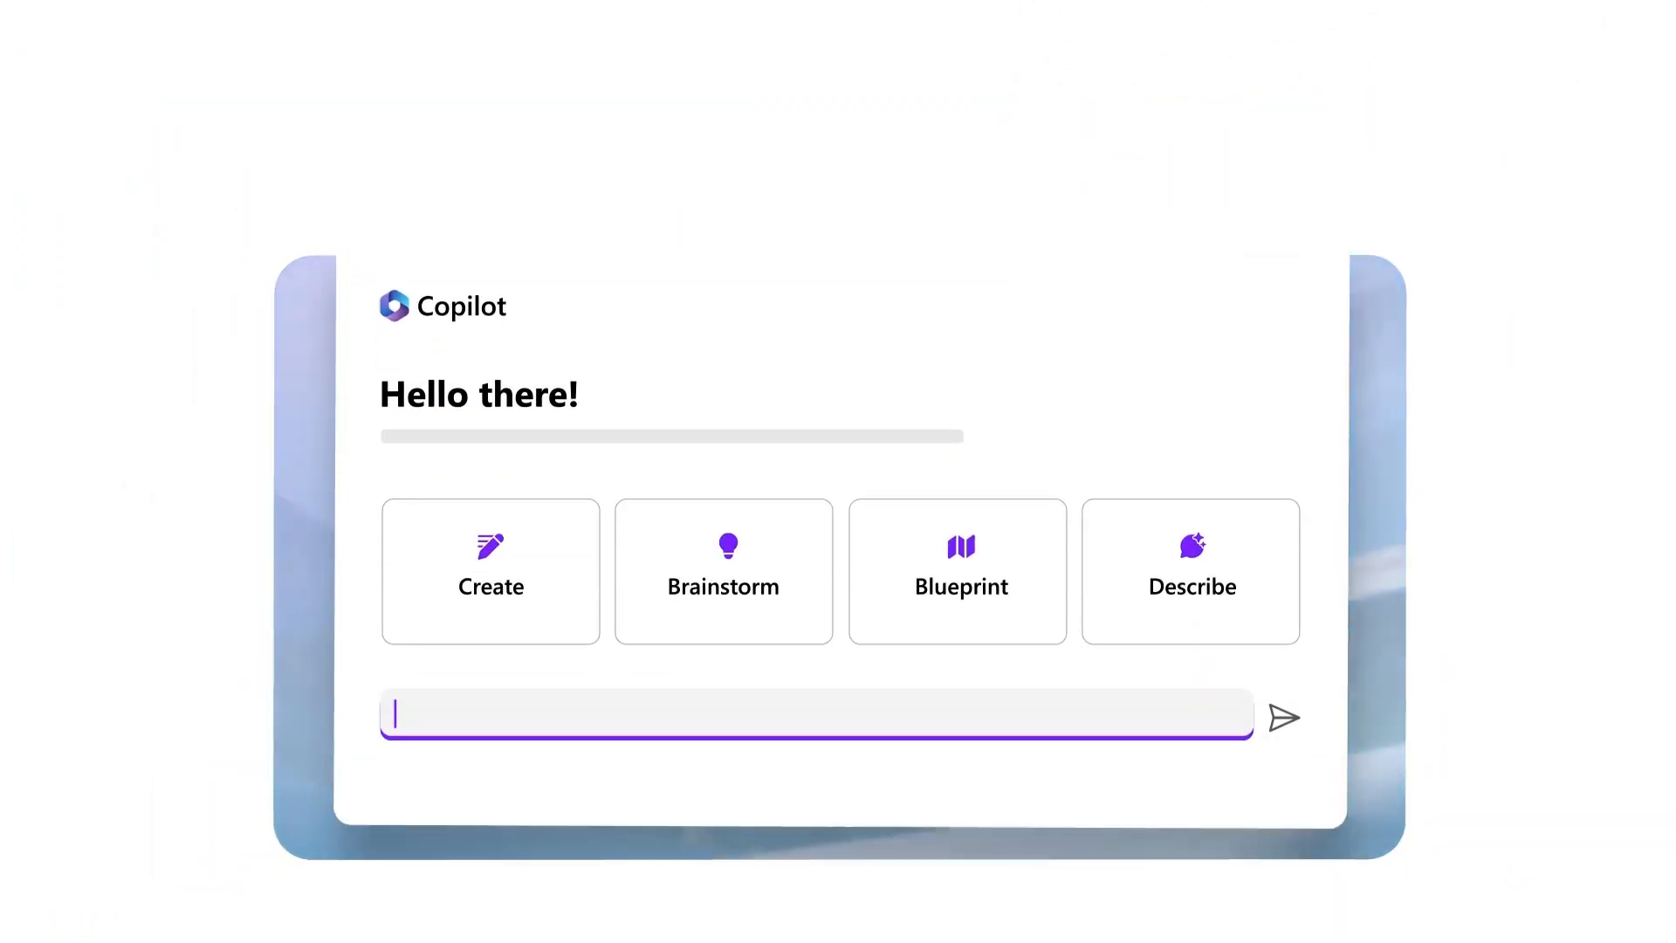
Send Copilot the question asking for best practices for running a brainstorming session
type("What are some best practices for running a brainstorming se")
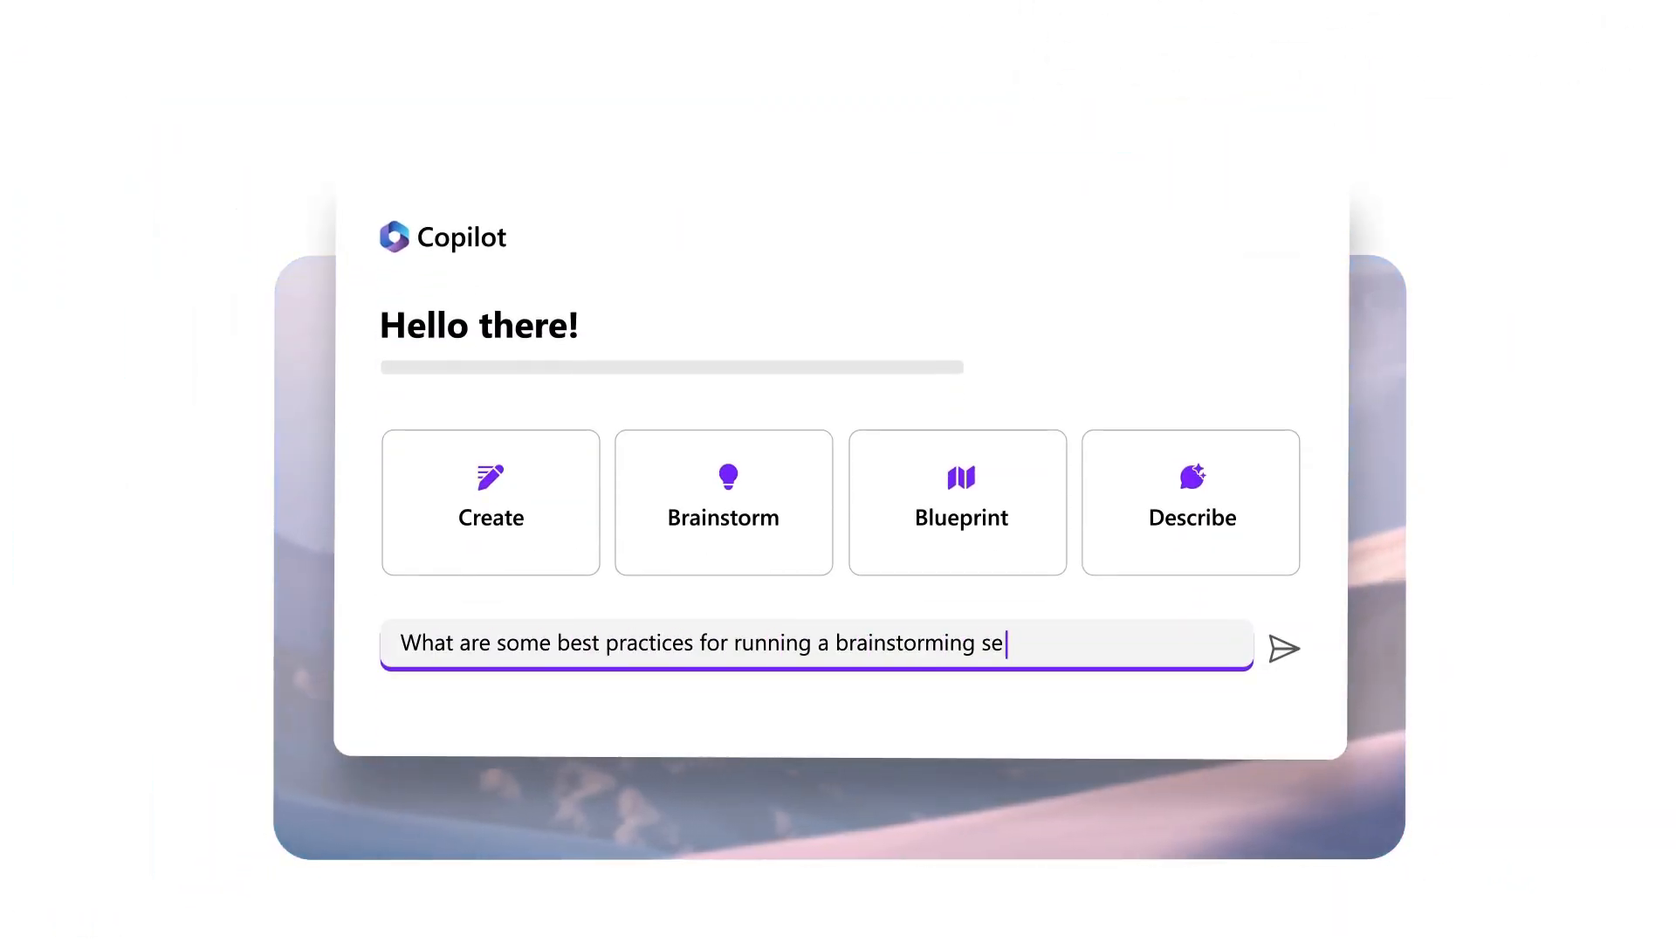
left_click(1282, 649)
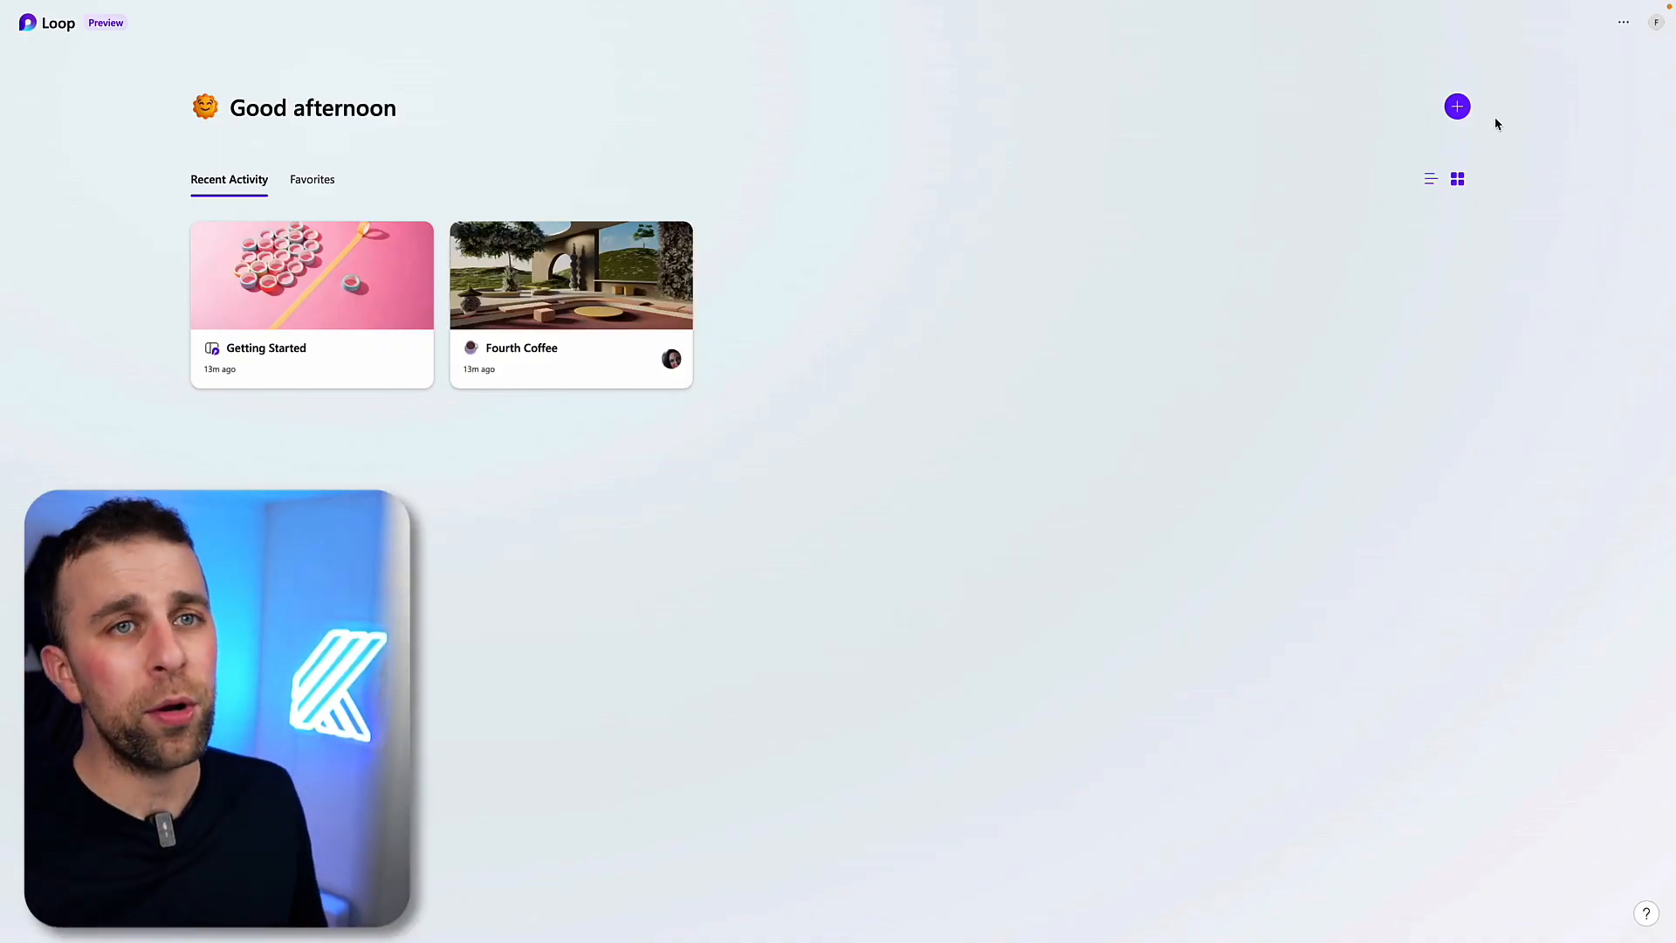
Start a new workspace, choose its icon, and title it Workspace
left_click(1457, 106)
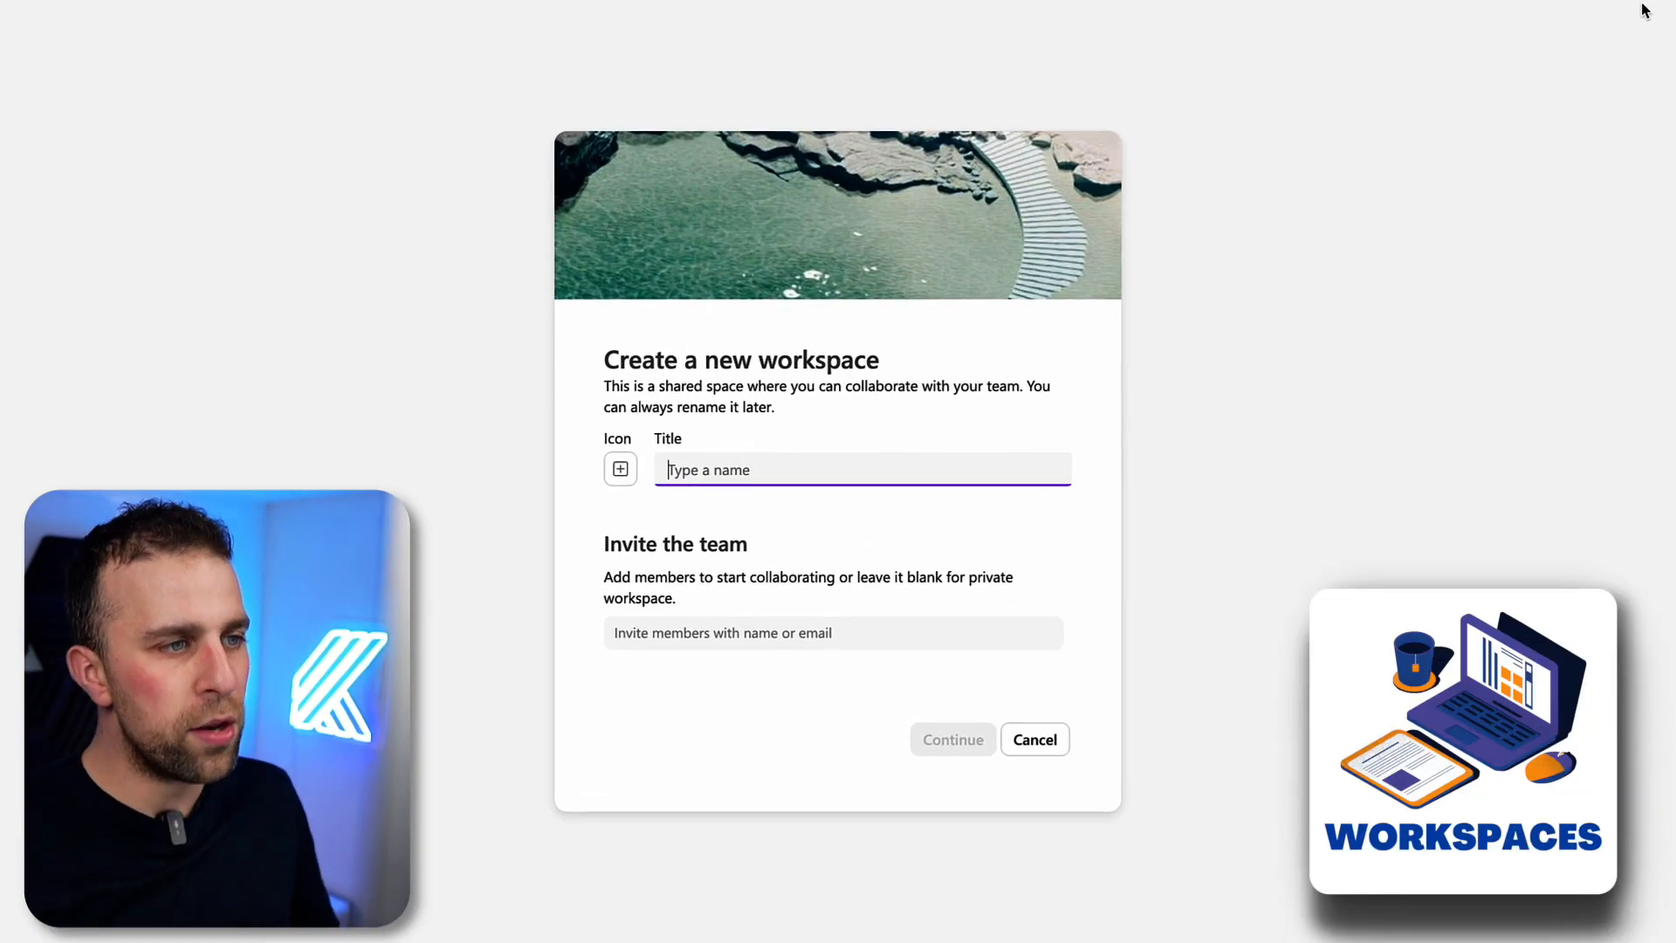
left_click(620, 470)
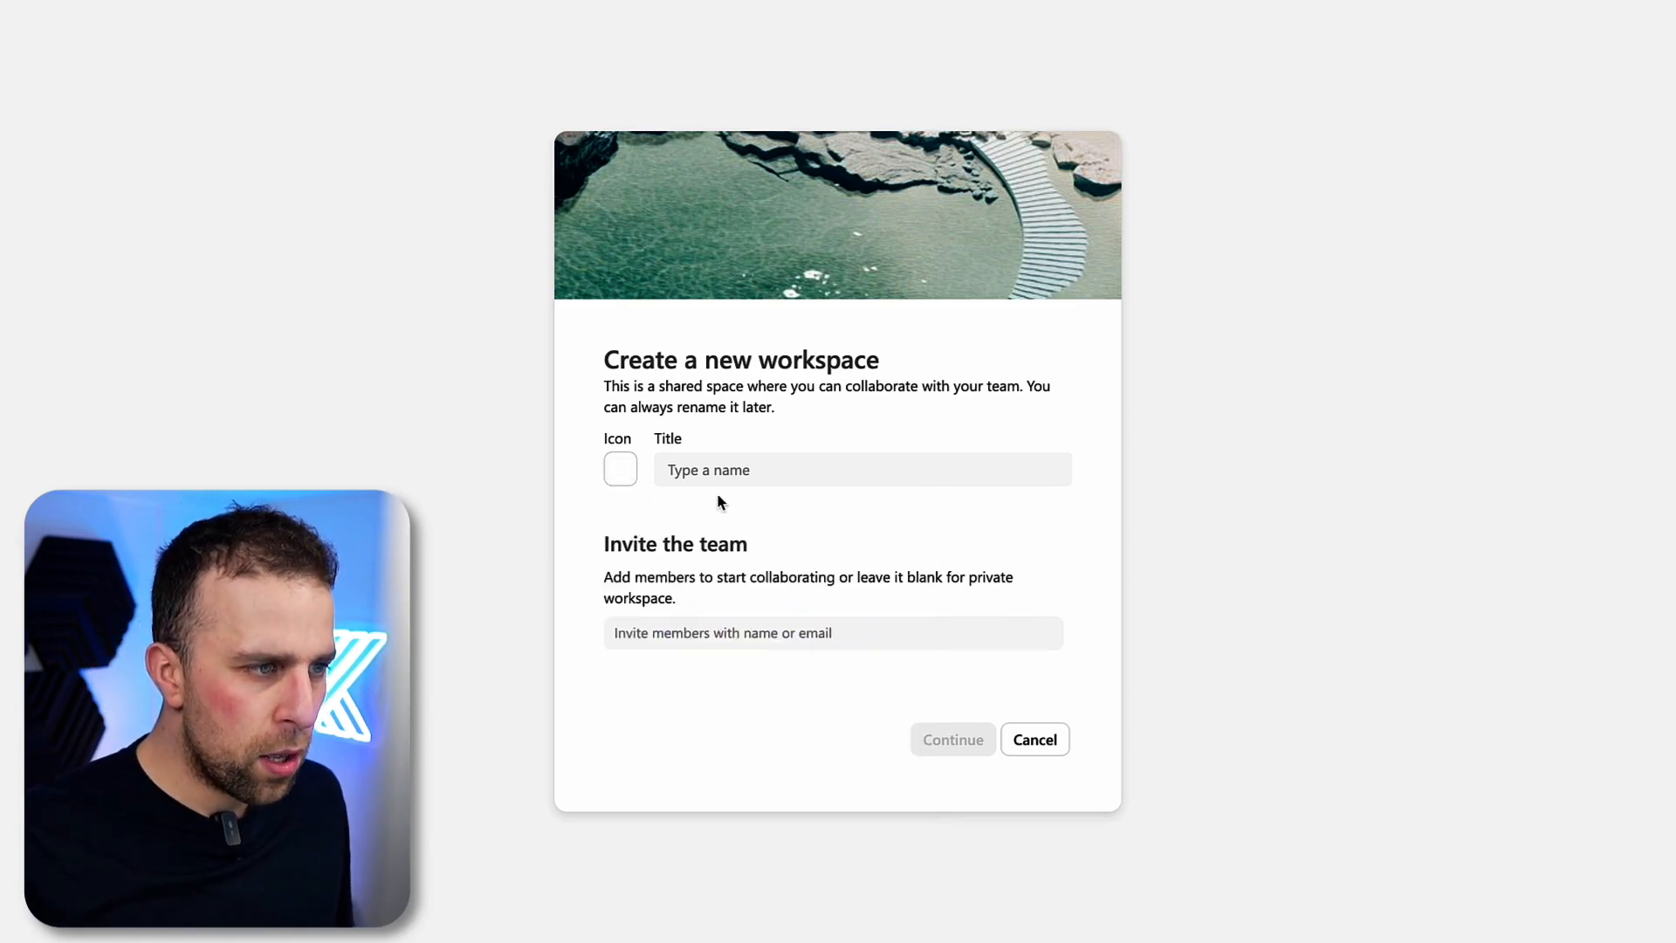
left_click(861, 470)
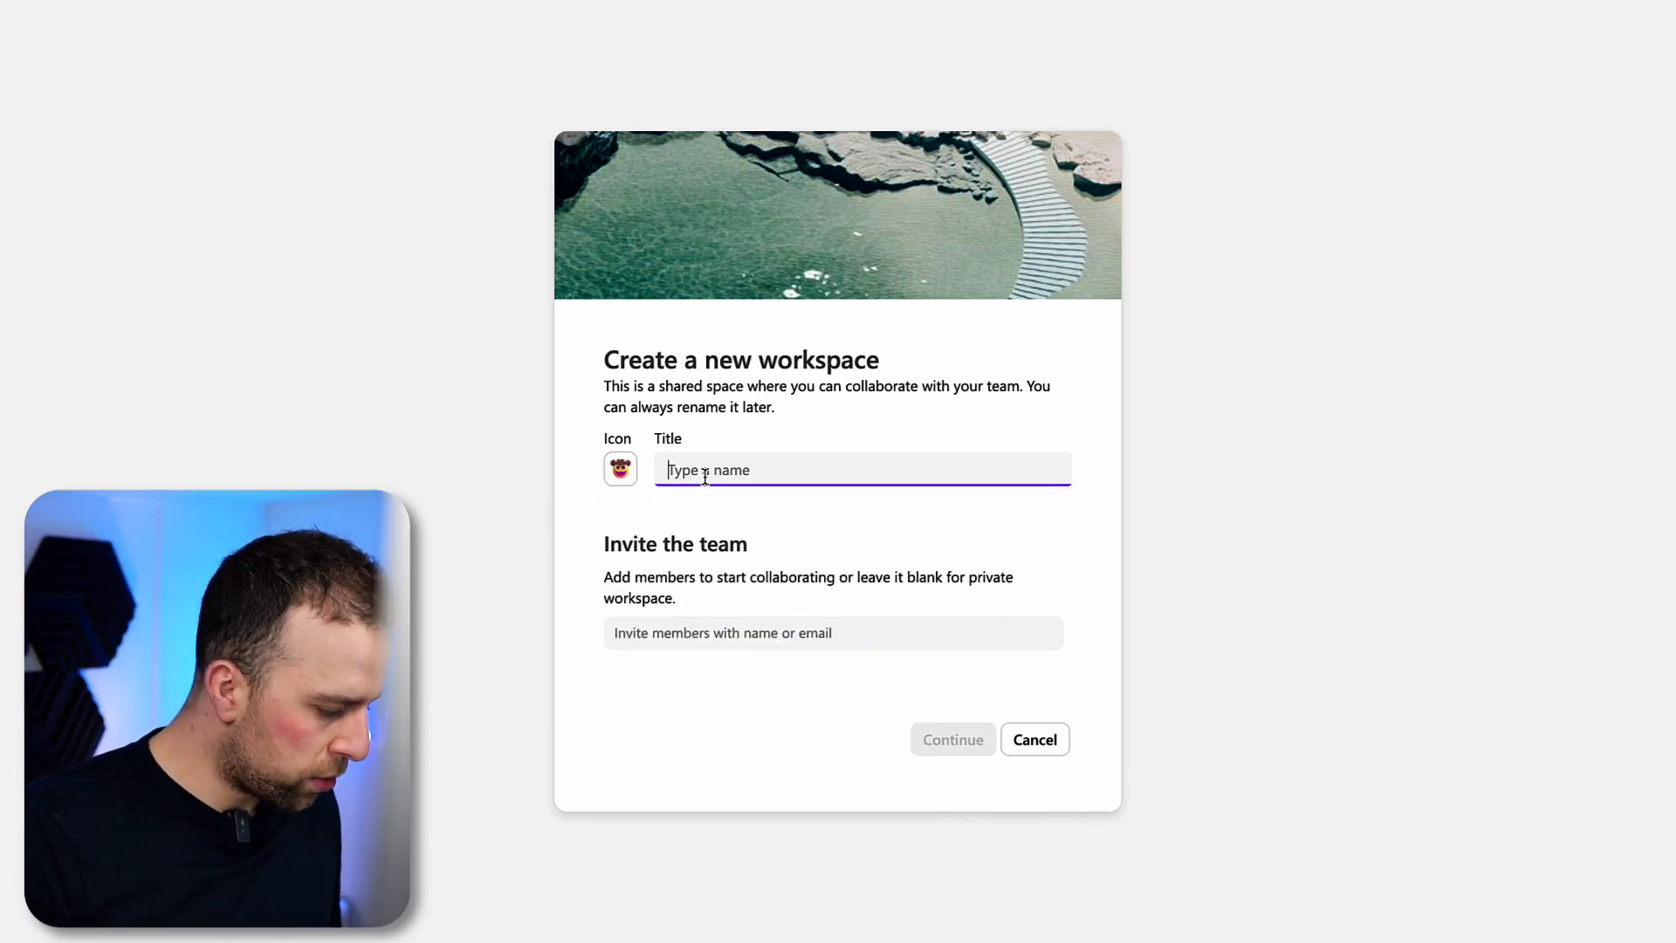
type("Worek")
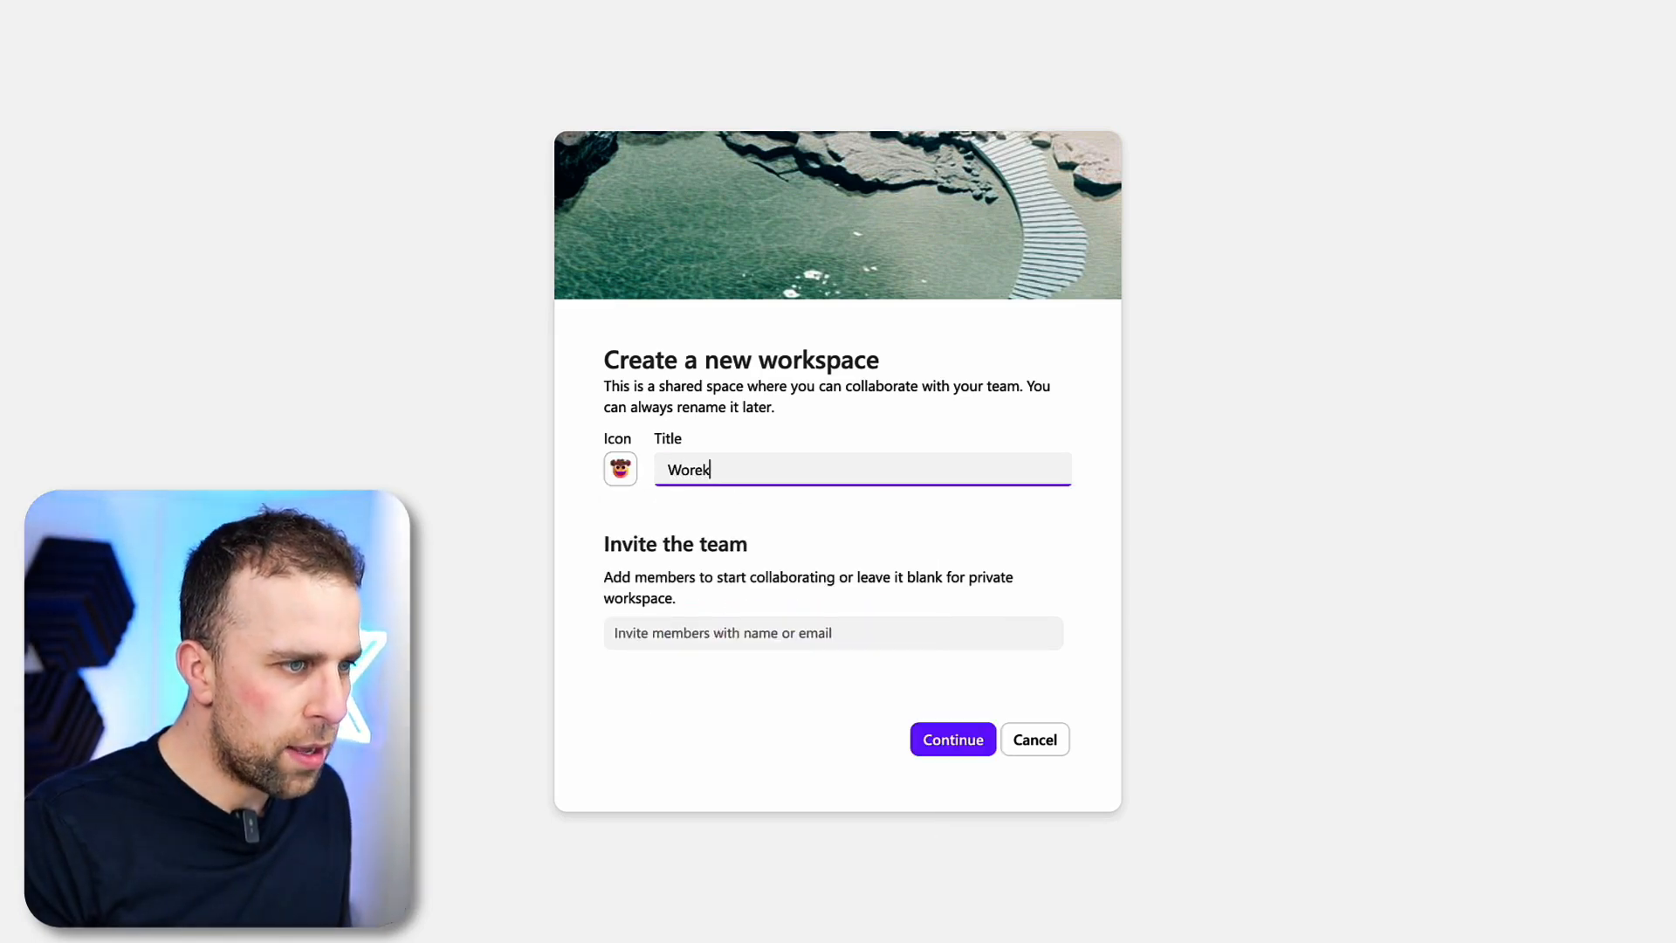
type("Workspace A")
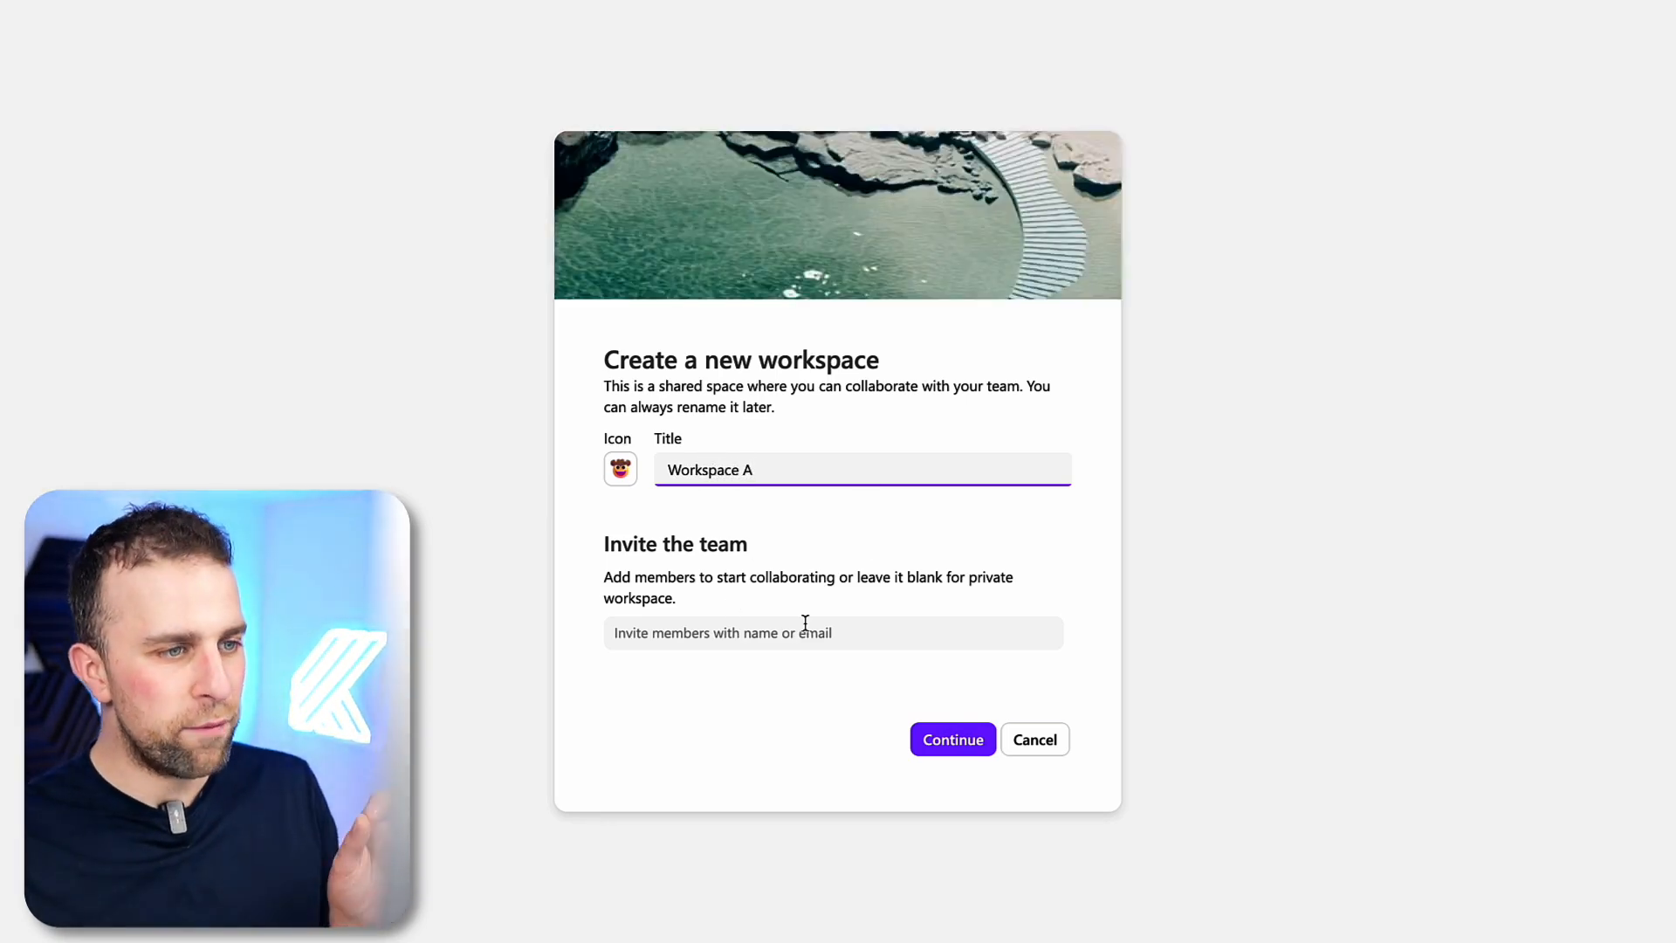
Continue through team invitations and add the suggested Welcome page to the workspace
left_click(952, 738)
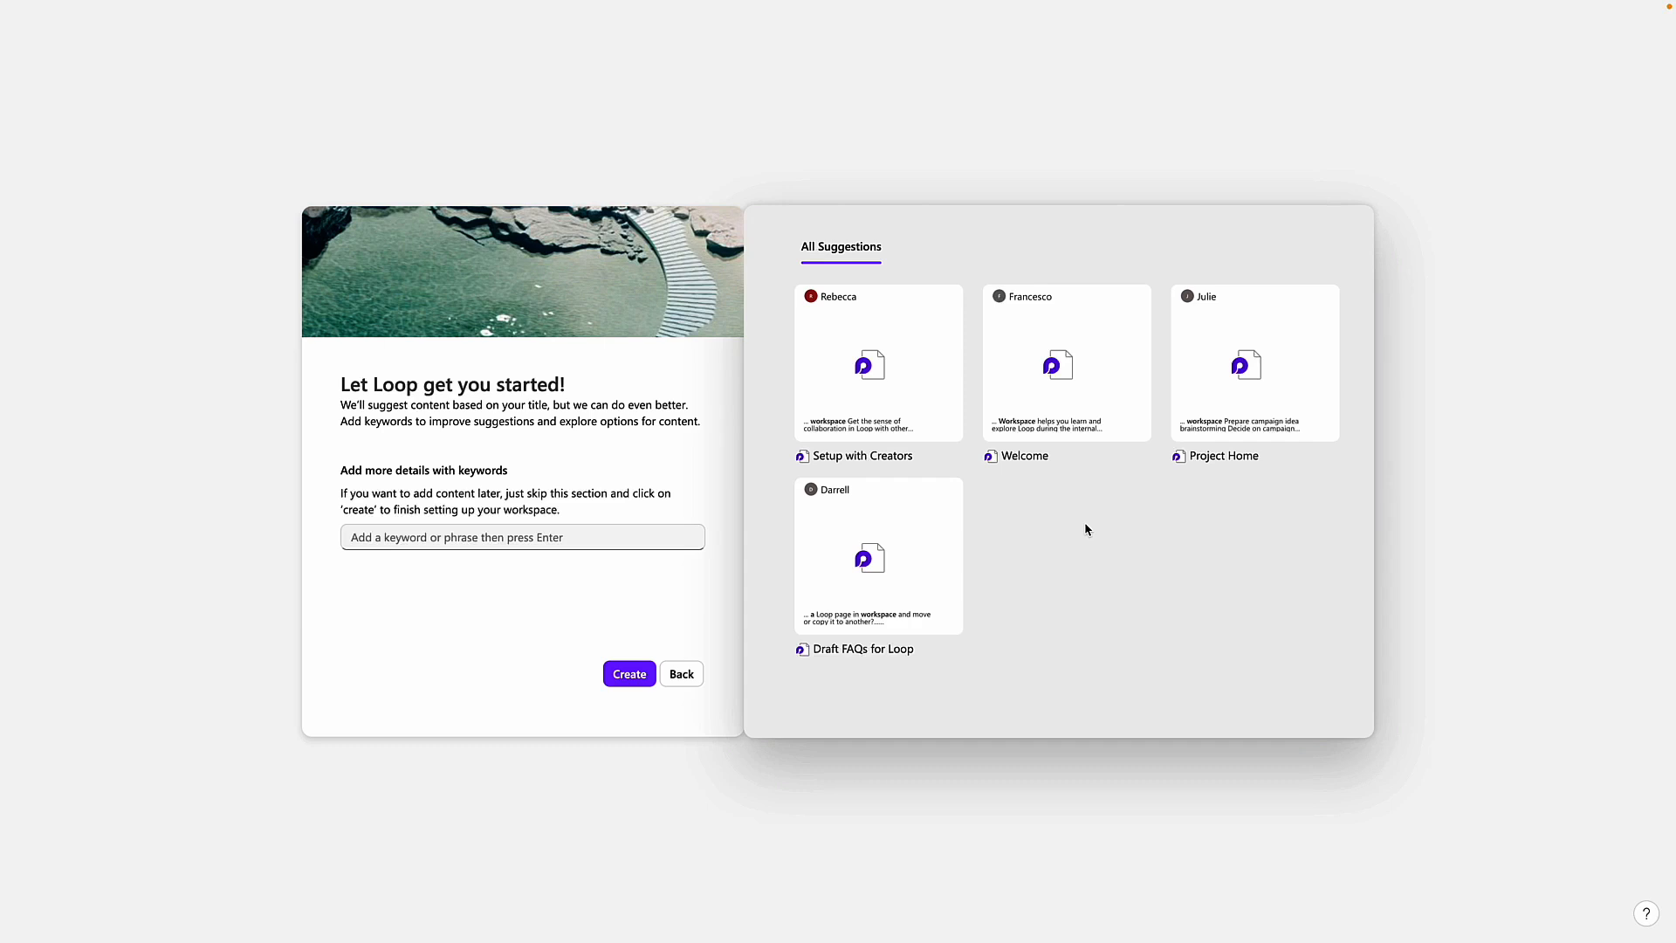
left_click(522, 537)
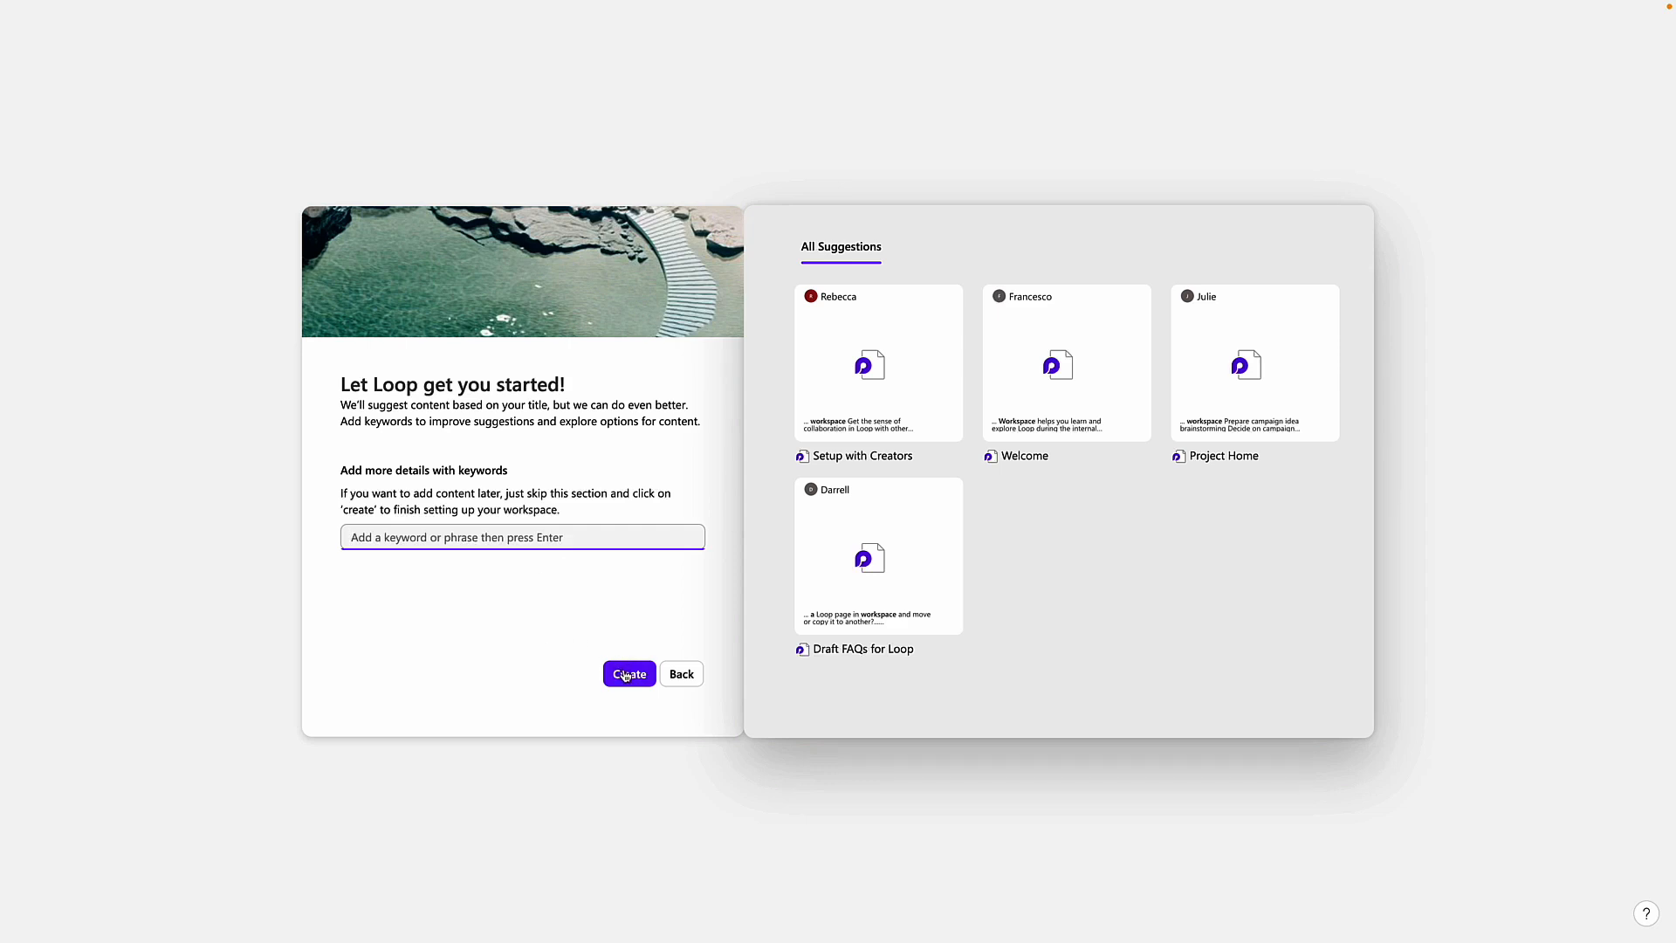
mouse_move(886, 566)
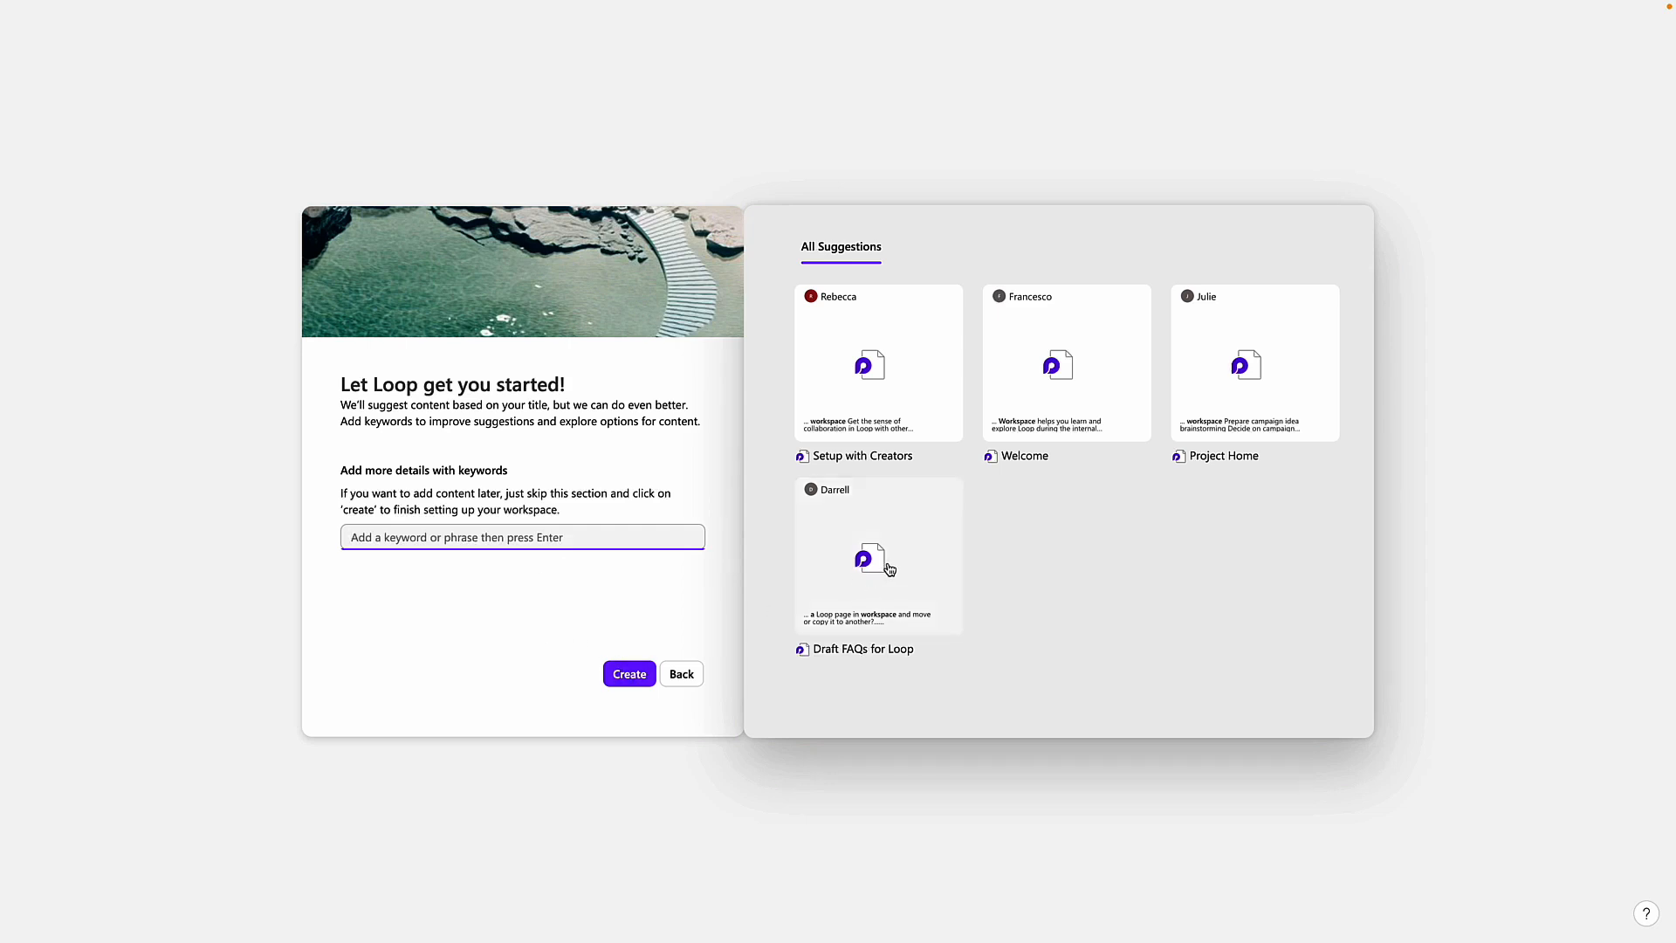
left_click(1066, 380)
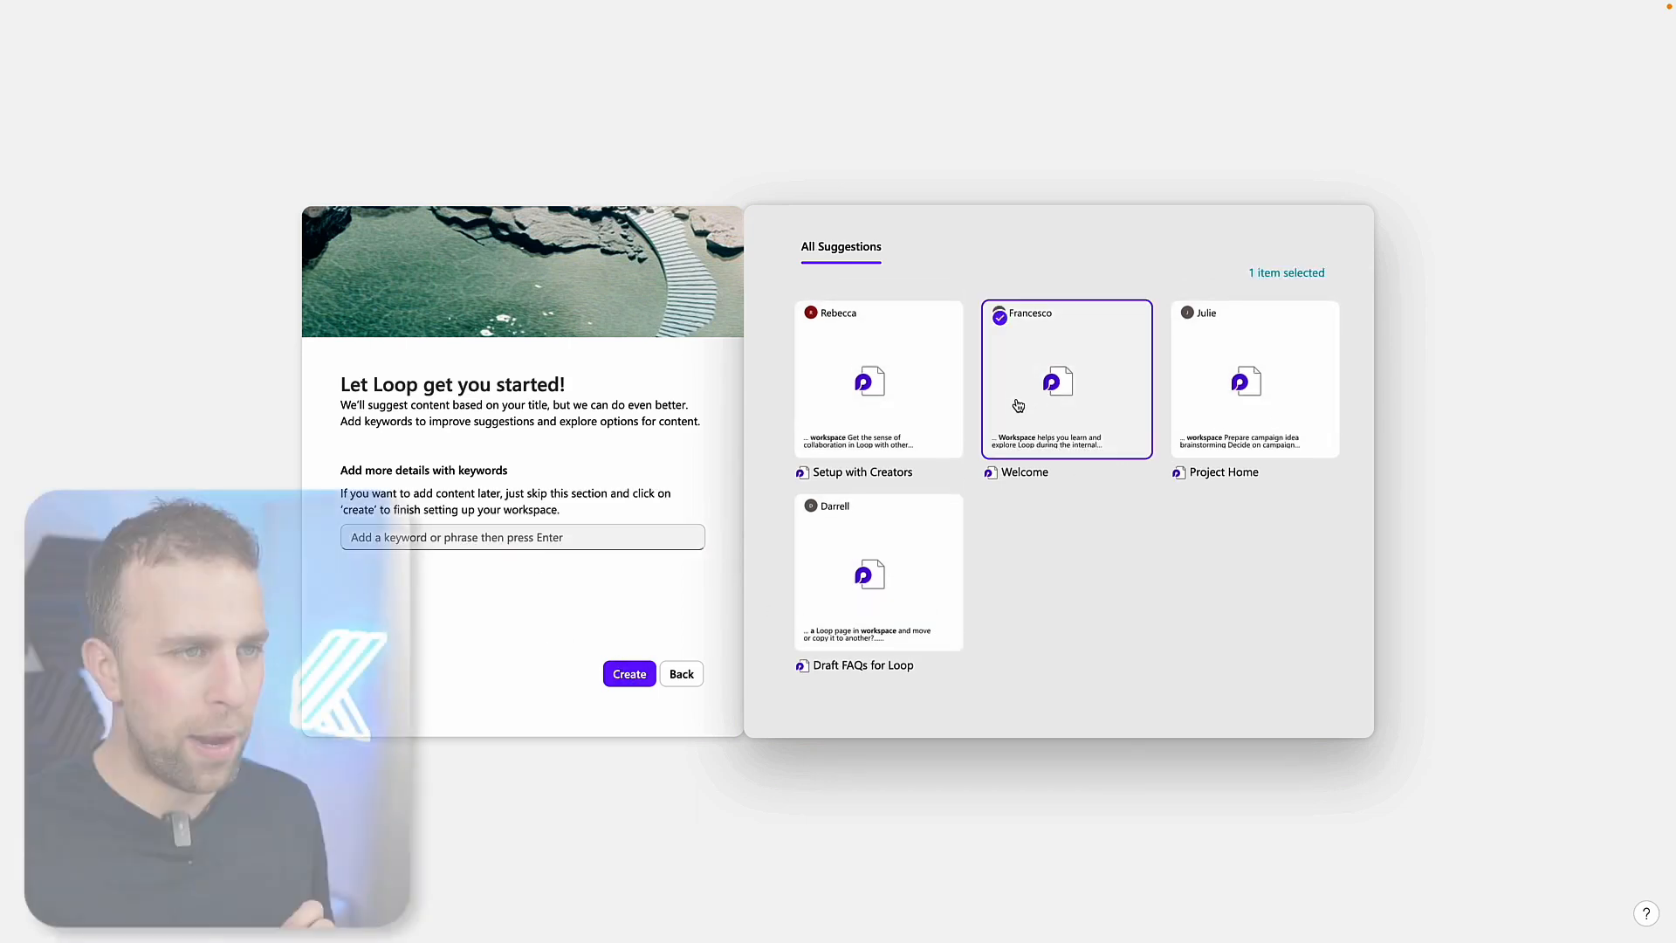
left_click(628, 673)
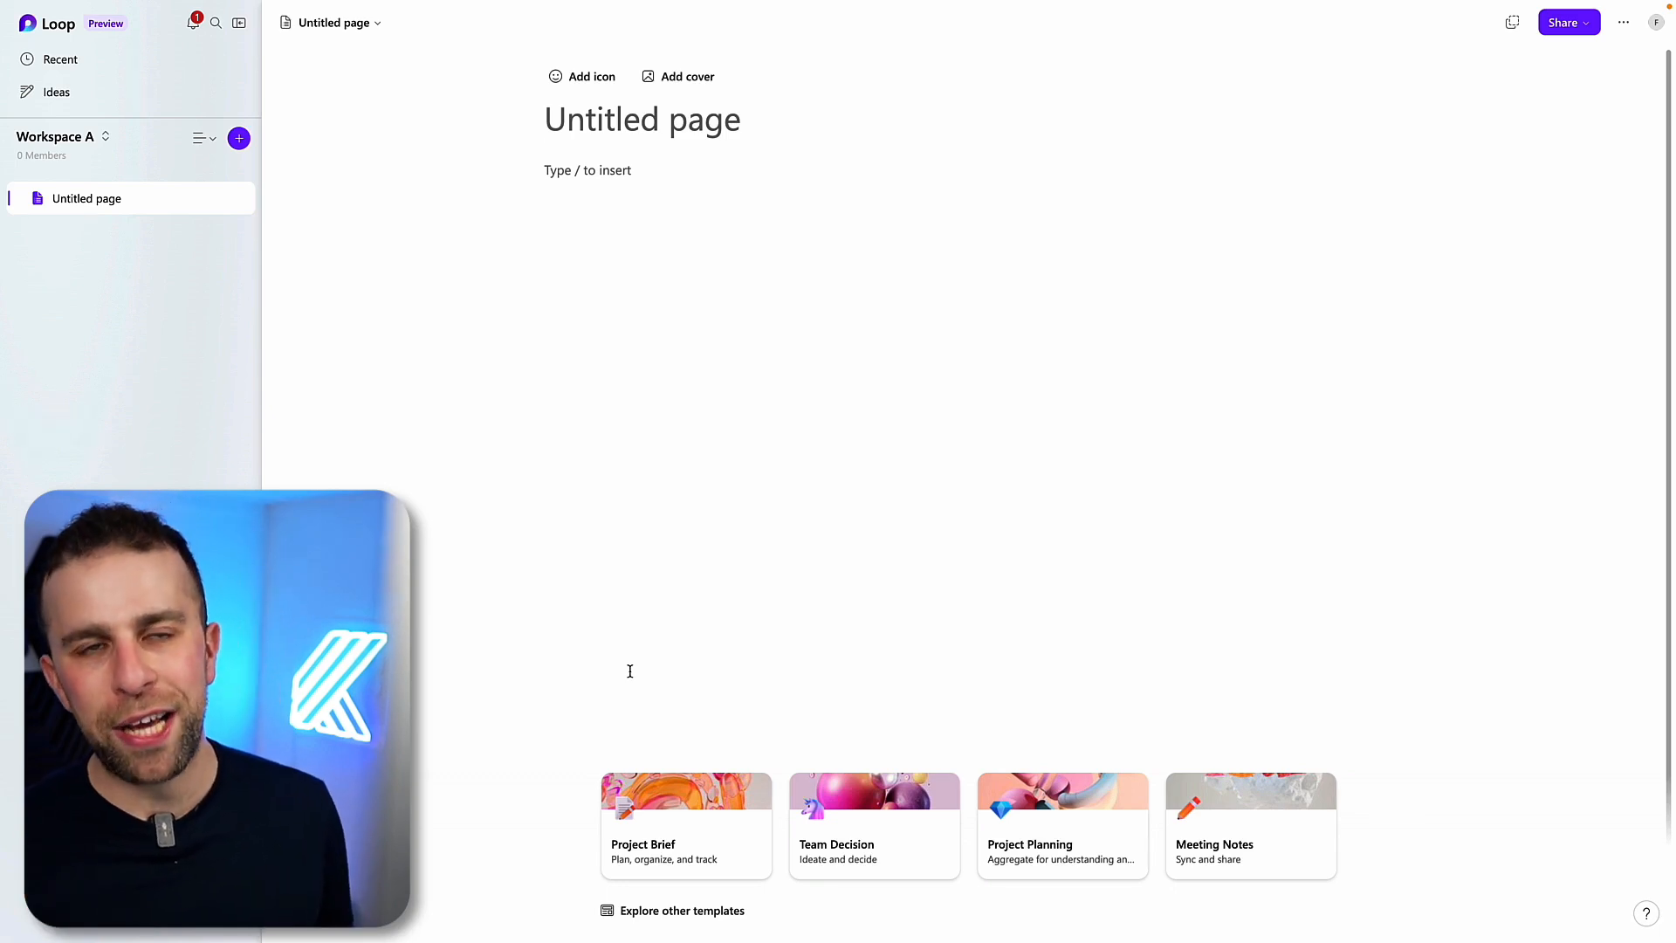
left_click(548, 119)
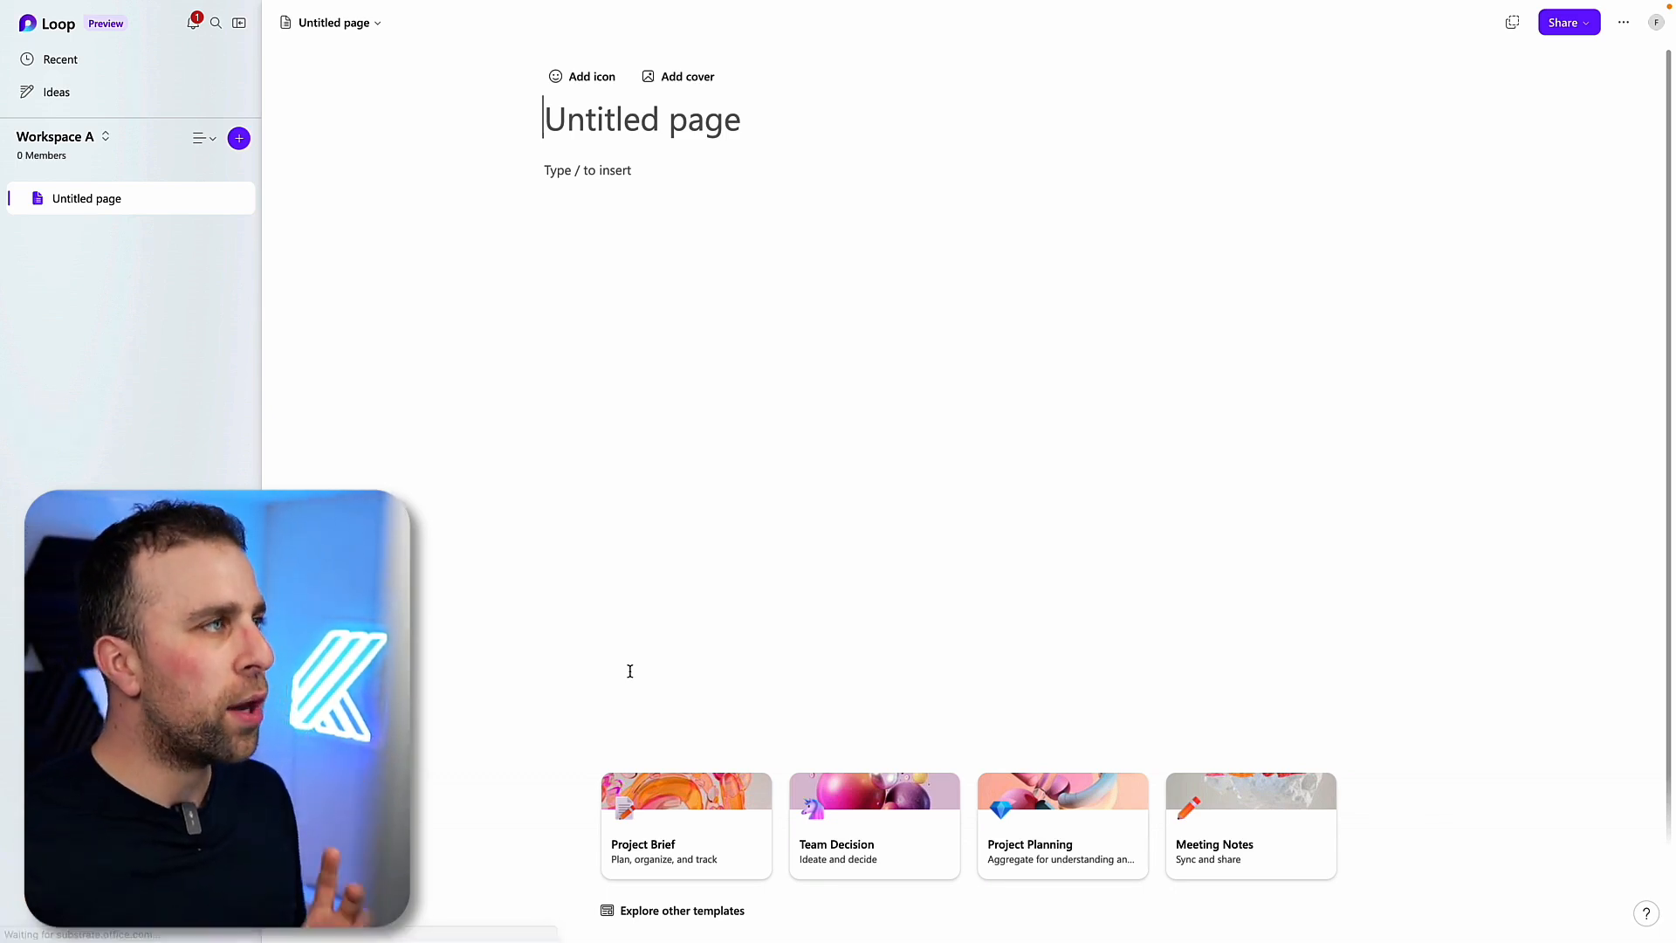
left_click(194, 21)
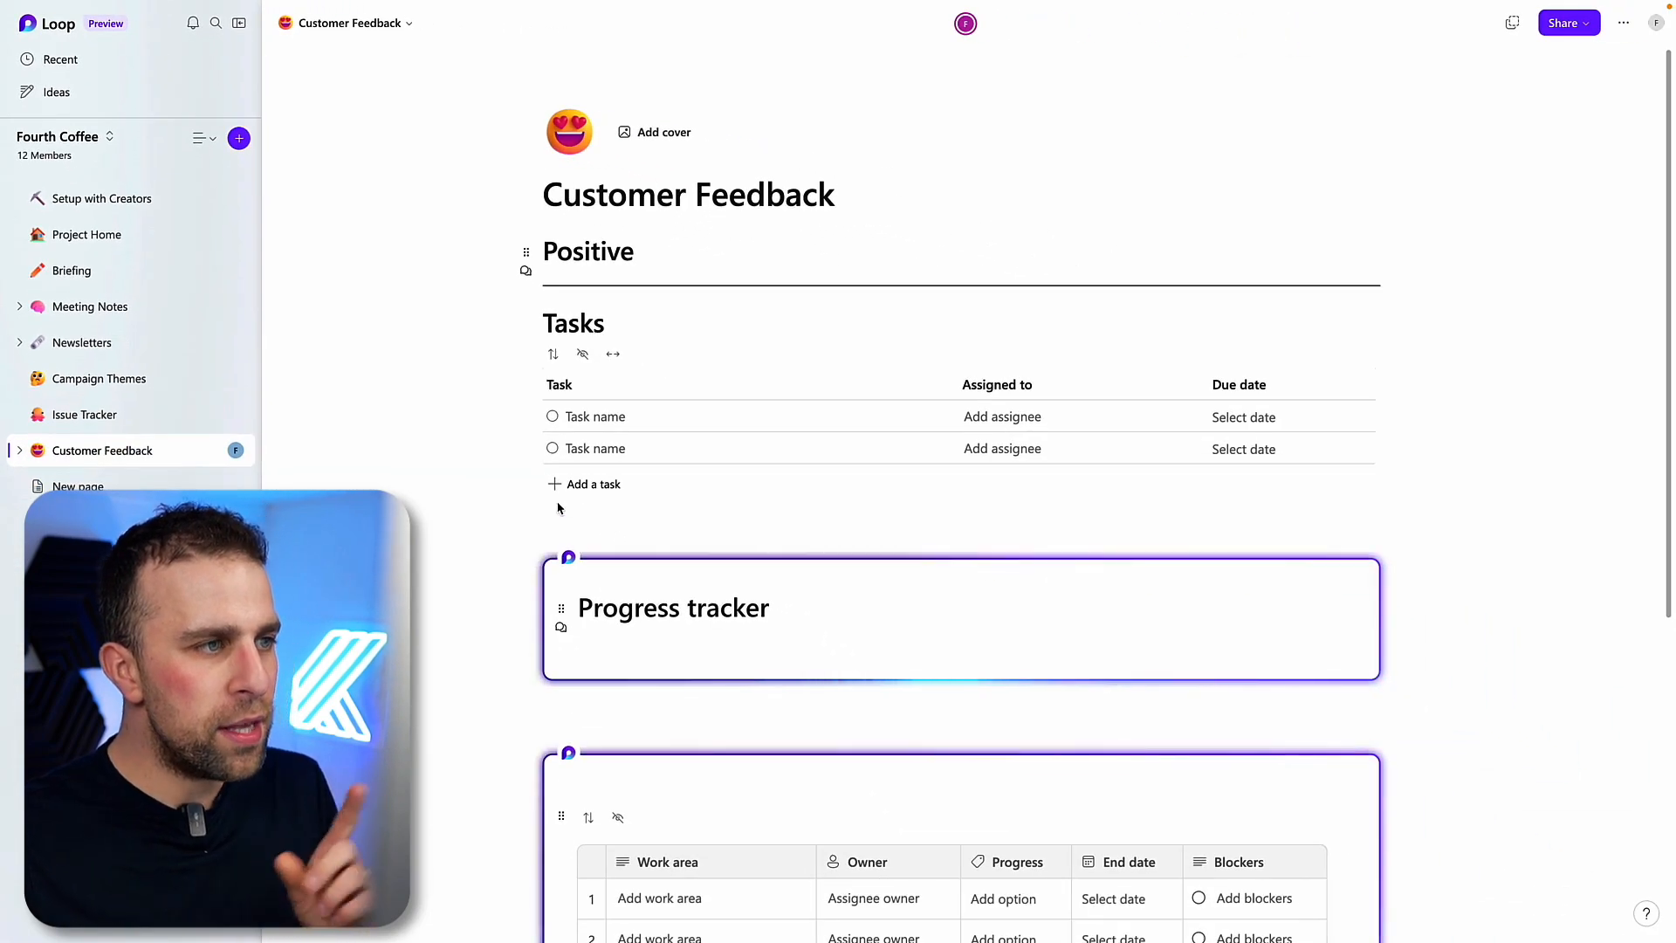
mouse_move(563, 628)
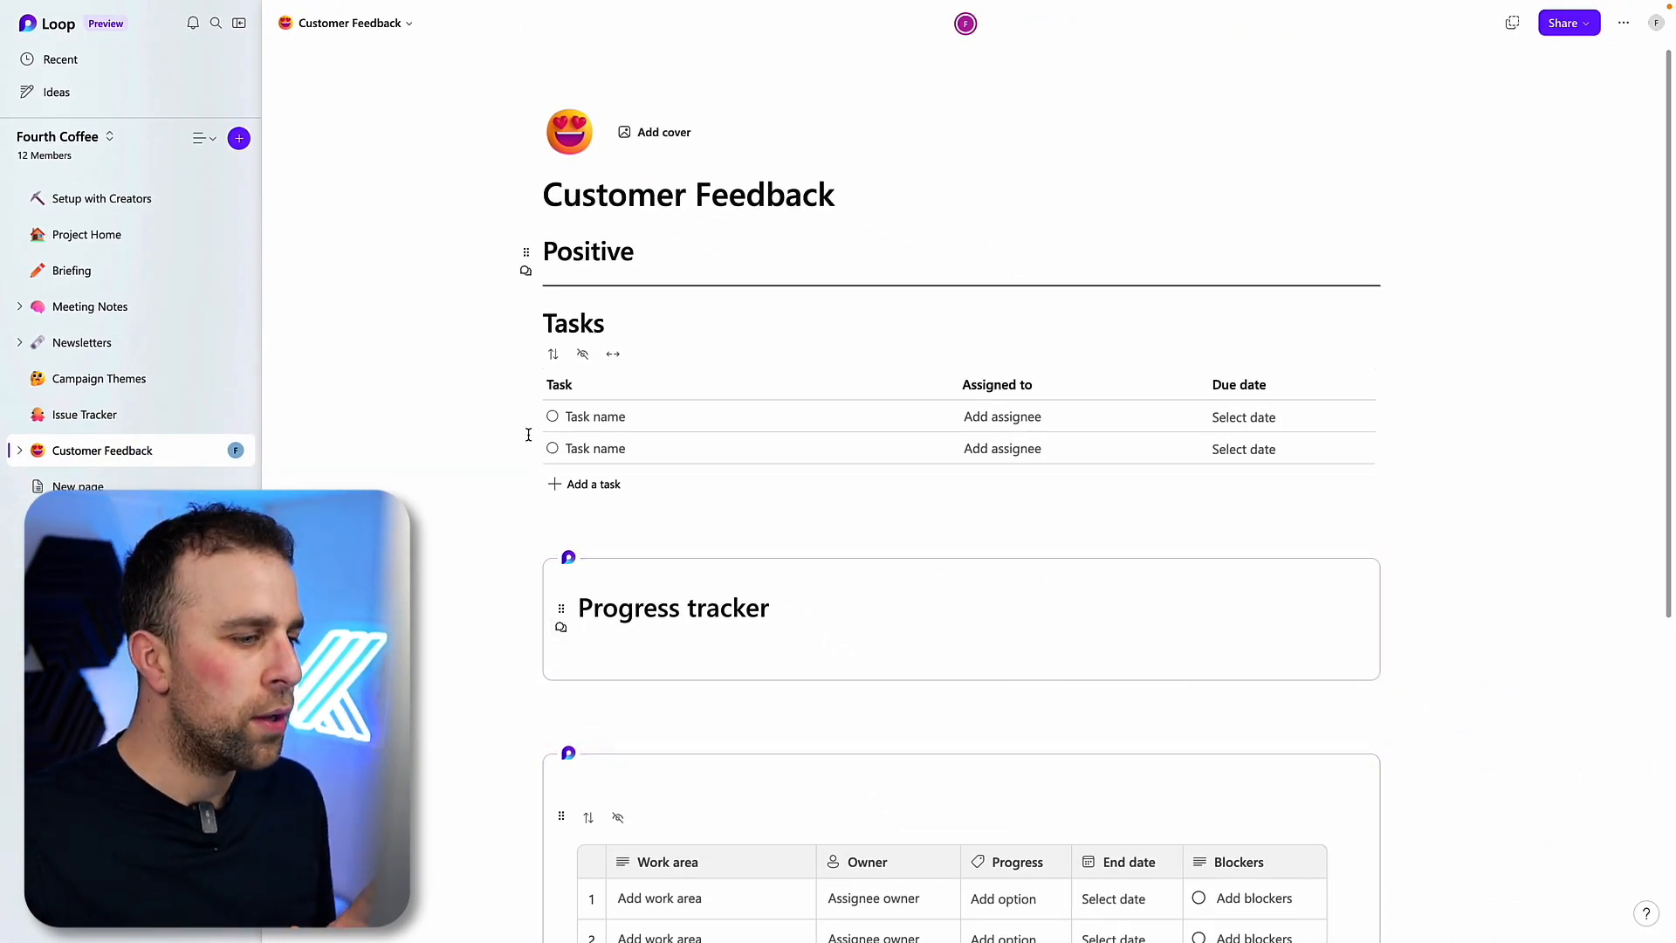
Scroll through the Customer Feedback page, then switch back to Workspace A
scroll("down", 3)
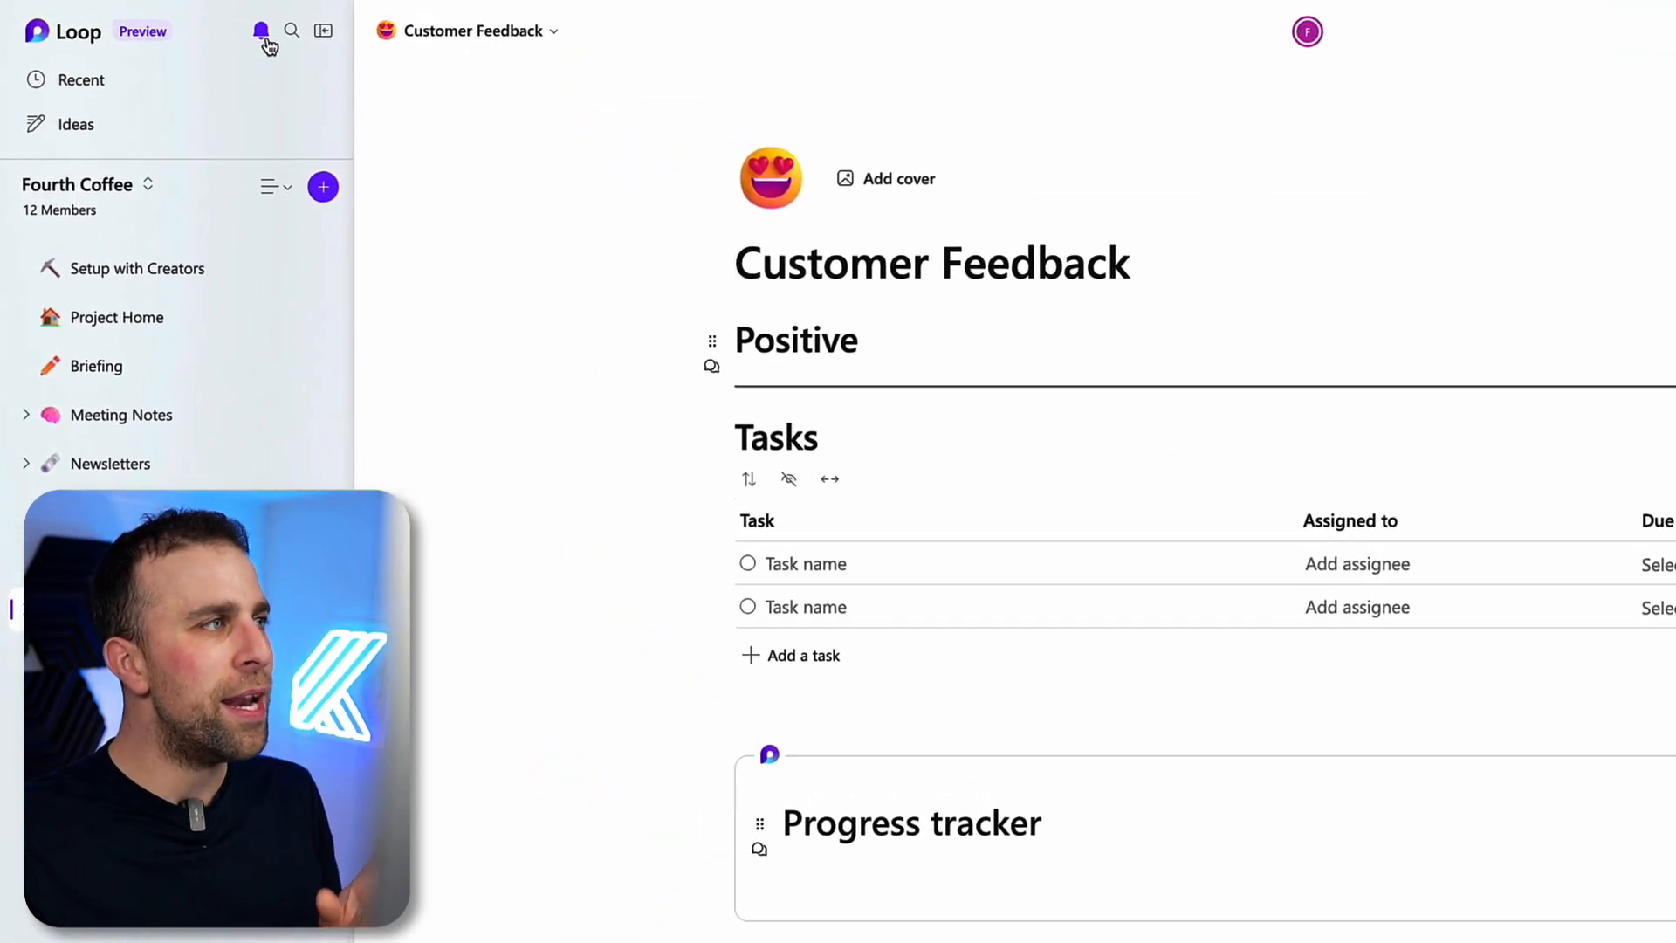
left_click(261, 30)
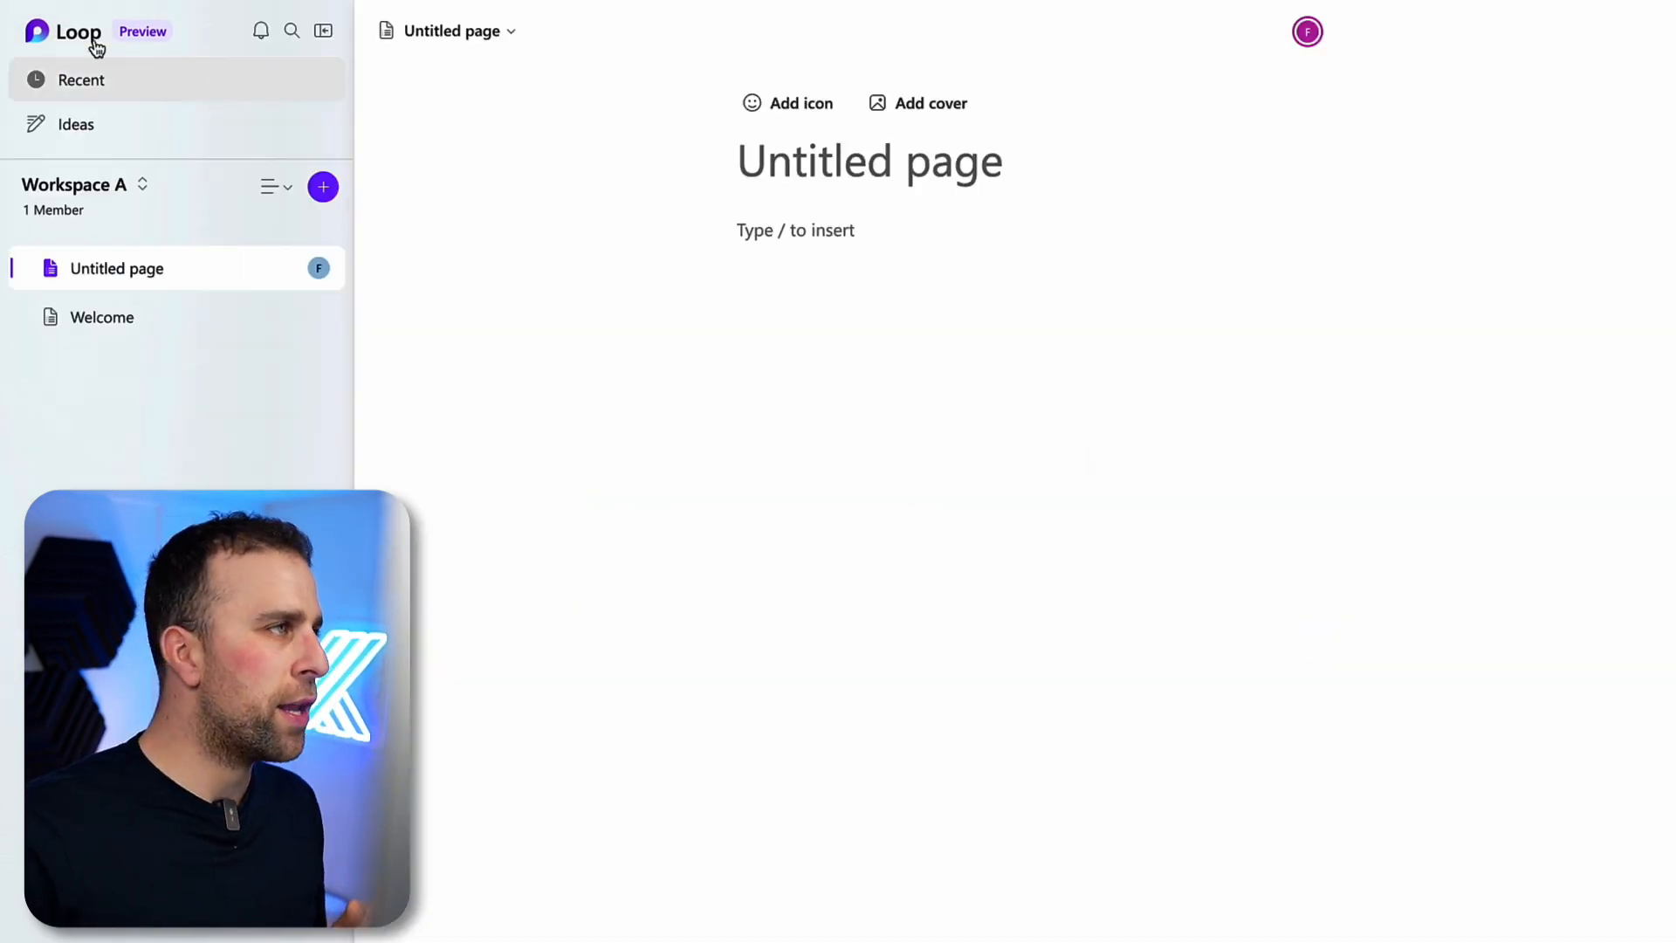
mouse_move(75, 31)
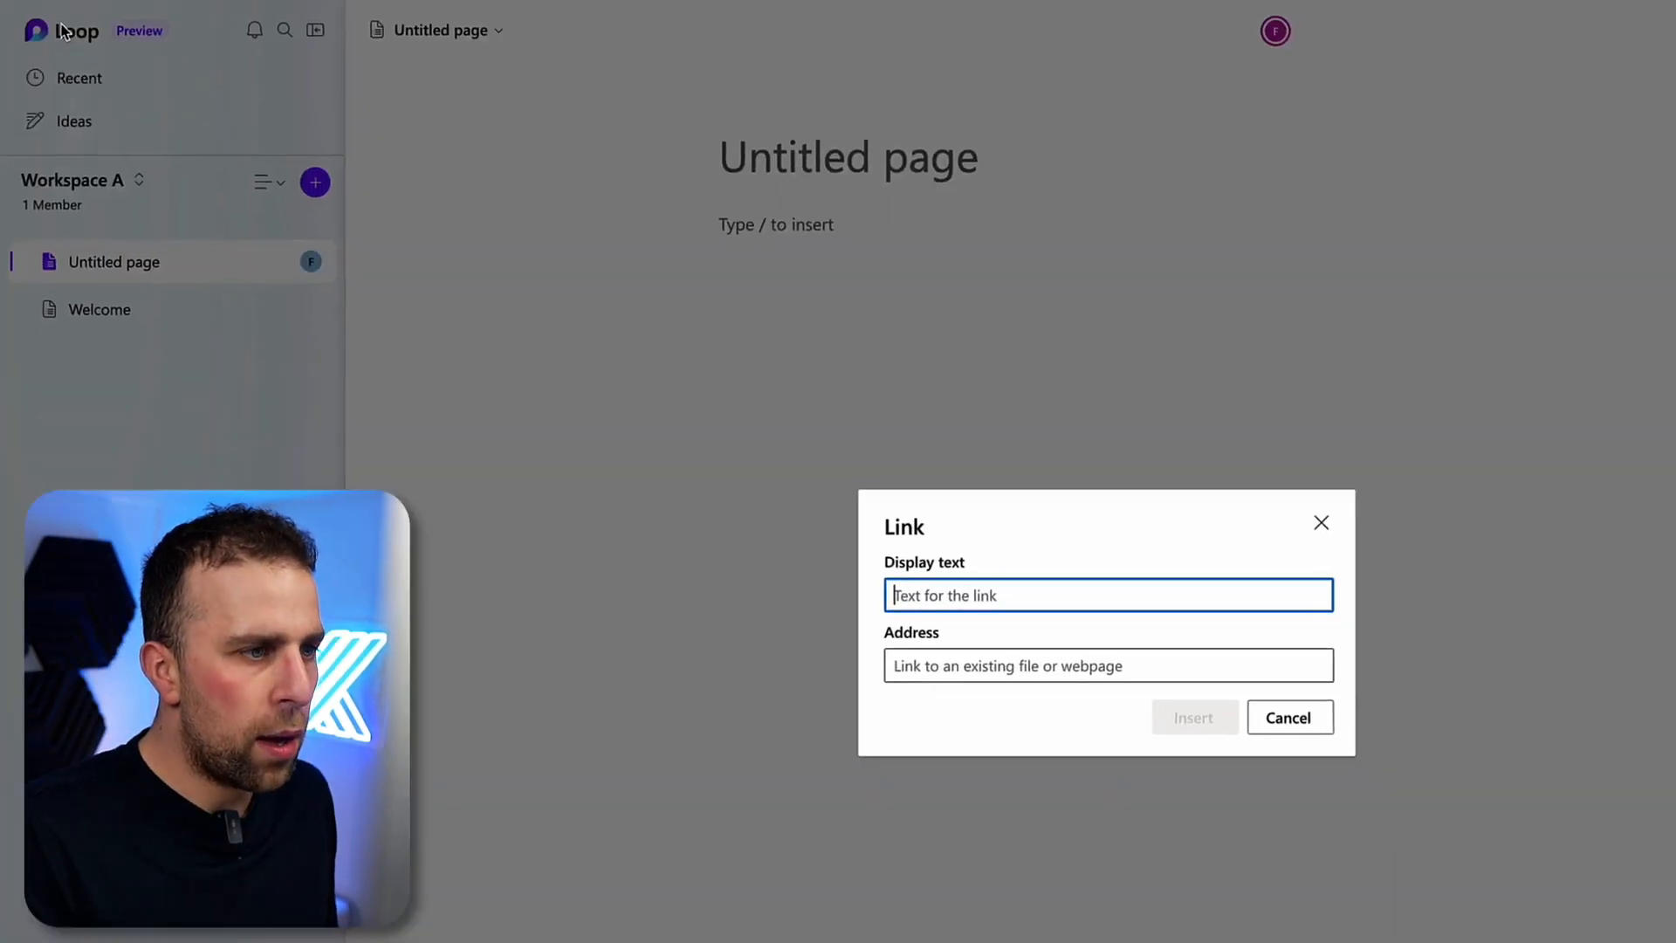
left_click(1288, 718)
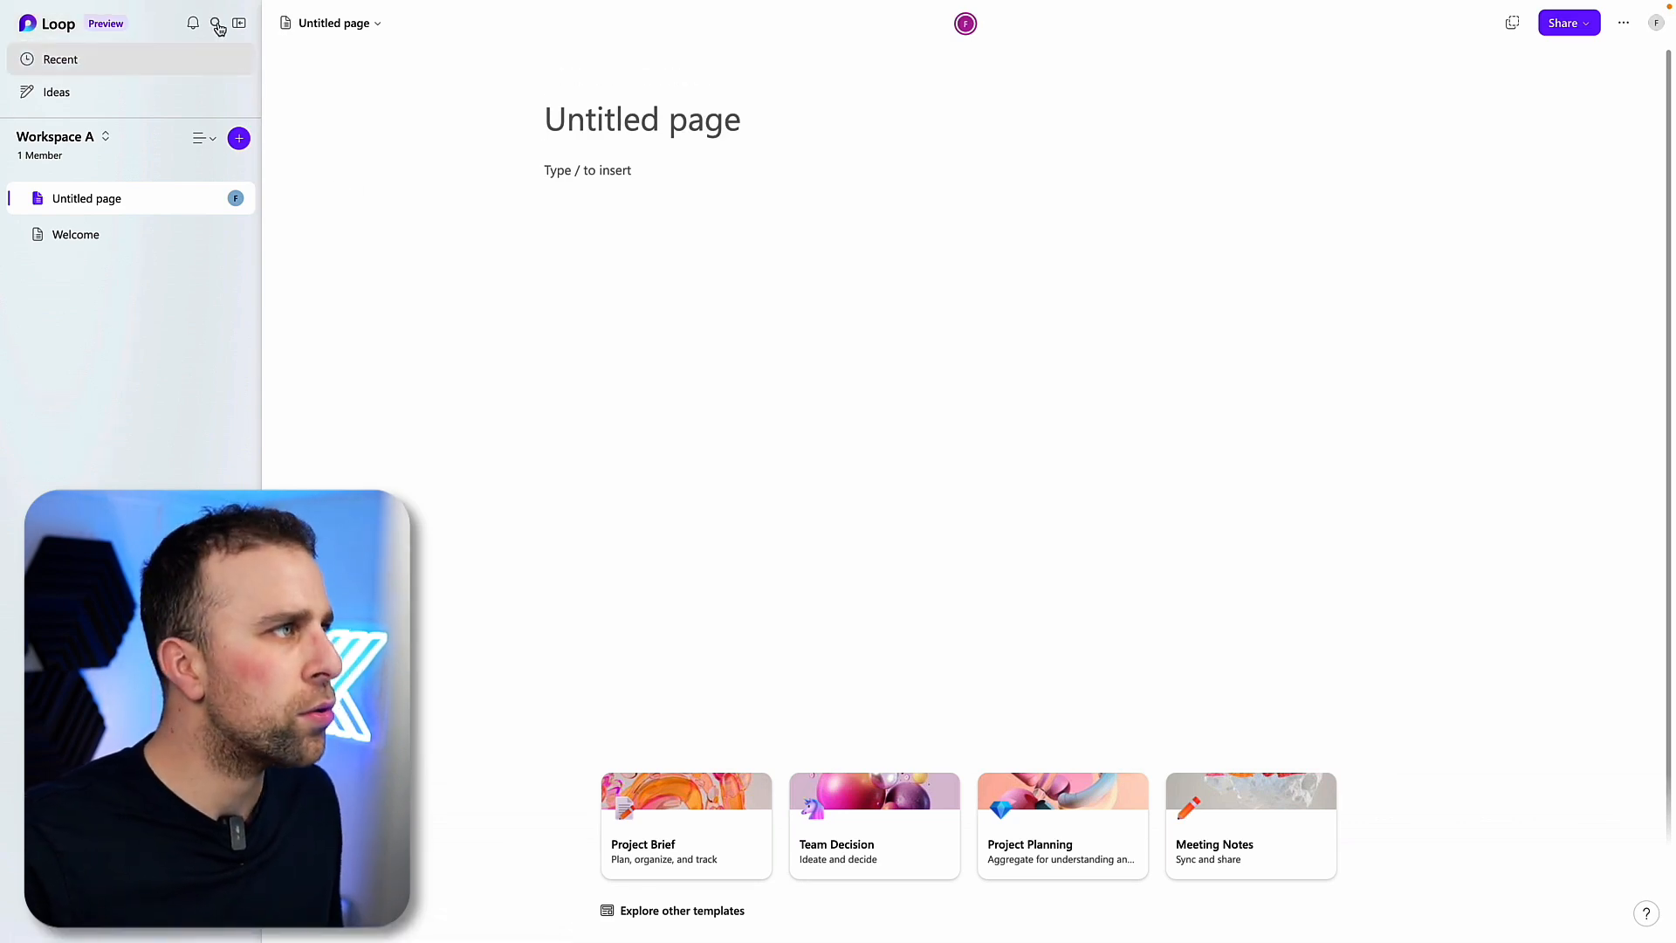
left_click(216, 23)
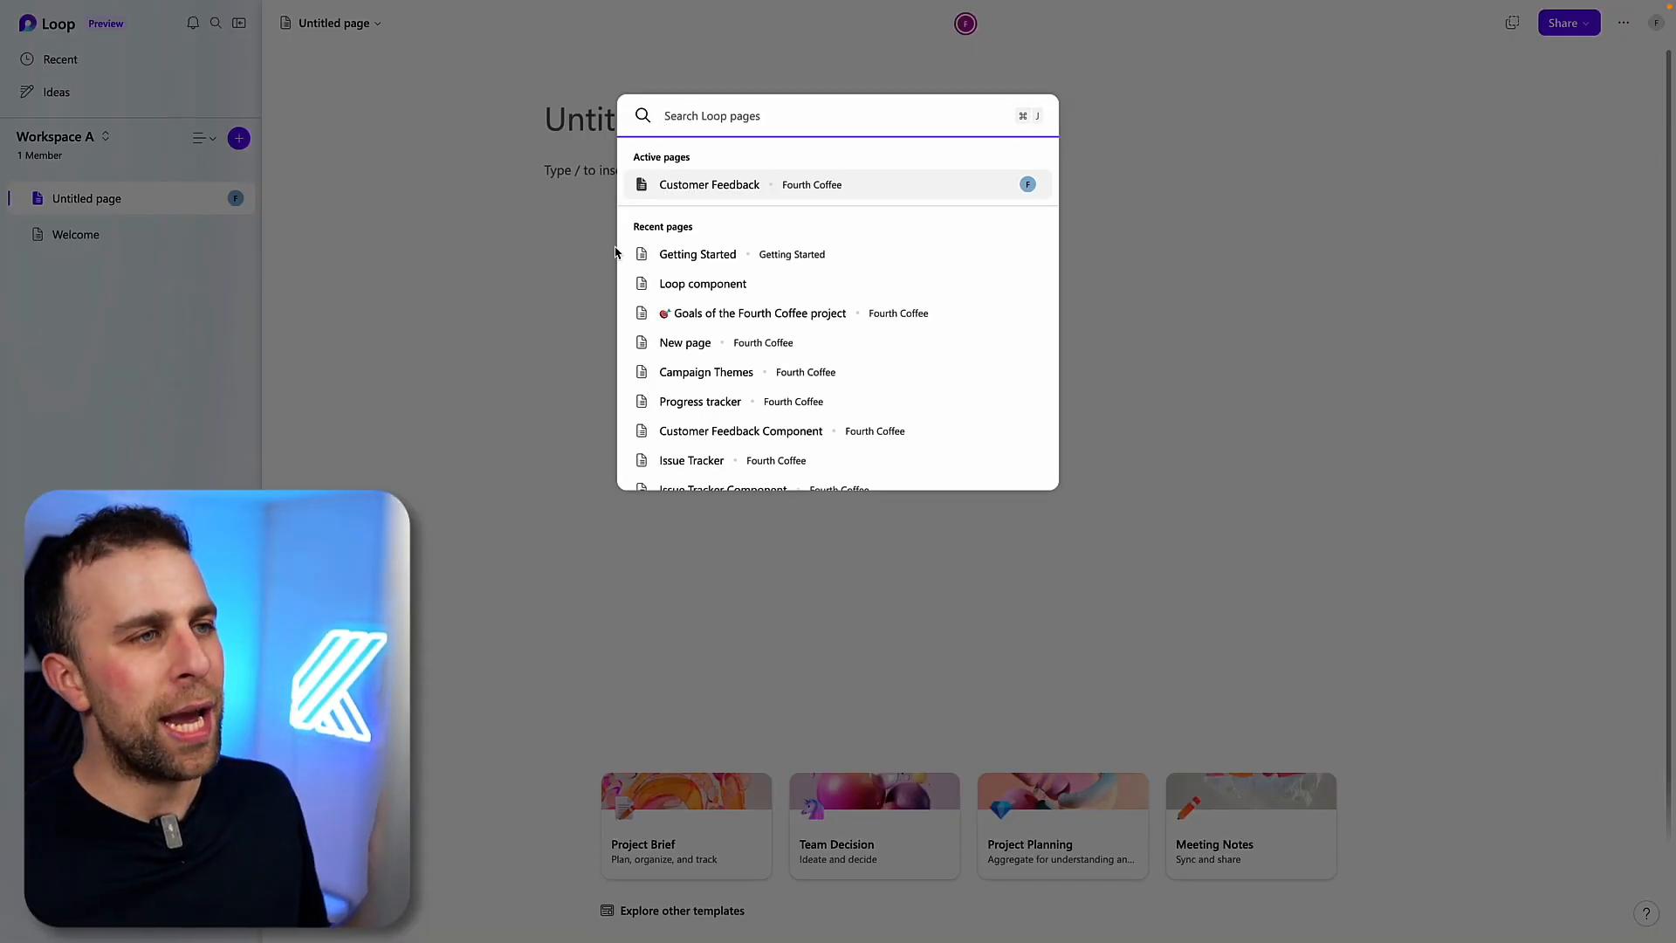
scroll("down", 3)
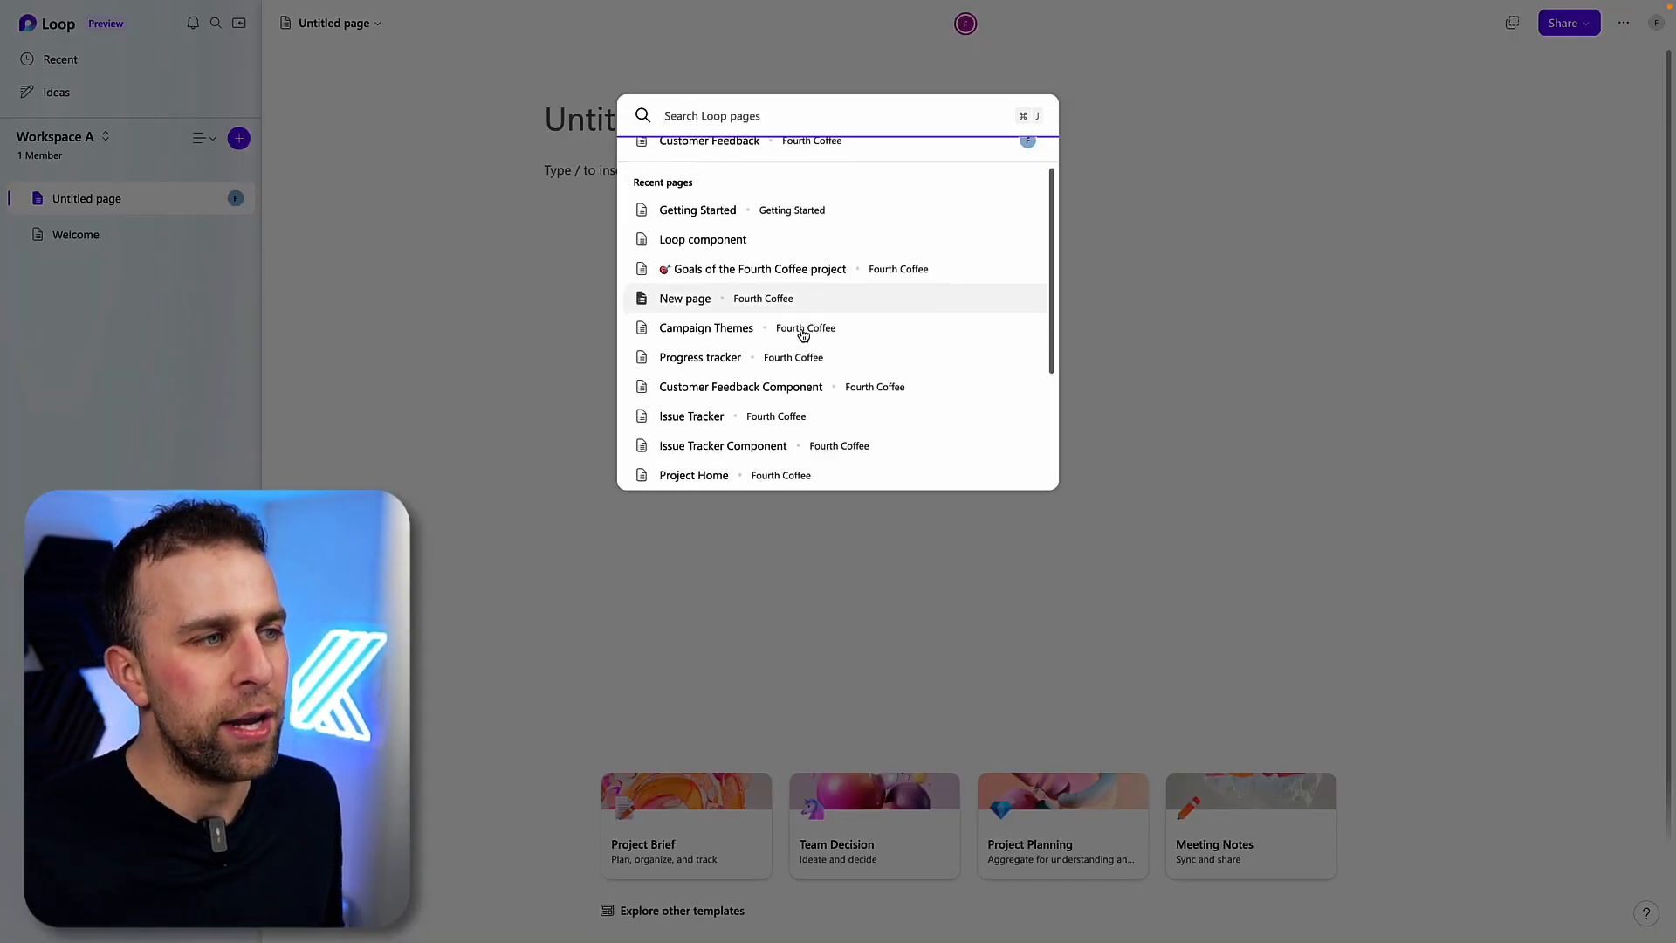
key("Escape")
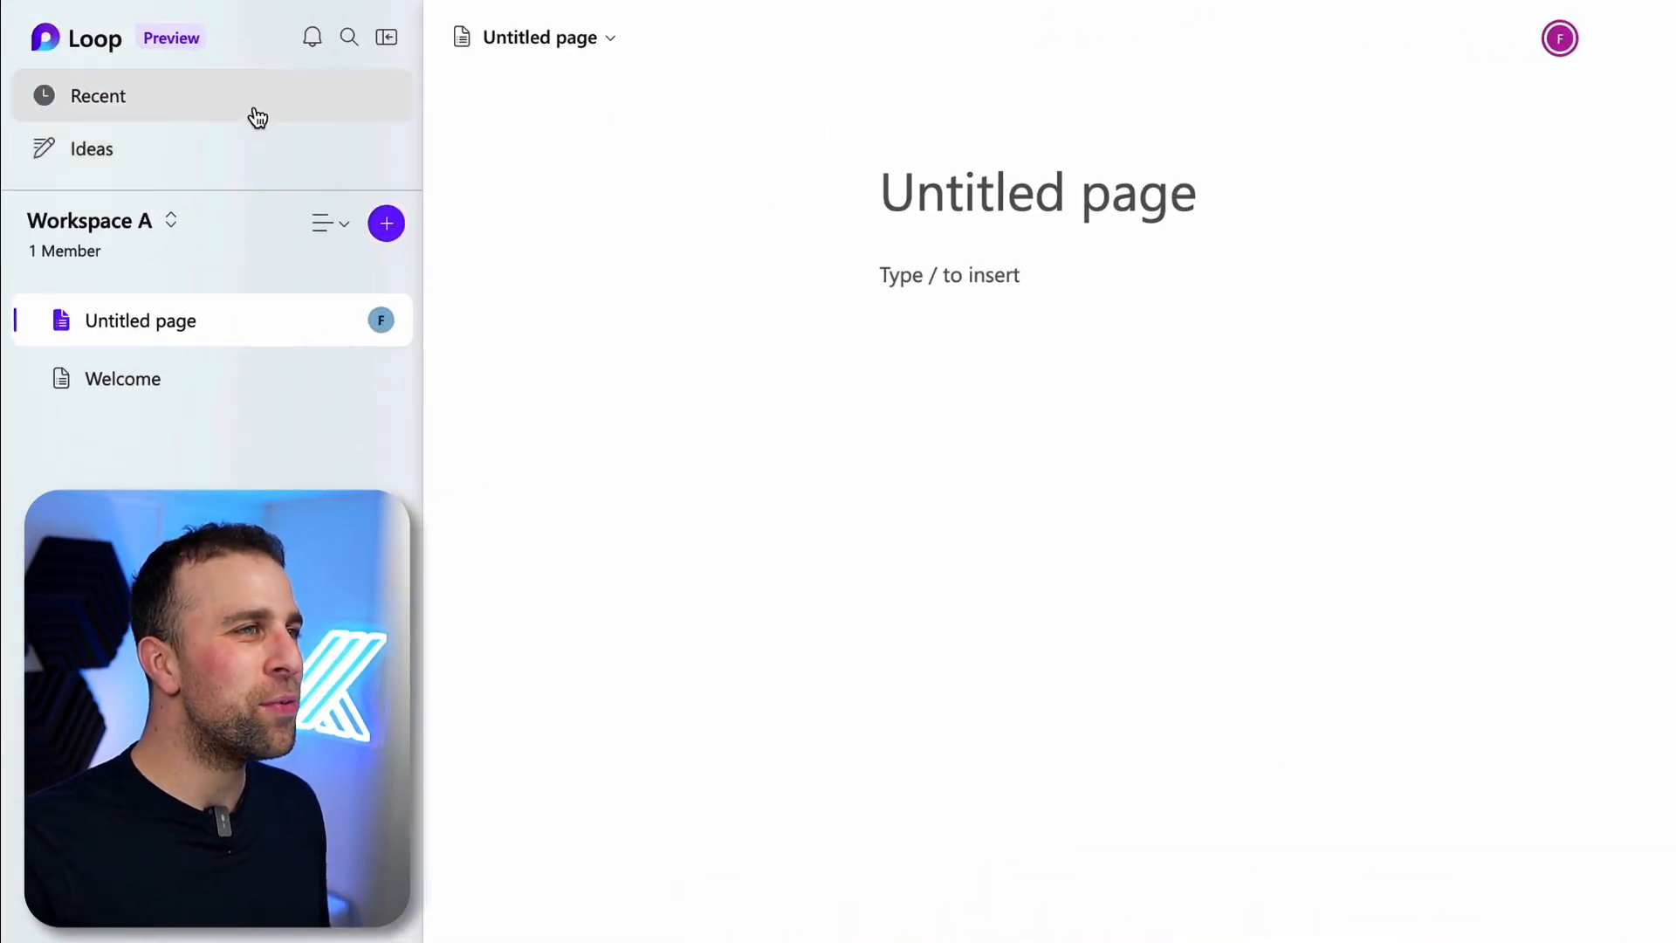
Browse the Recent and Ideas lists, then return to Workspace A's untitled page
left_click(97, 96)
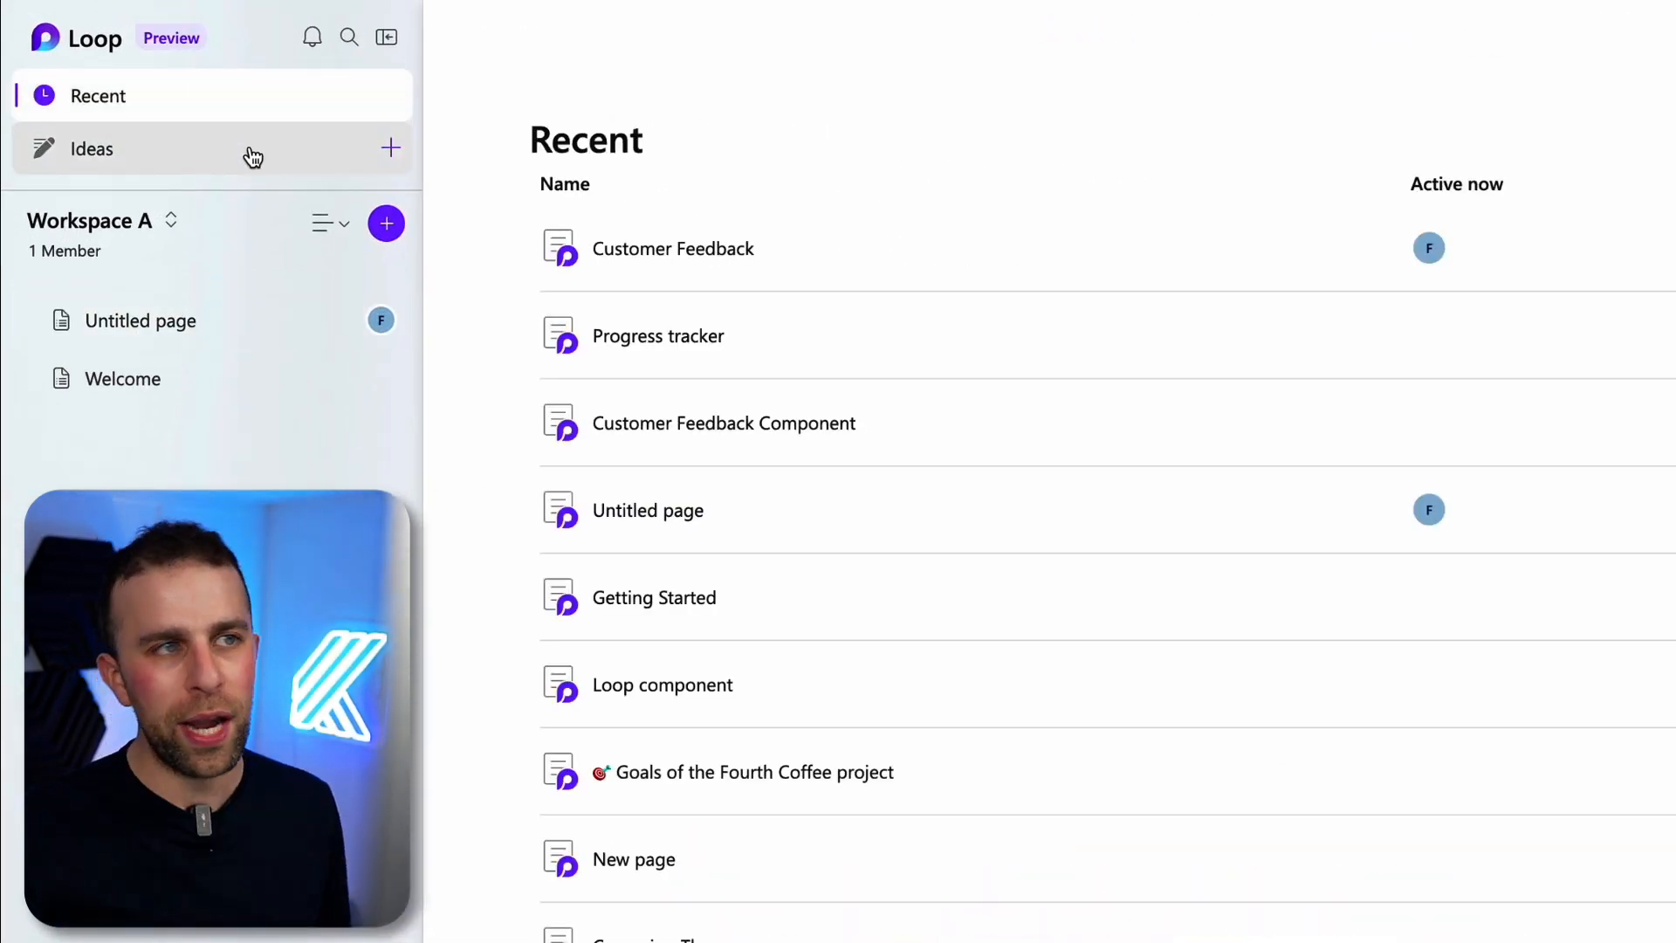
mouse_move(1429, 248)
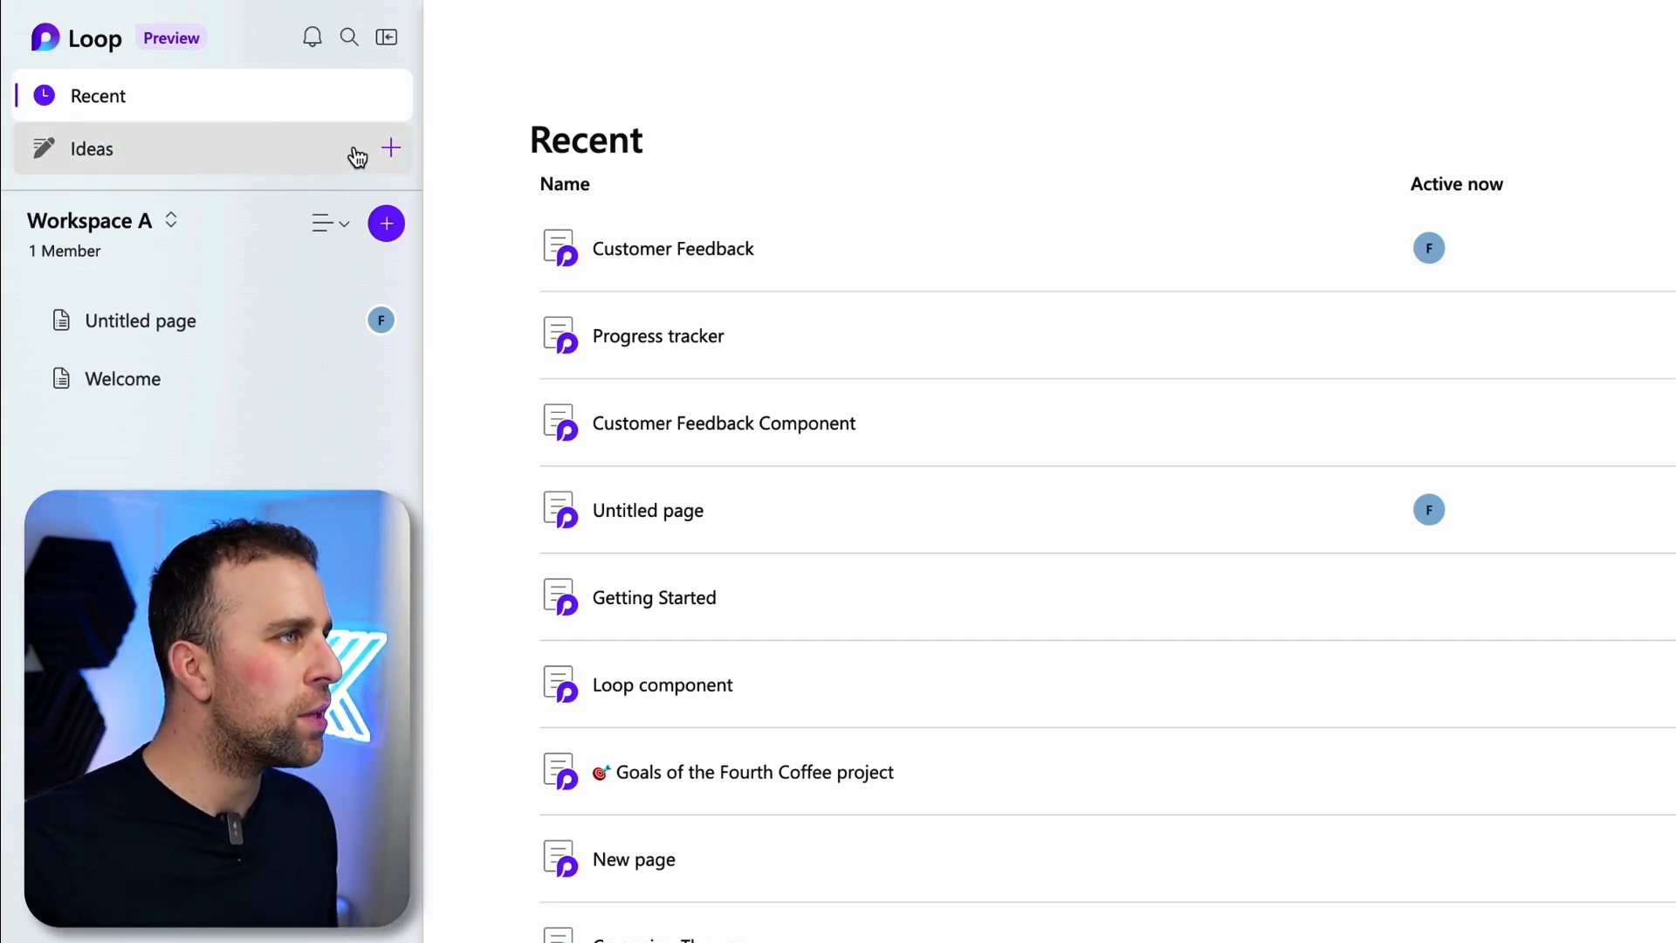
left_click(90, 148)
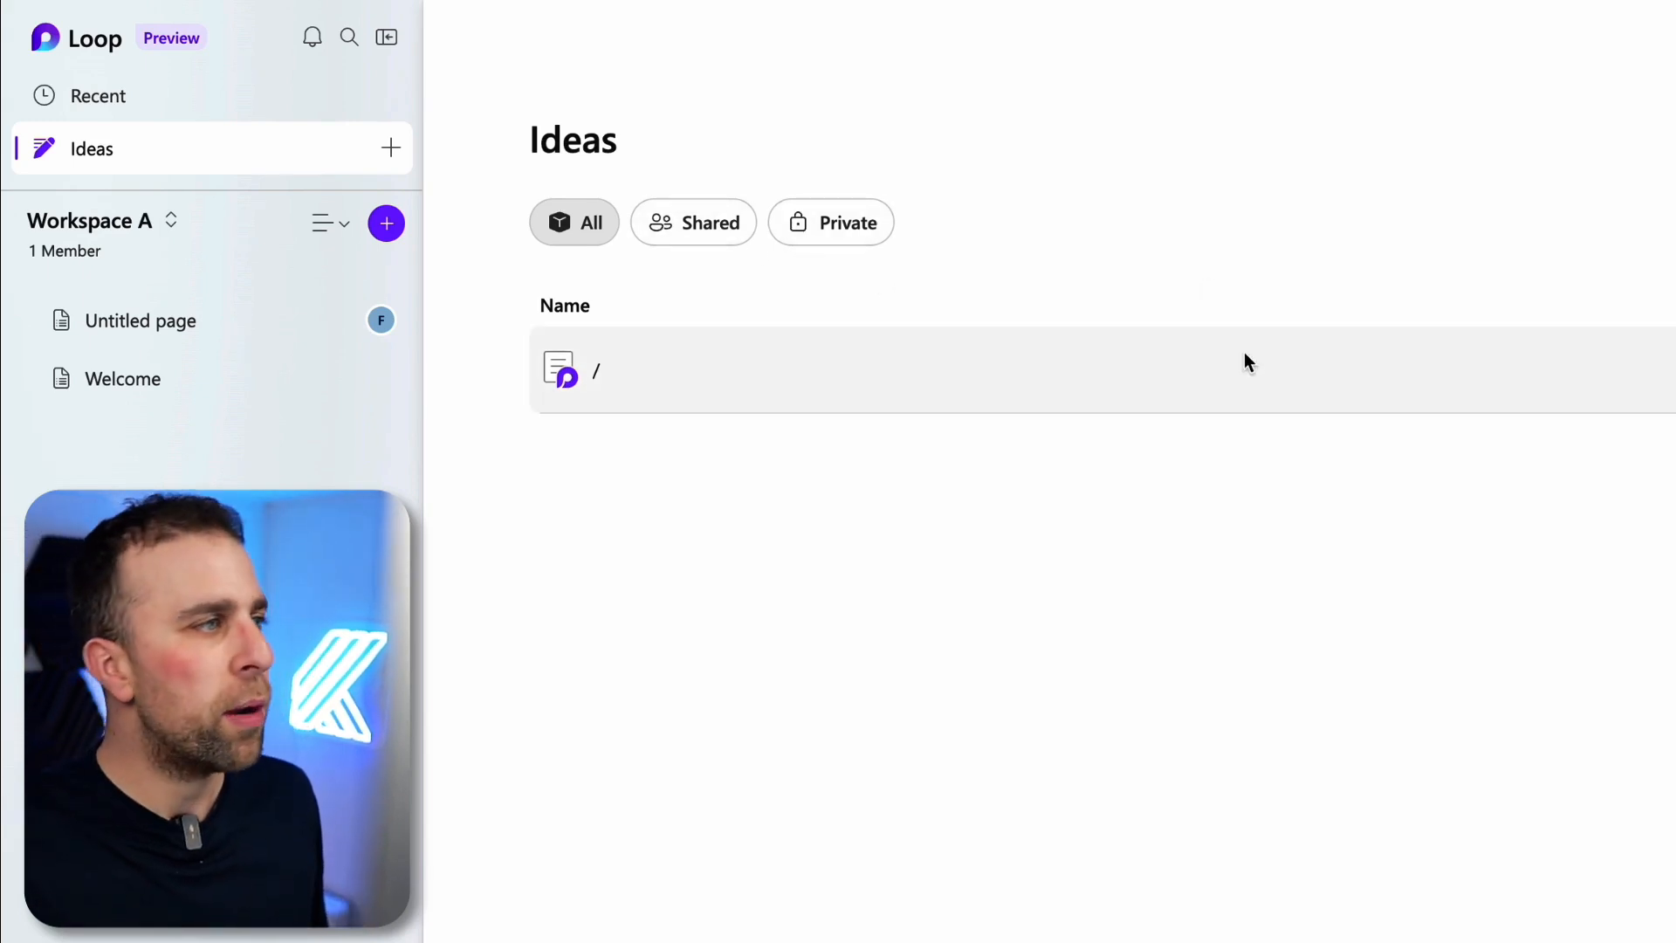
mouse_move(390, 148)
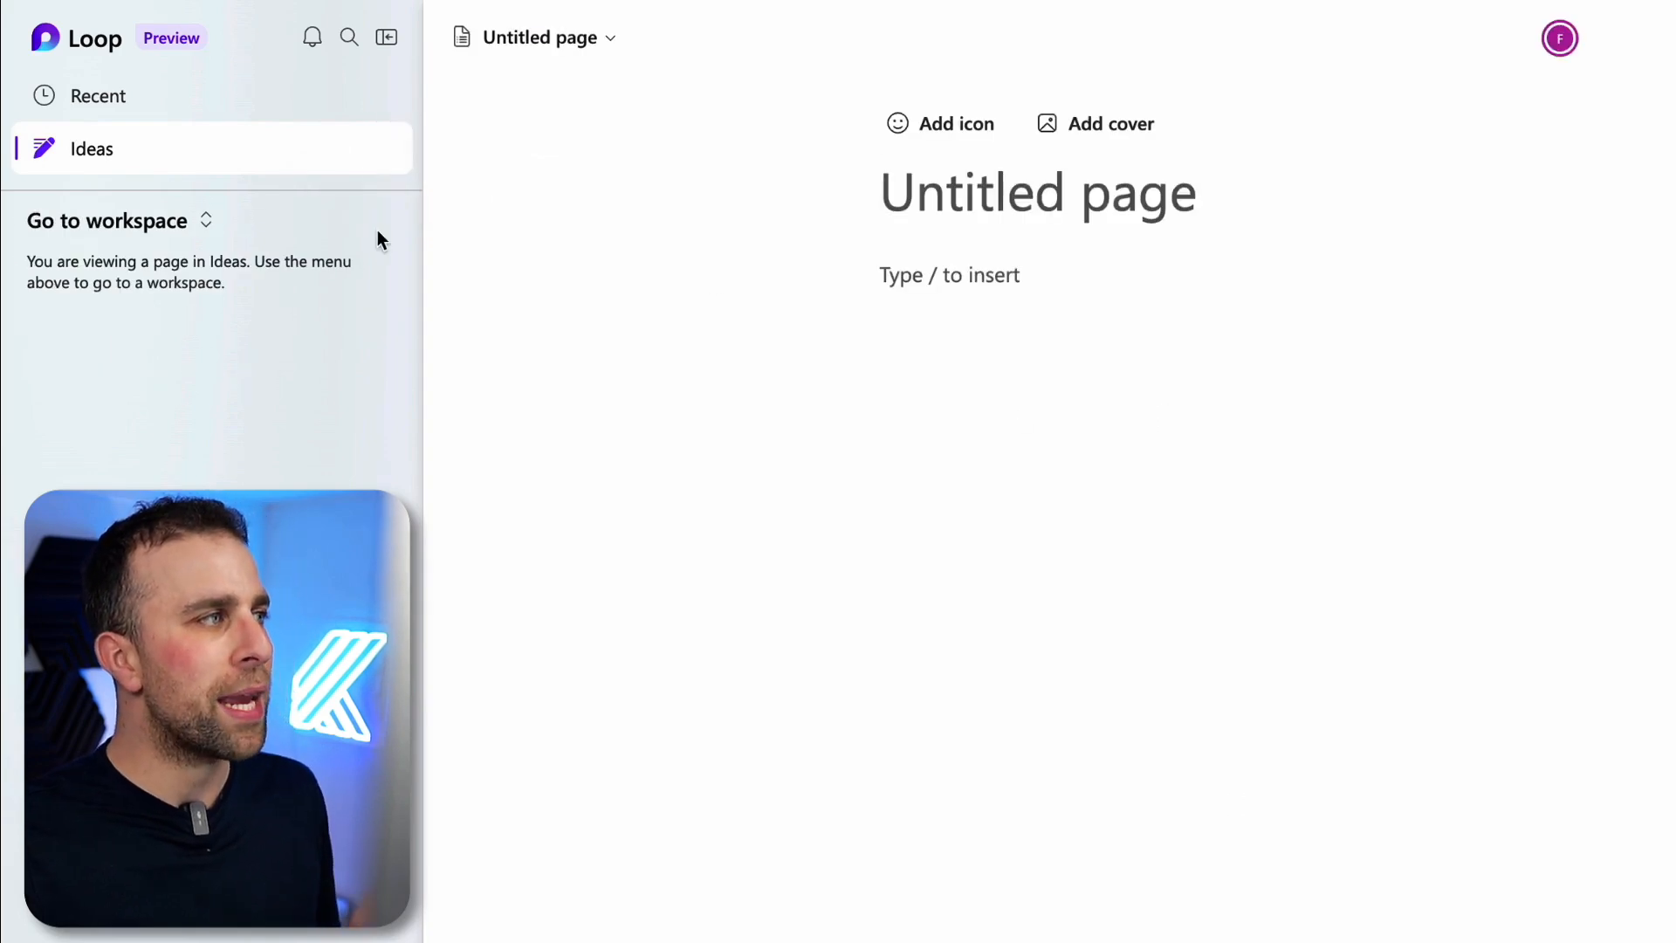
mouse_move(171, 233)
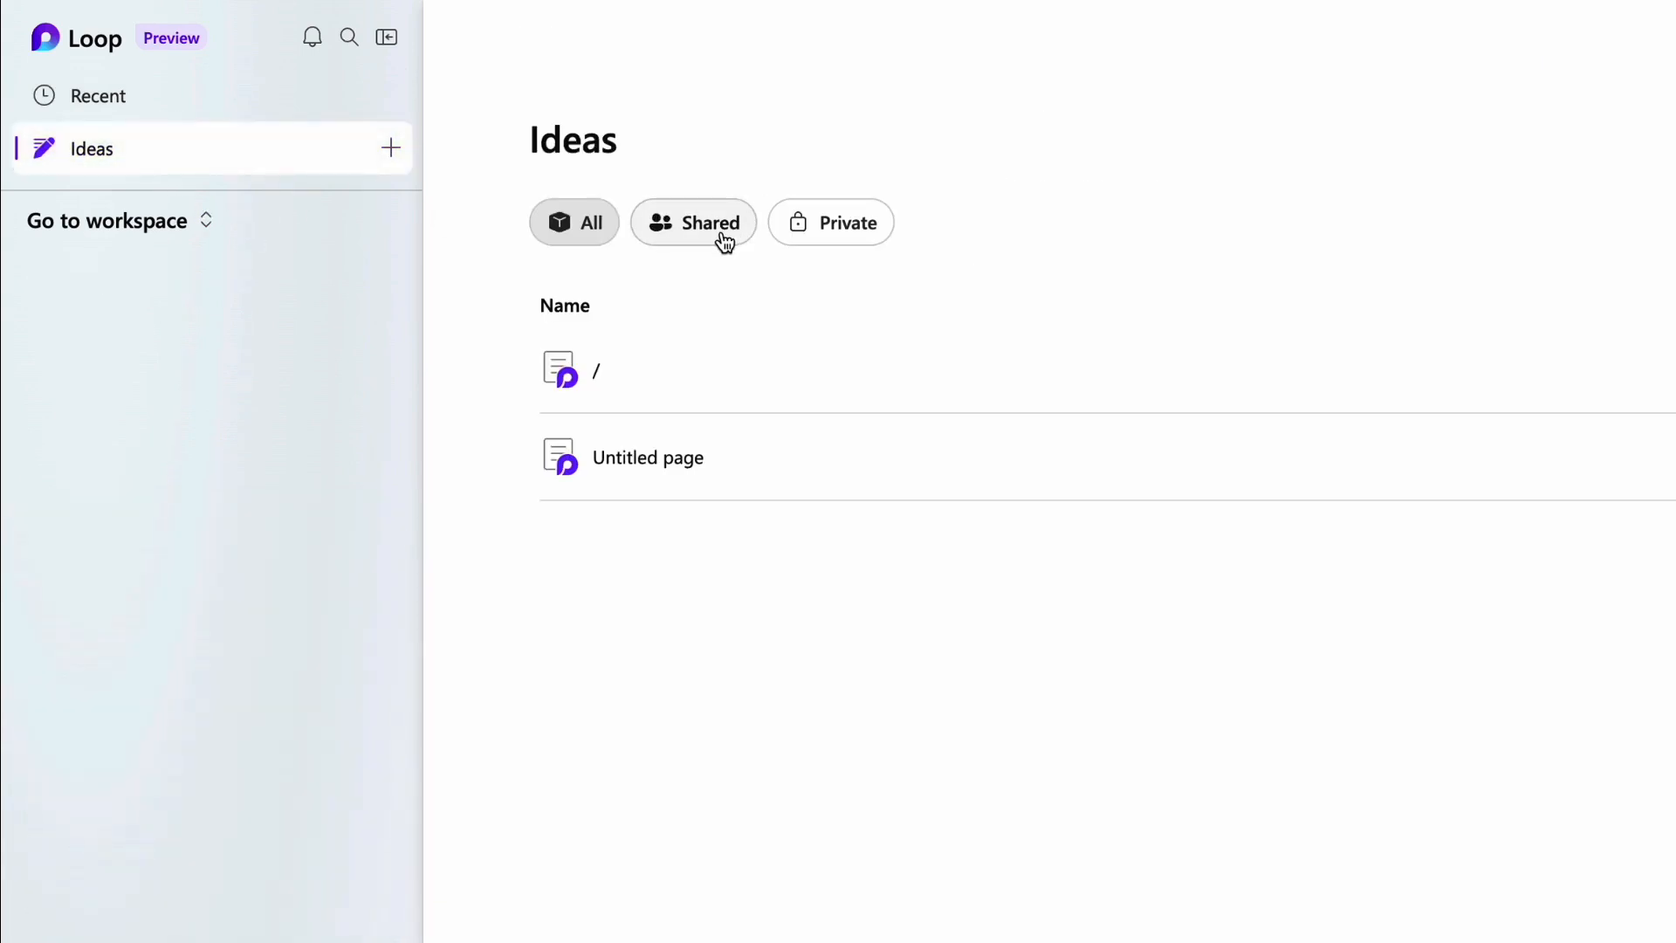
left_click(107, 220)
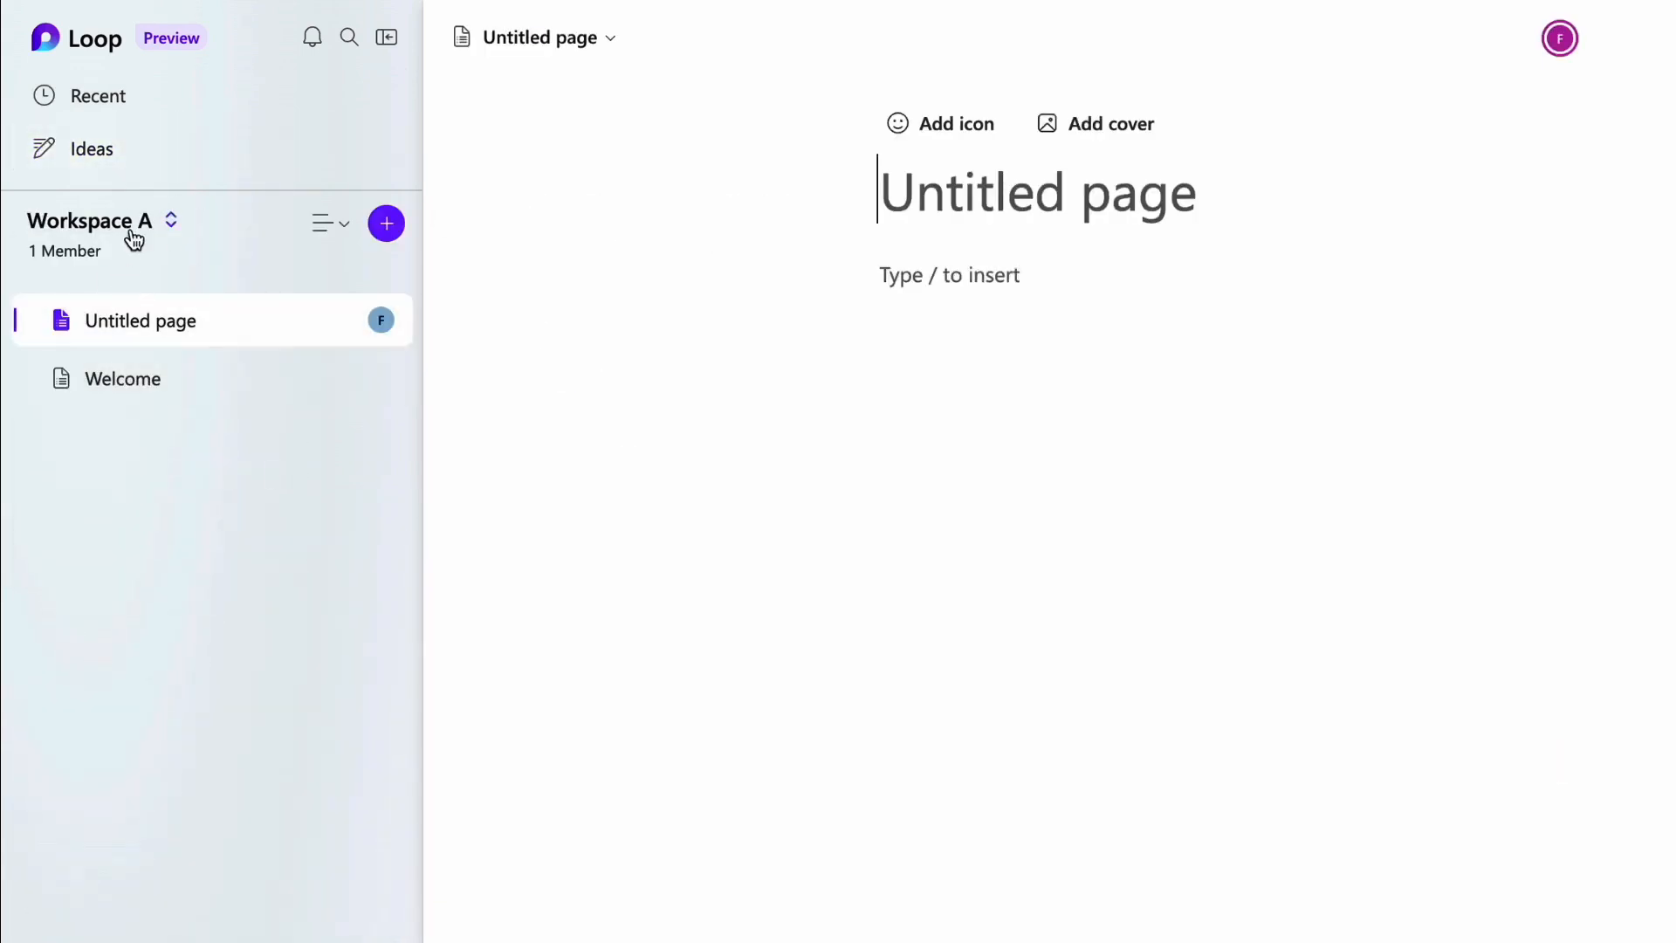
Open the workspace switcher and bring up Workspace A's page view options
left_click(102, 220)
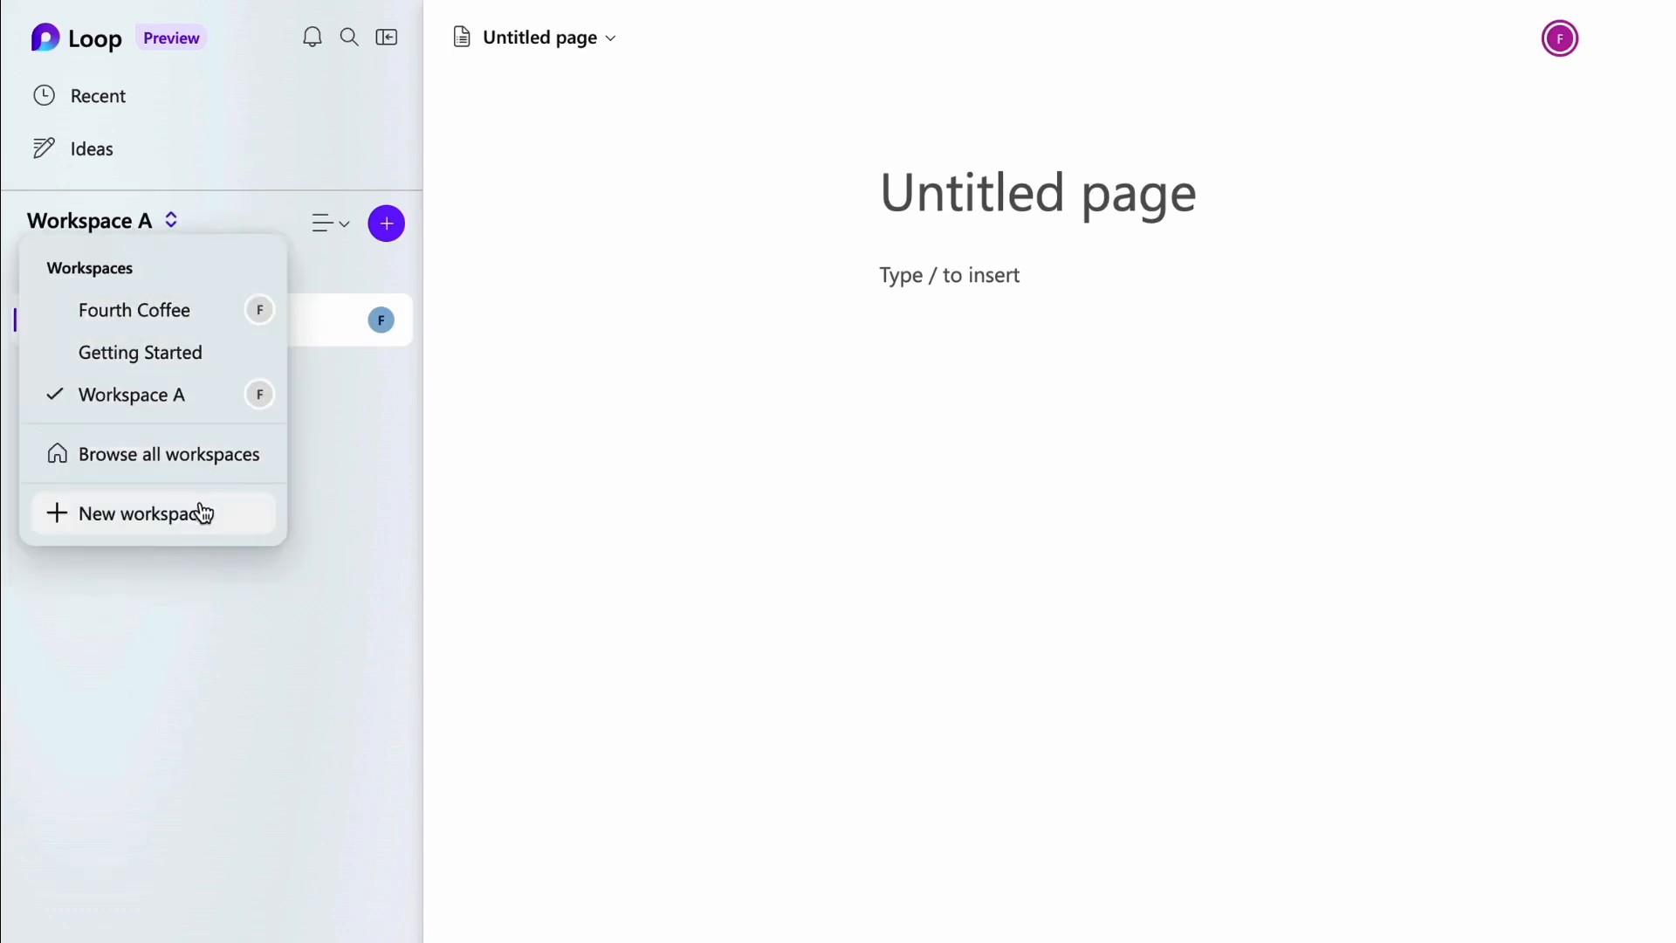
left_click(323, 223)
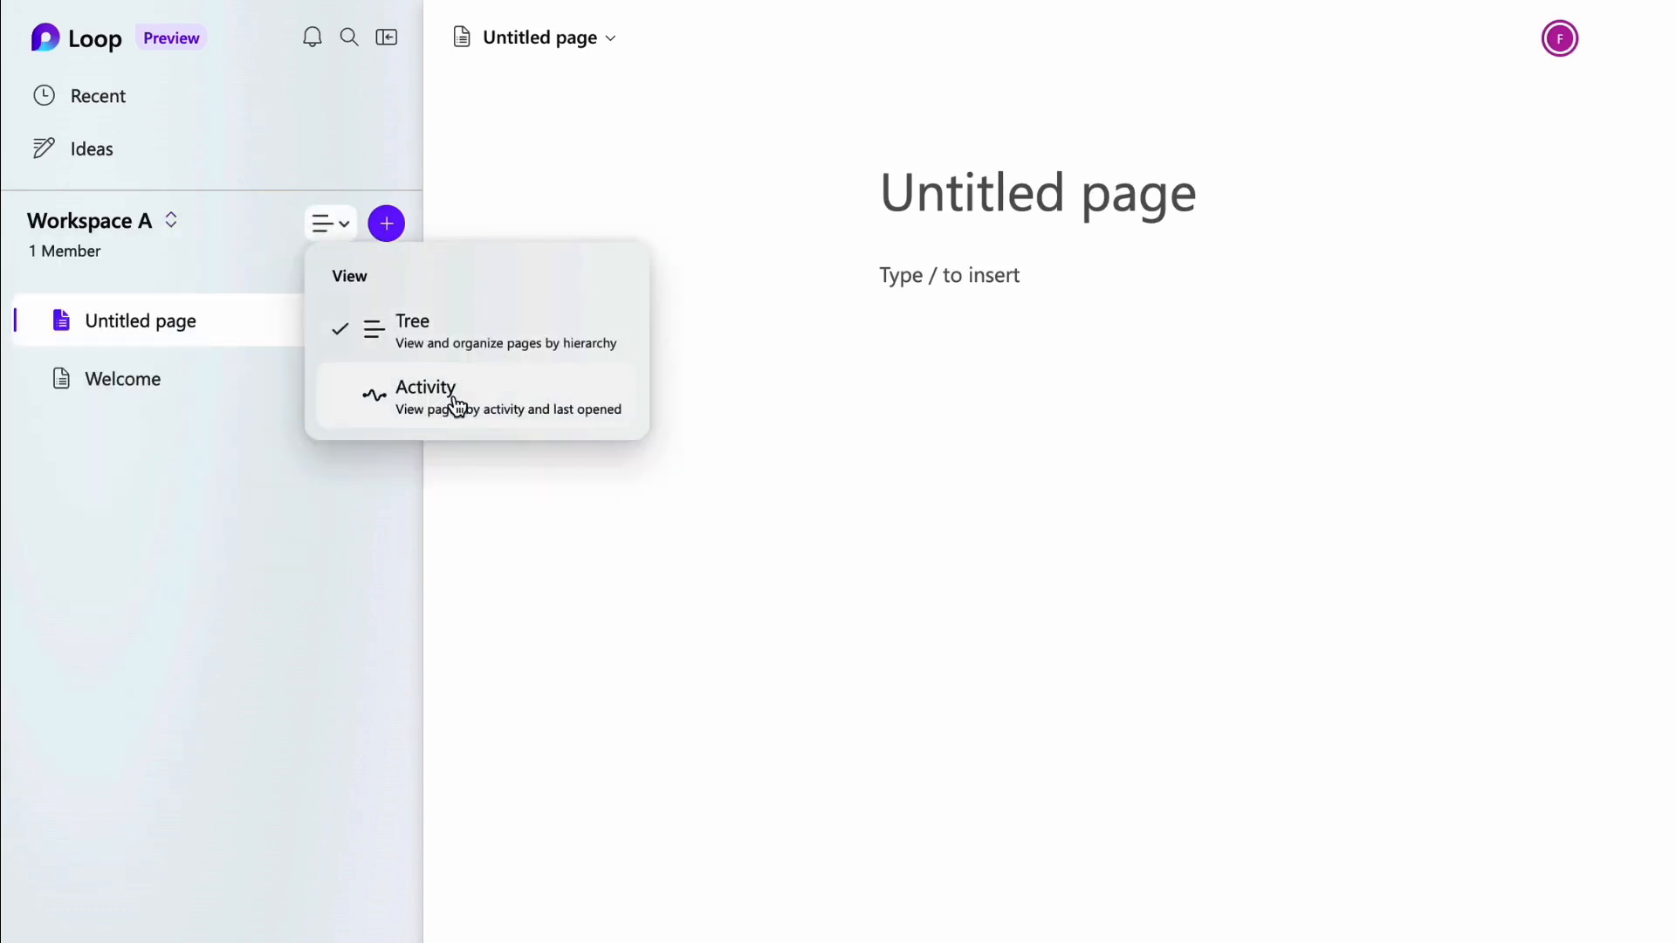
mouse_move(225, 300)
type("Page B")
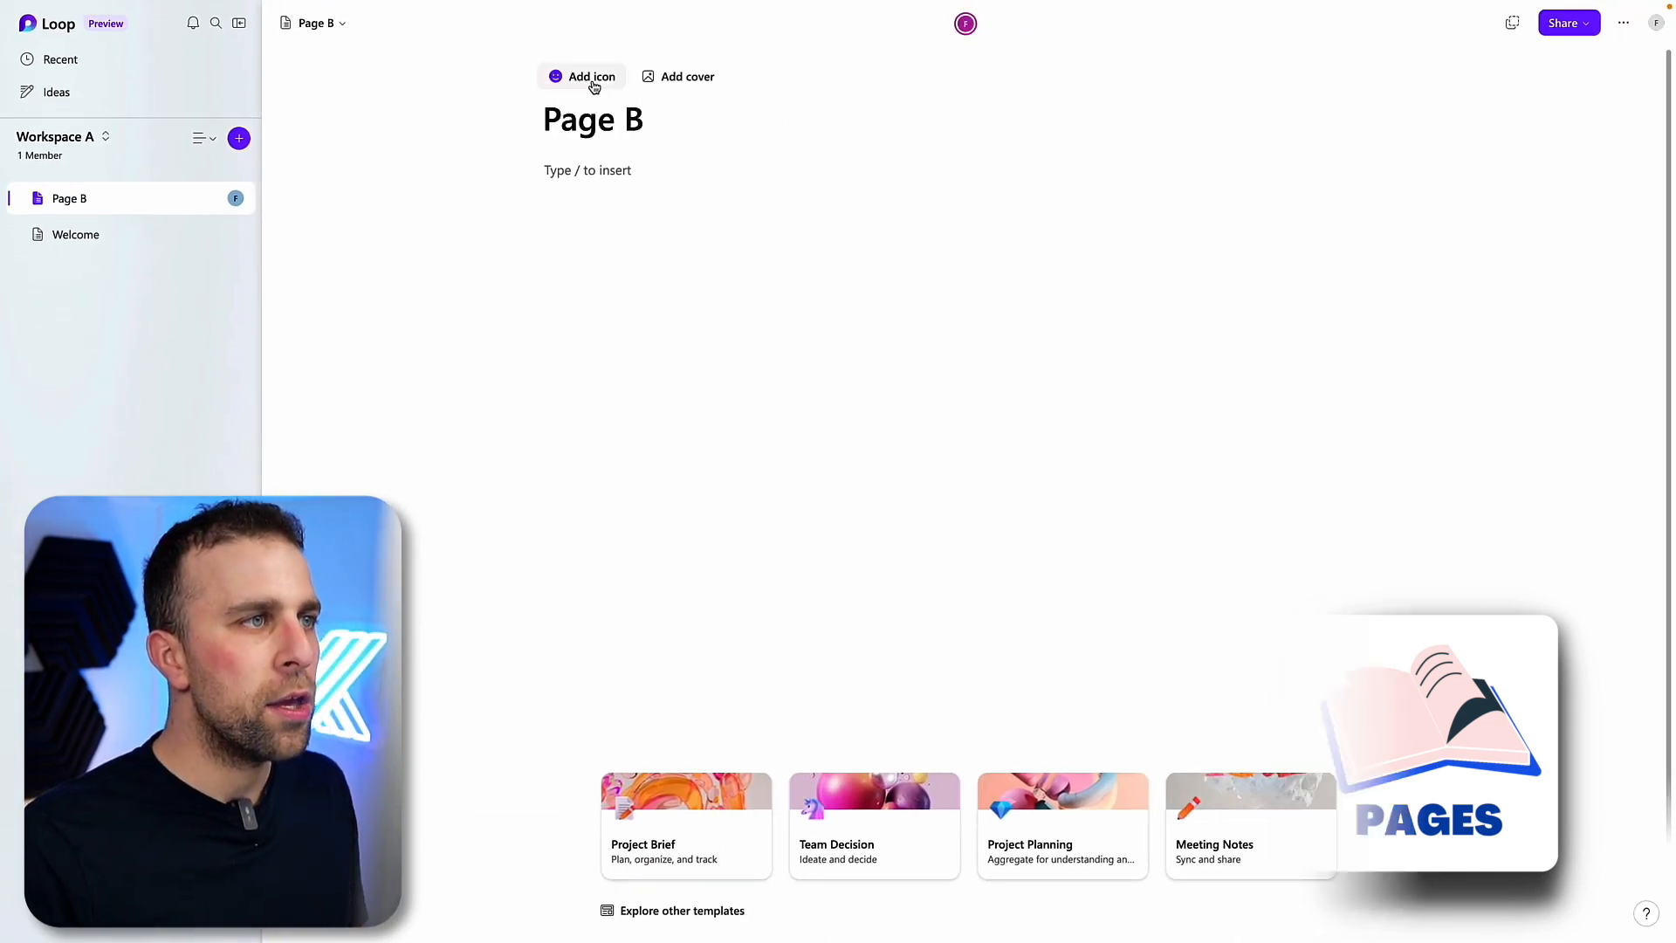
Give Page B a grinning emoji icon and apply a gallery cover image
left_click(581, 76)
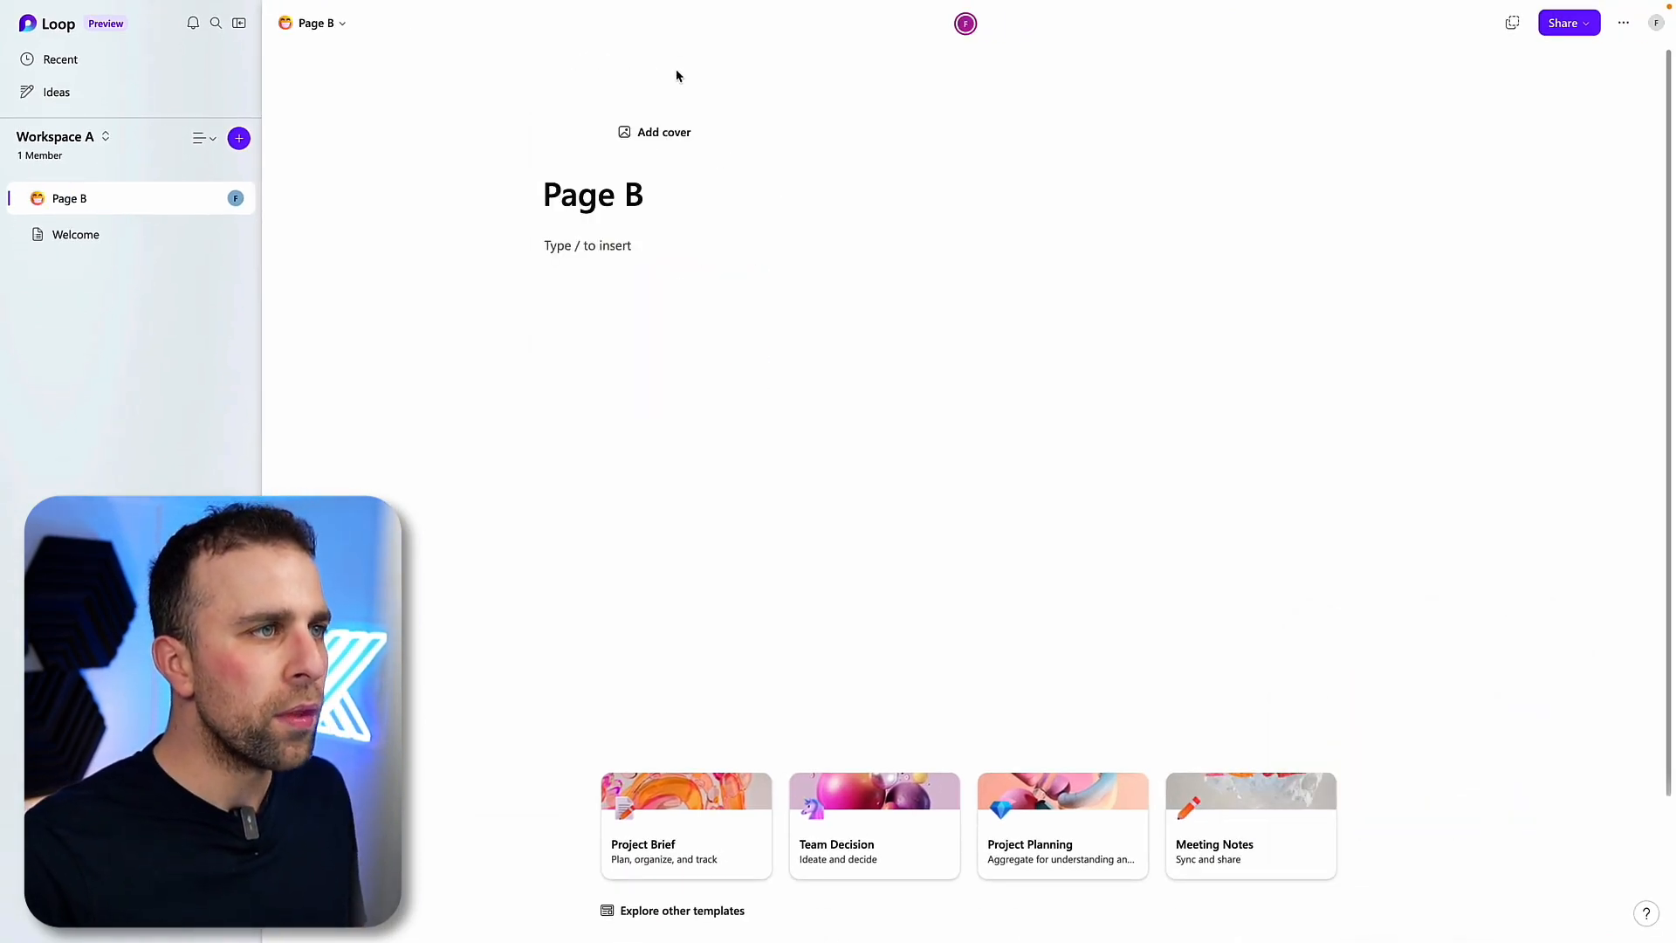
left_click(653, 132)
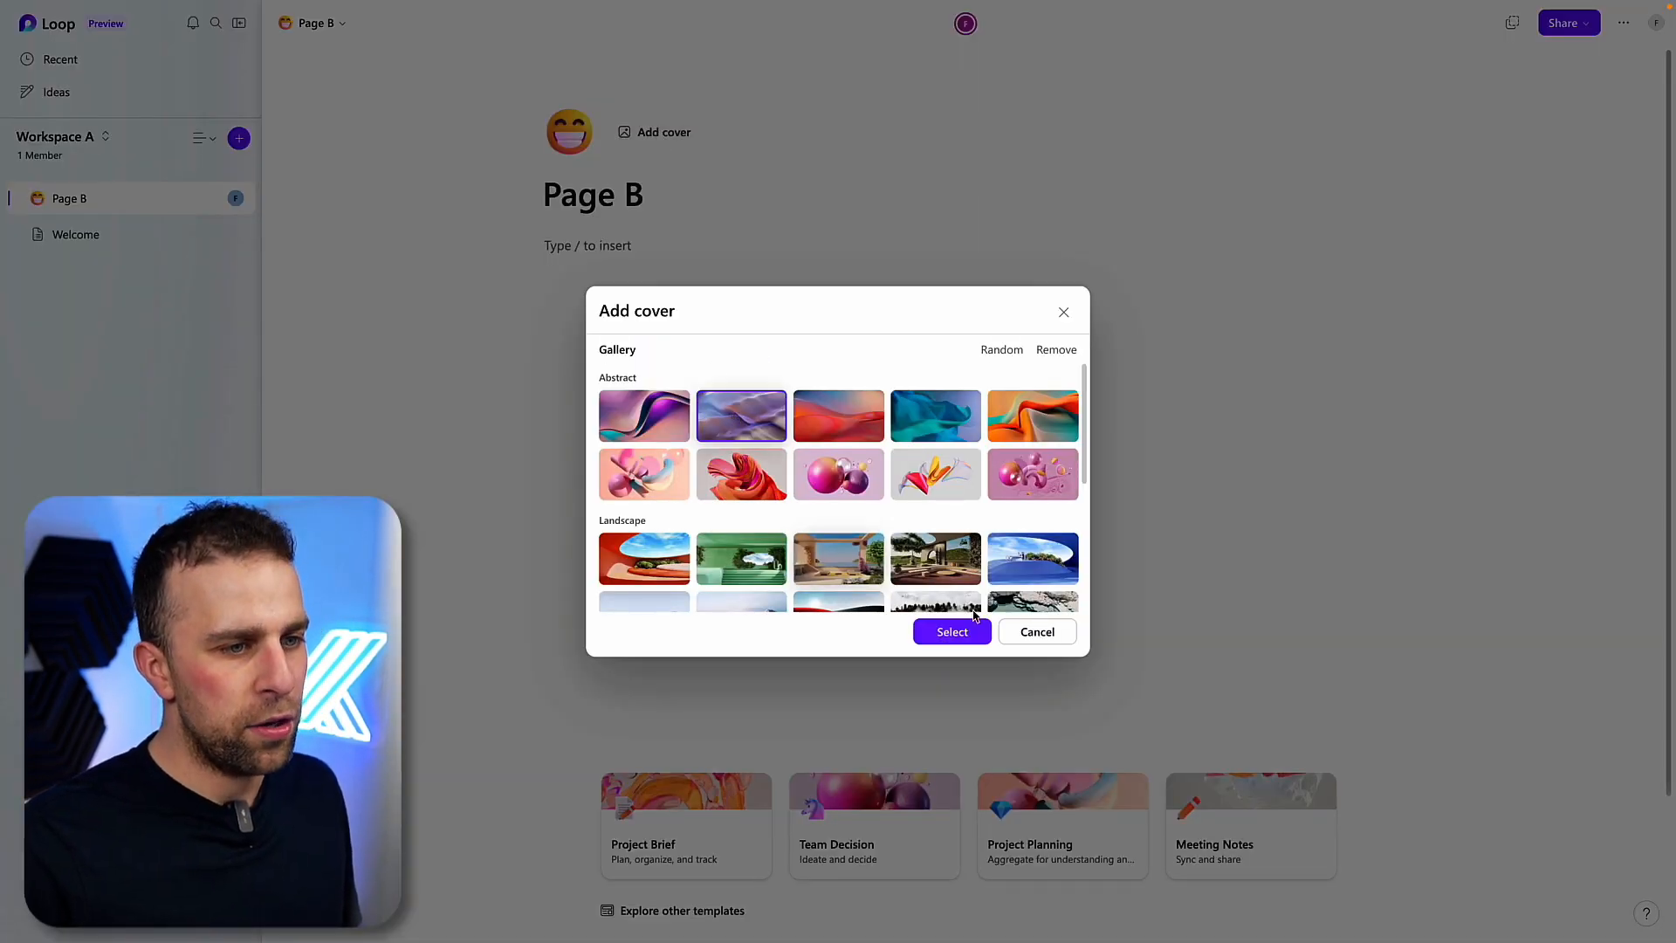
left_click(951, 630)
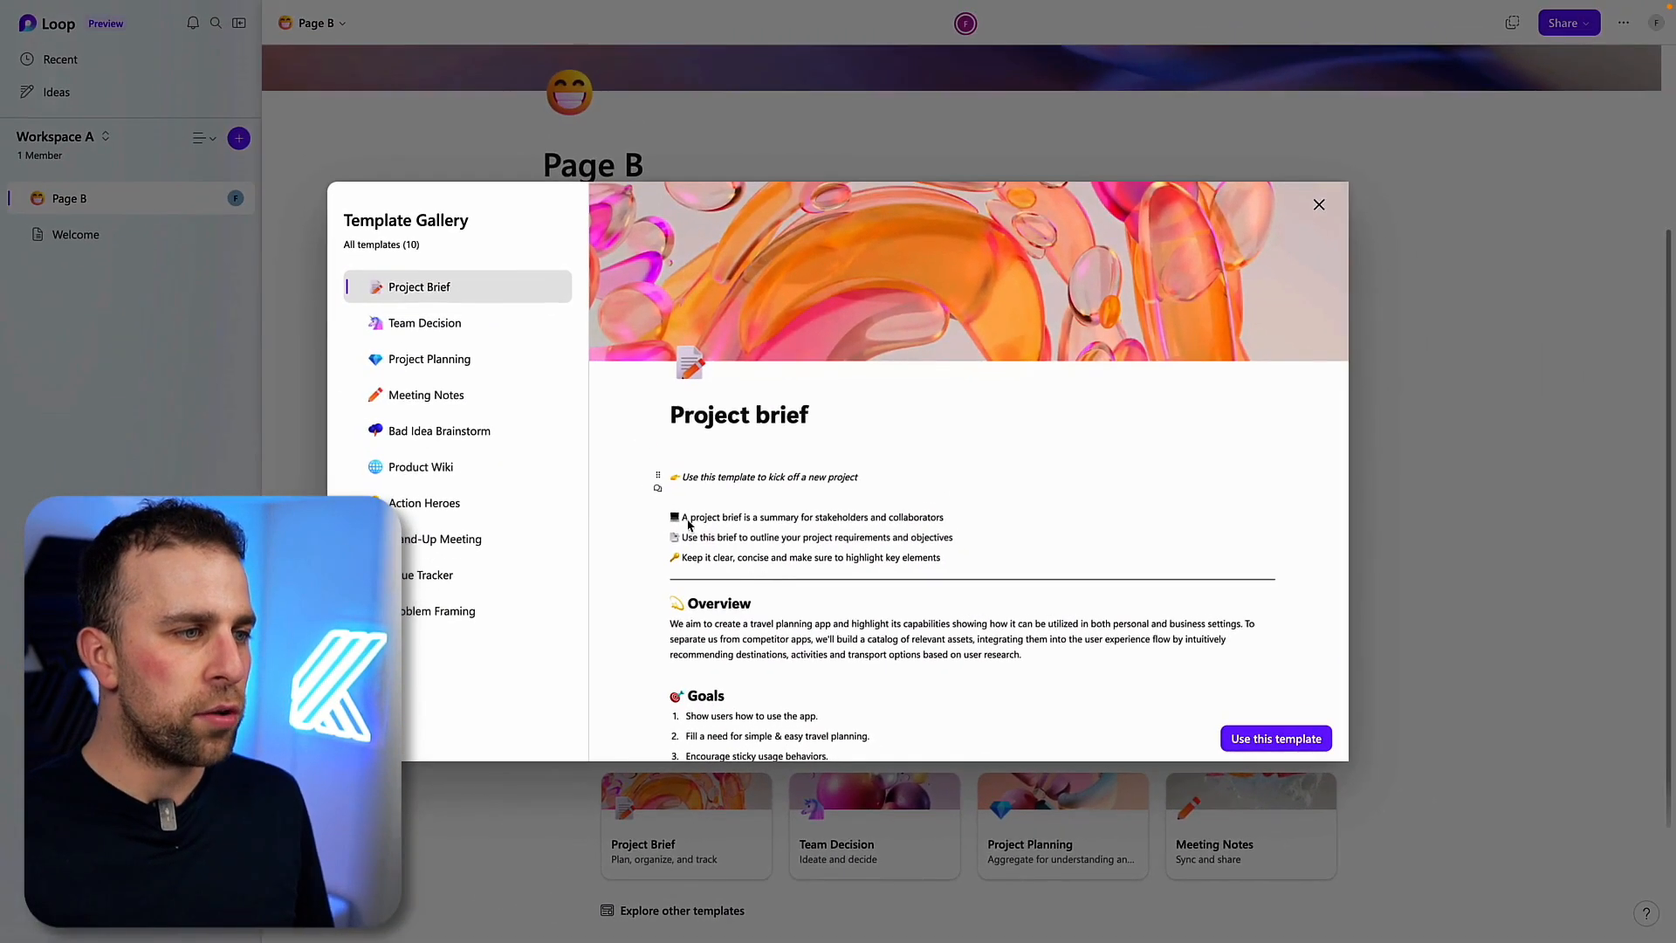
Preview the Project Planning, Team Decision and Product Wiki templates, then apply Product Wiki to Page B
left_click(428, 357)
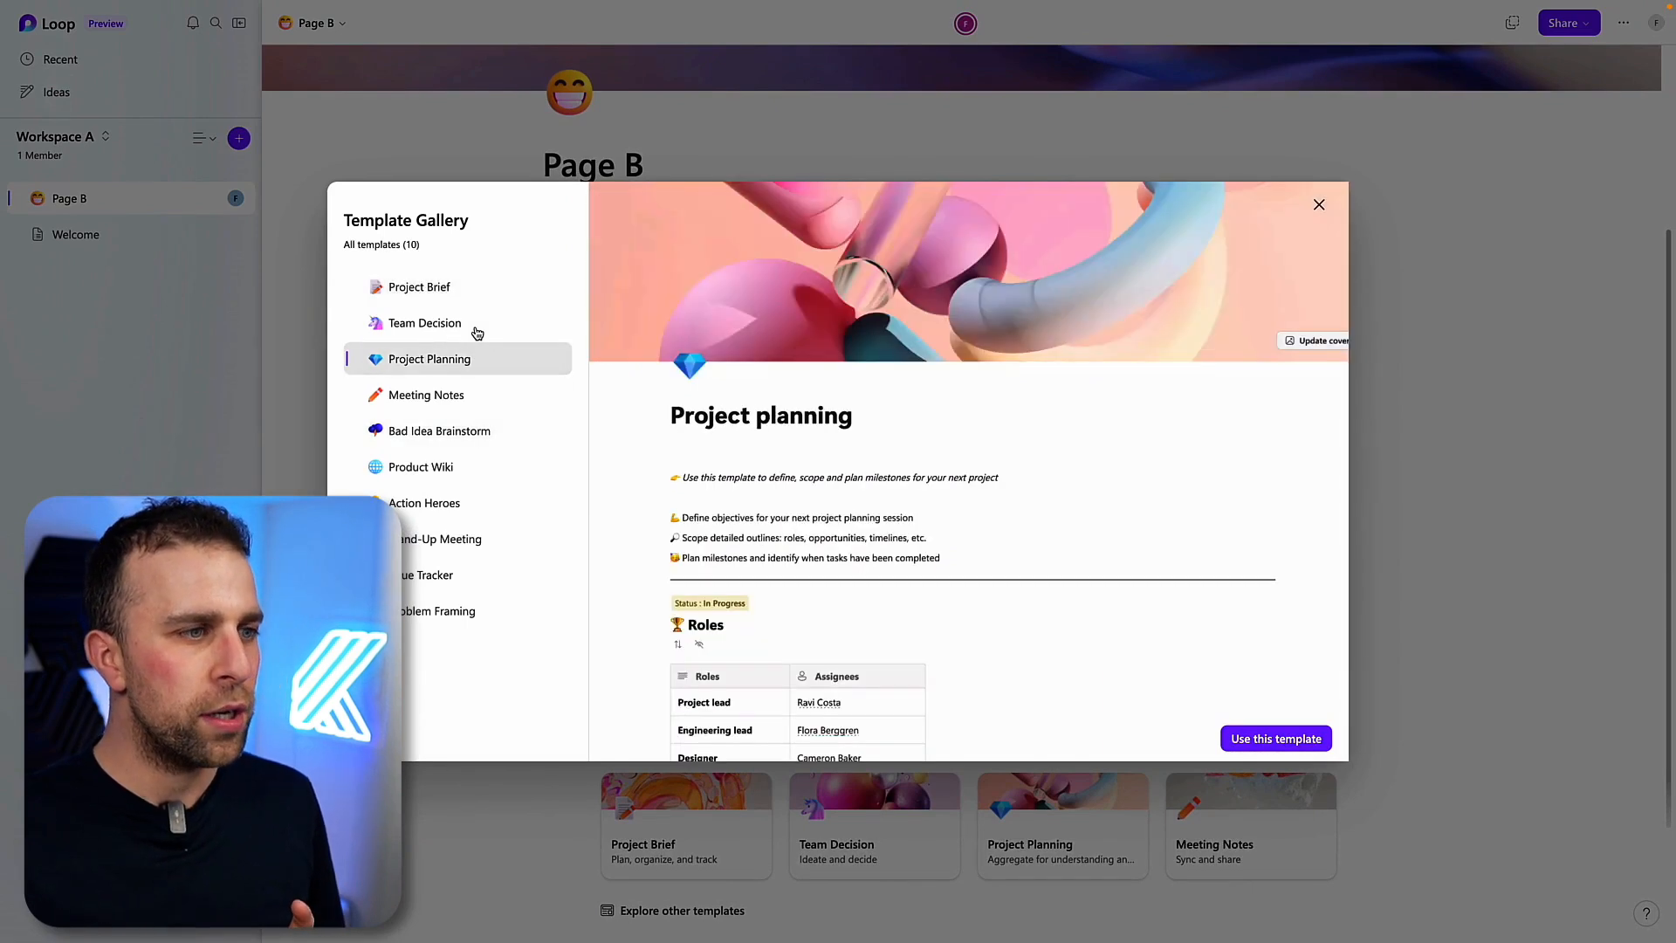
left_click(425, 323)
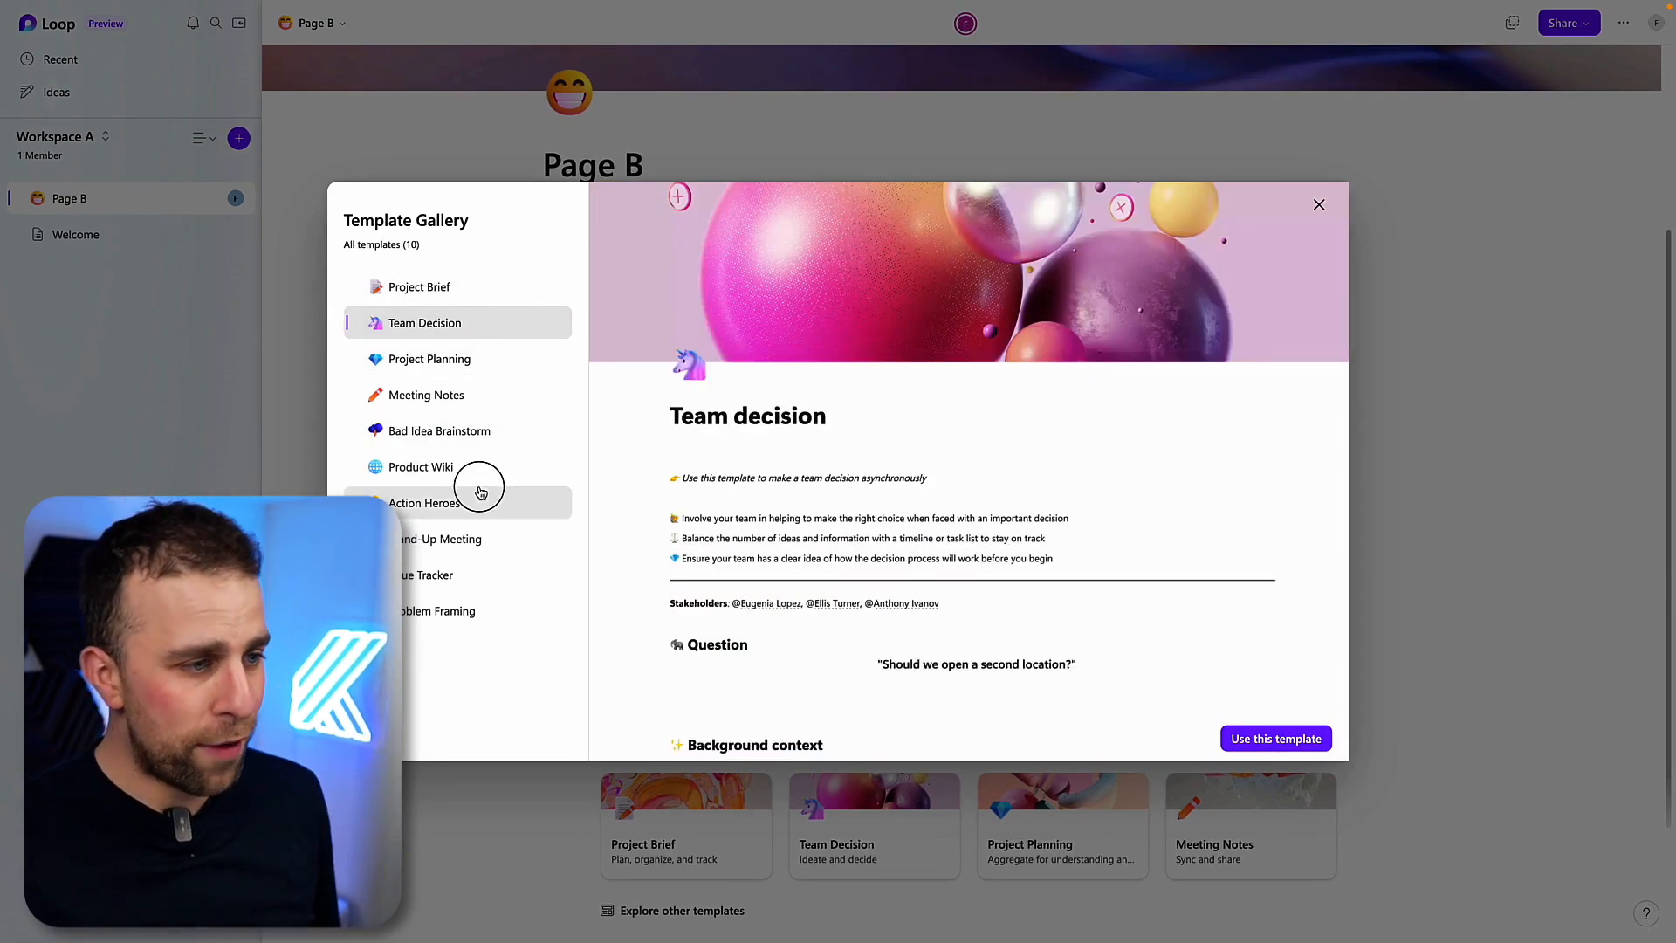
left_click(421, 466)
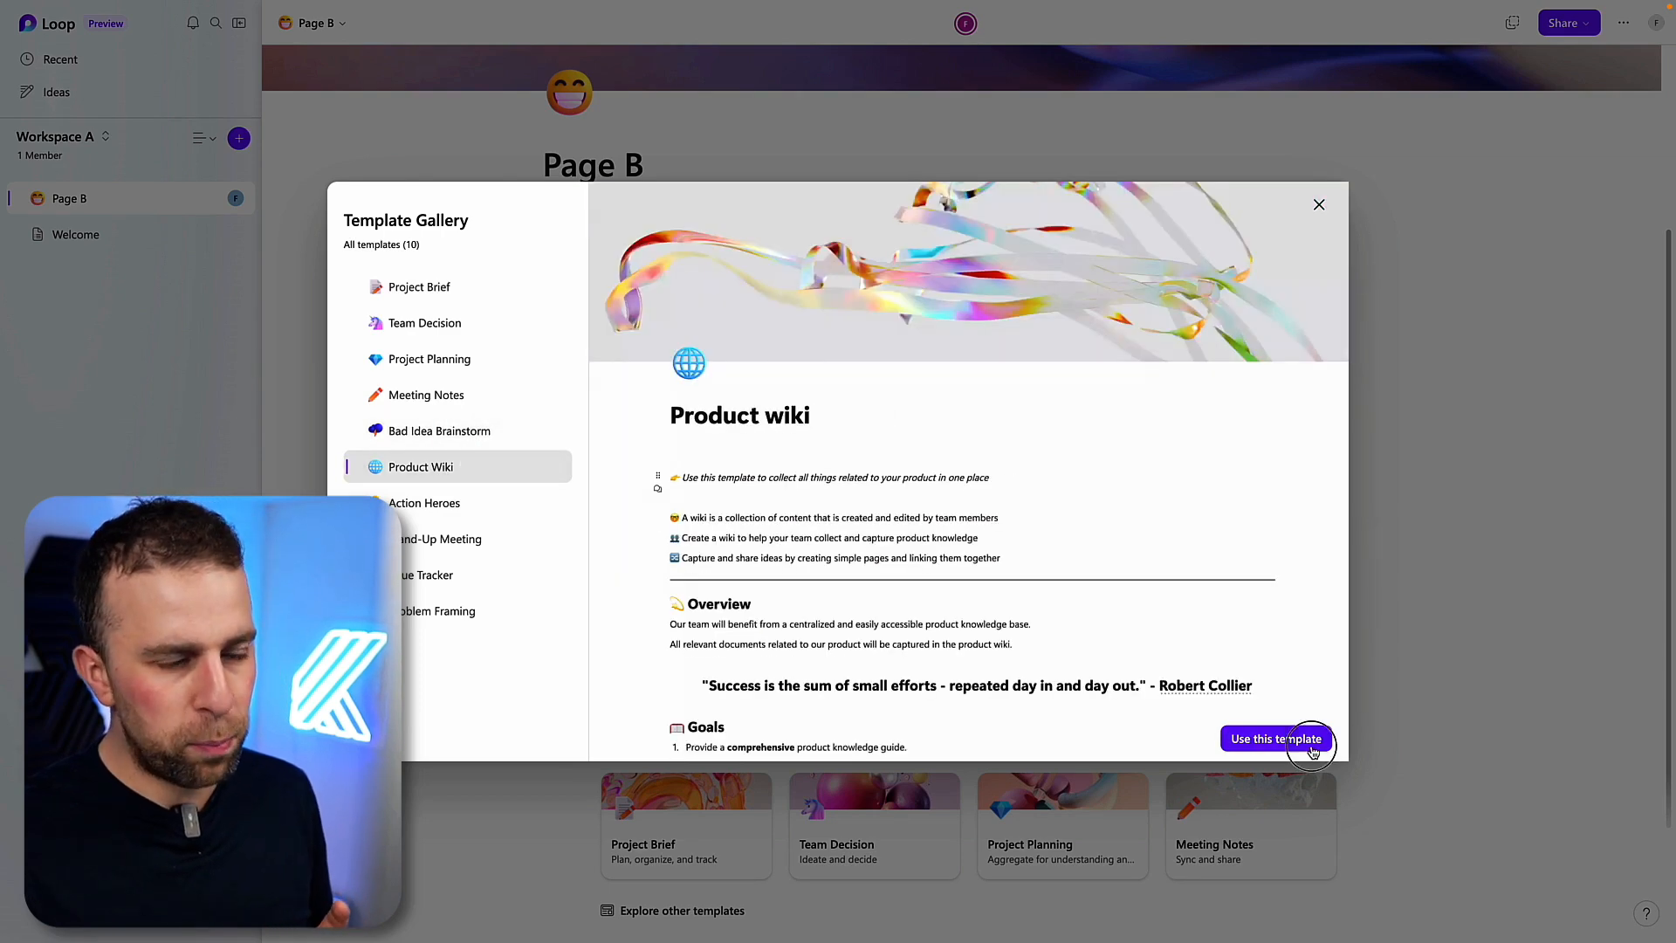
left_click(1276, 739)
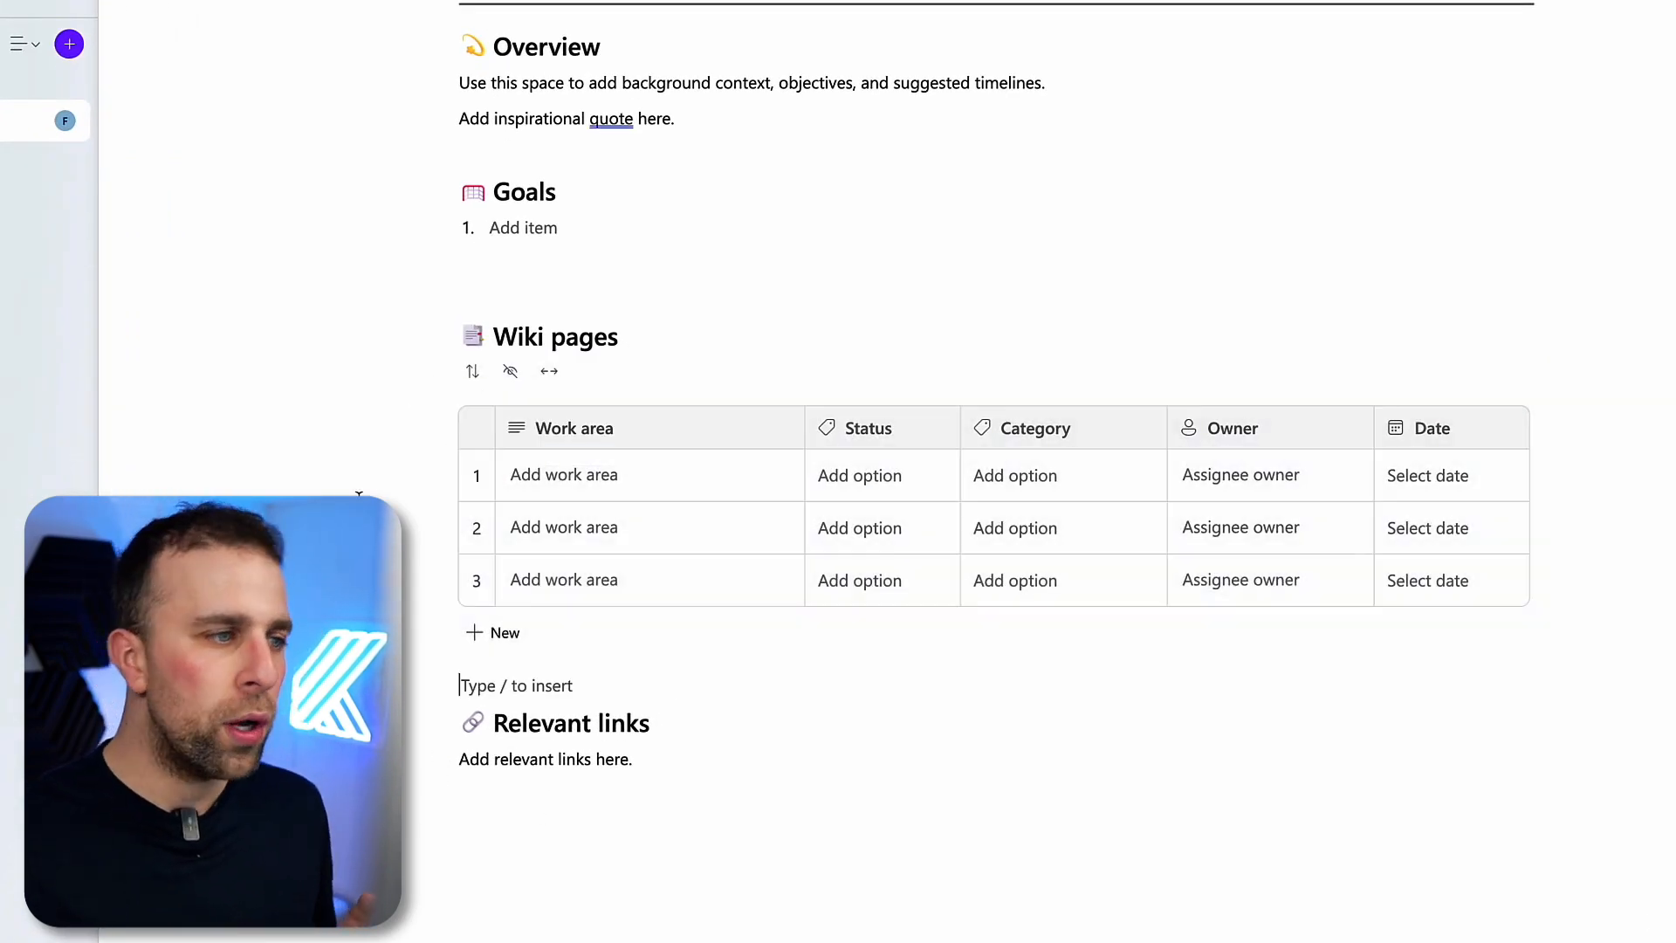
Set the first Wiki pages row to status In Progress and category Option 2
left_click(563, 475)
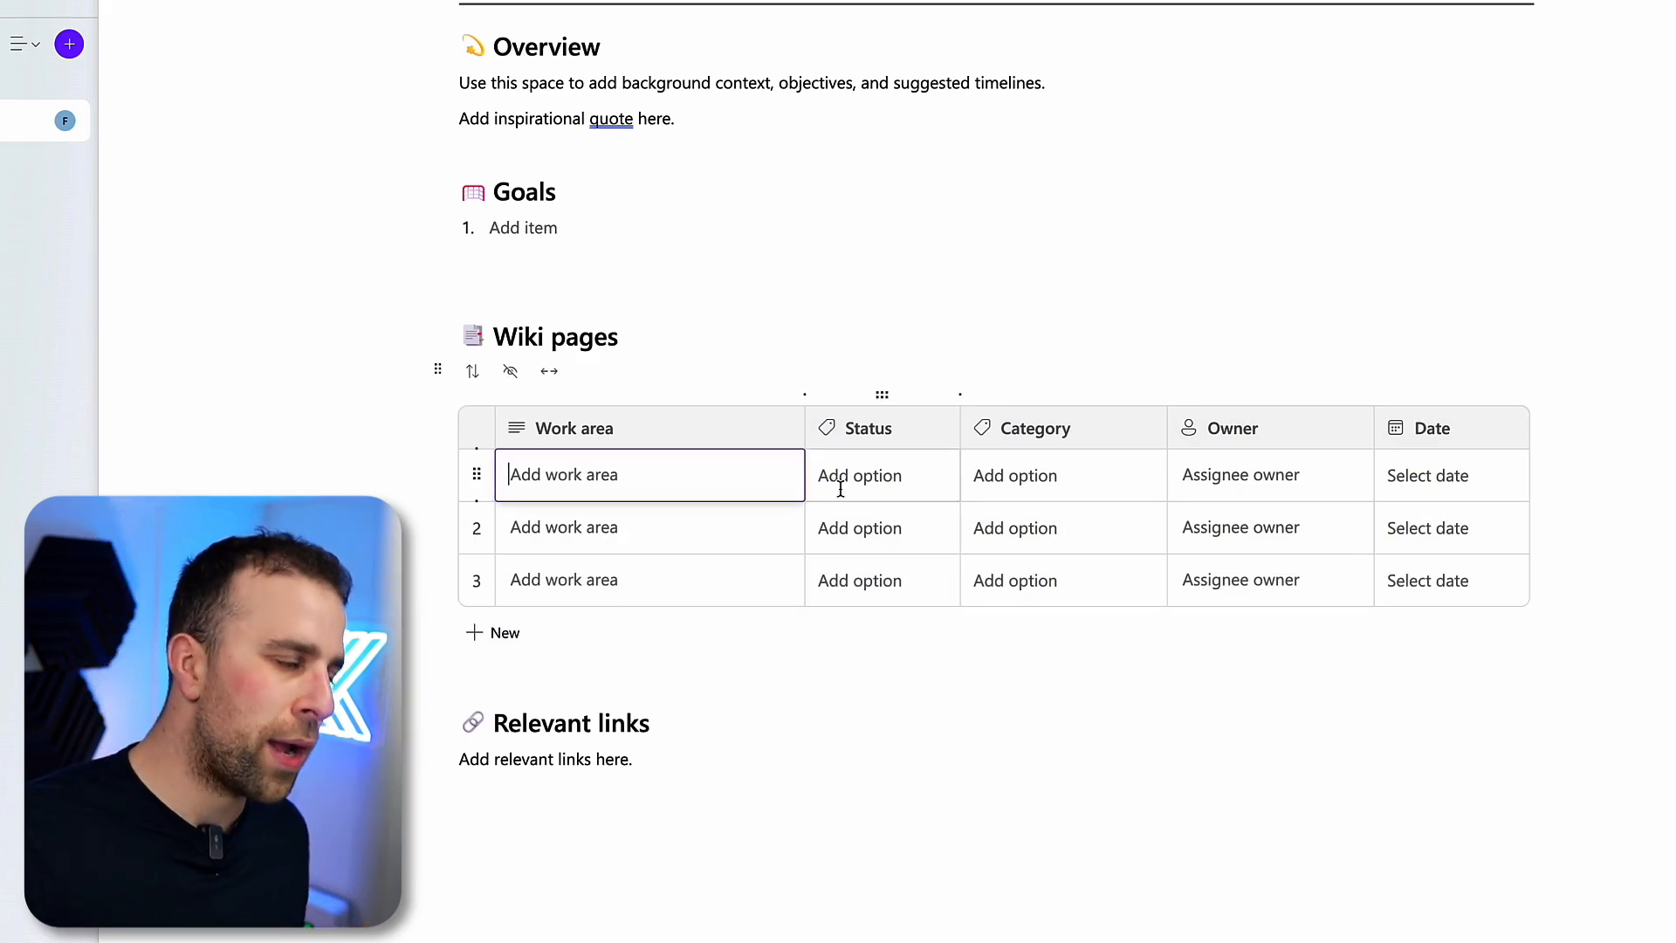
left_click(859, 476)
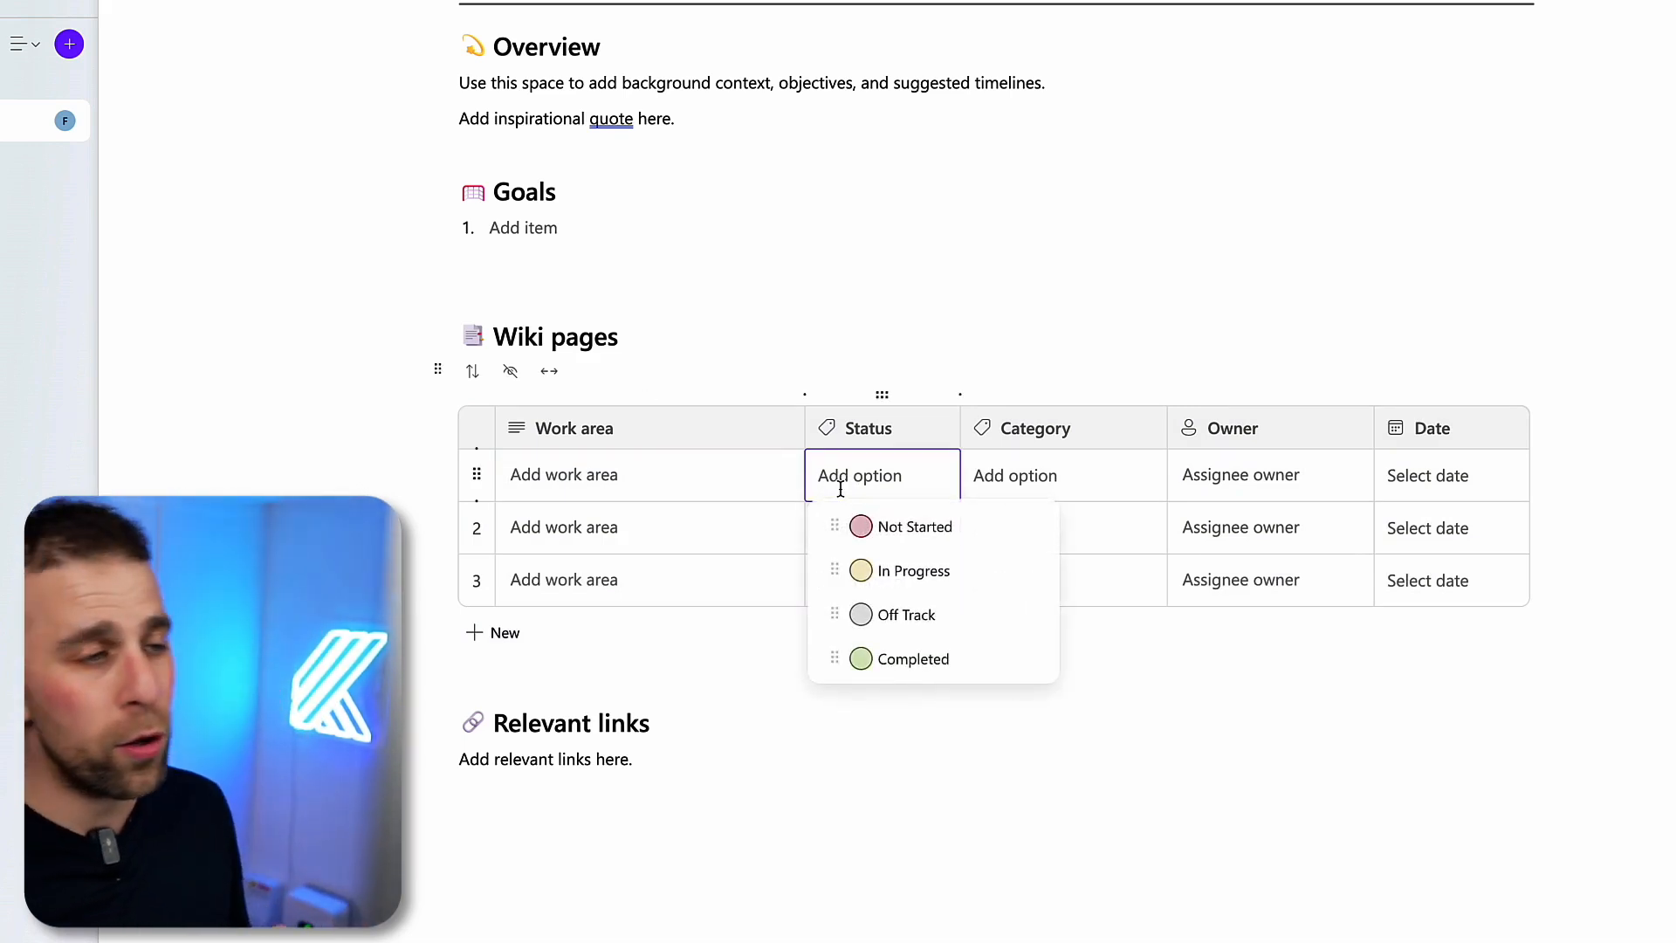
left_click(908, 570)
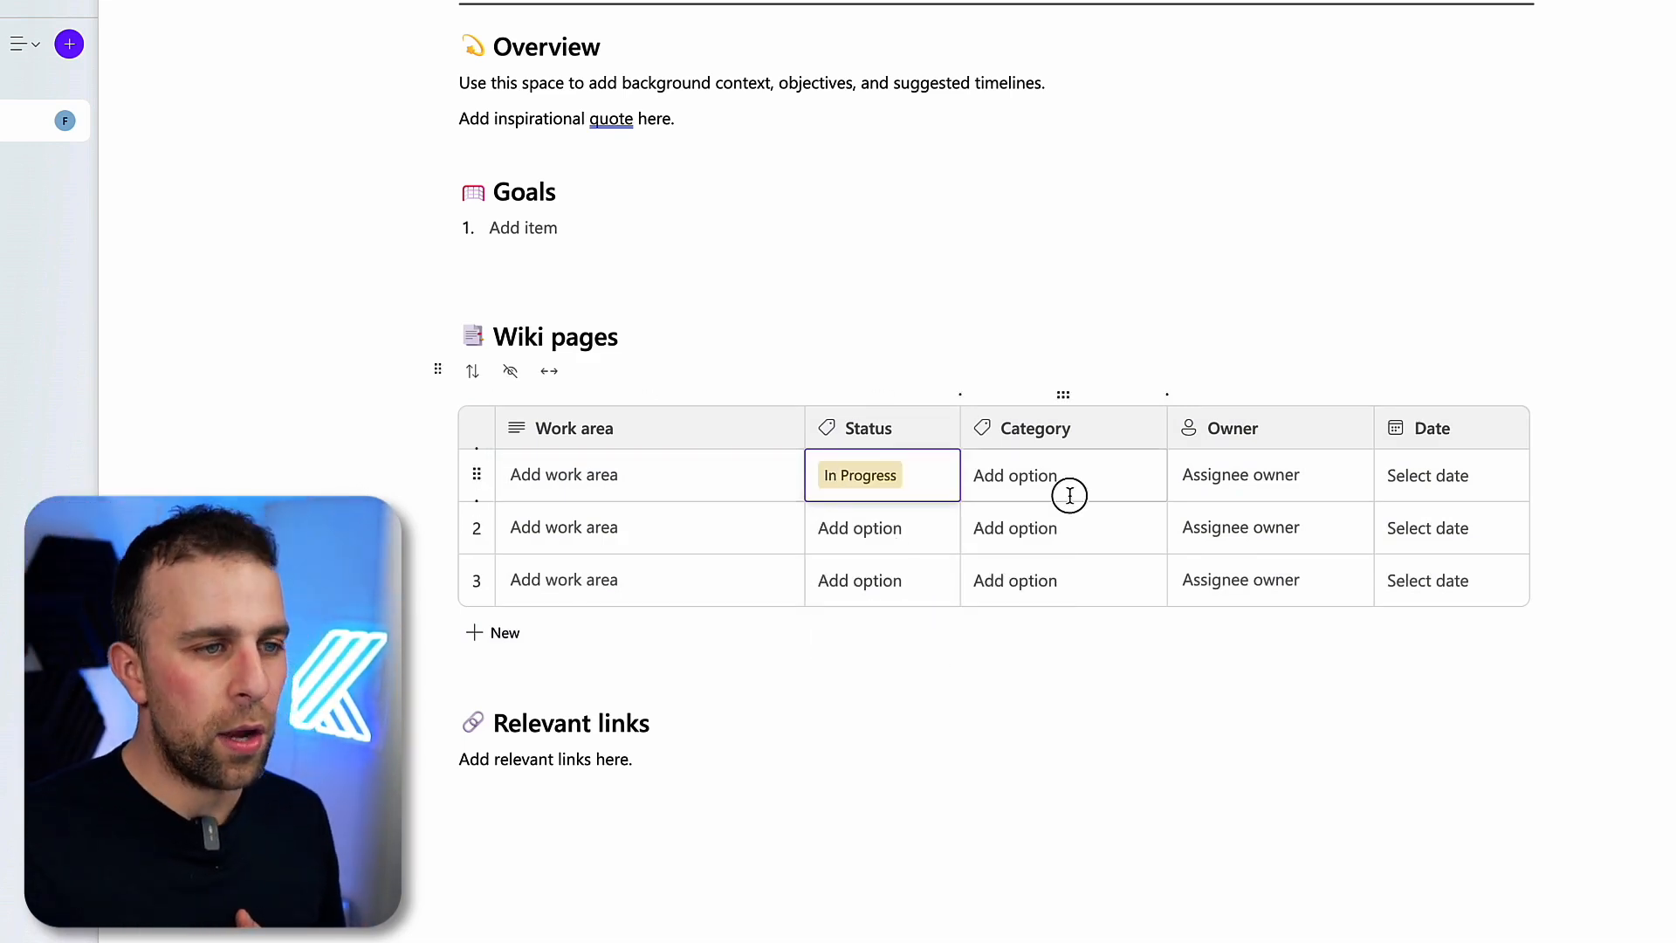
left_click(1013, 475)
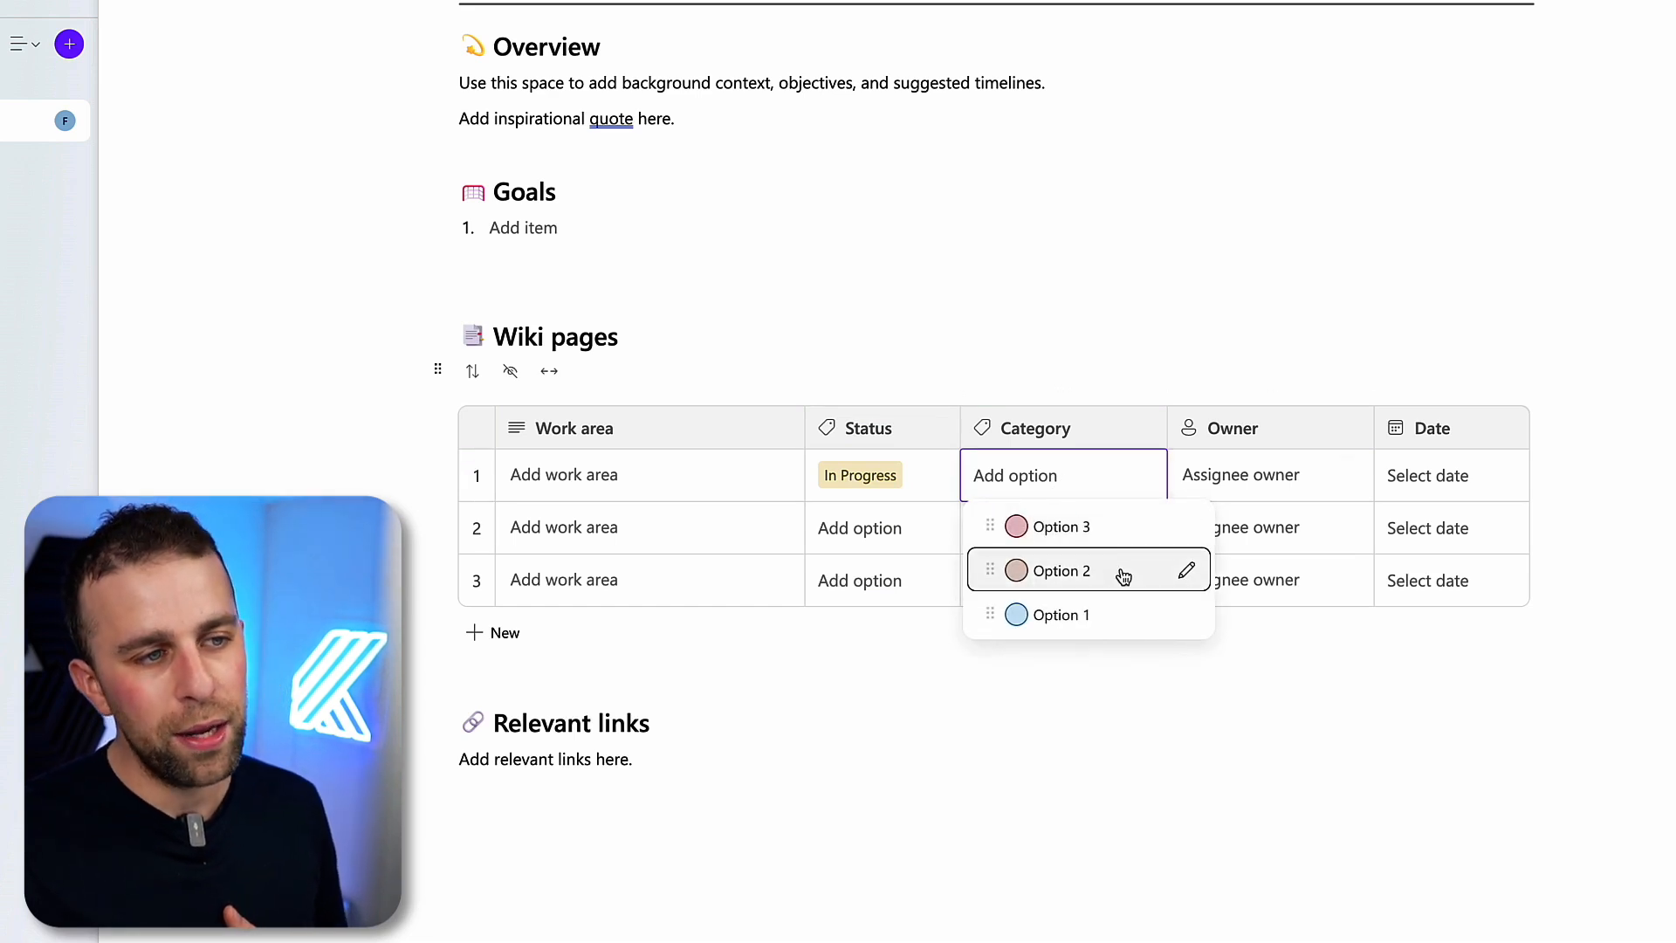
left_click(1058, 570)
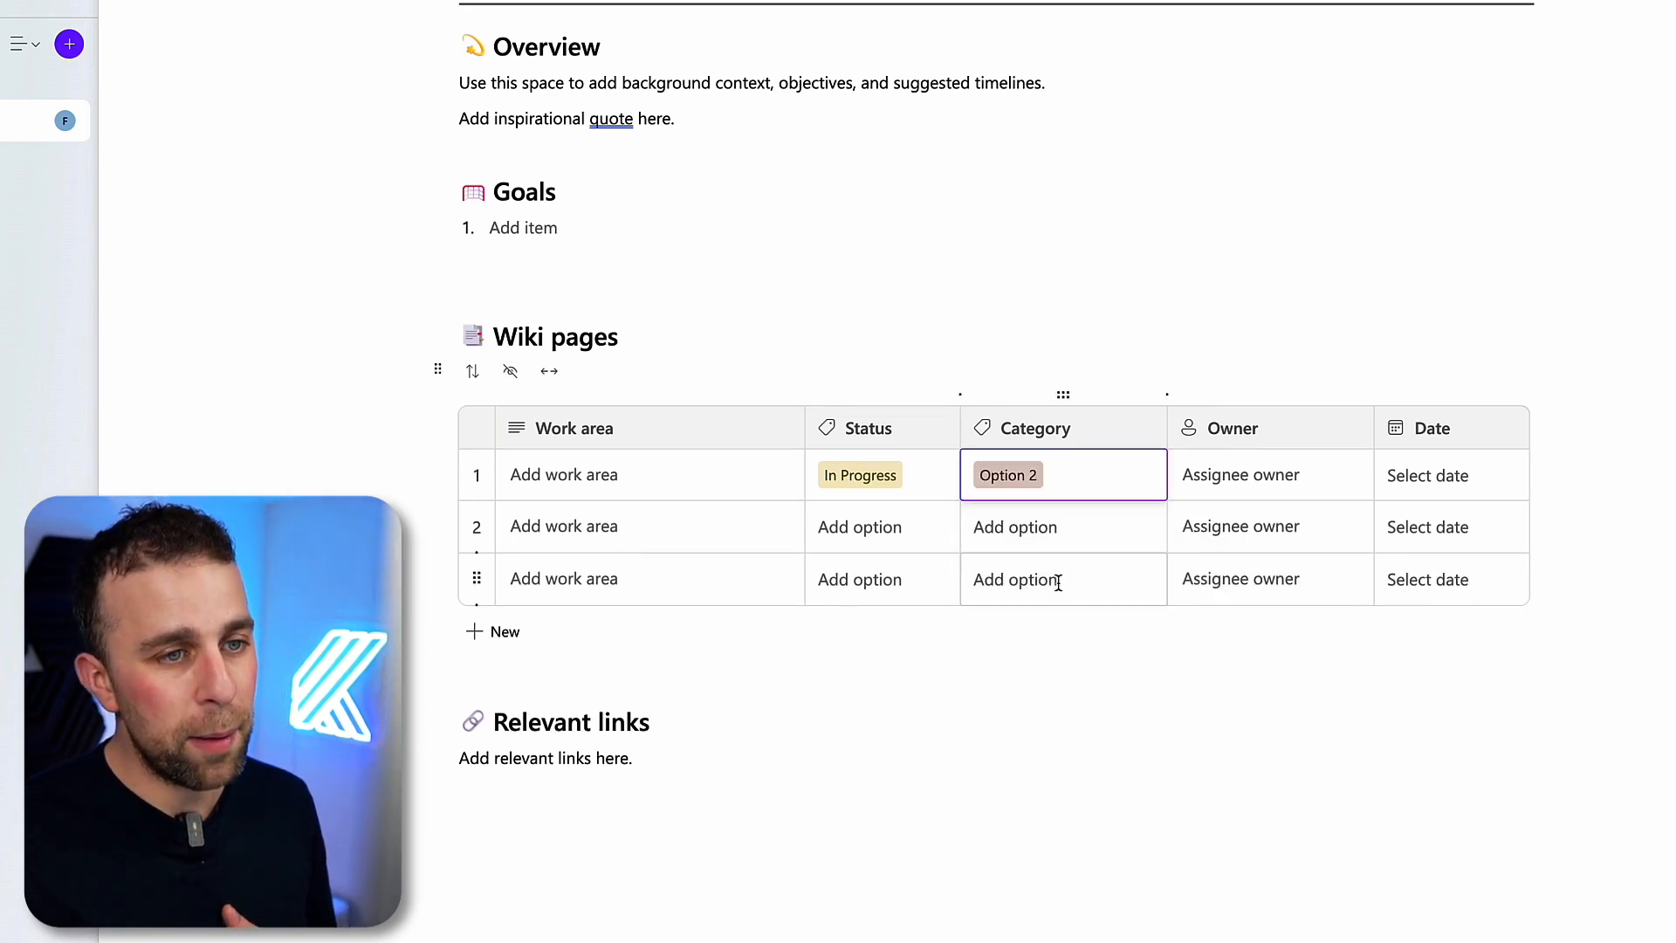
left_click(1239, 475)
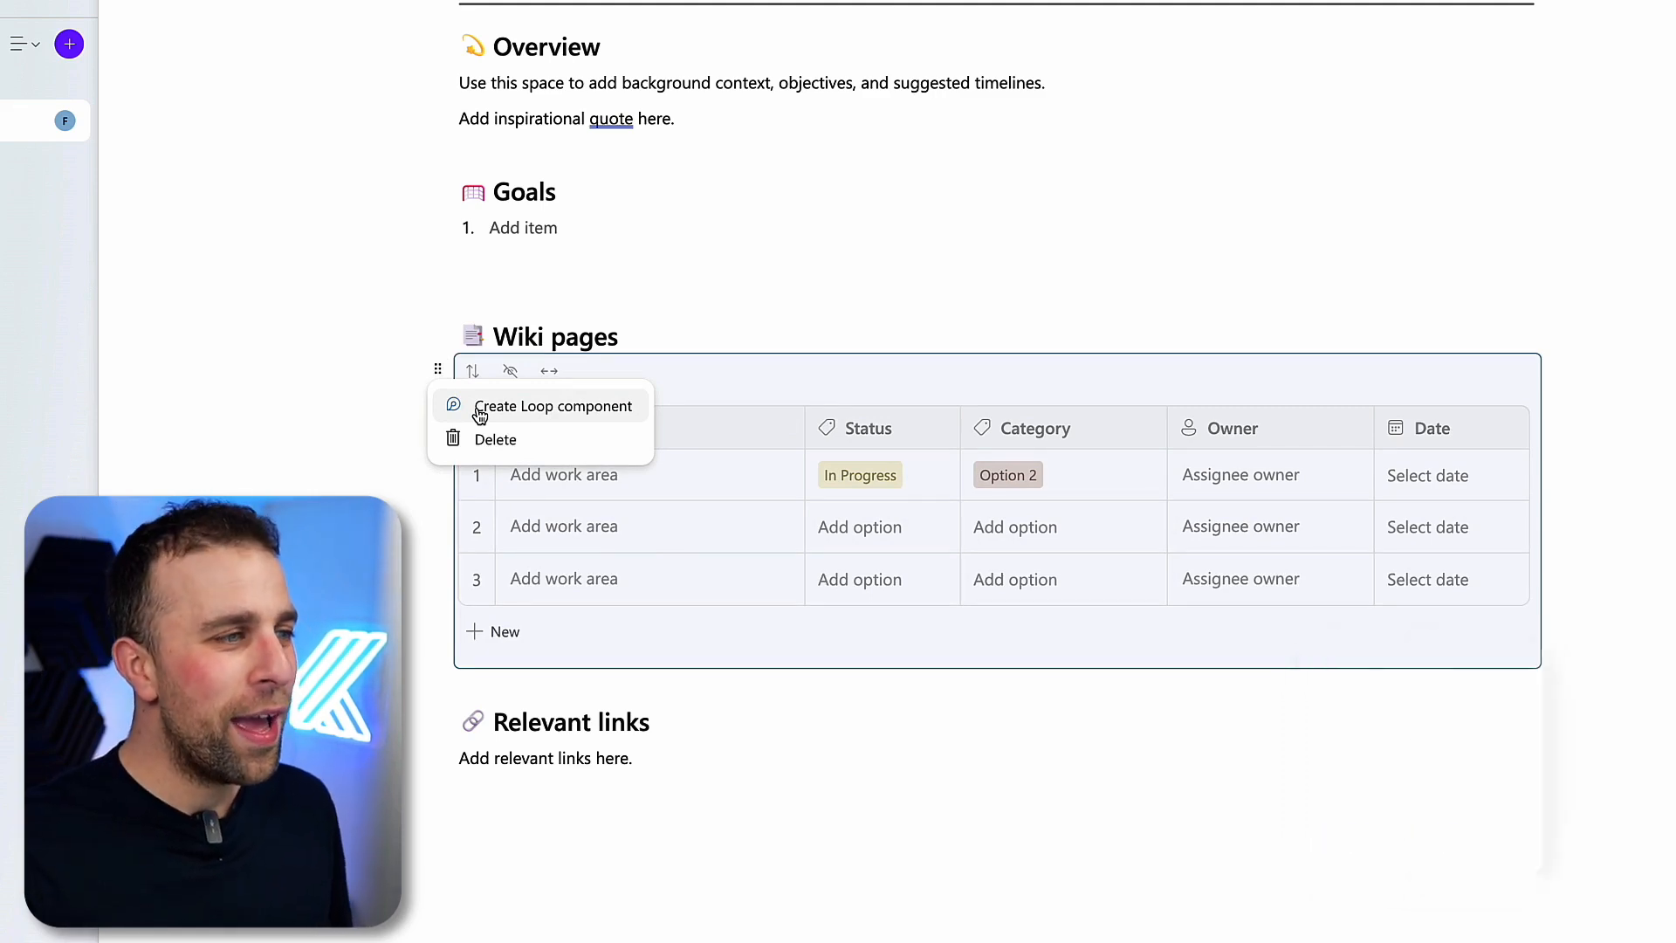
Convert the Wiki pages table into a Loop component and copy its share link
left_click(553, 406)
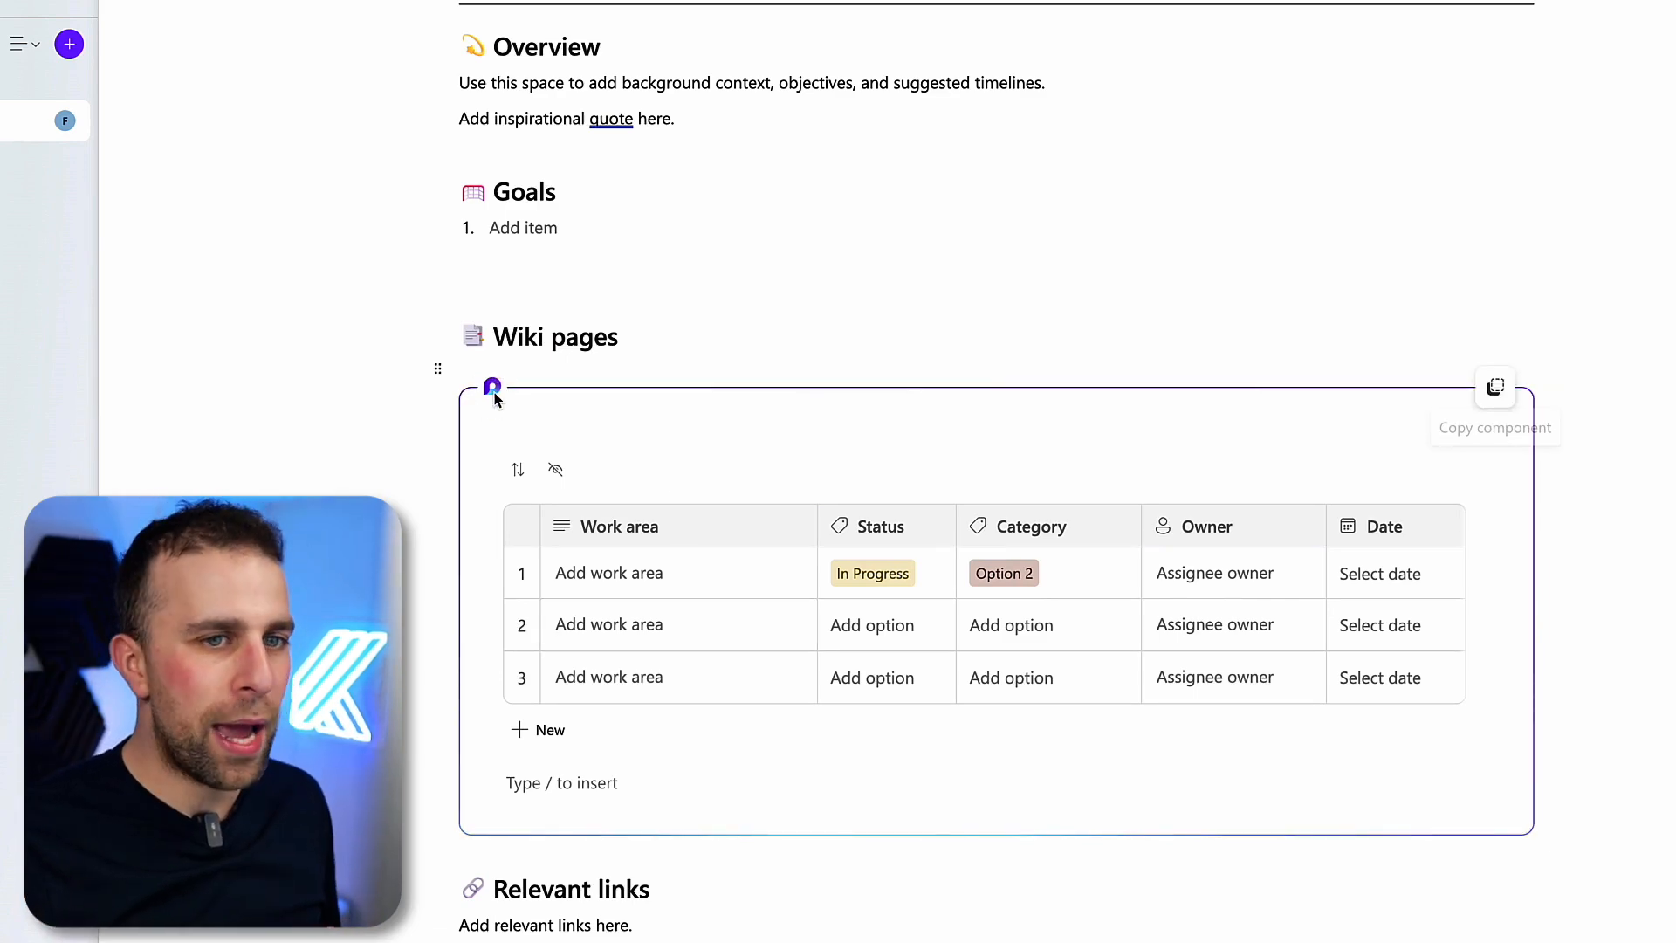
left_click(1494, 386)
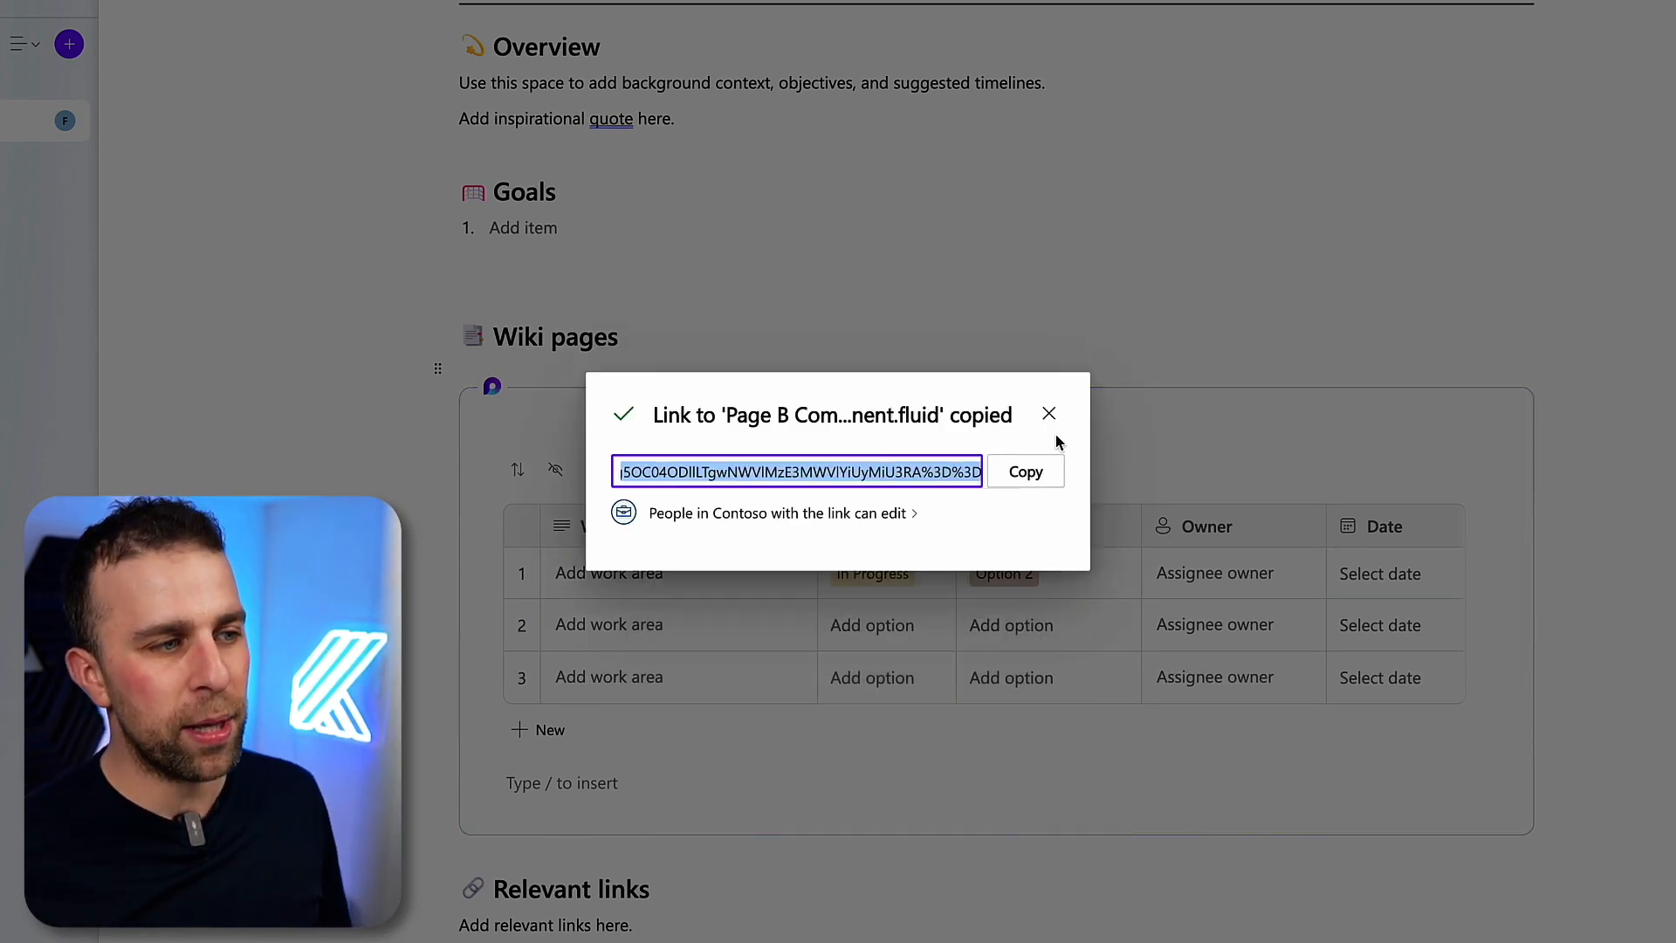
mouse_move(1049, 414)
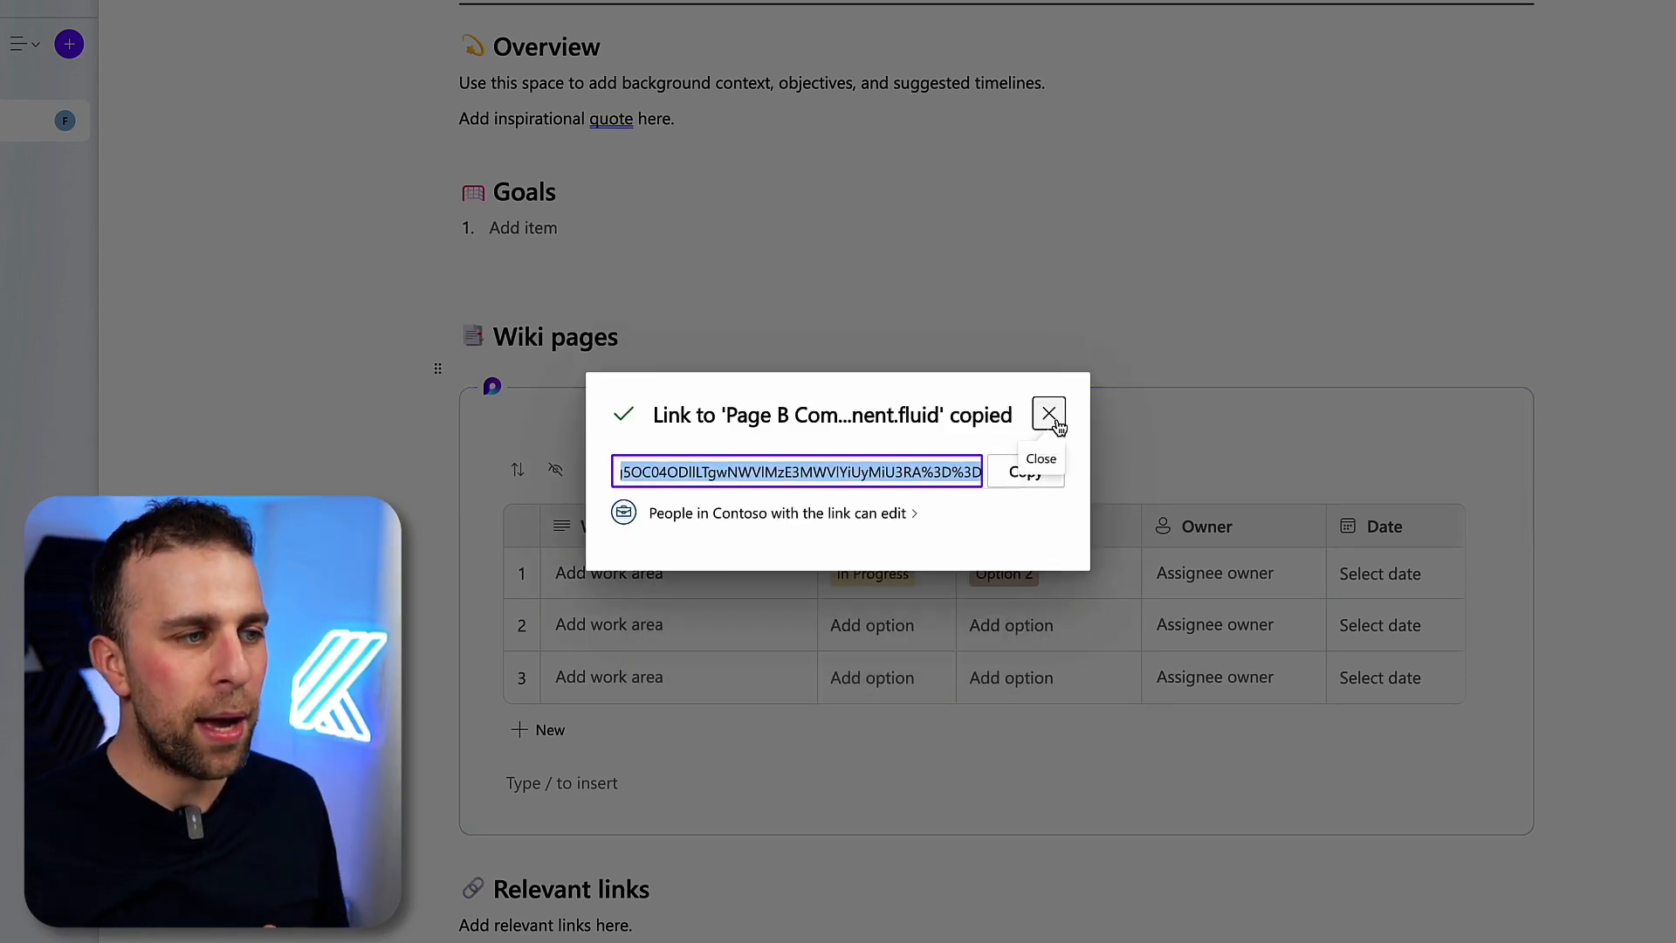
left_click(1048, 414)
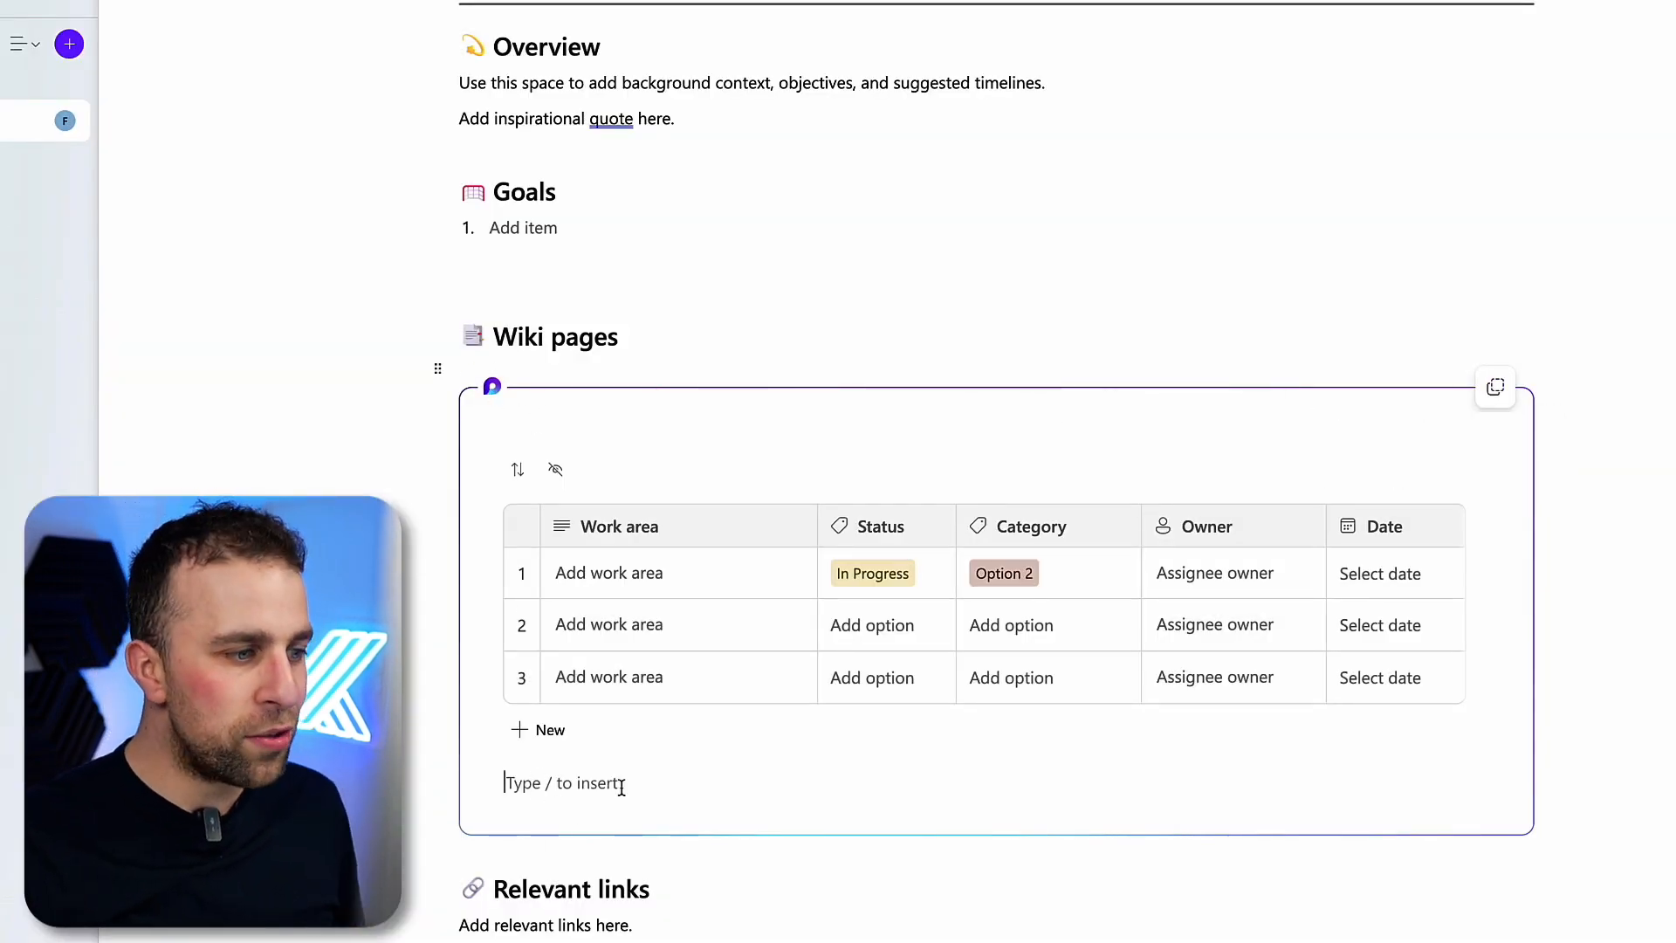
Move the Date column ahead of Work area in the Wiki pages table
left_click(609, 573)
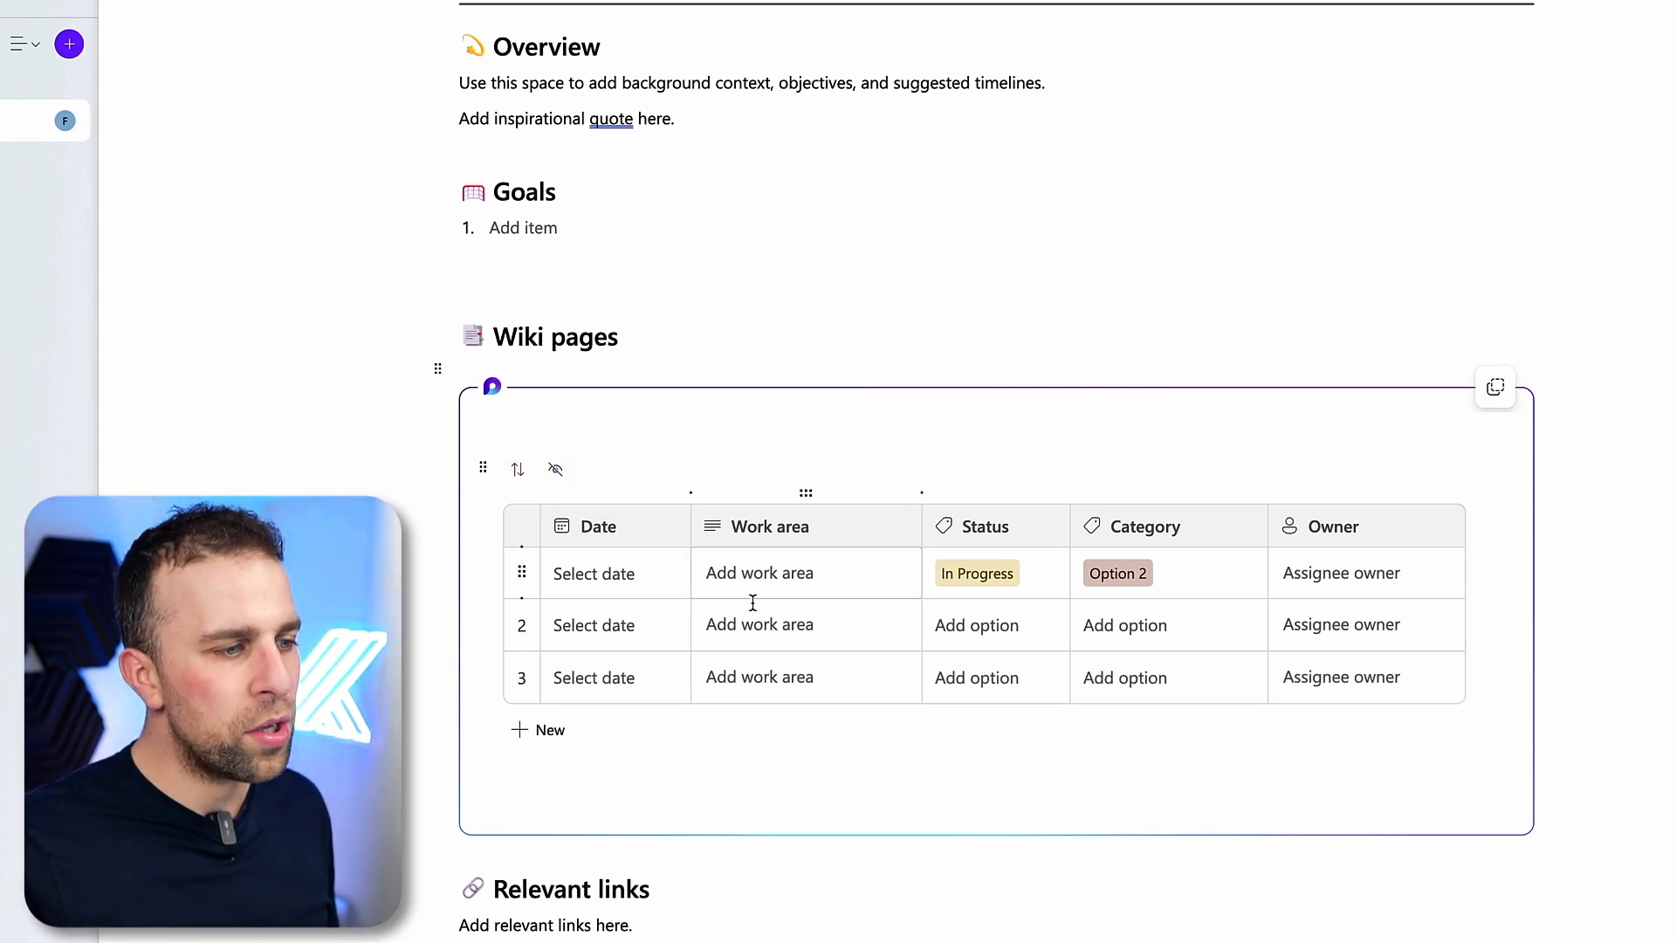
left_click(806, 492)
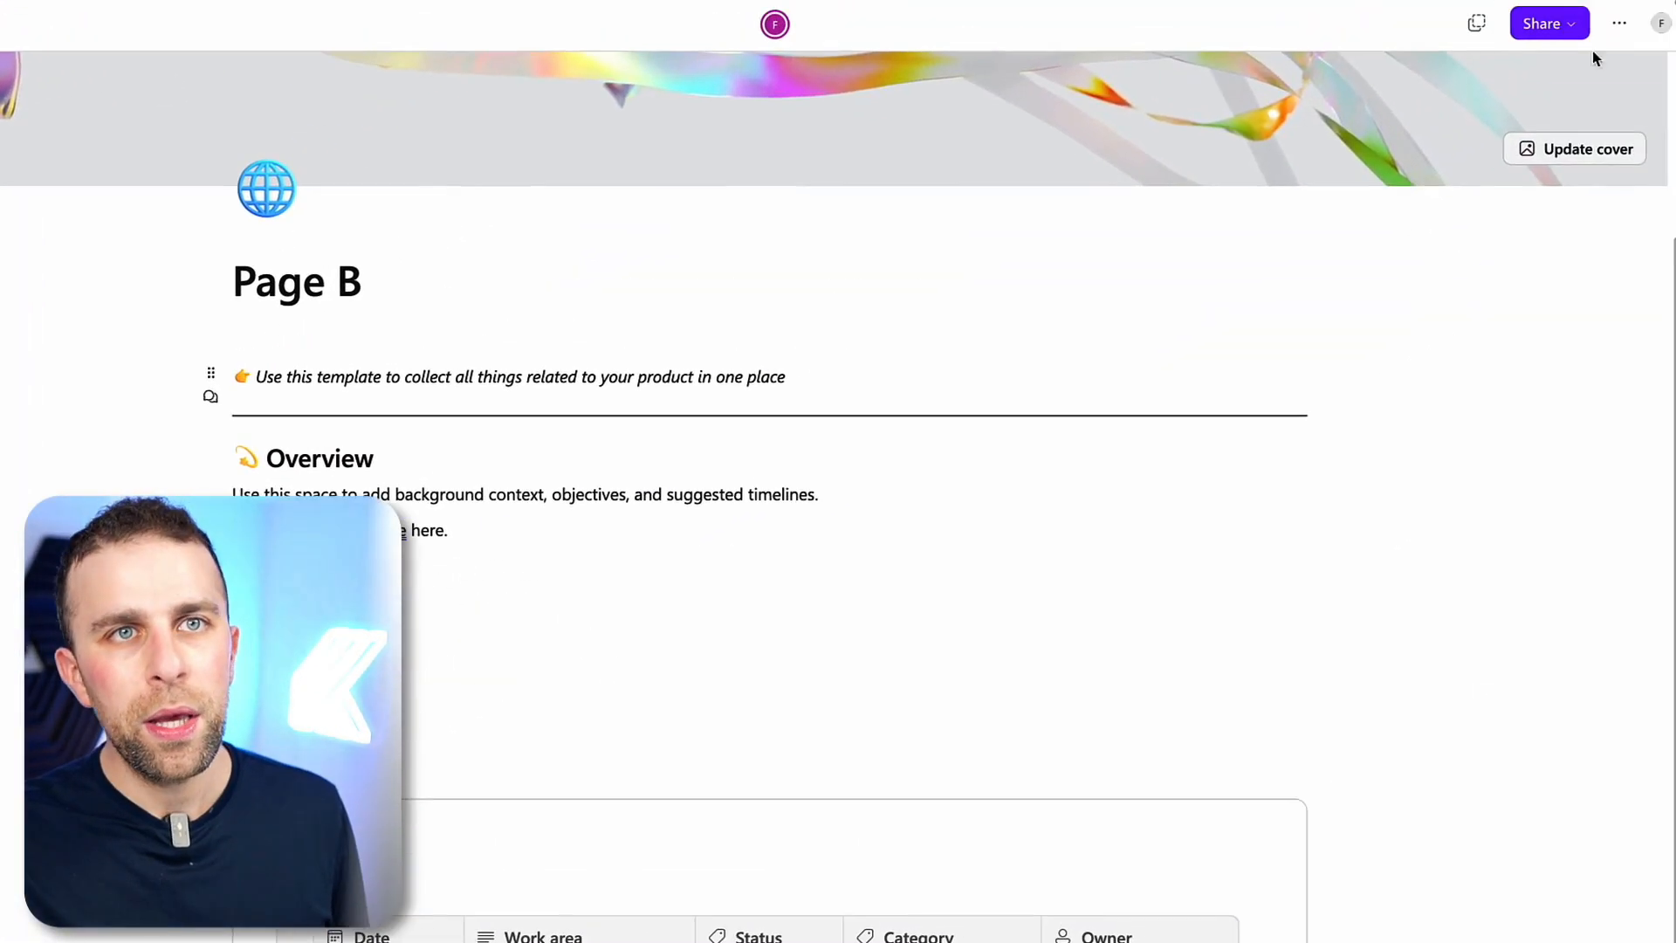
View the System, Light and Dark theme options in Loop settings, then close them
left_click(1544, 24)
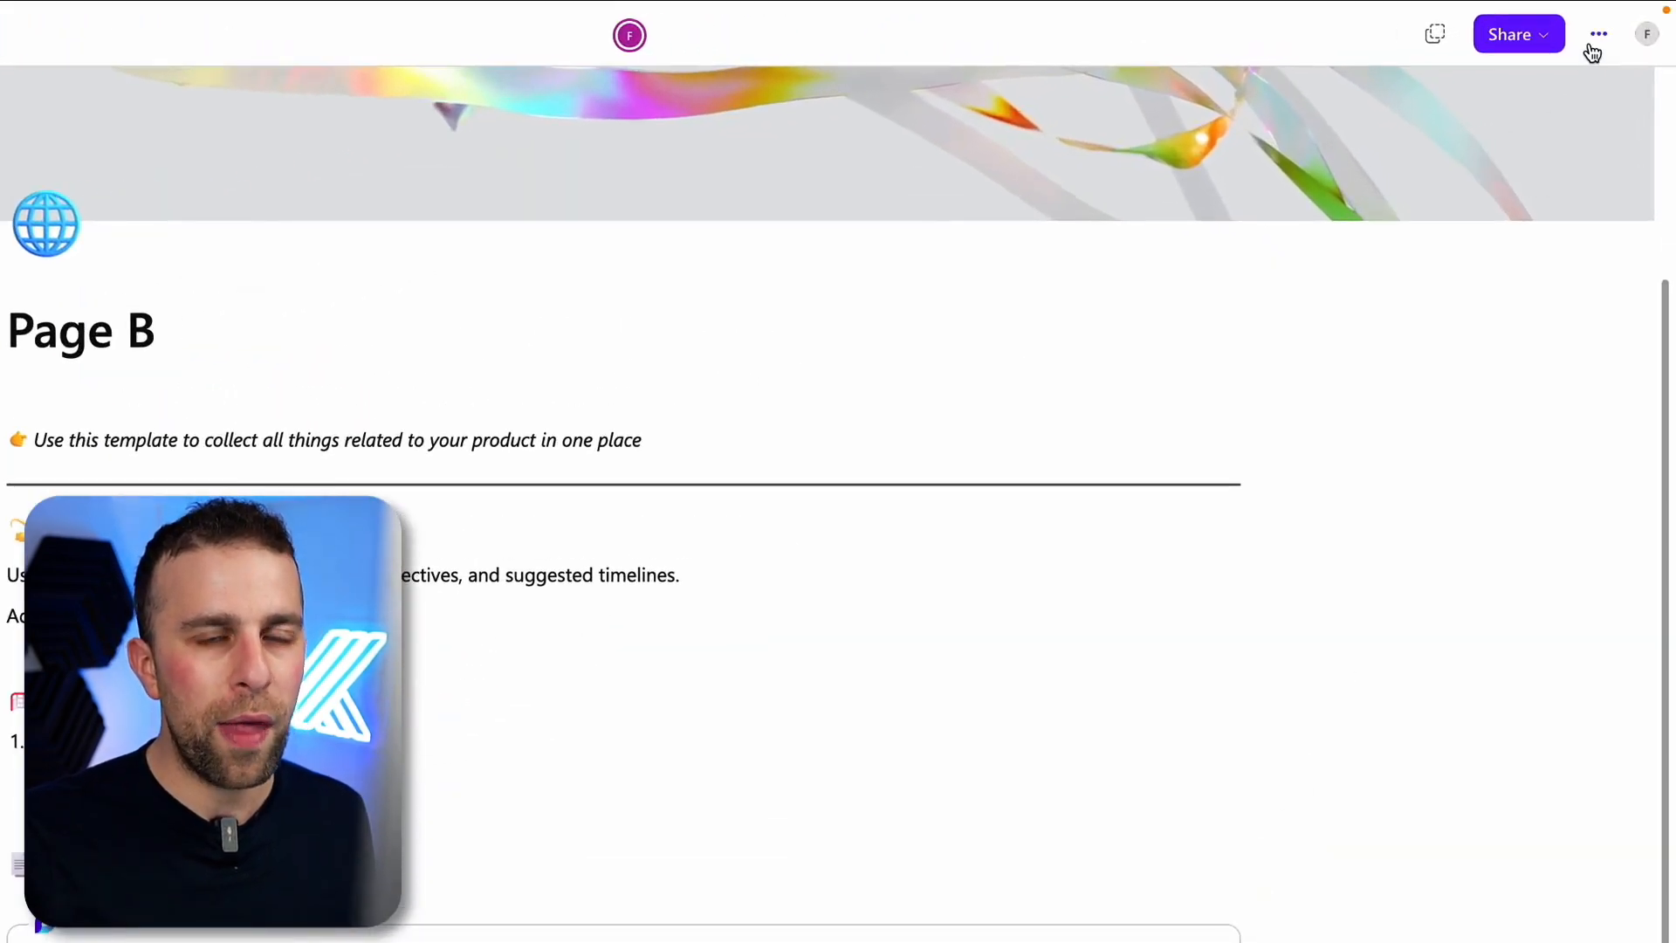
left_click(1599, 34)
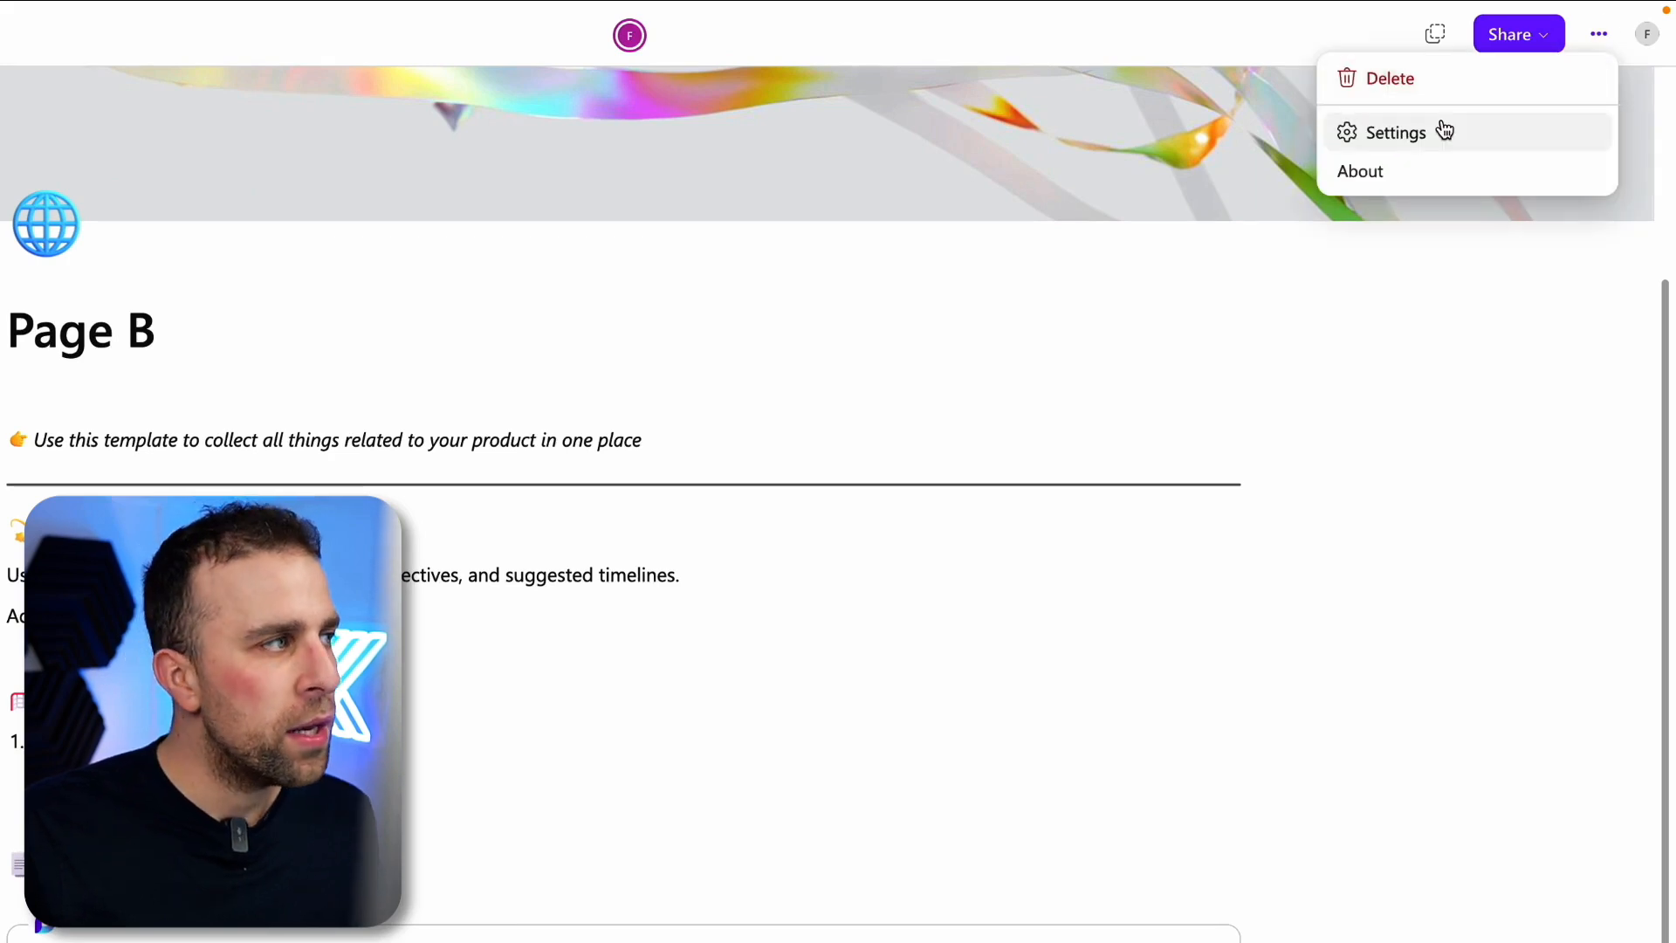
left_click(1395, 132)
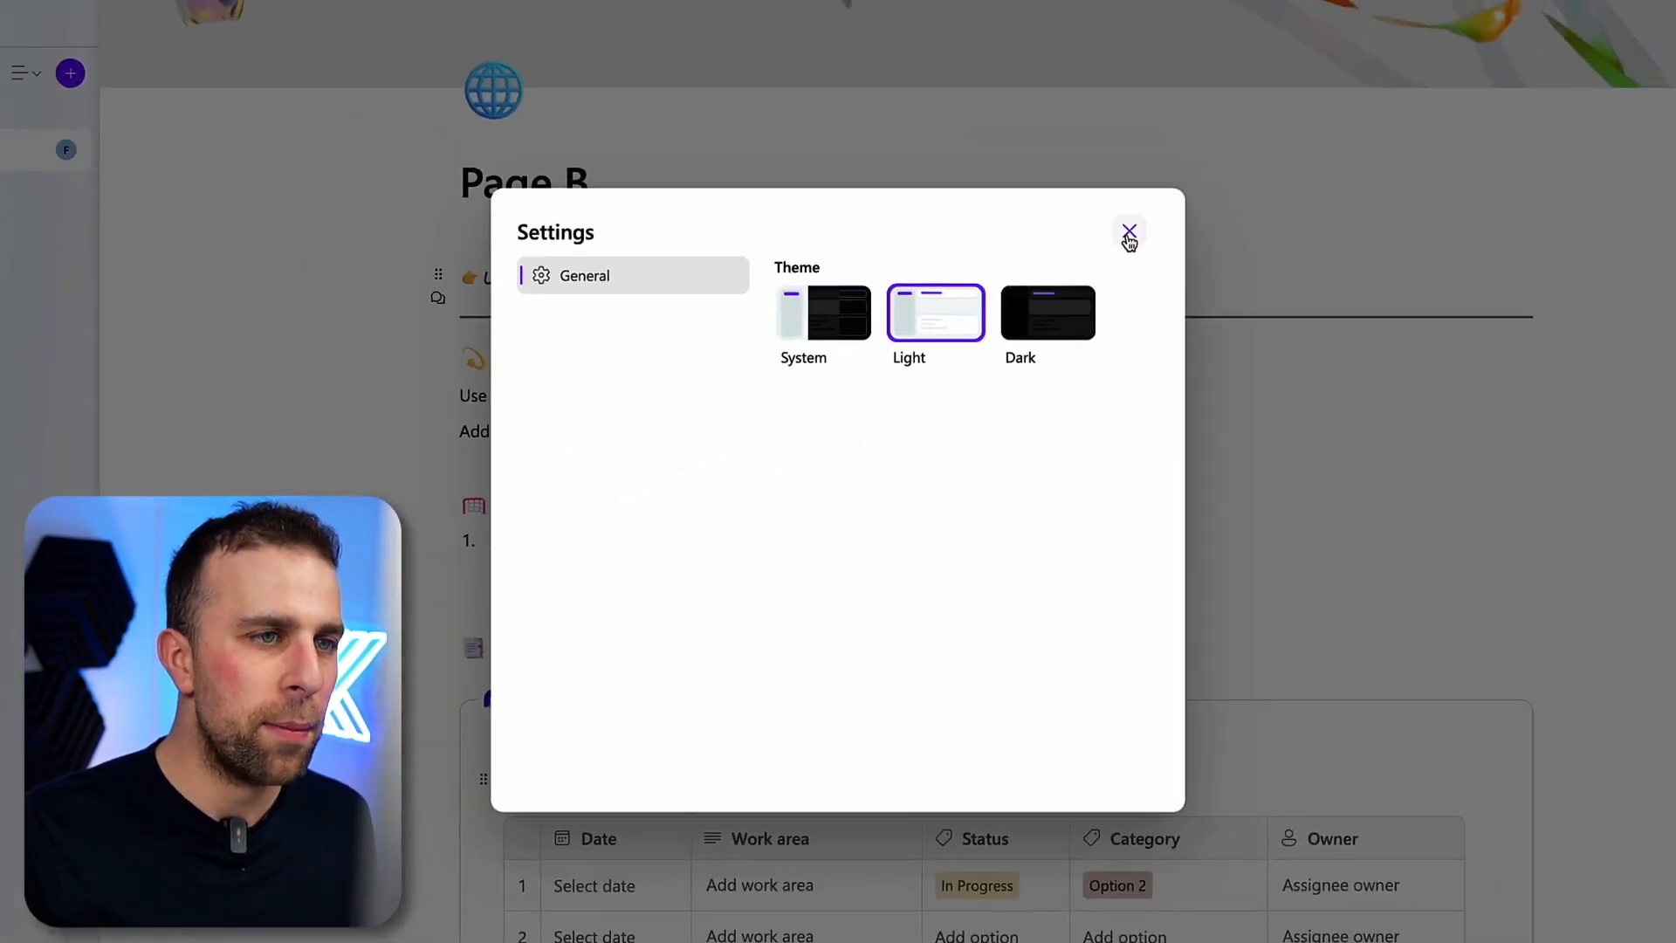
left_click(1128, 232)
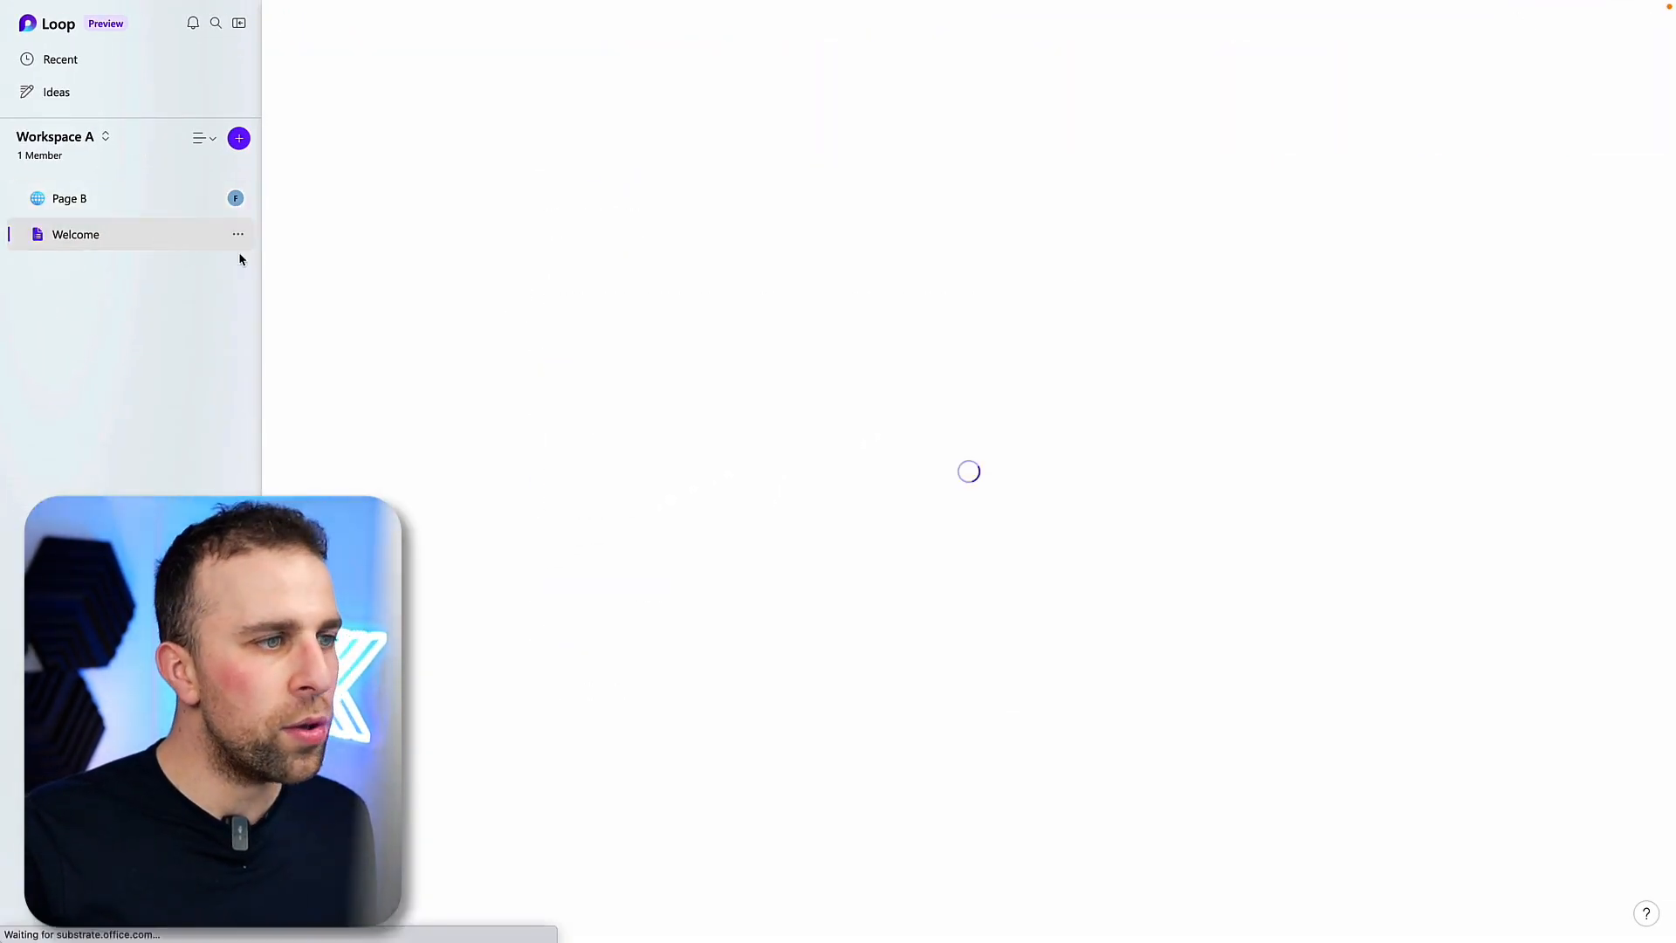
Open Workspace A's Welcome page and scroll through it
left_click(75, 234)
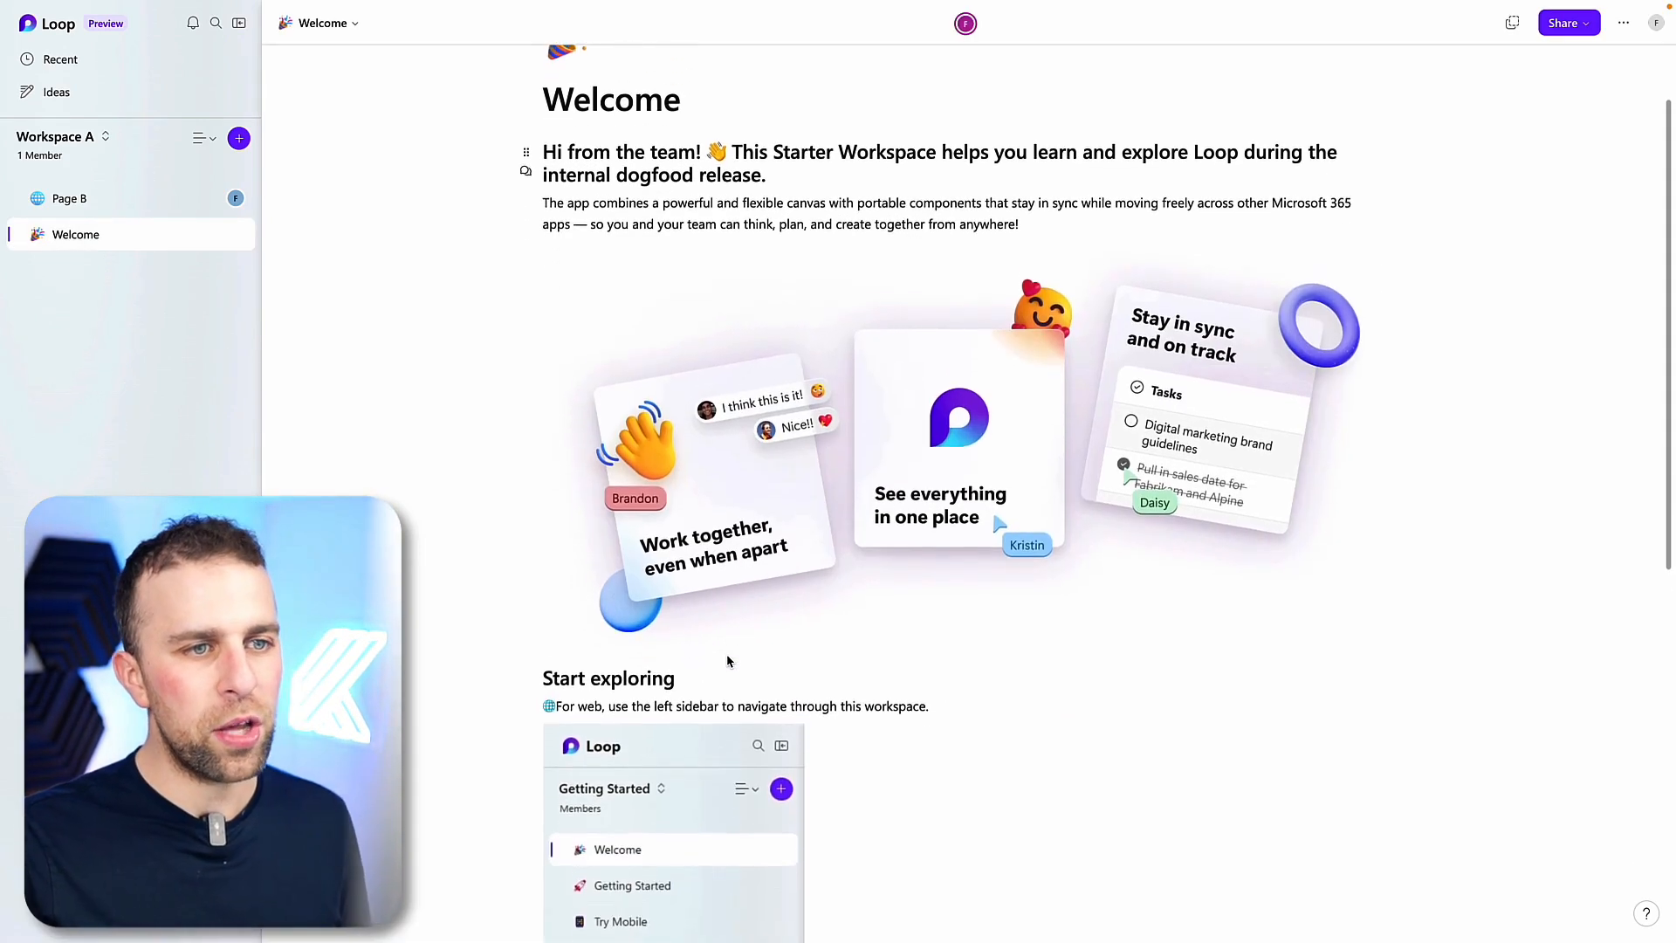
scroll("down", 3)
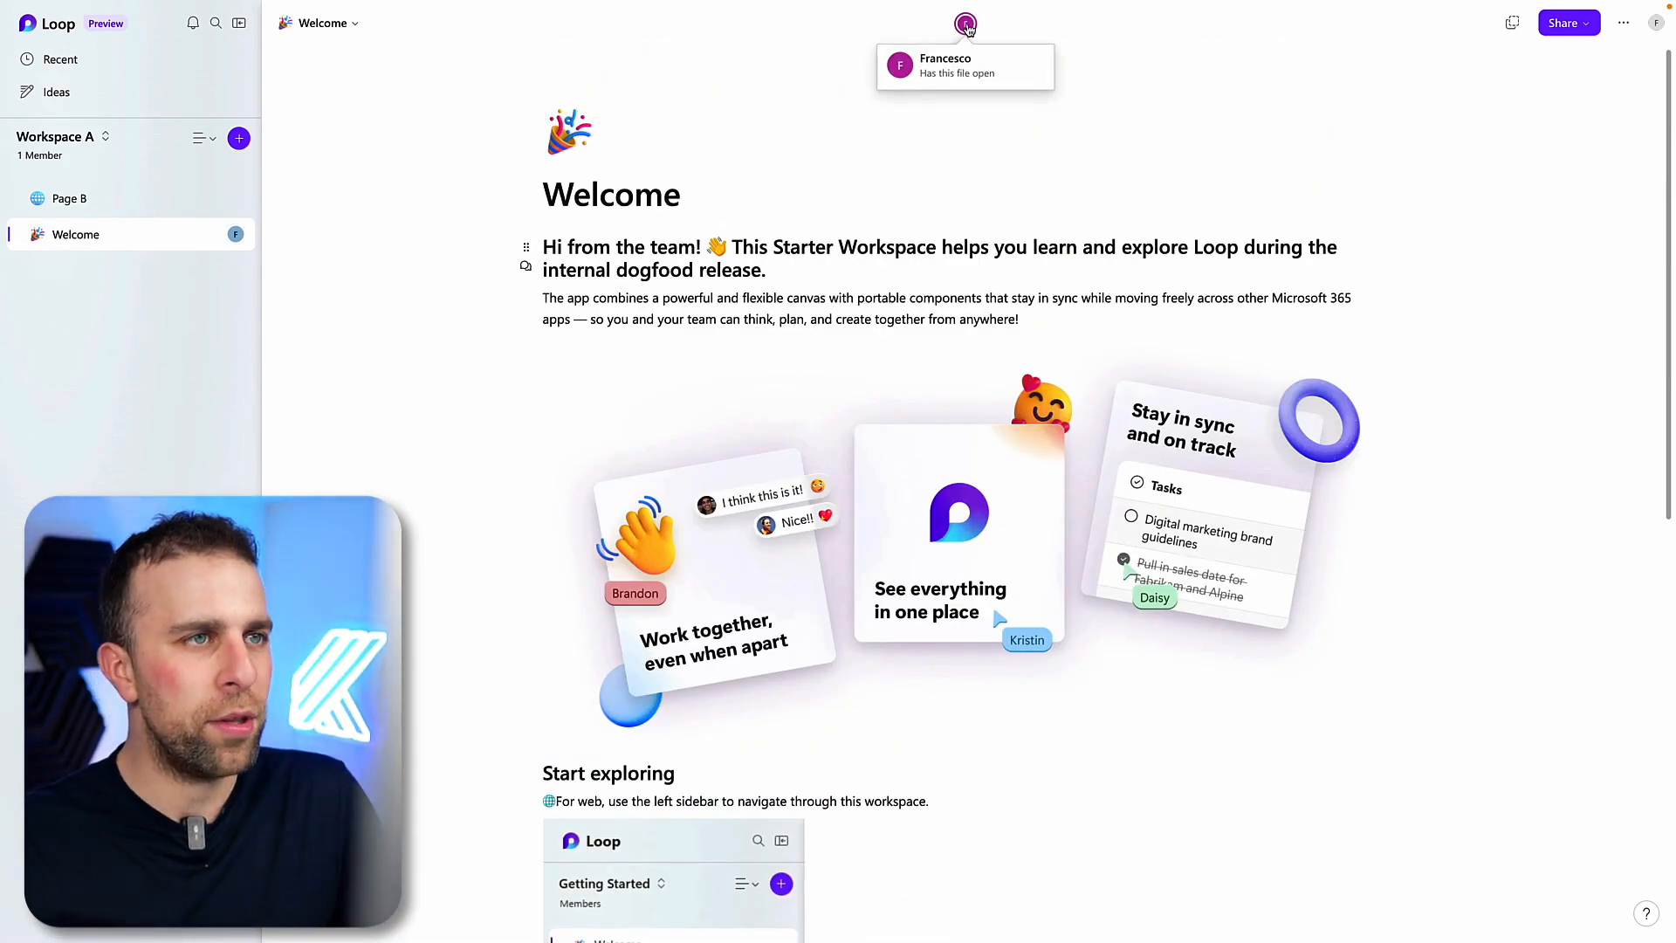
scroll("down", 3)
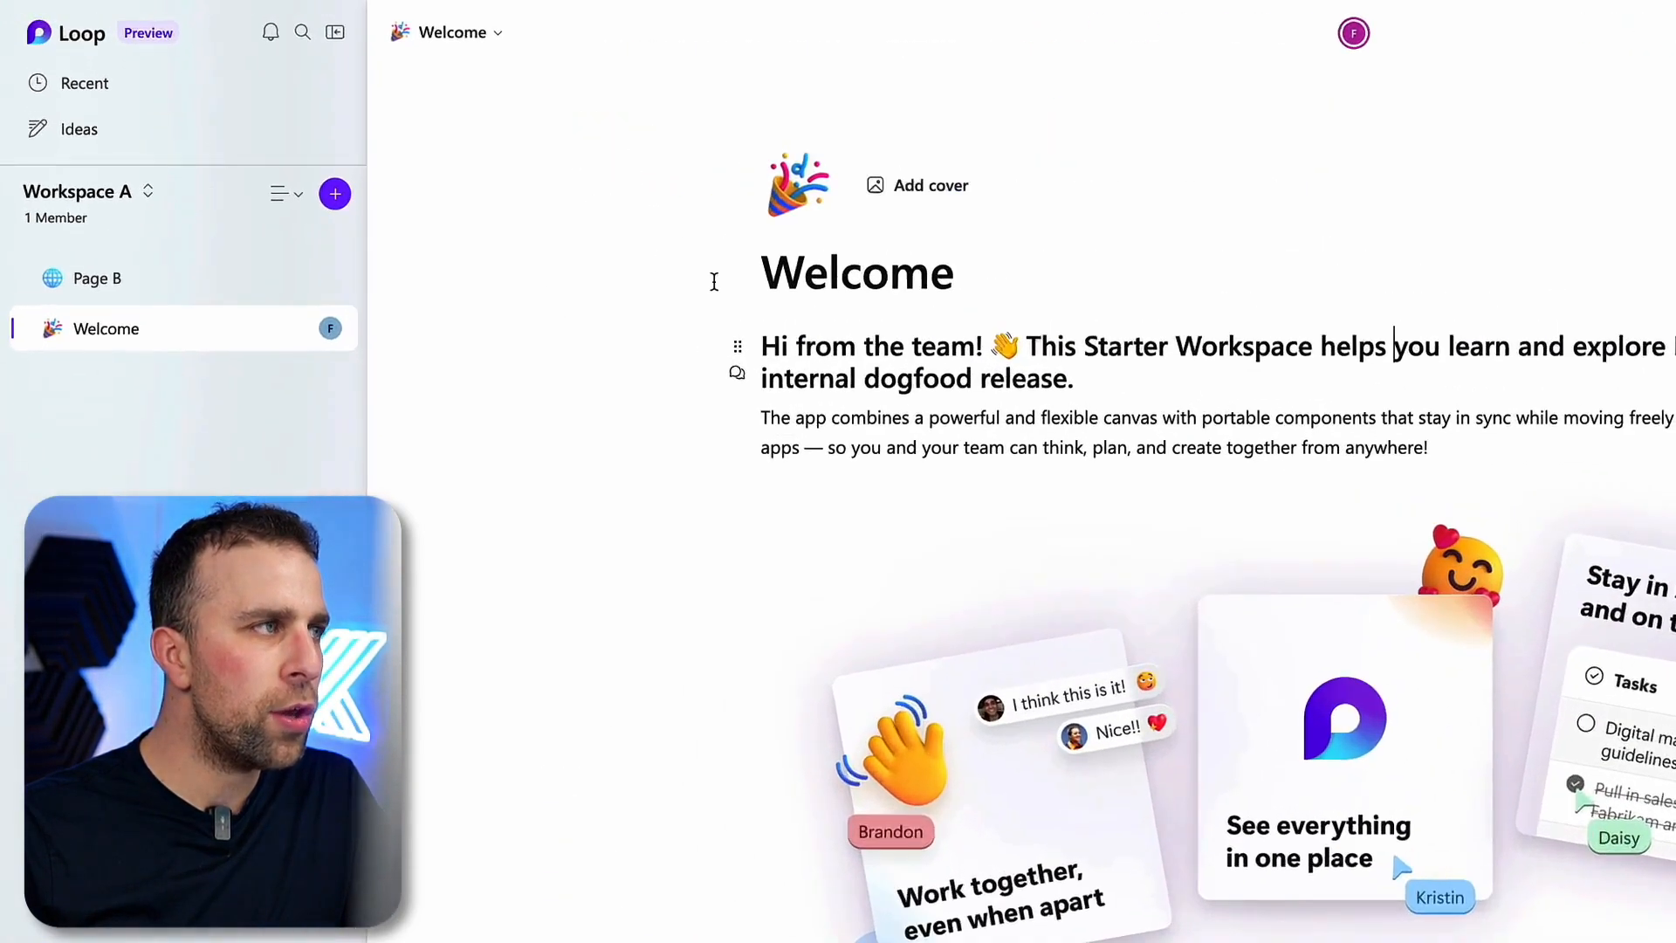
Start and cancel a New link form, then switch to the Getting Started workspace
left_click(451, 33)
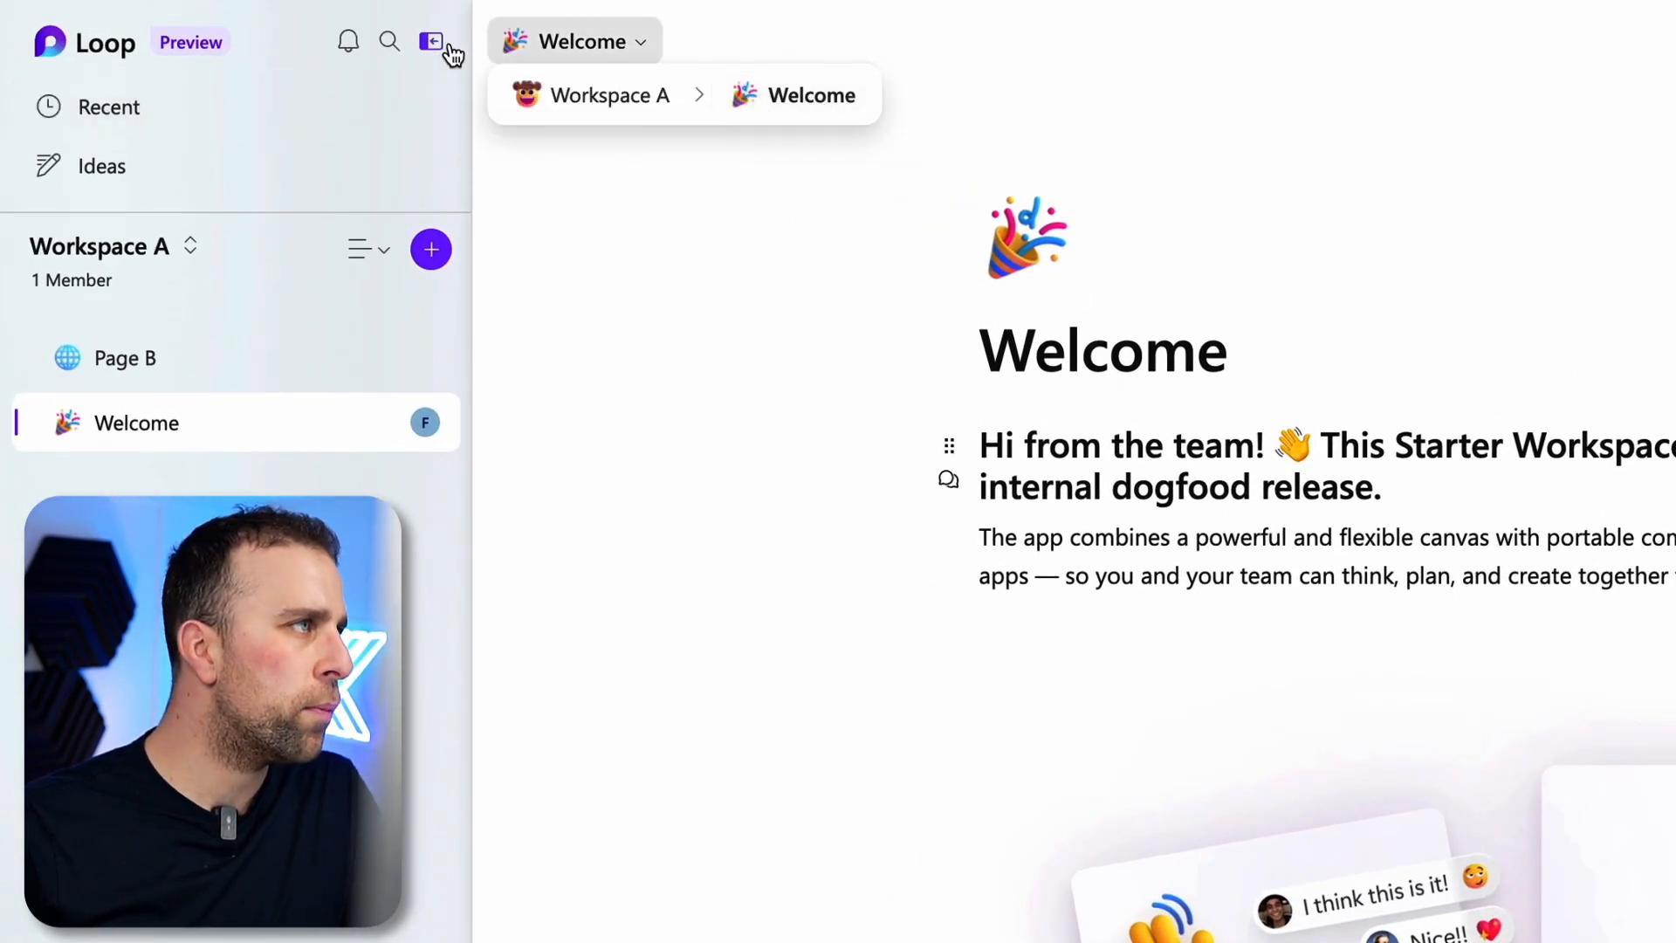
left_click(430, 249)
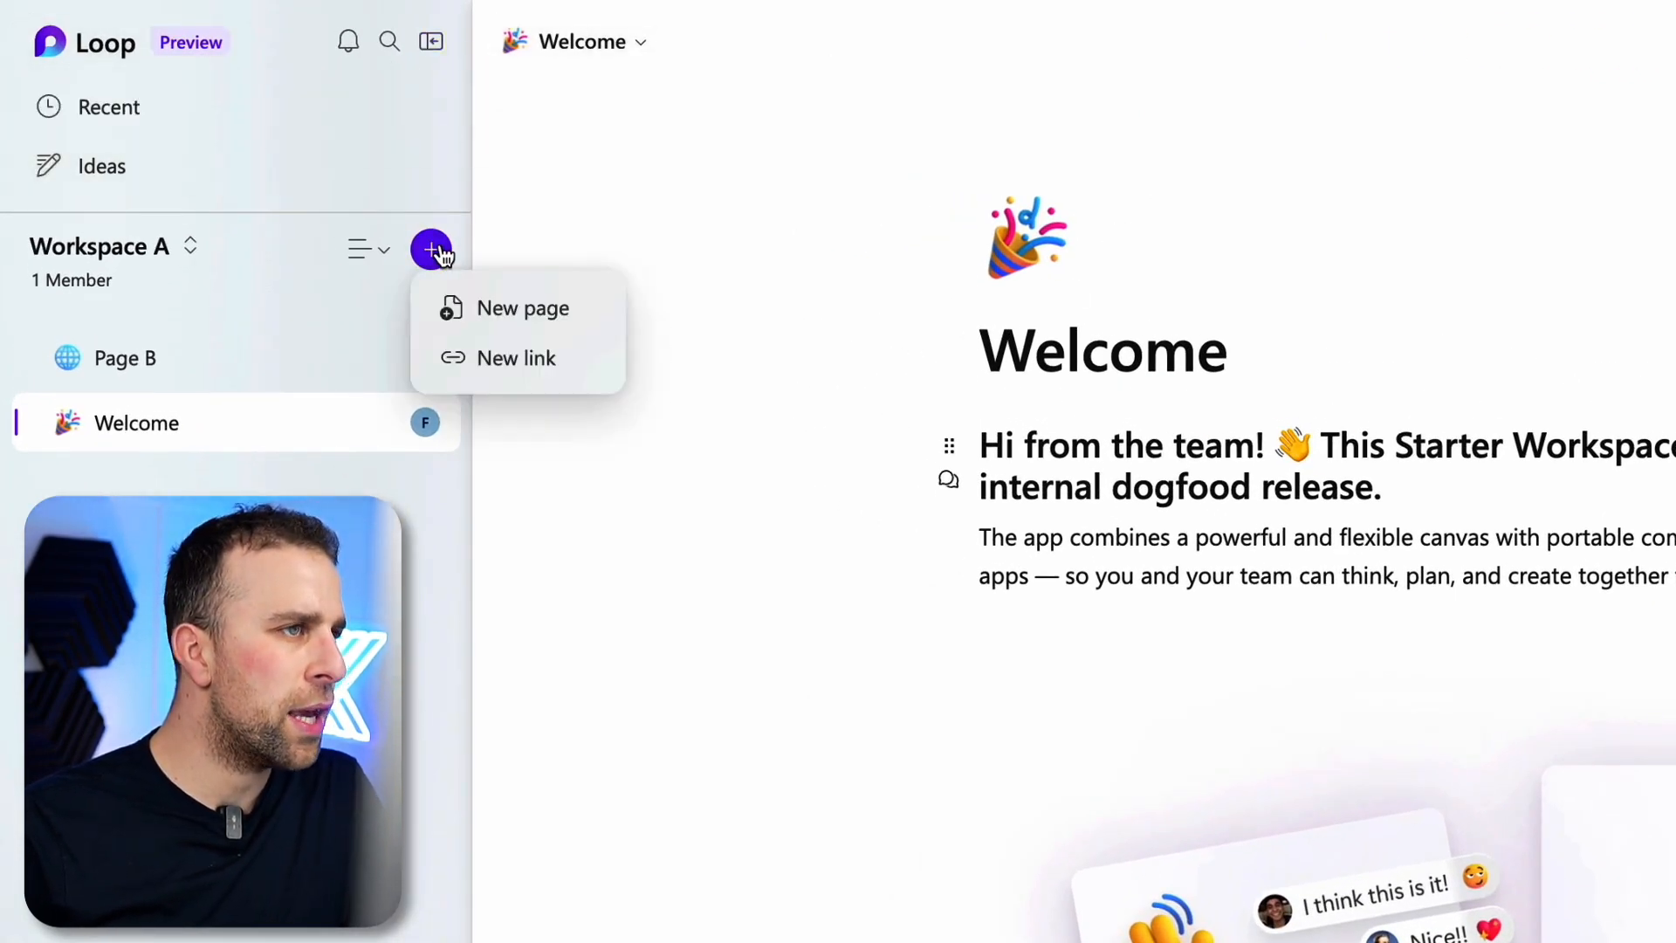
left_click(516, 358)
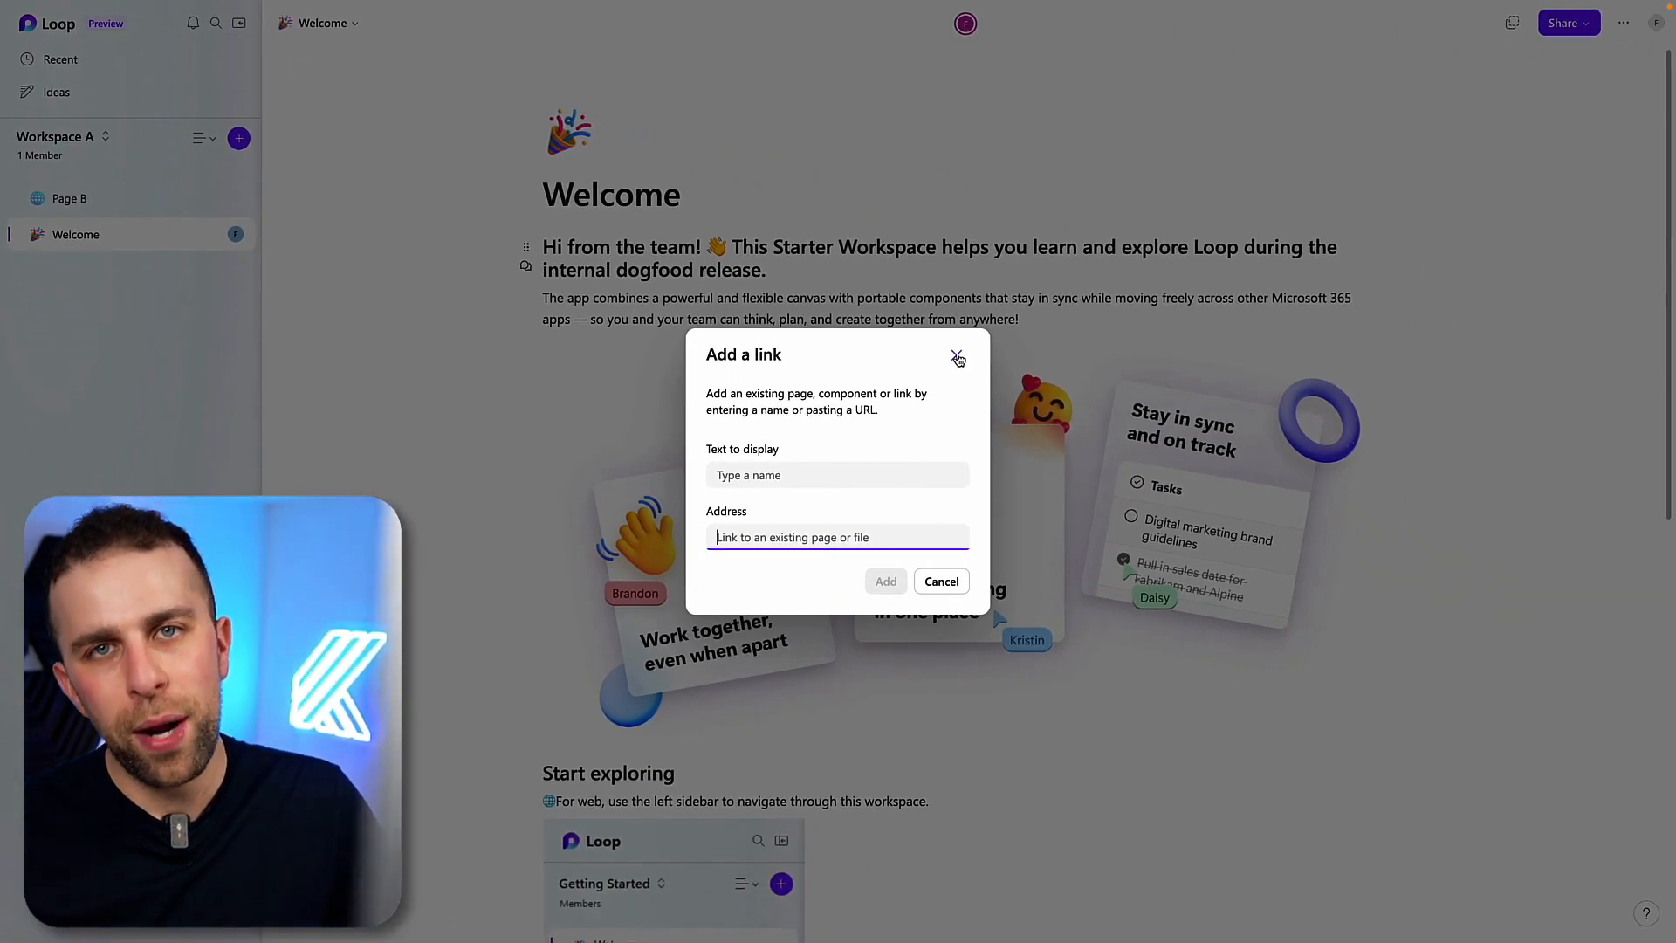
left_click(958, 357)
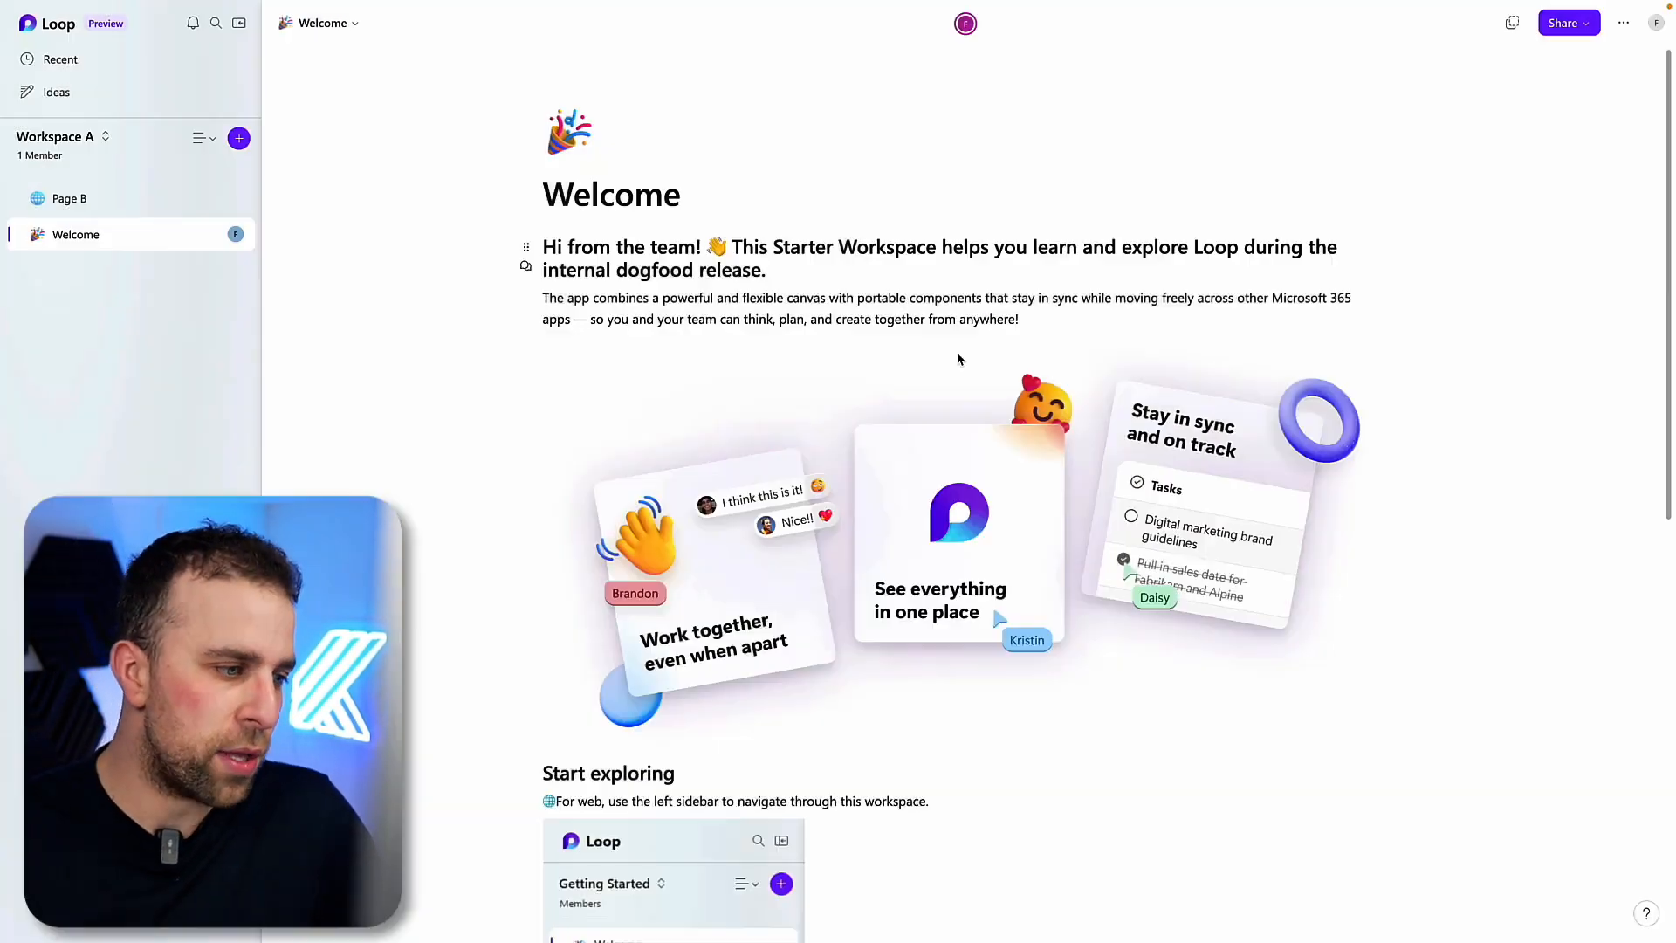
left_click(105, 137)
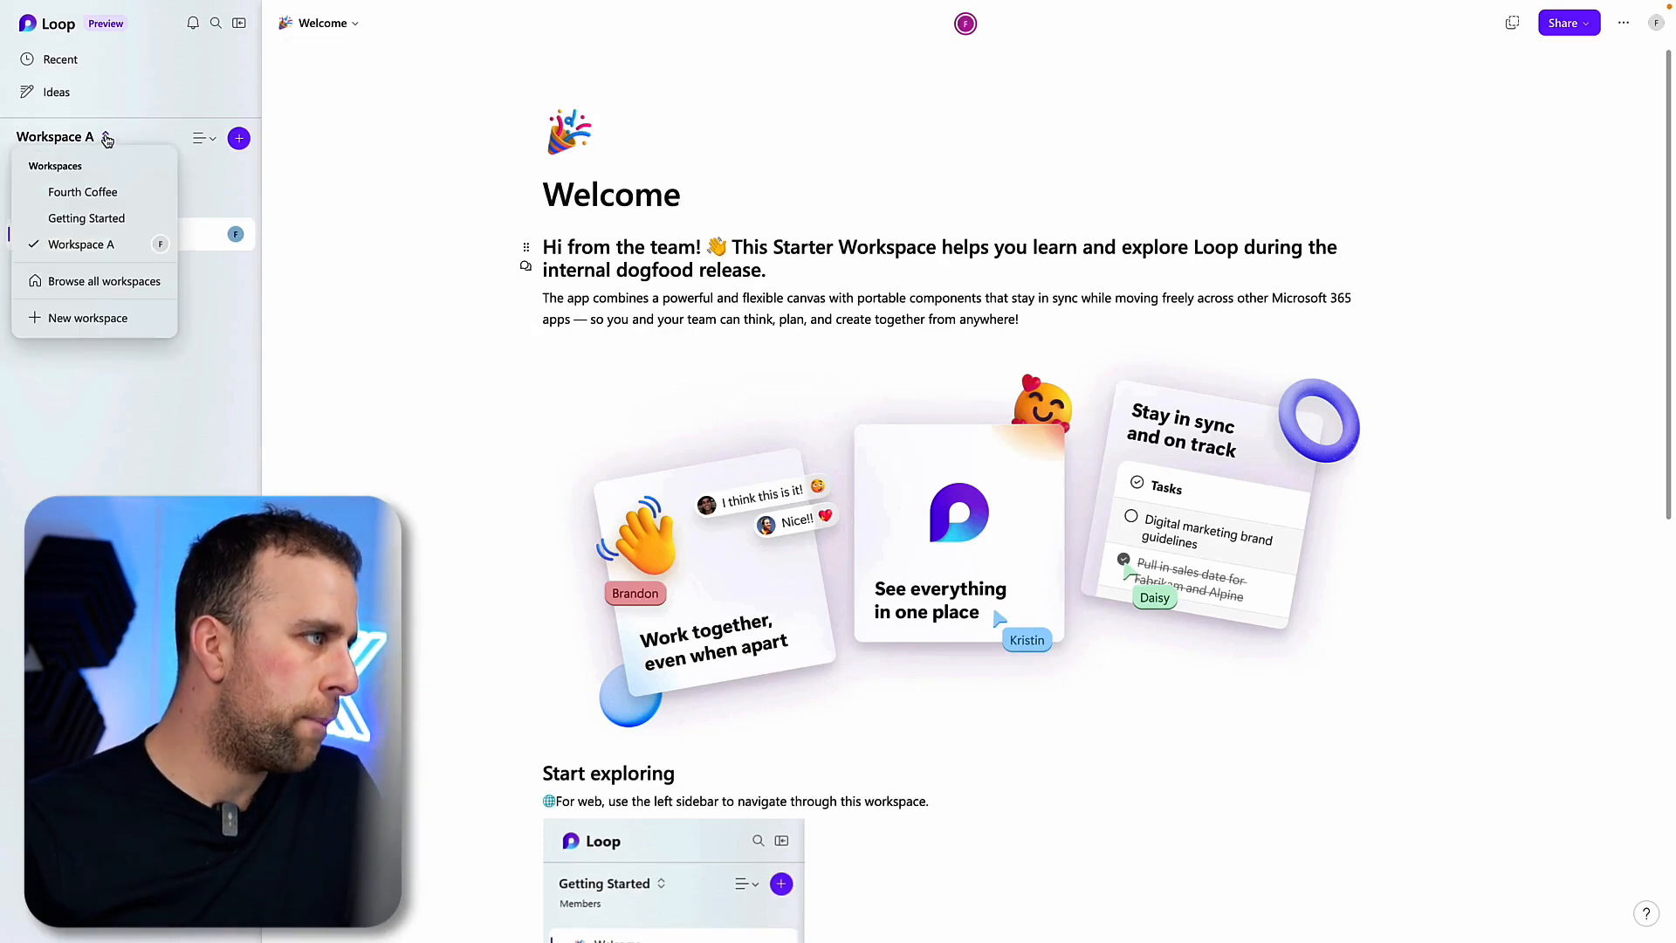
left_click(86, 218)
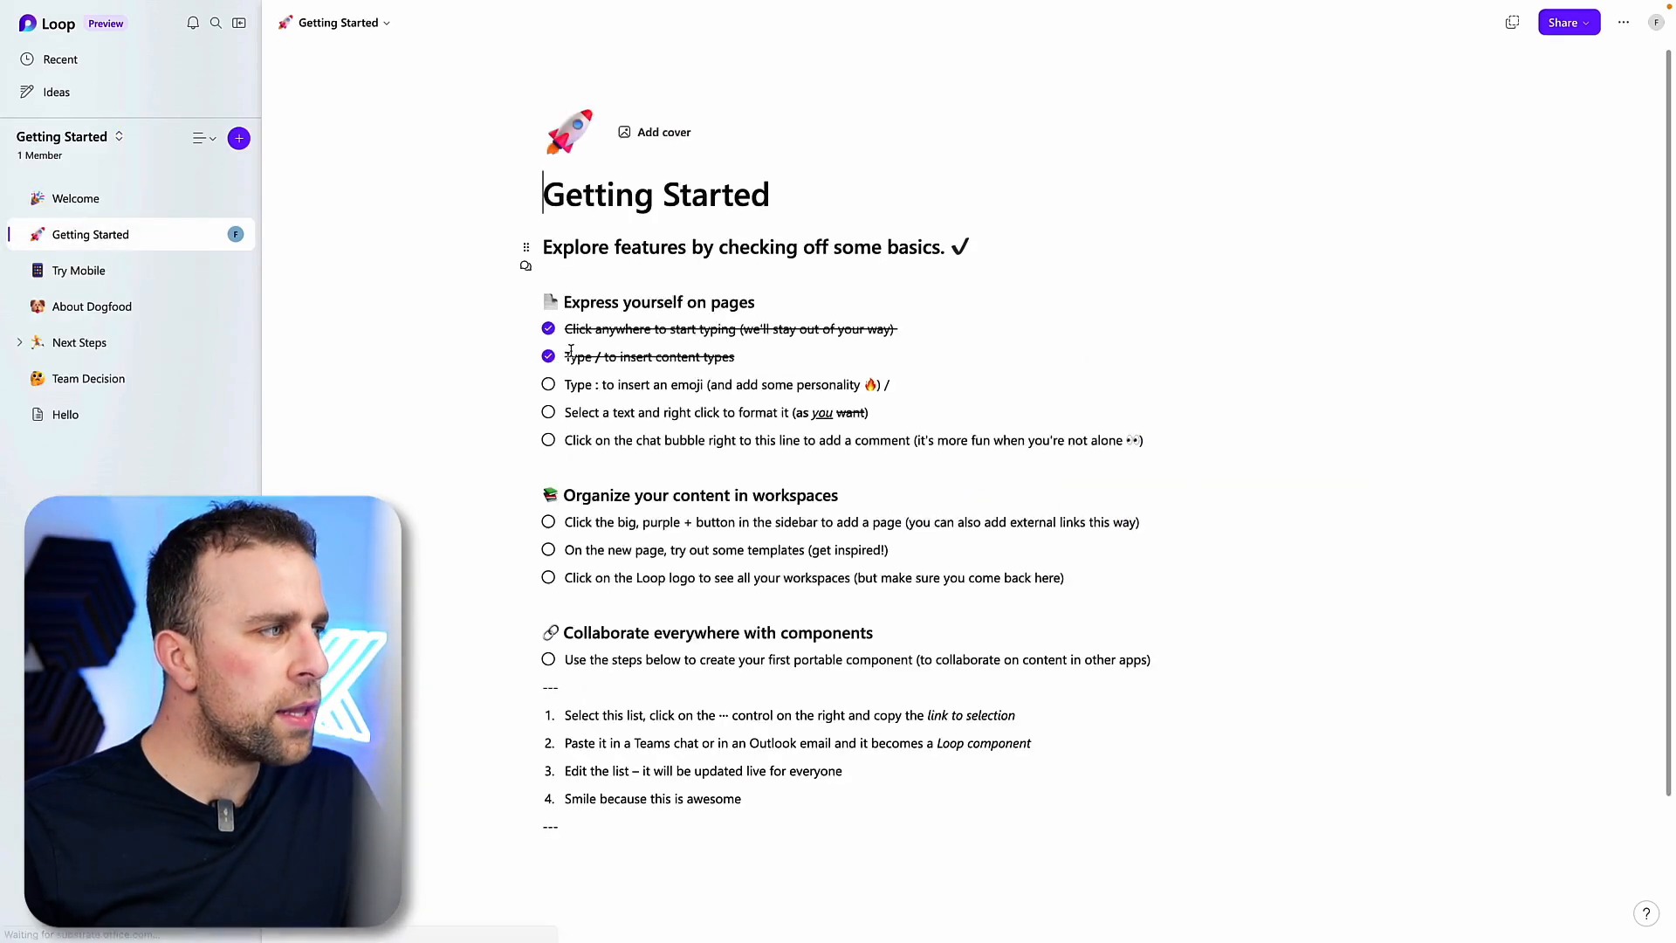
Copy a link to the About Dogfood page, check its breadcrumb, then open Welcome
left_click(92, 307)
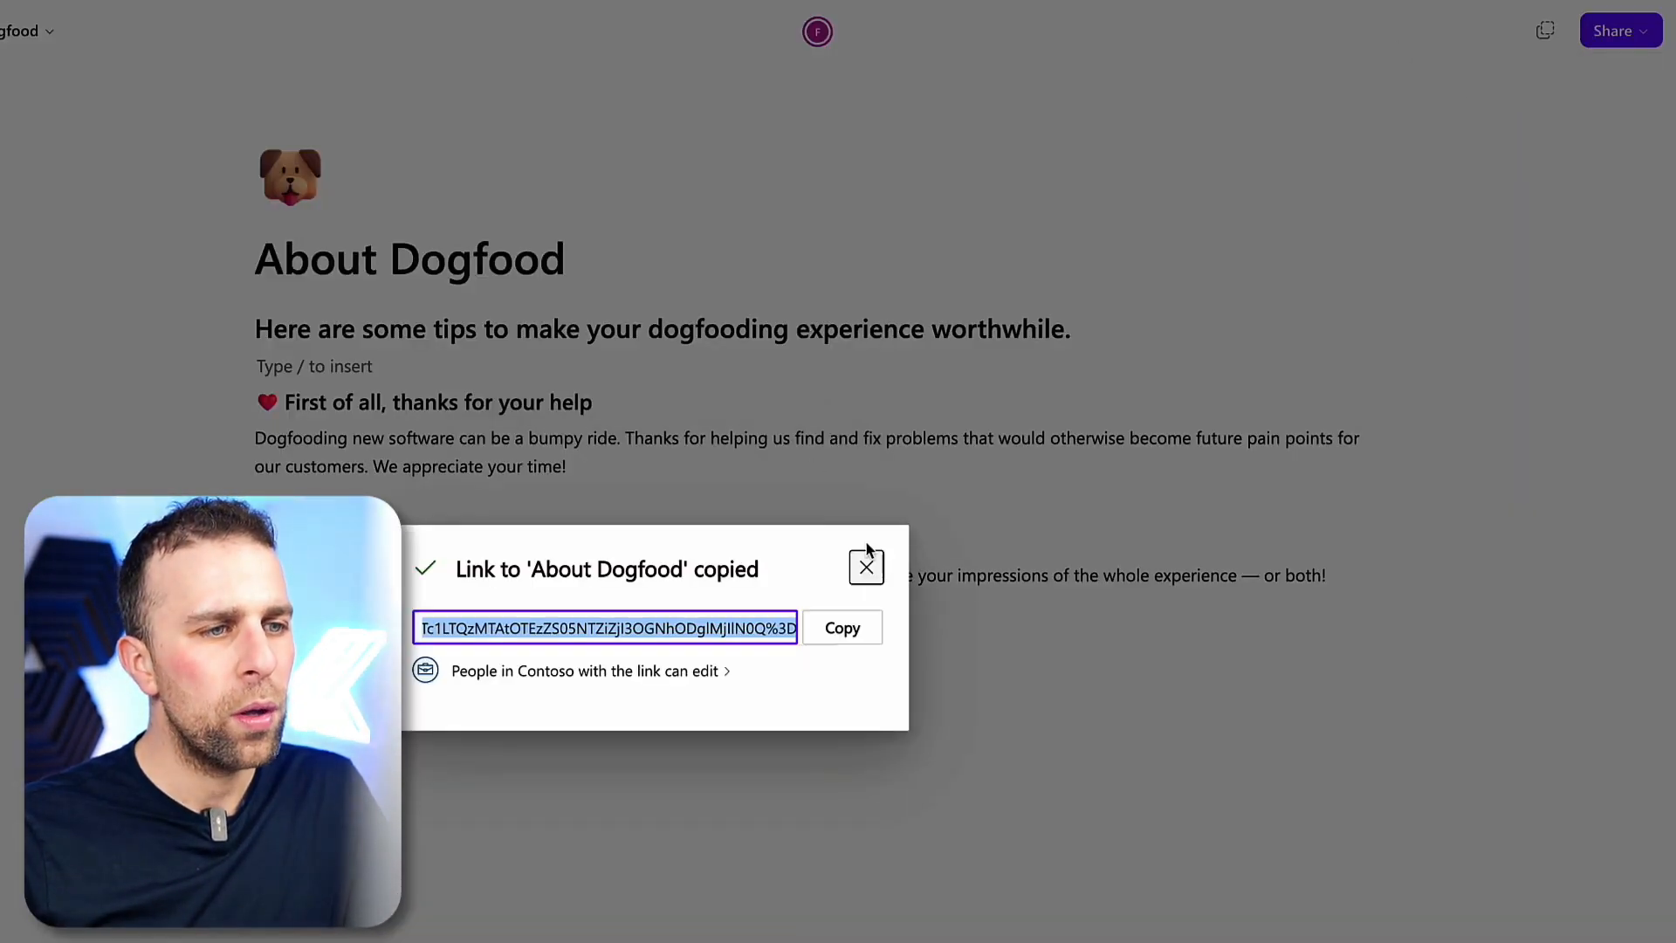
left_click(866, 566)
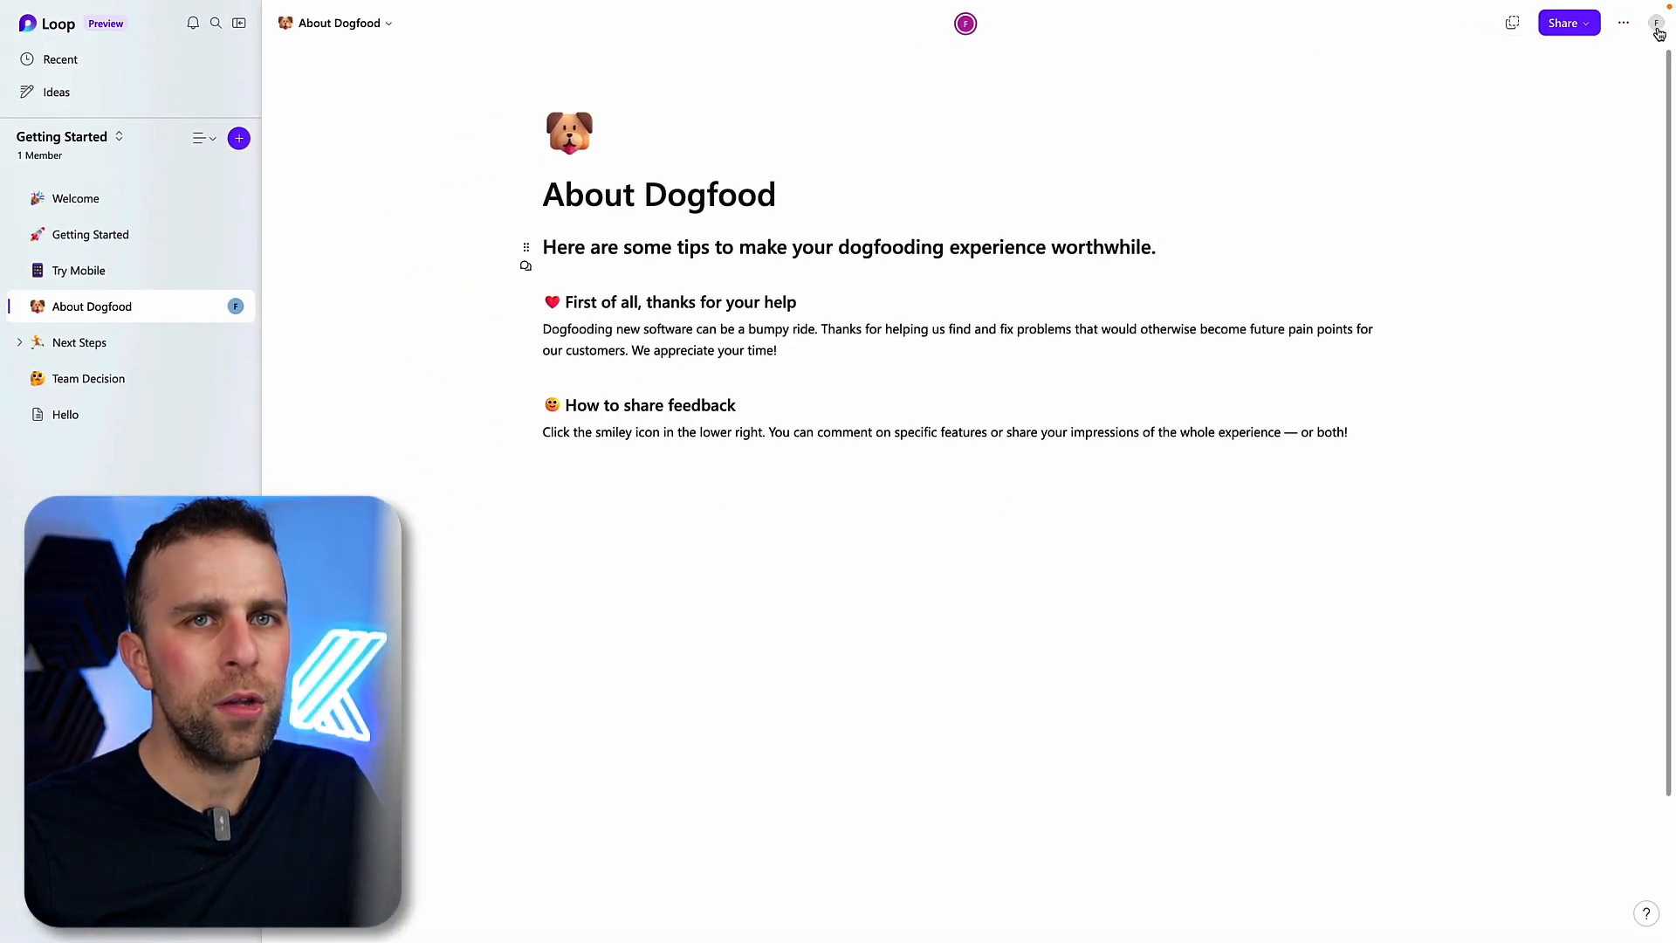
left_click(342, 23)
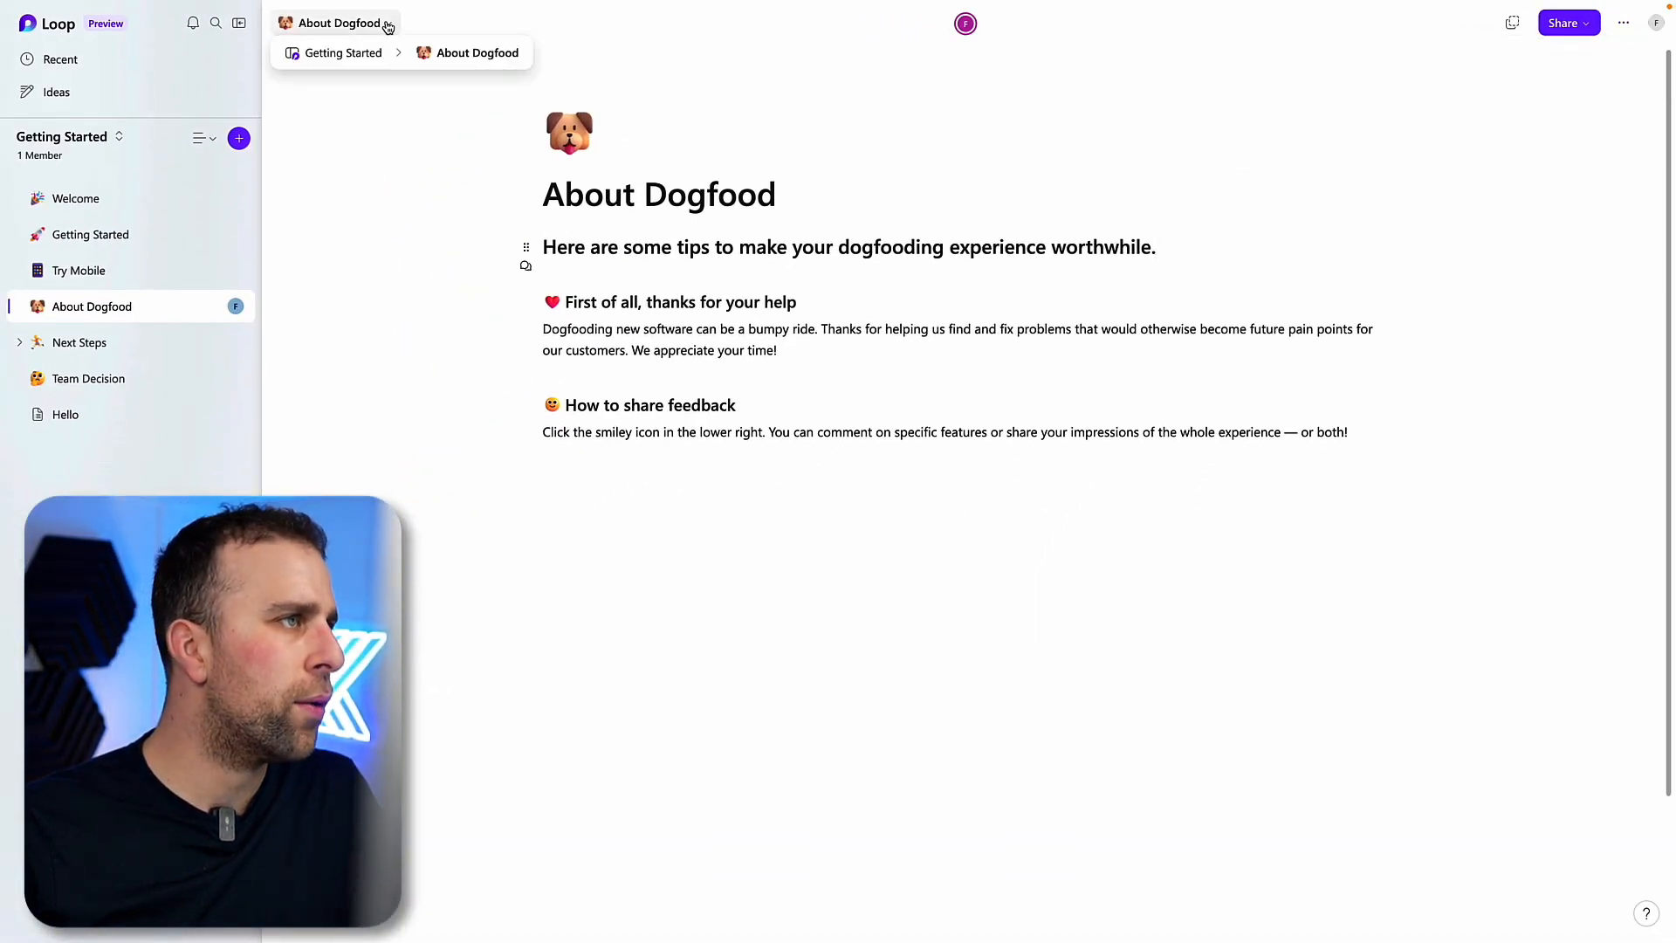
left_click(75, 198)
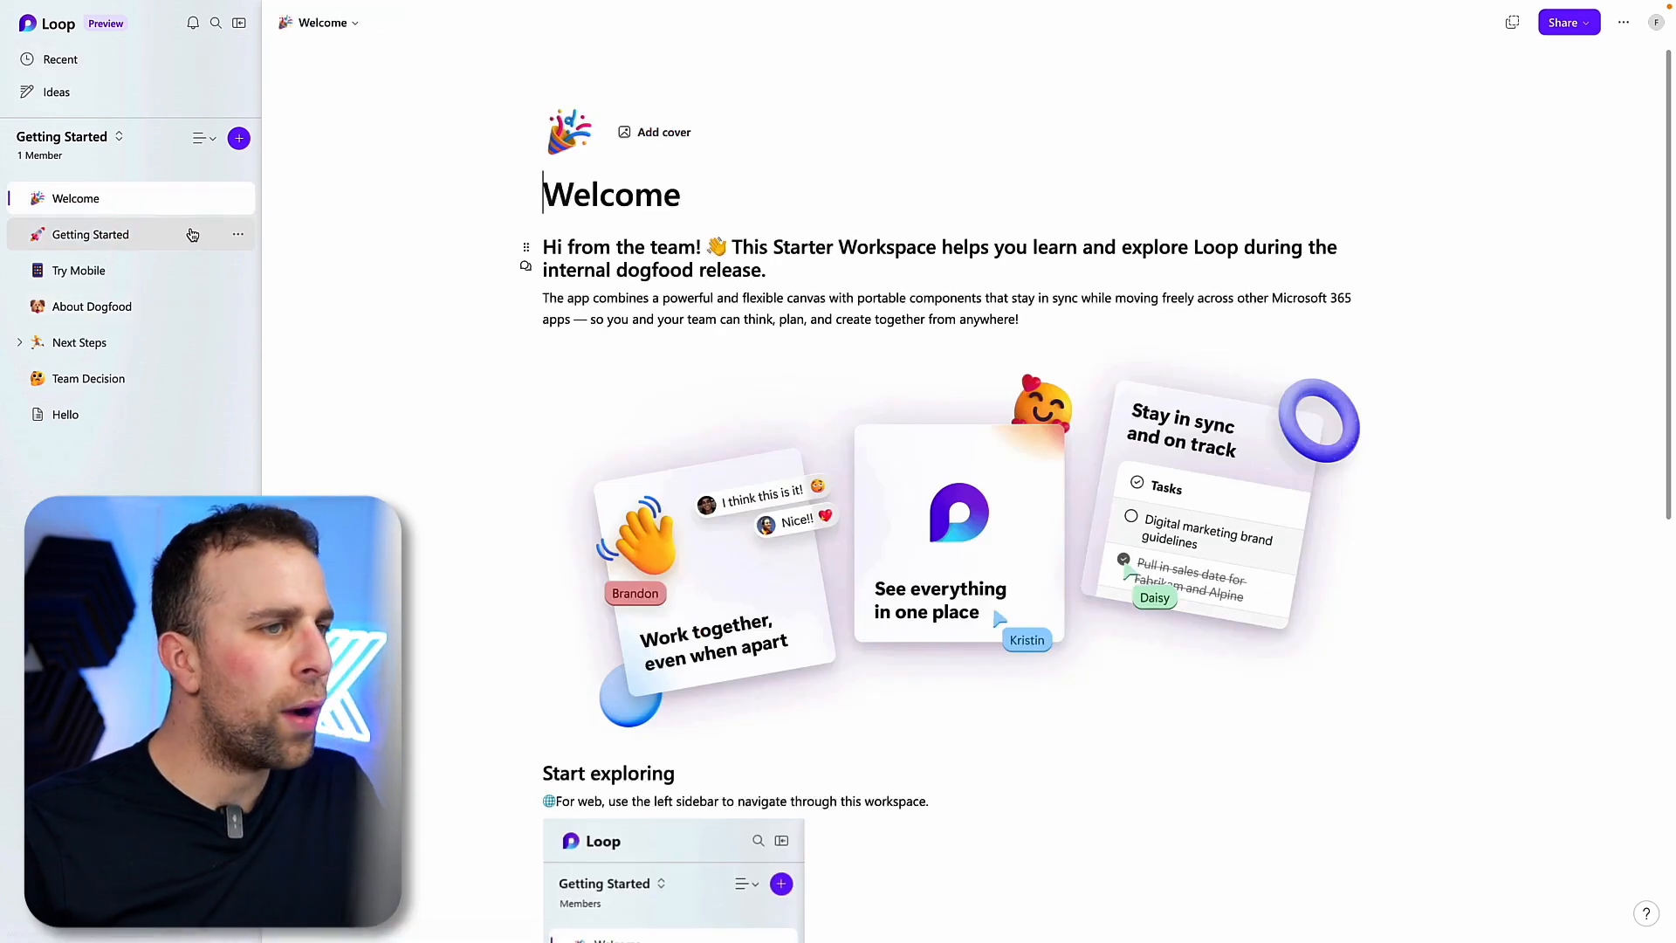
scroll("down", 3)
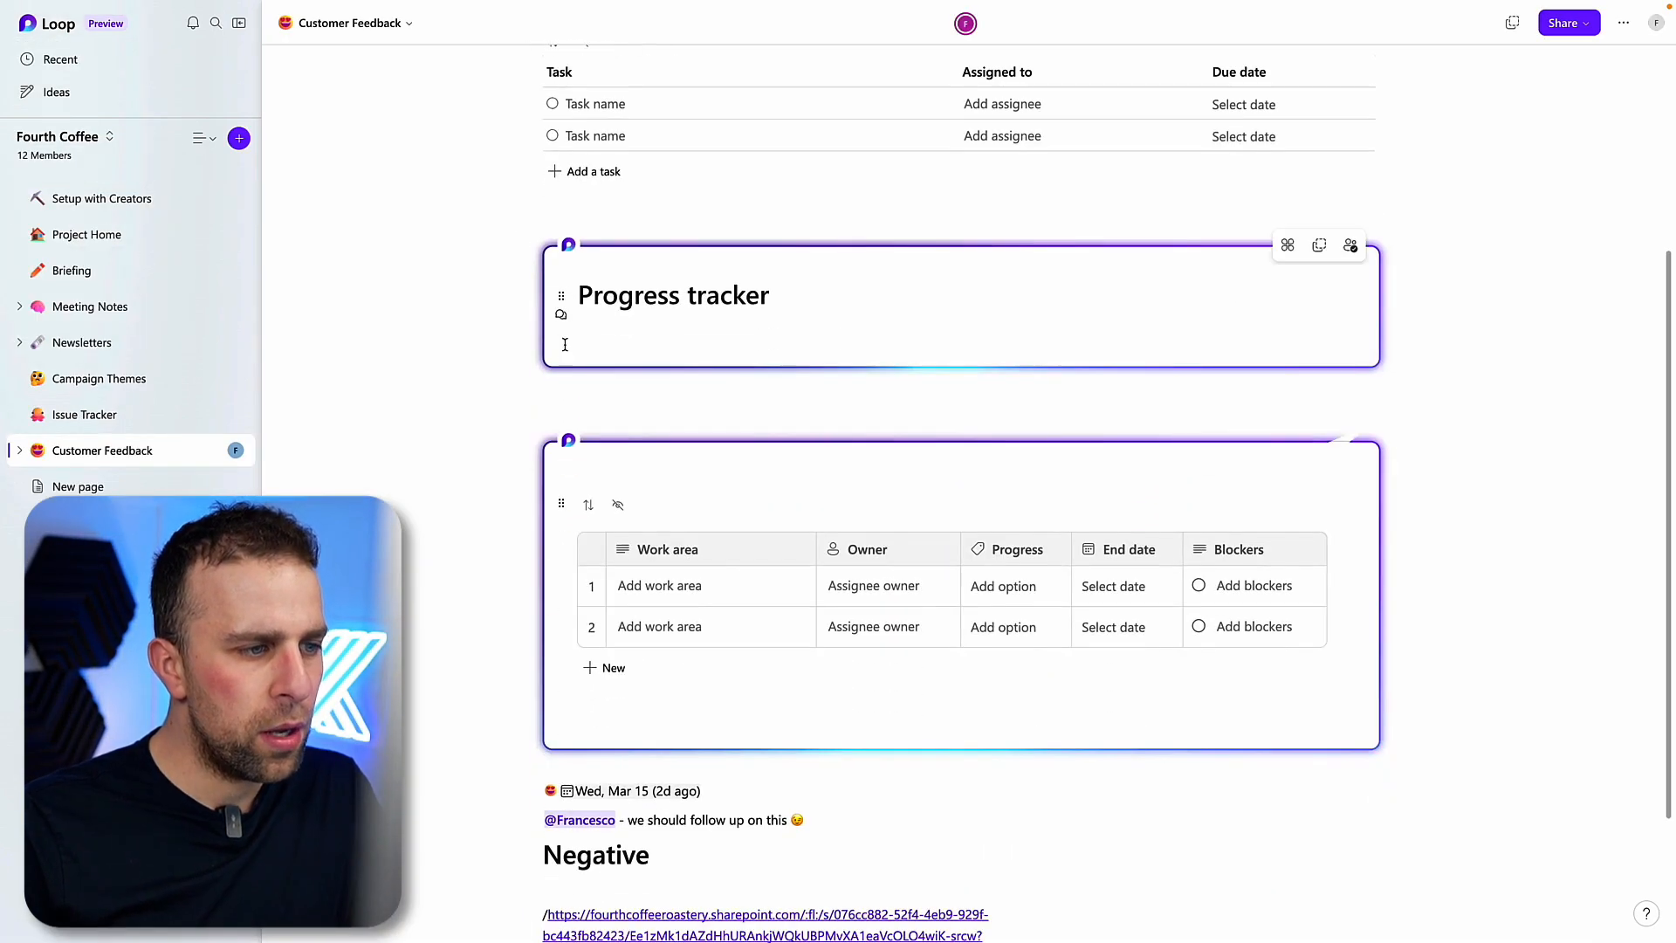
Check the Progress tracker component's shared locations and access, then pick from the workspace list
scroll("down", 3)
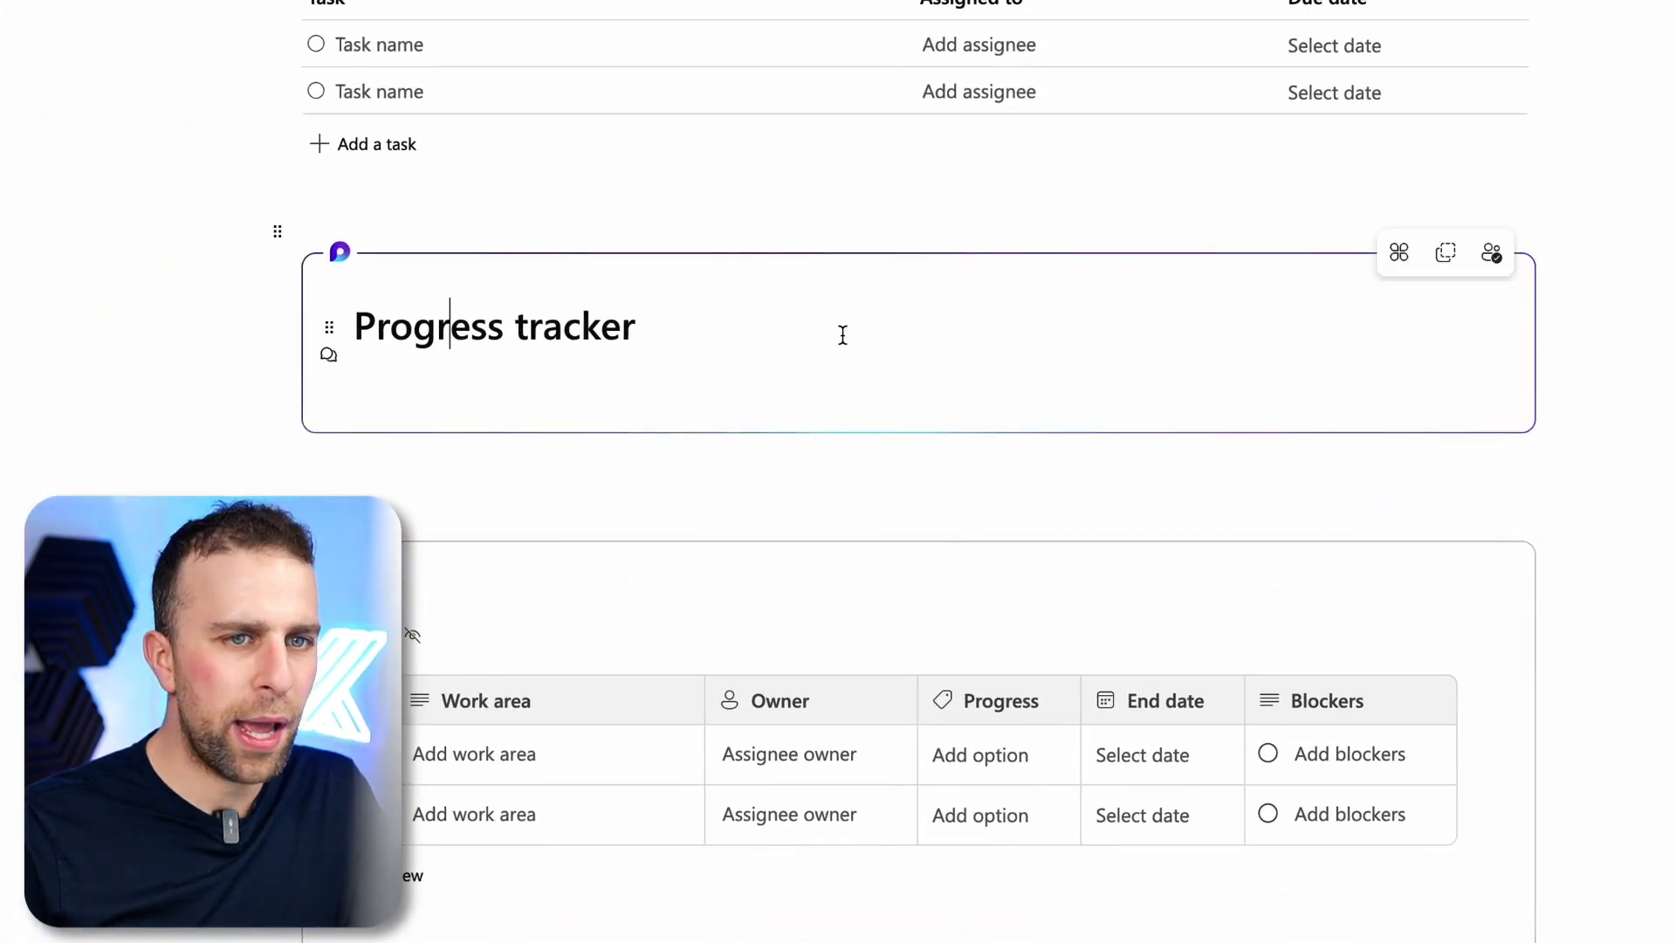
mouse_move(1398, 254)
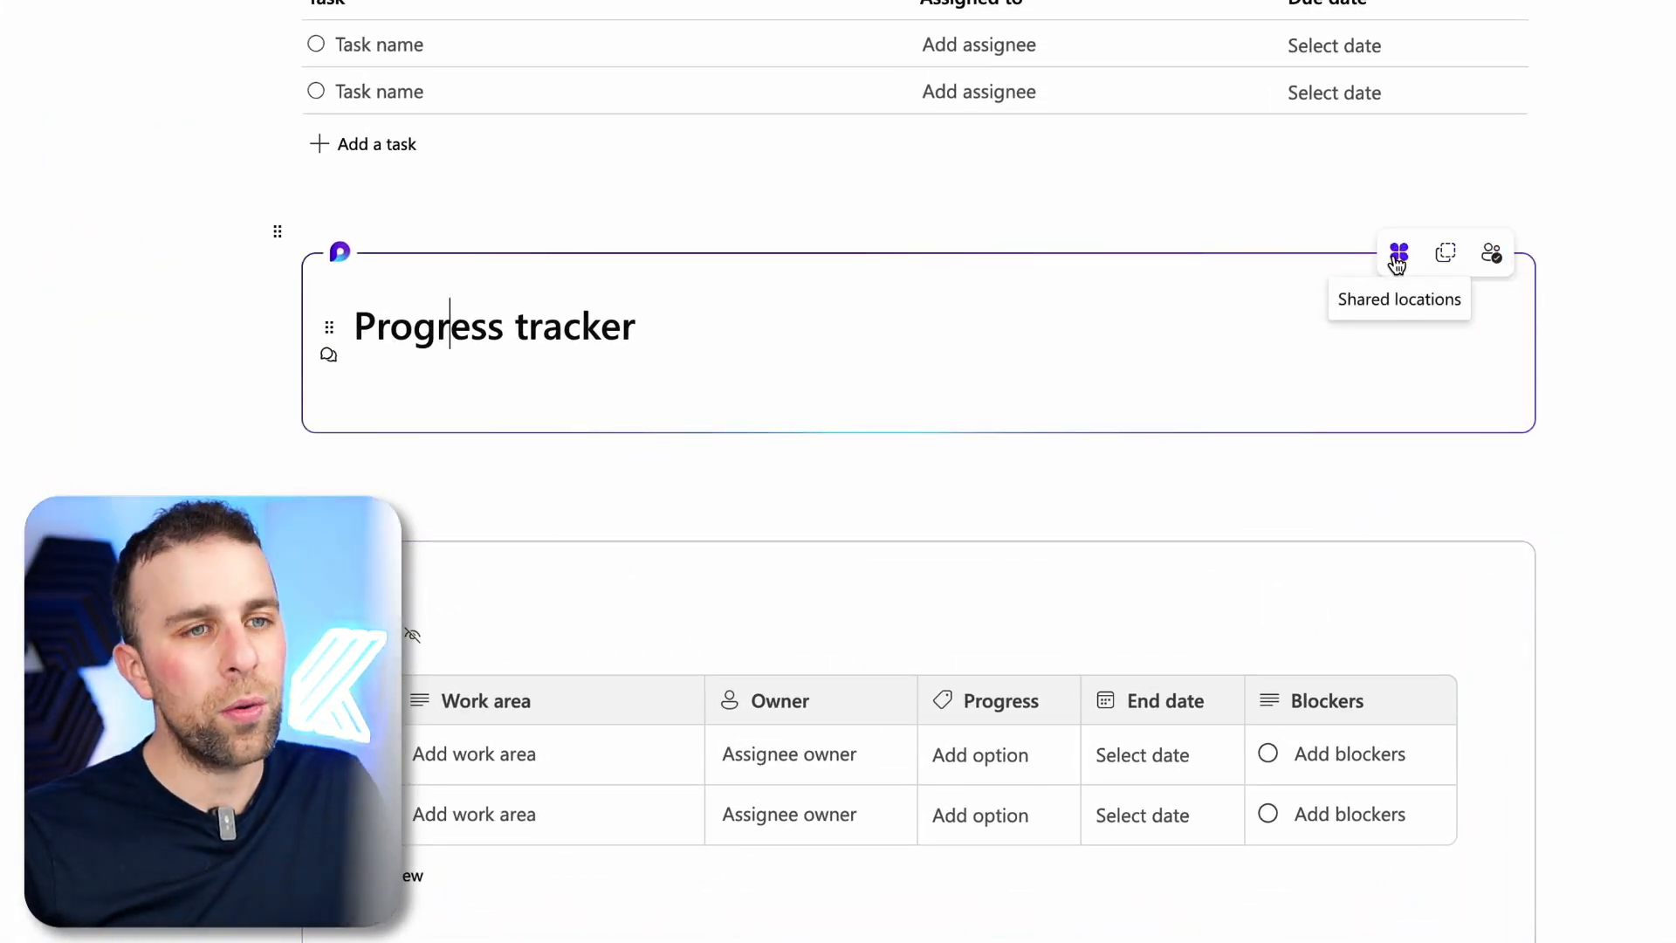
left_click(1398, 253)
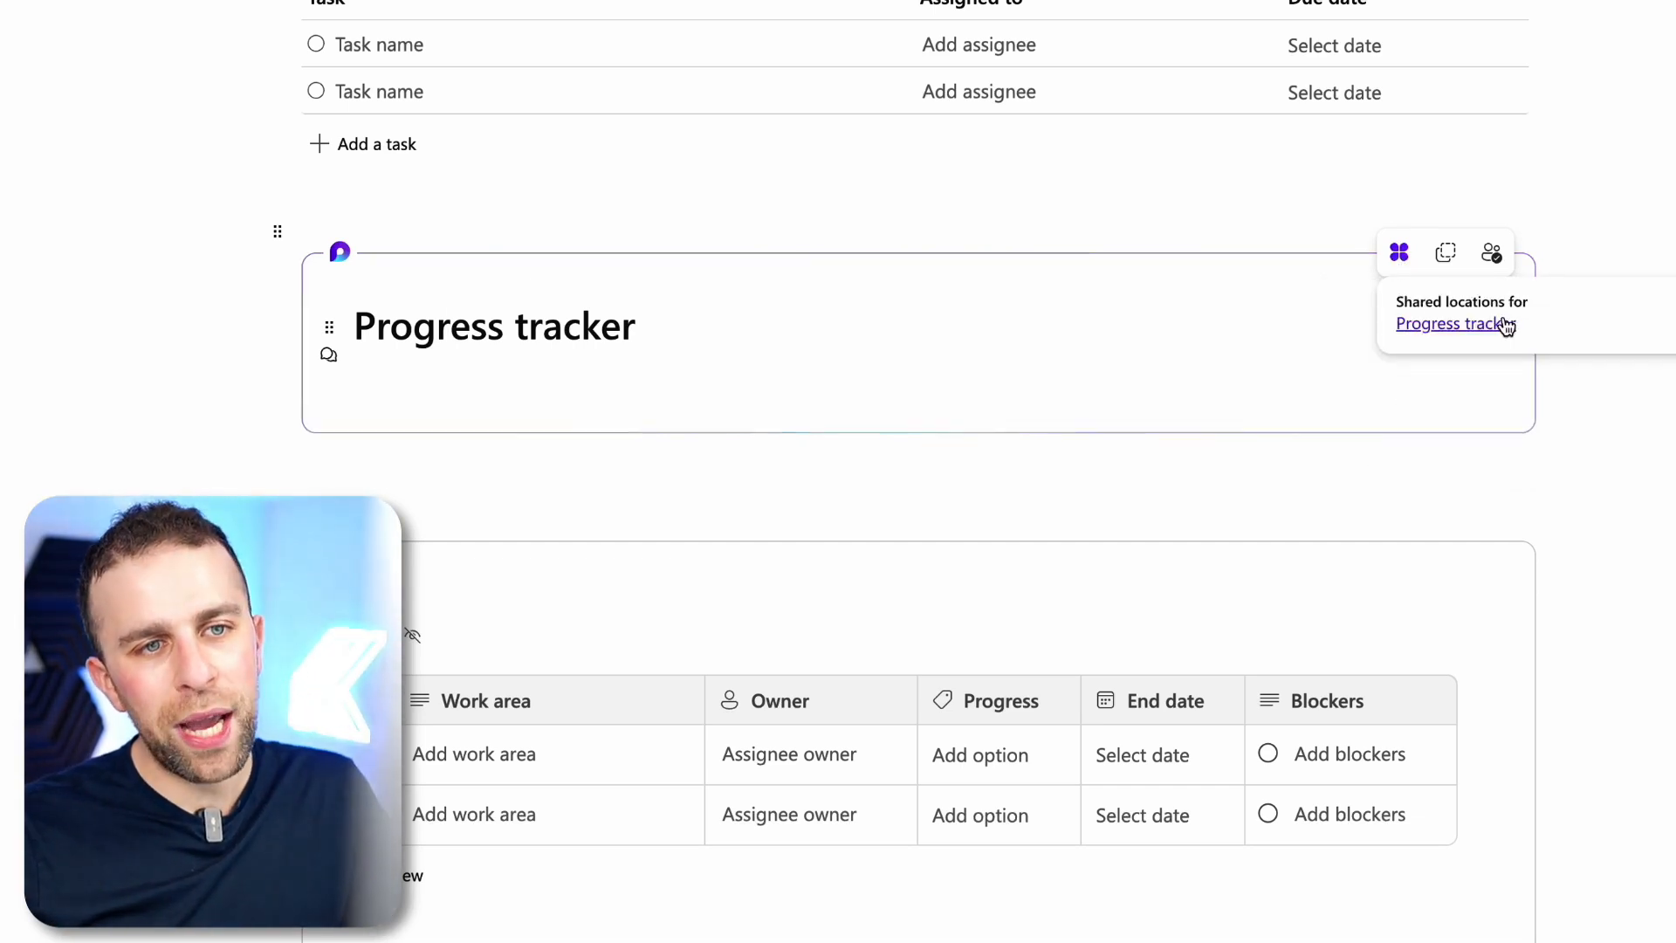
mouse_move(1444, 253)
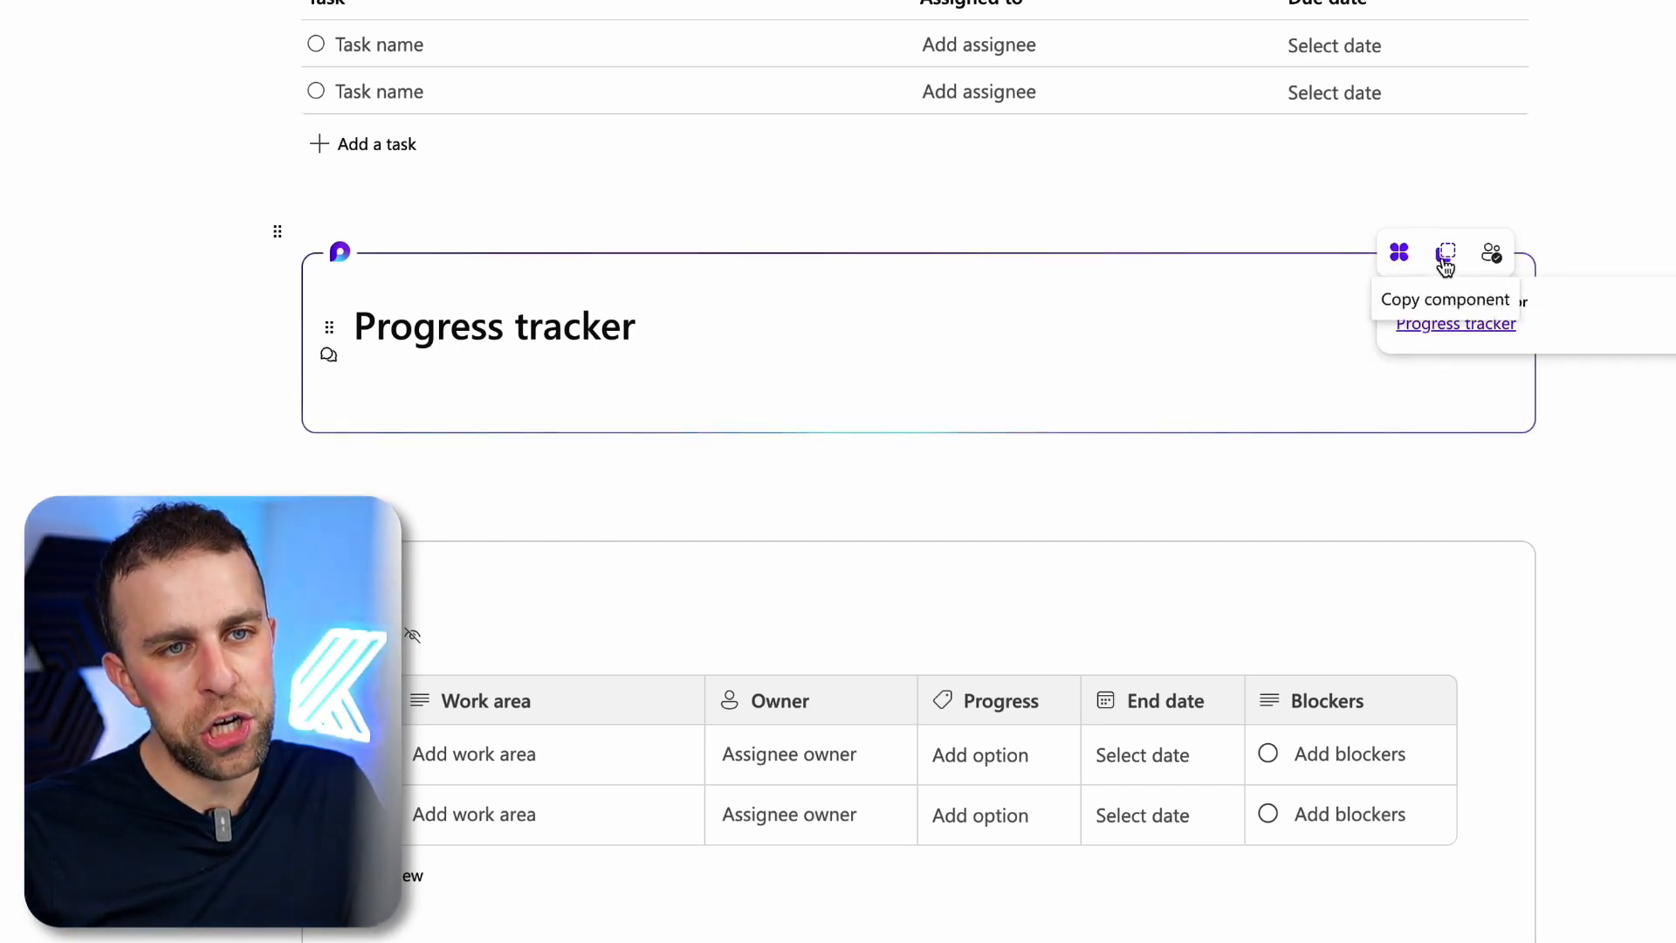
left_click(1491, 252)
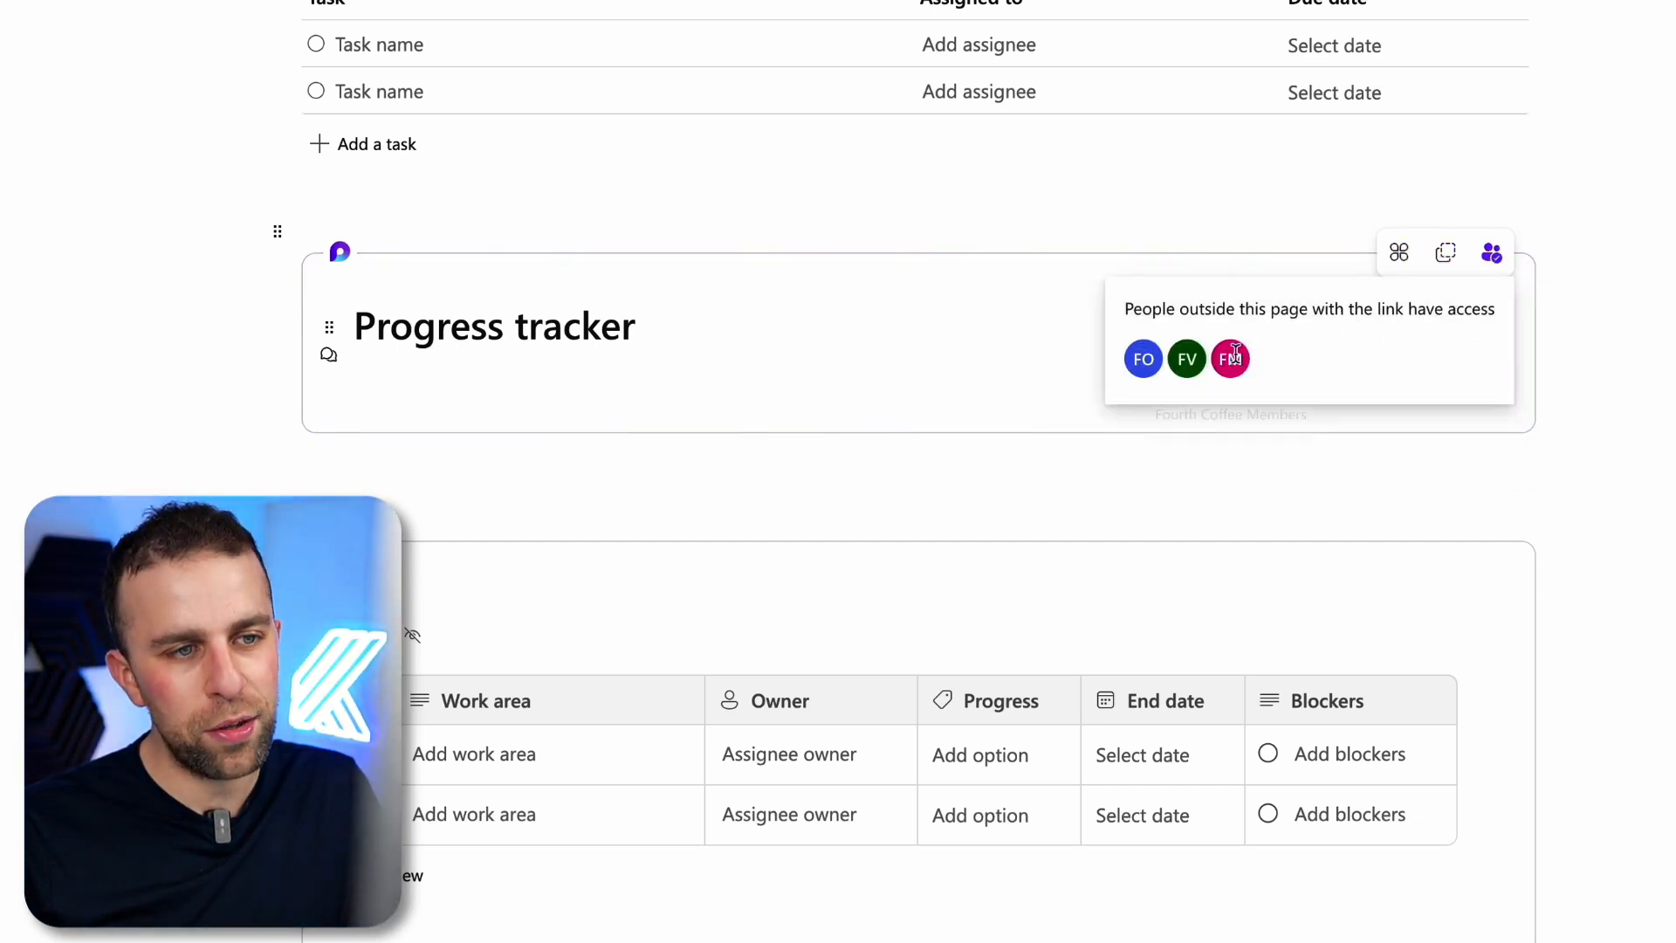
left_click(1338, 547)
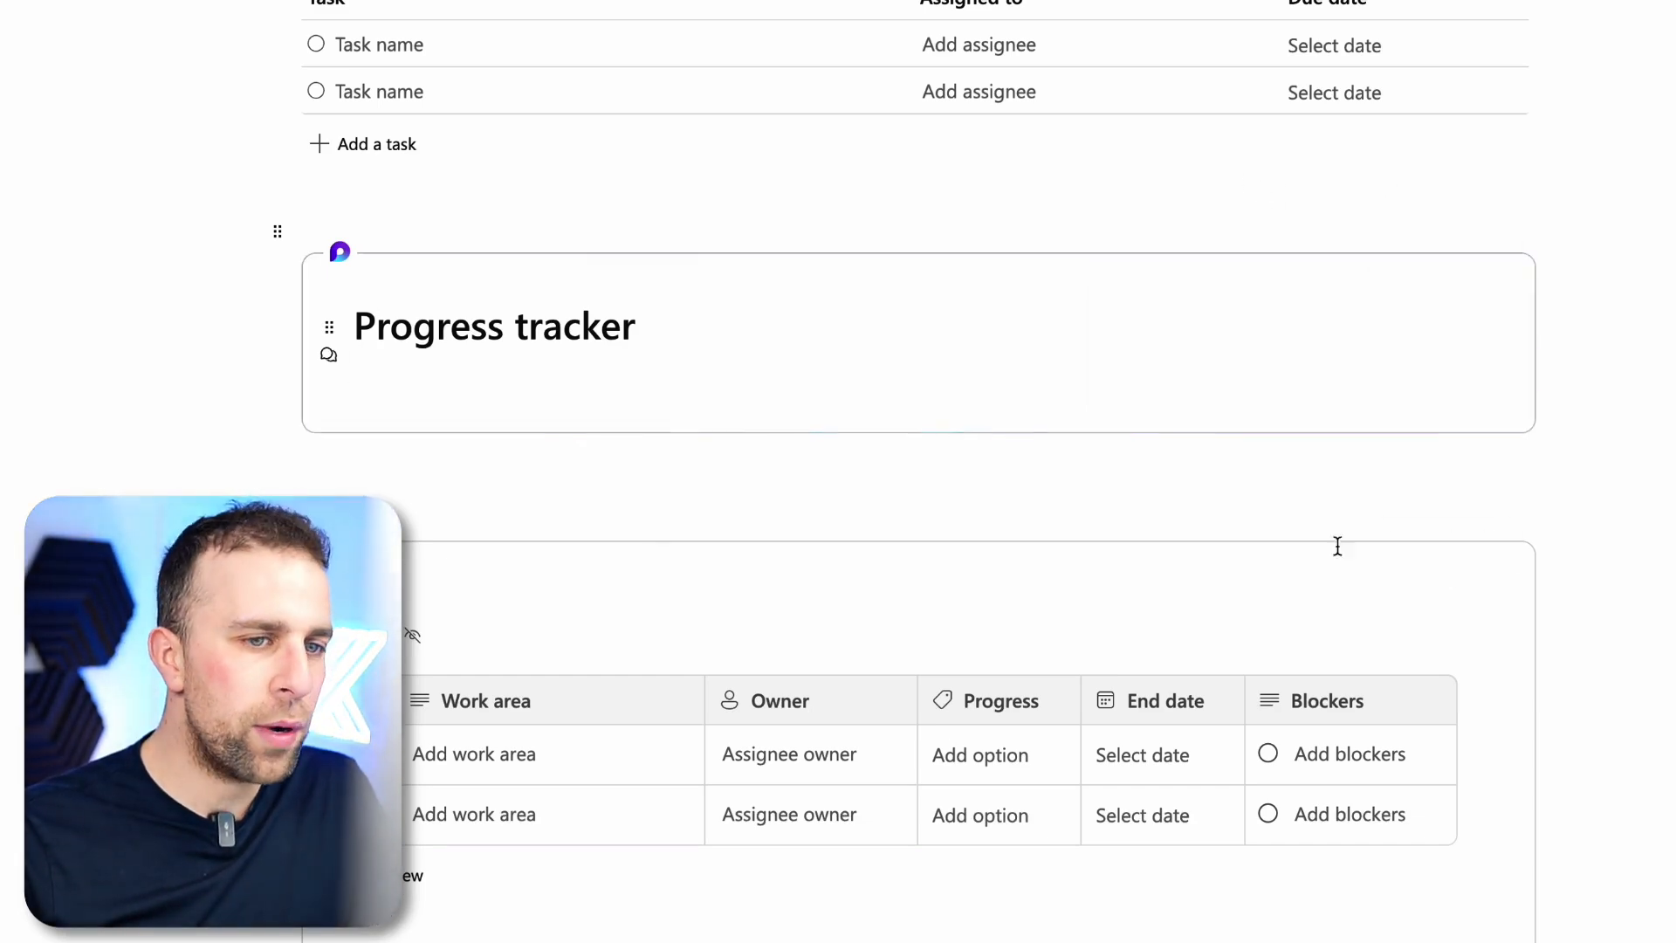
mouse_move(1445, 540)
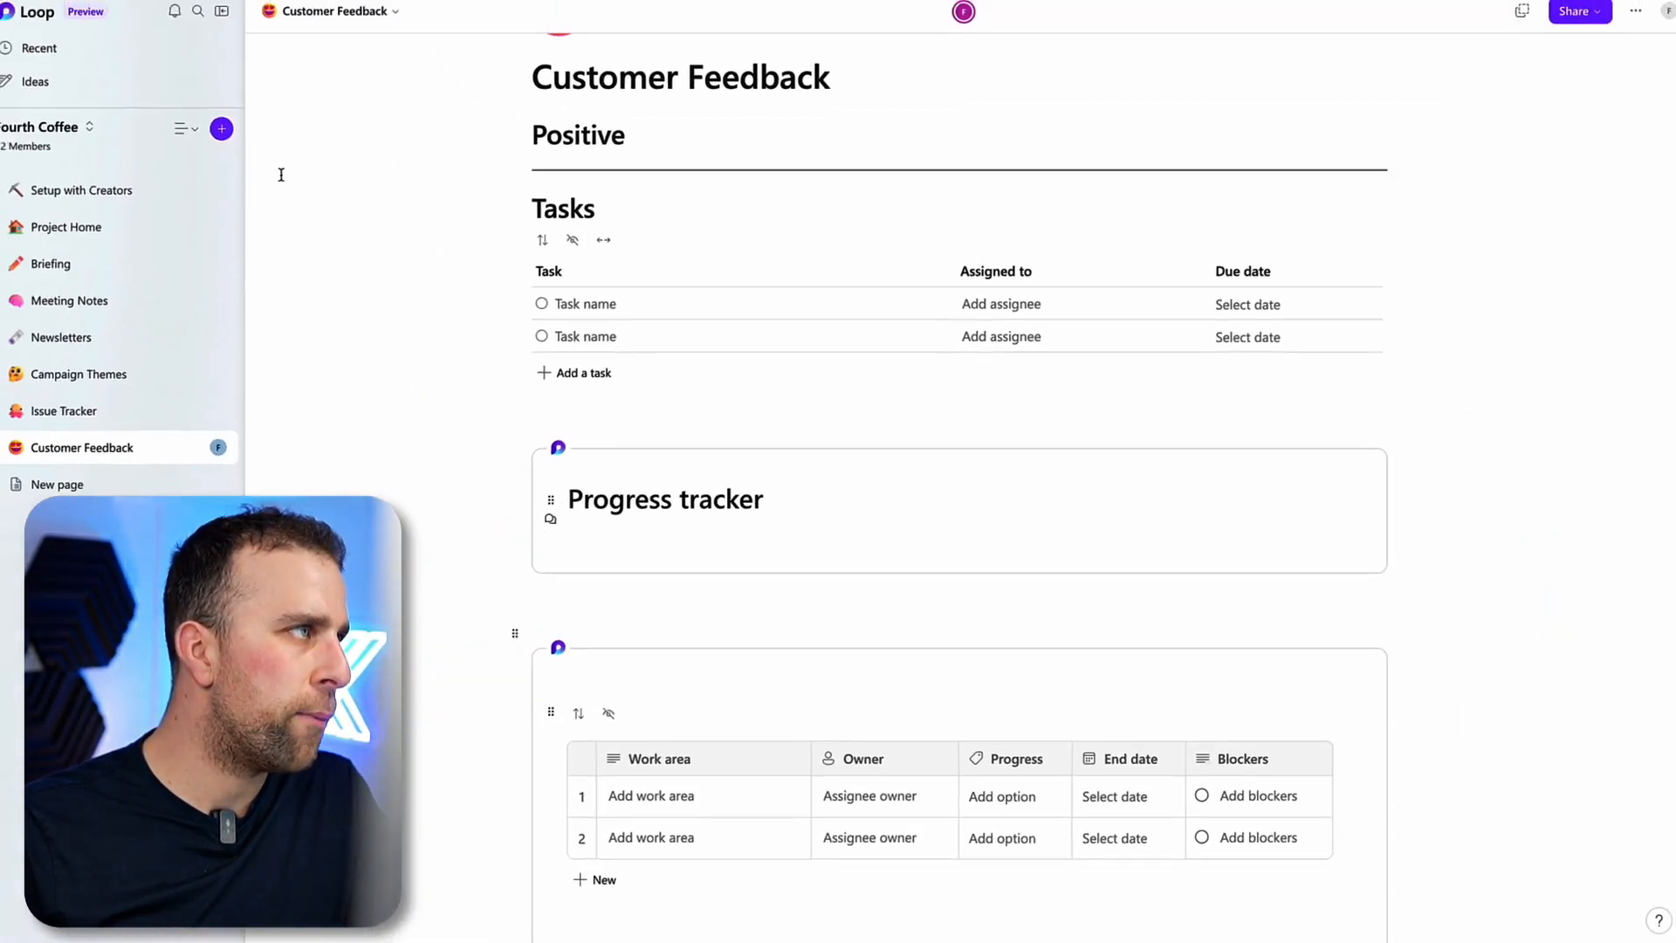
left_click(59, 136)
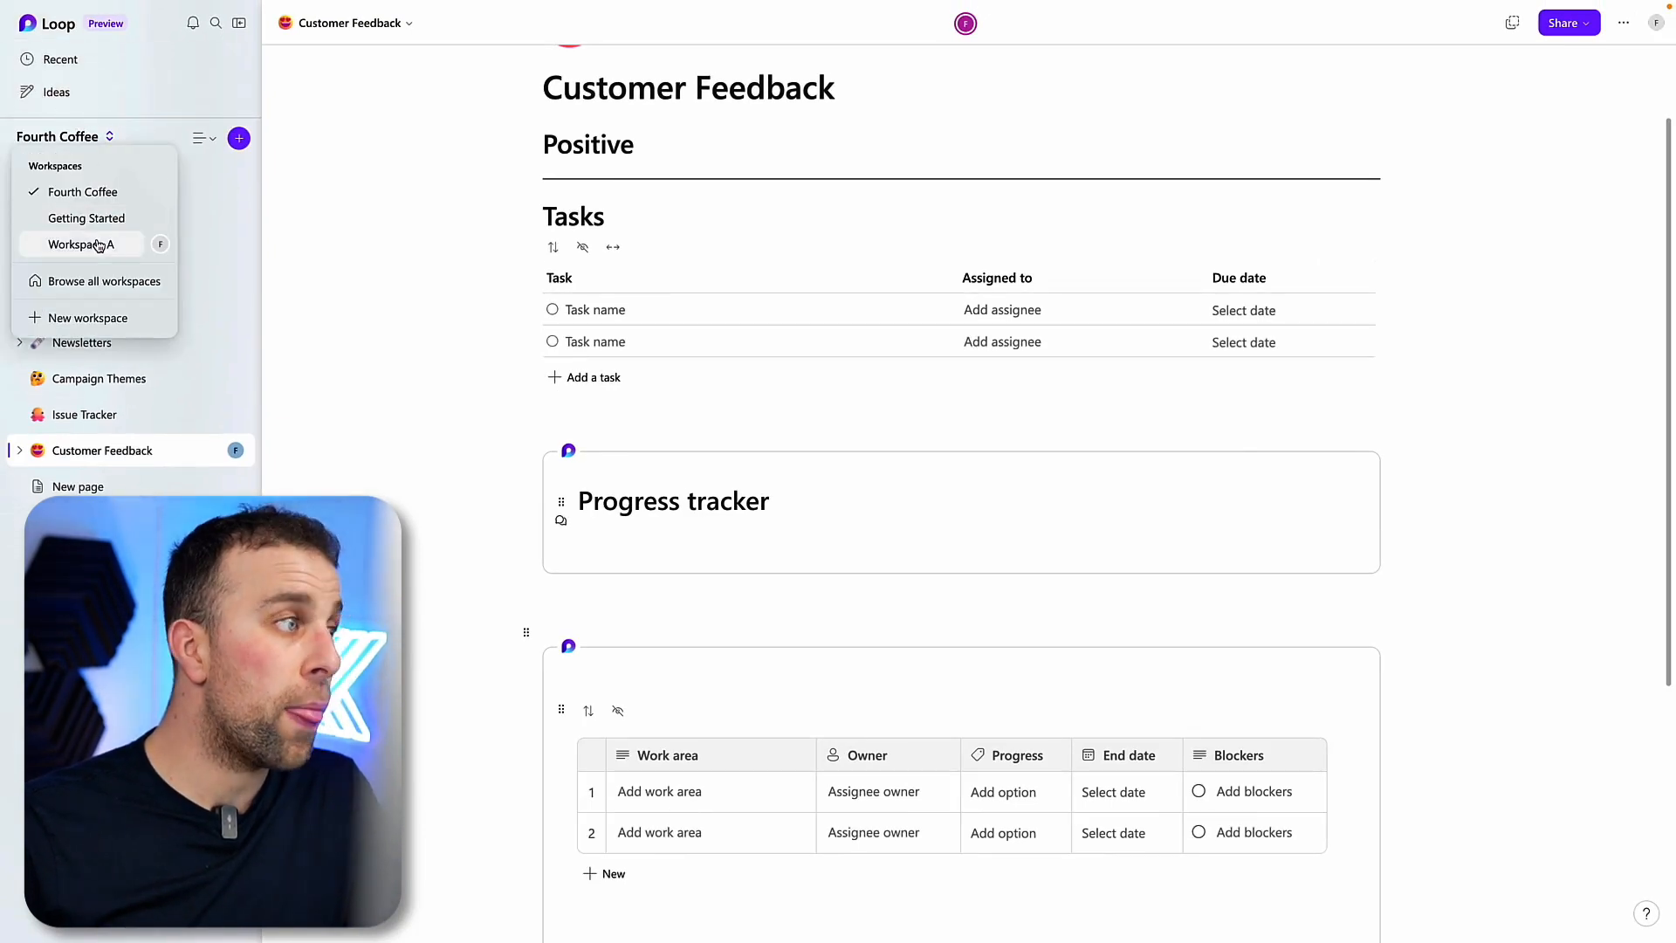
left_click(80, 244)
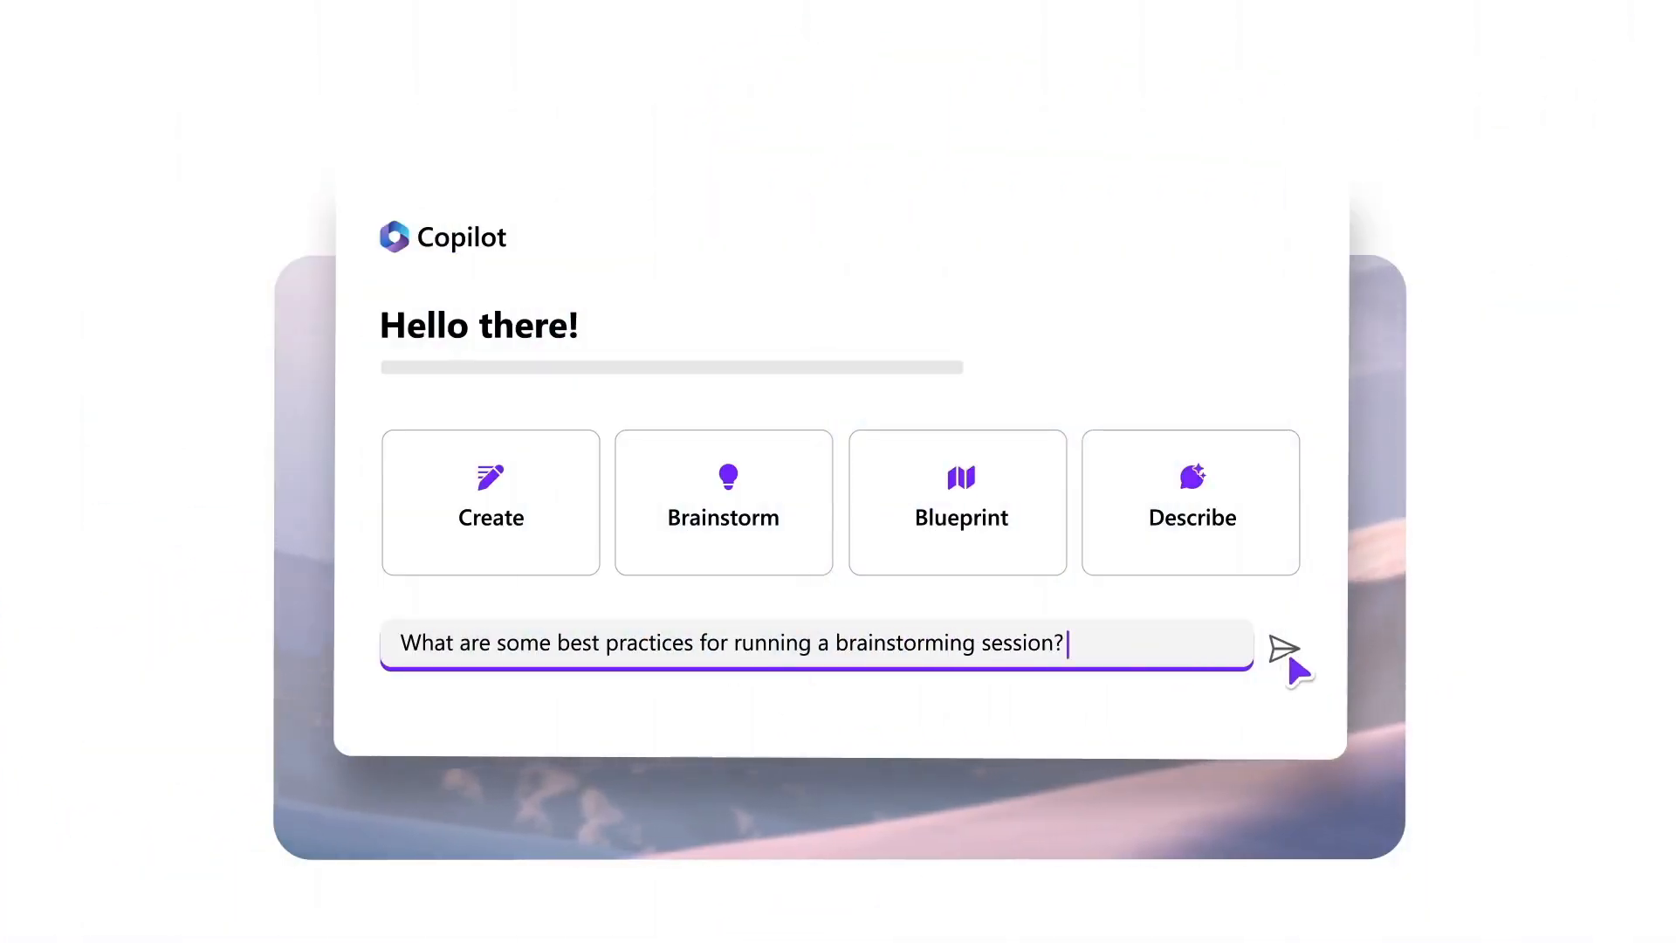
Open Settings to the Loop Labs tab showing Copilot and Content Suggestions switched off
left_click(1285, 653)
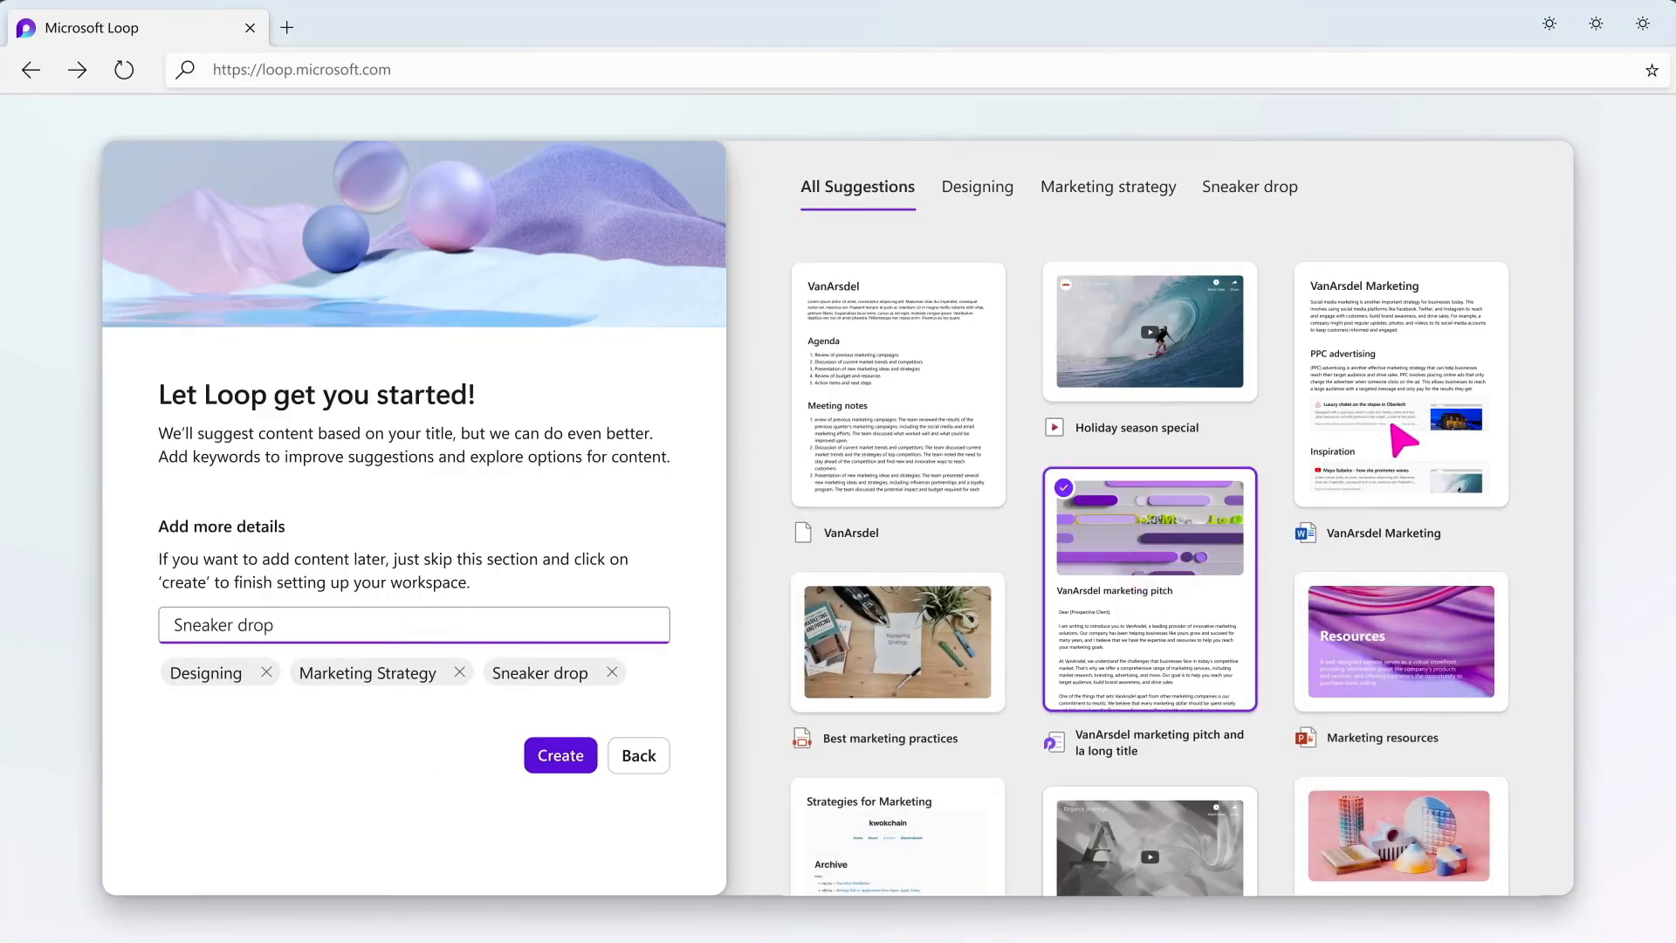
left_click(560, 754)
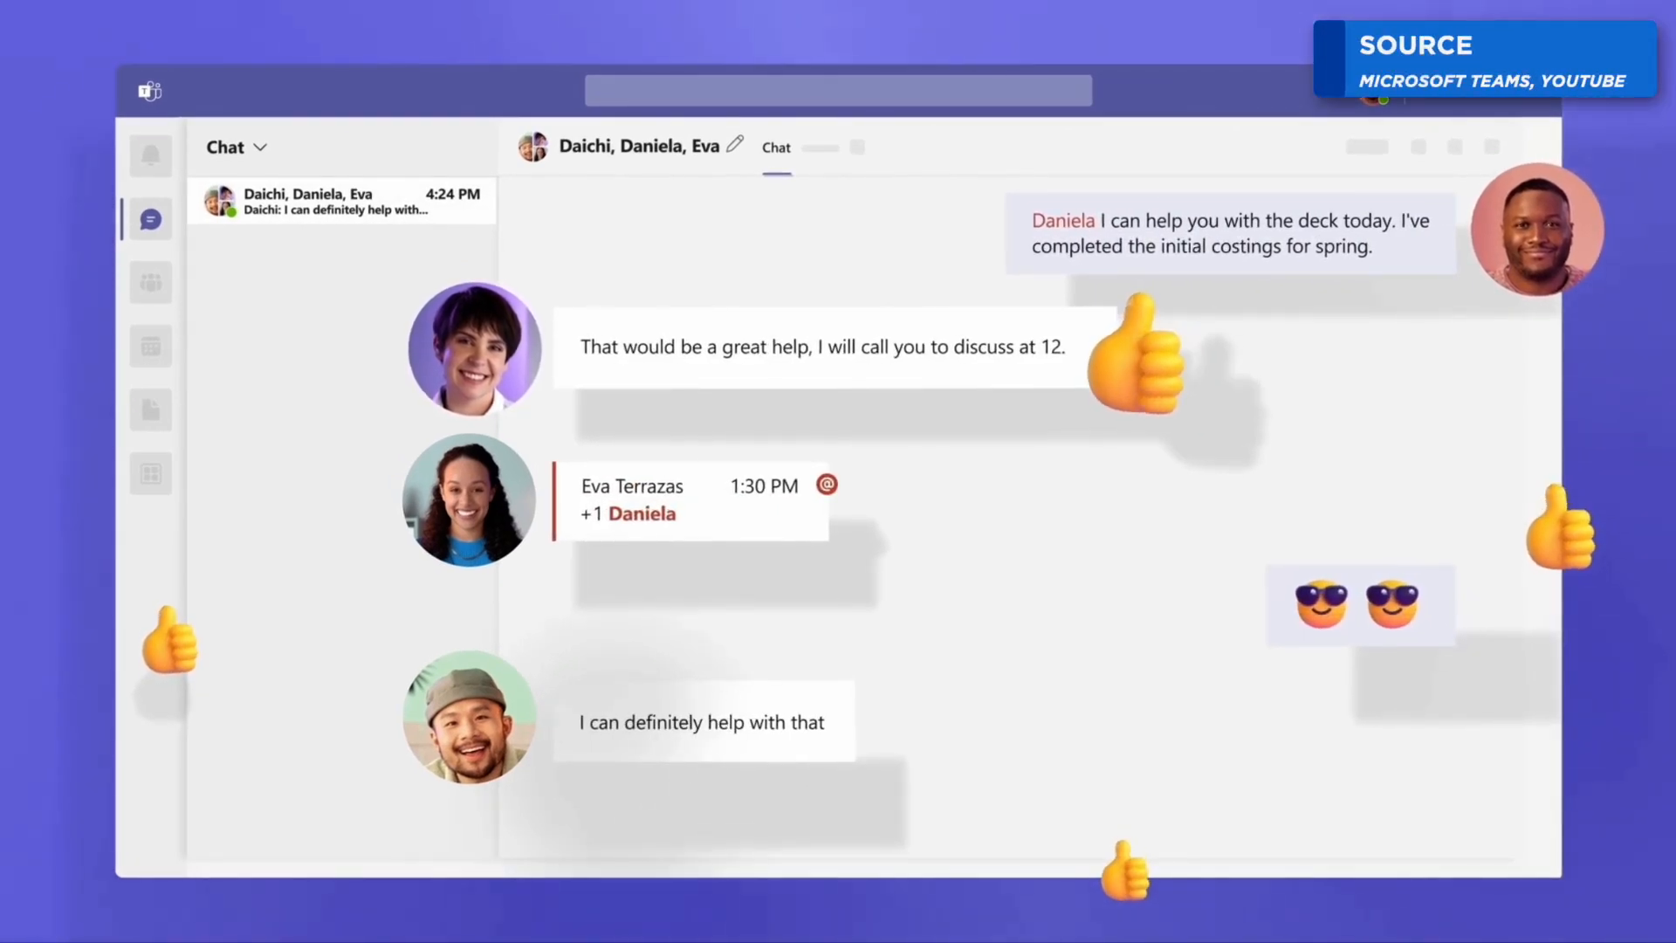
left_click(150, 281)
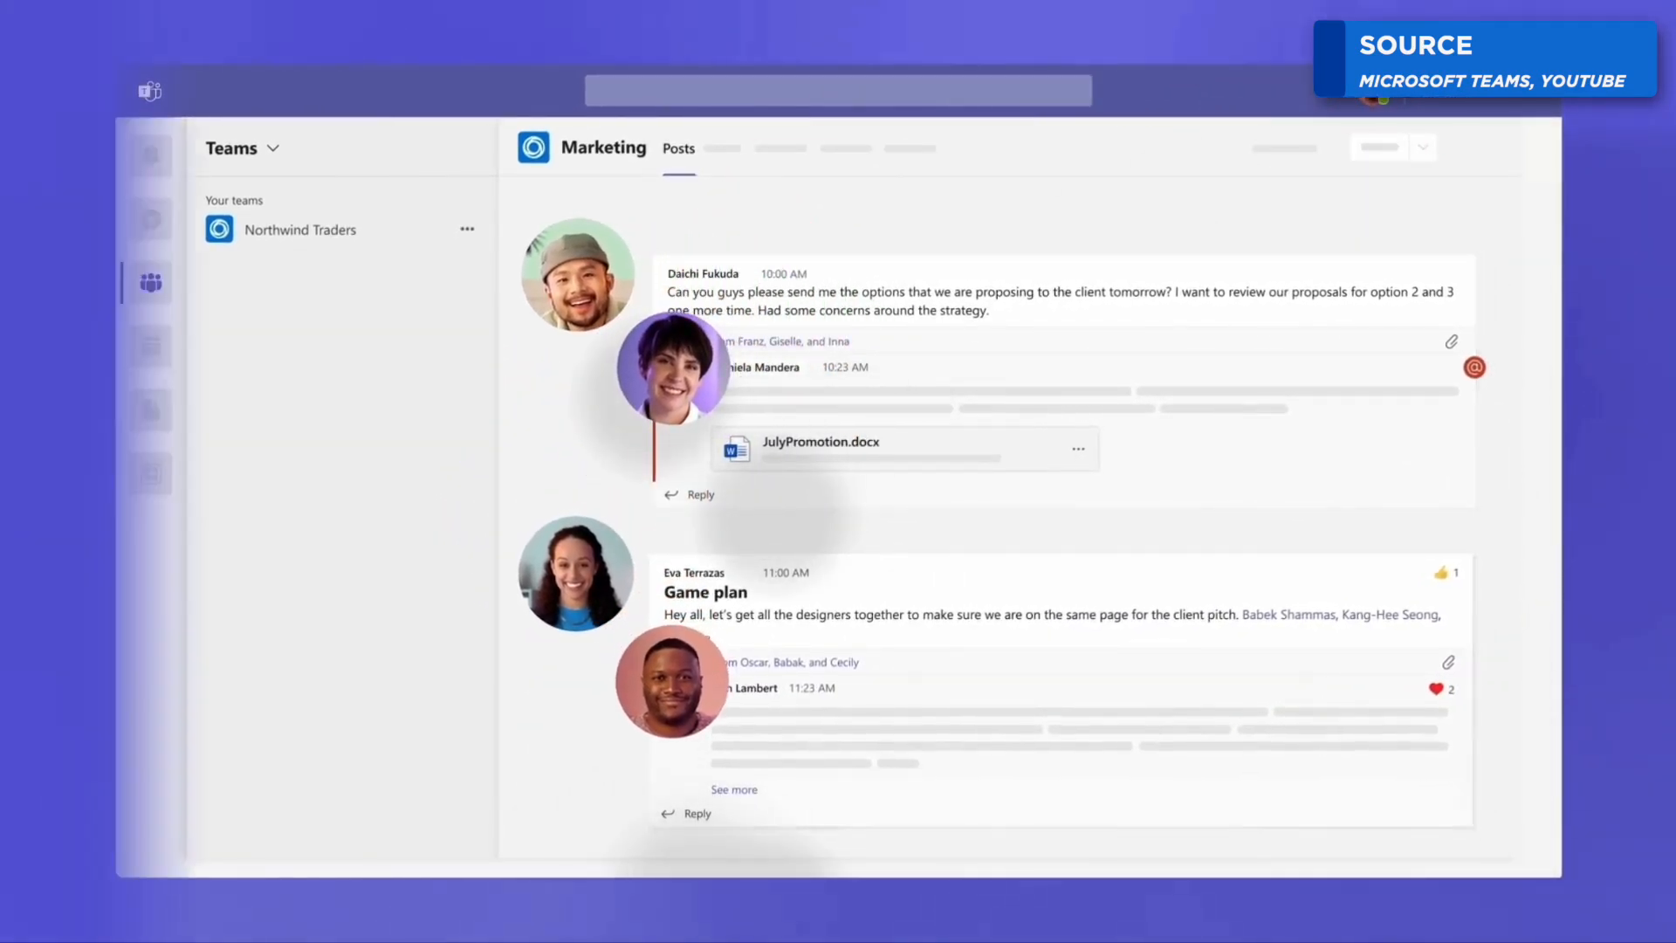
left_click(151, 155)
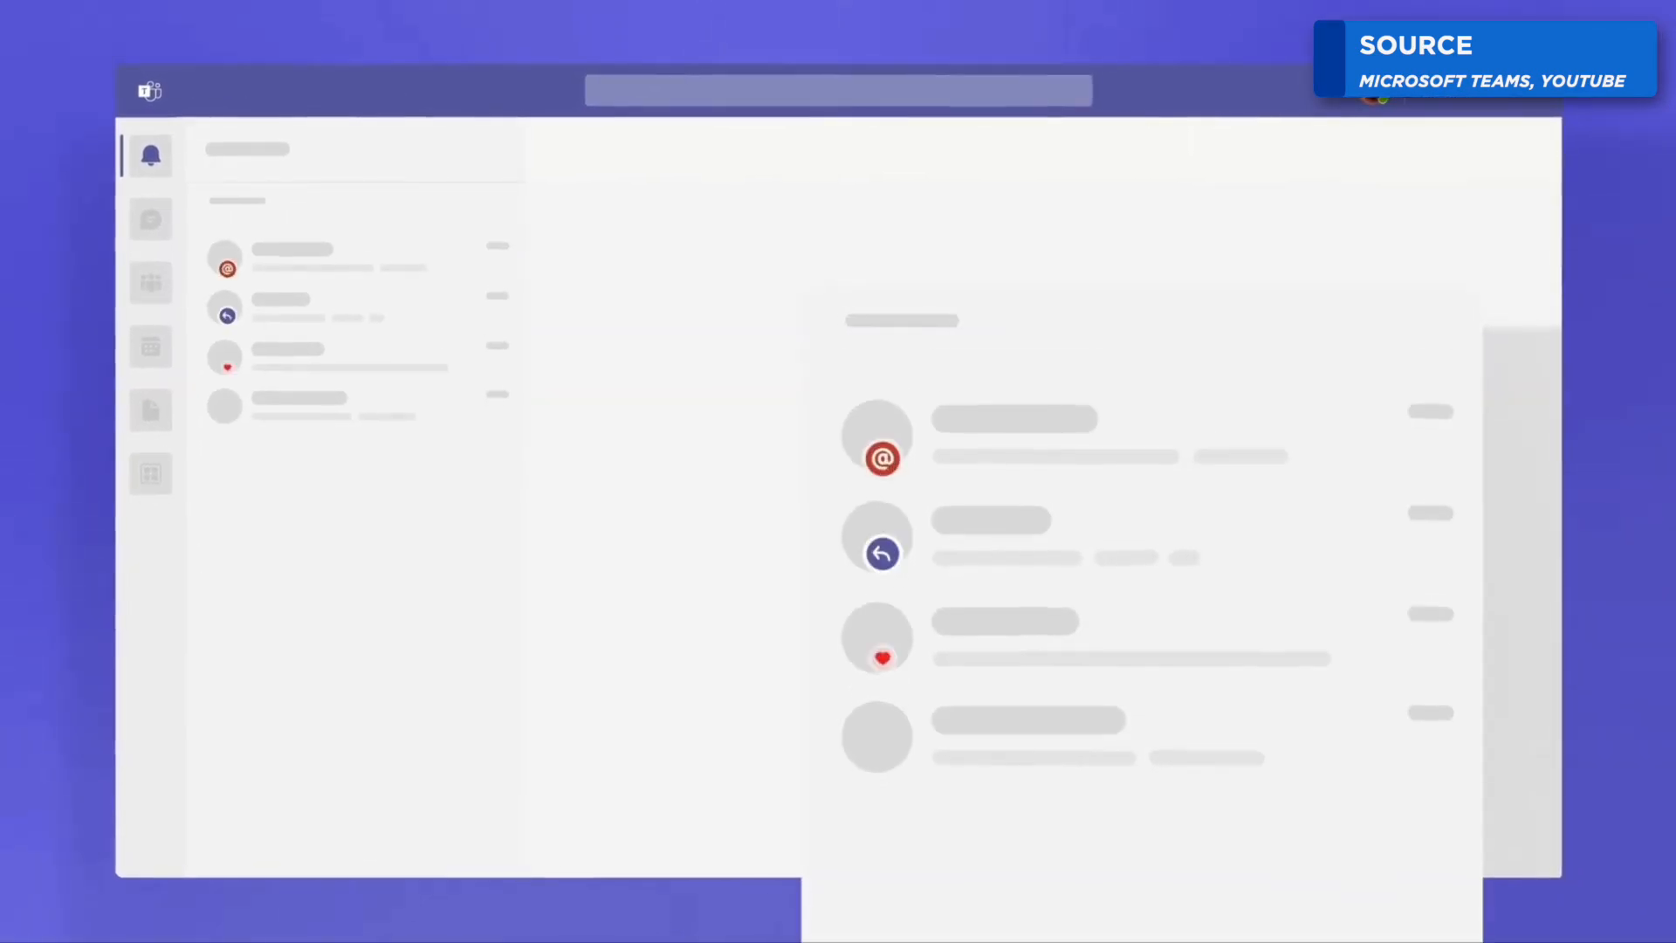
left_click(151, 220)
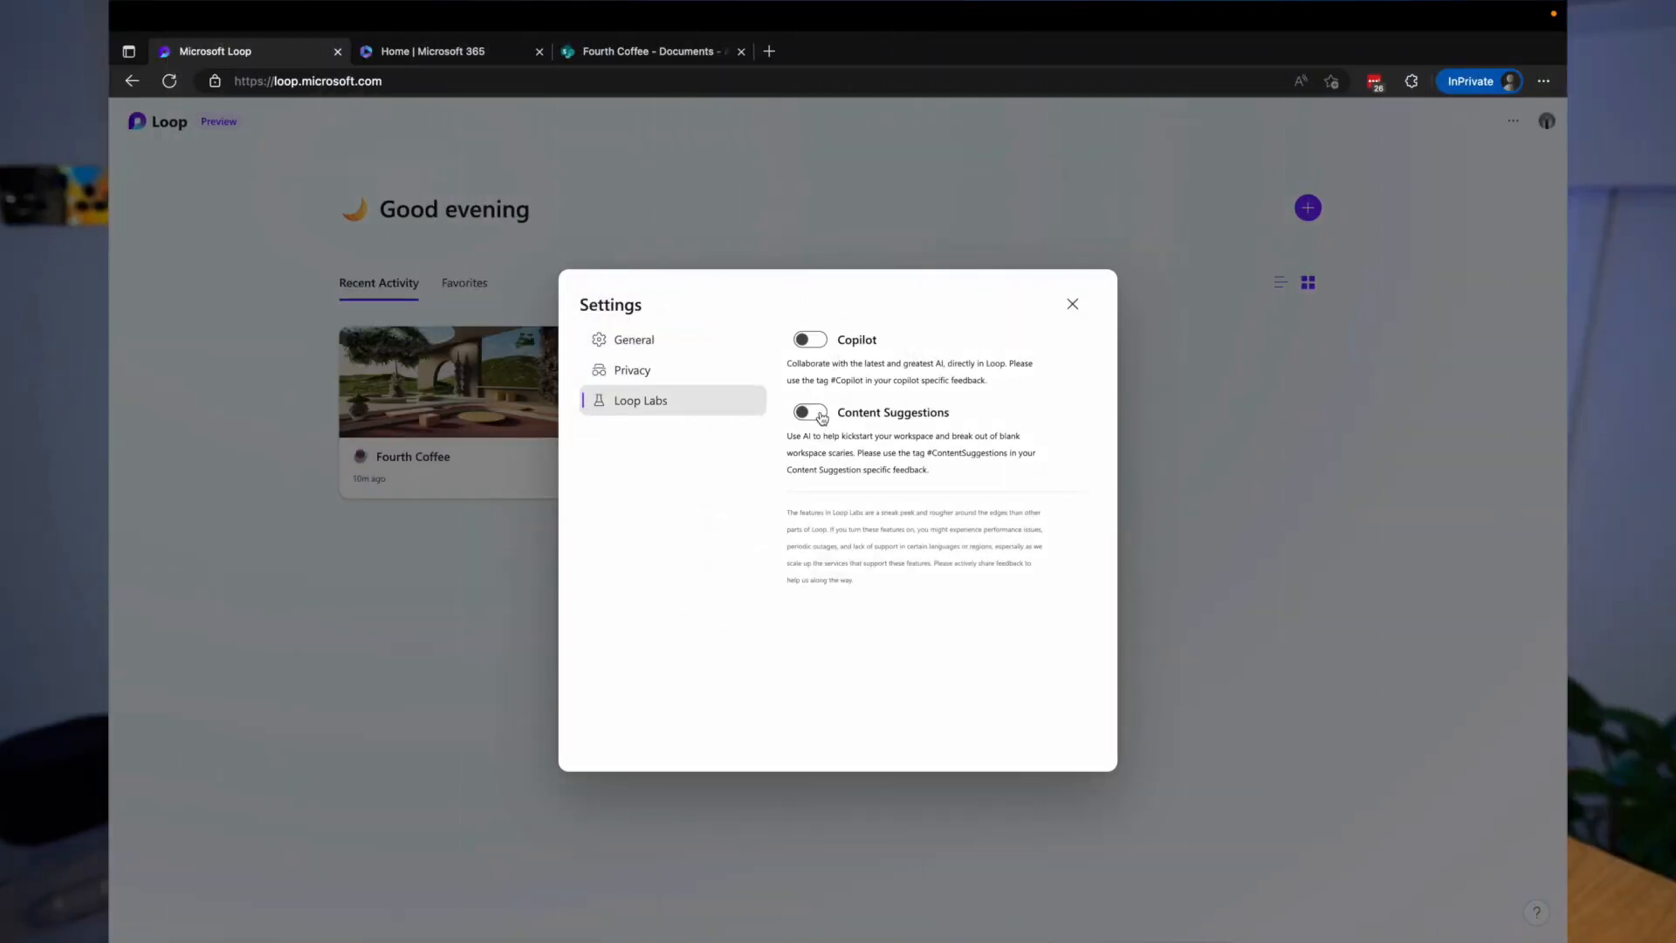
Close the Settings dialog and let the Loop home page reload
left_click(1071, 304)
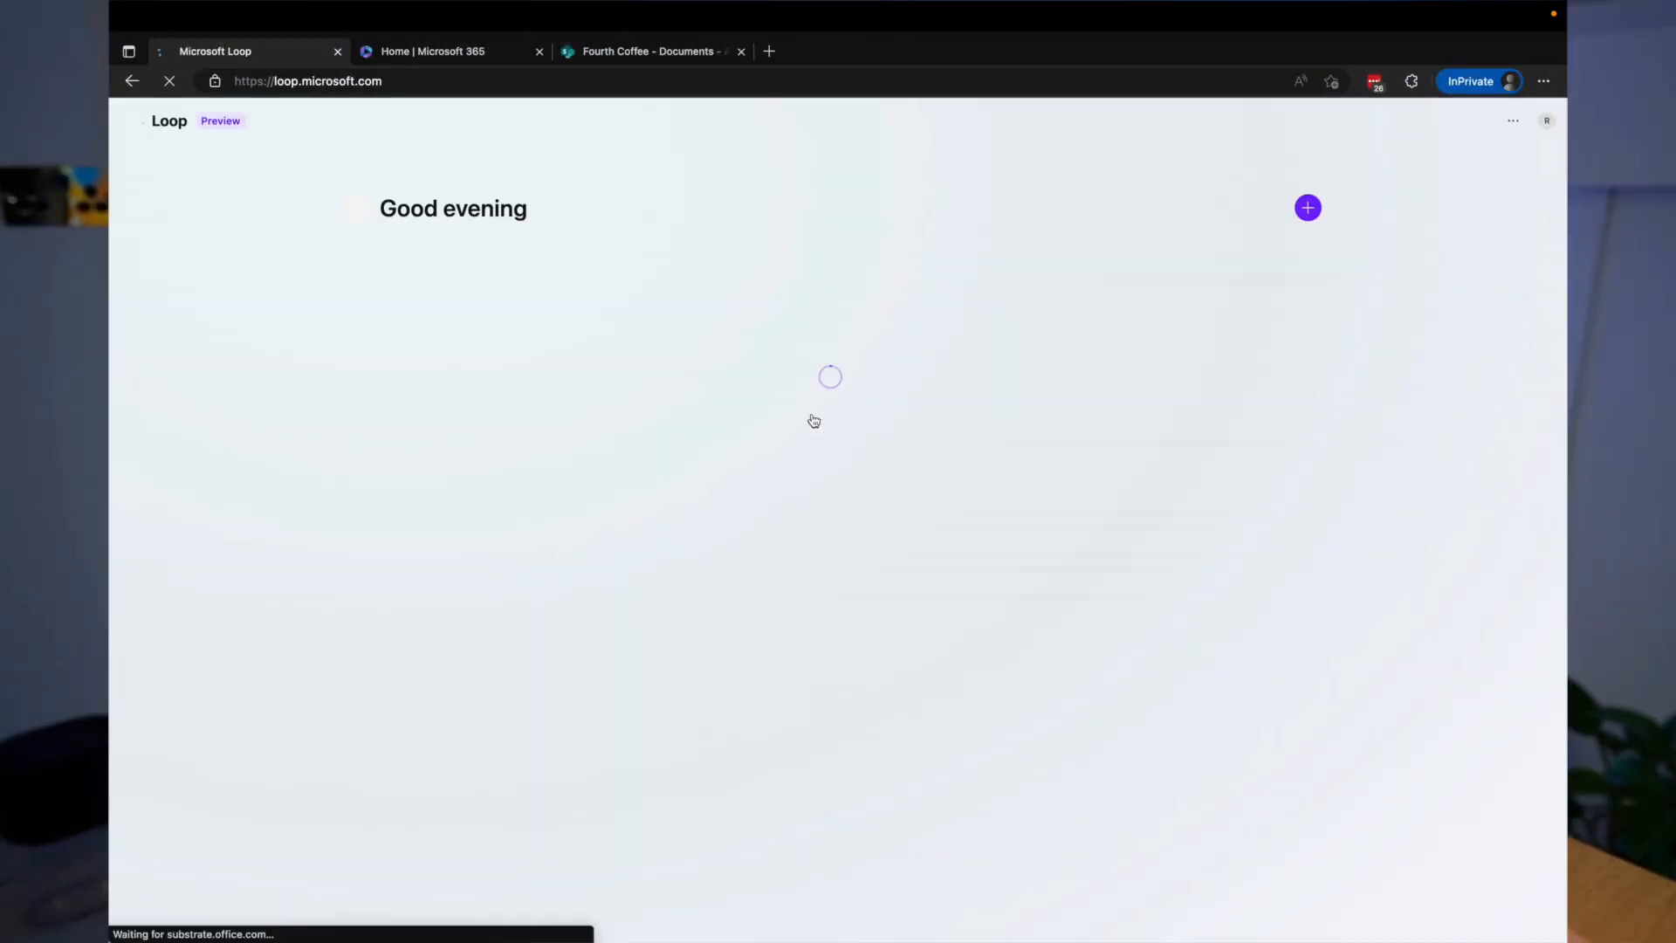
left_click(1308, 207)
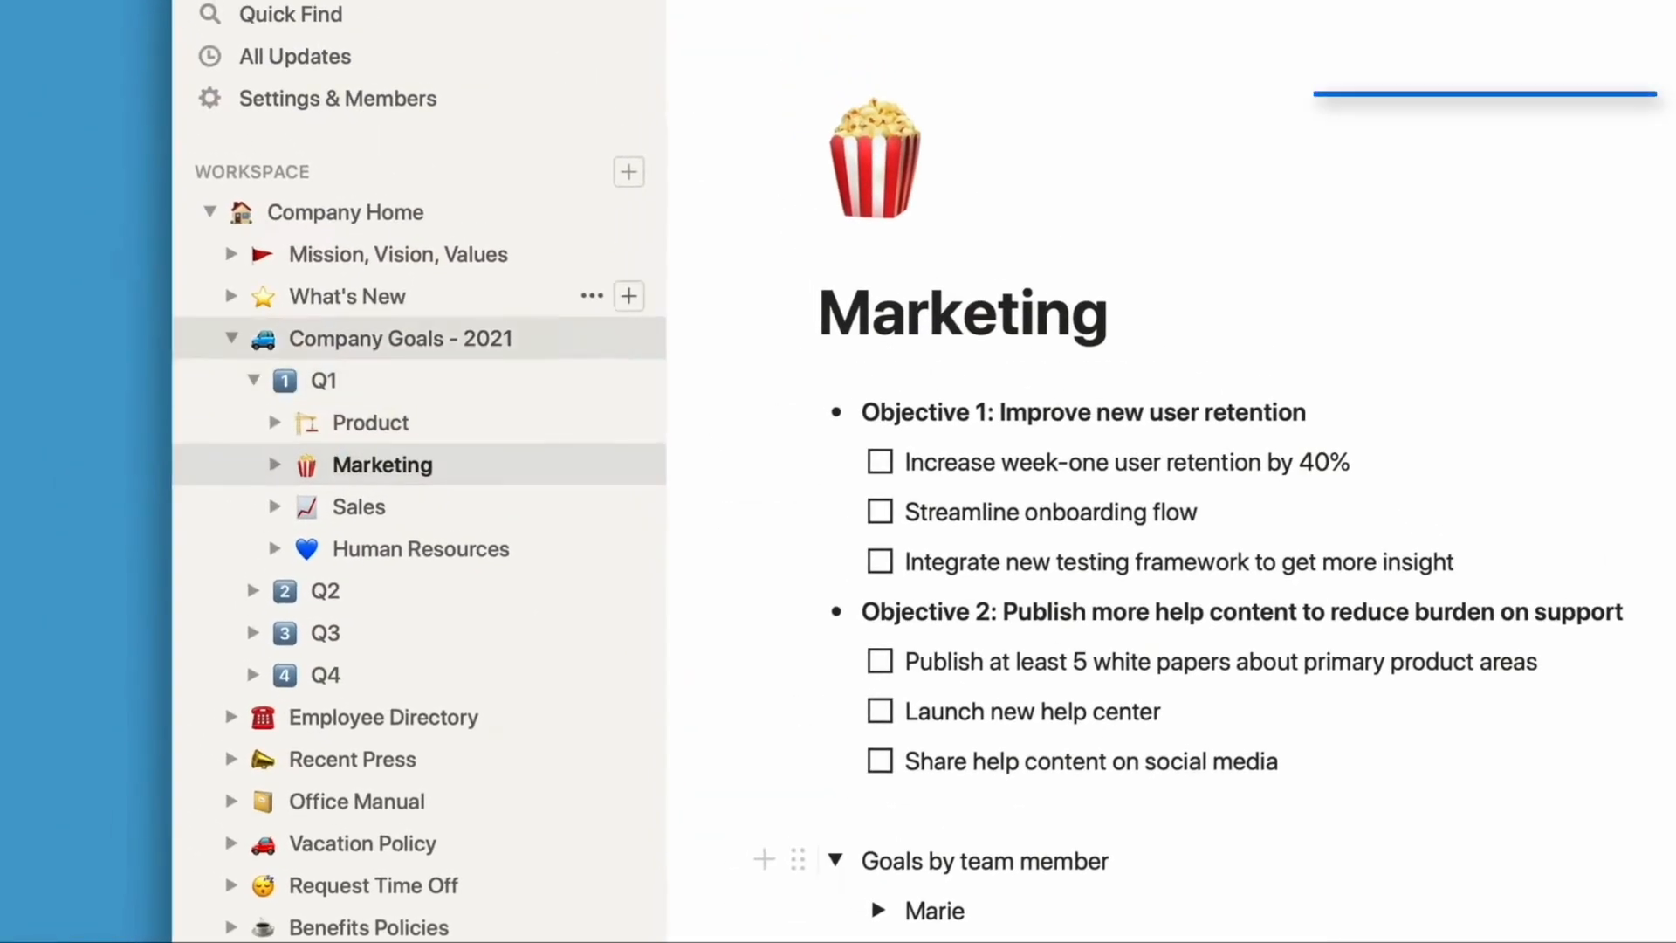
Open the Q1 Marketing goals page, then AMA with CTO's Feb 4, 2021 publishing date
left_click(358, 505)
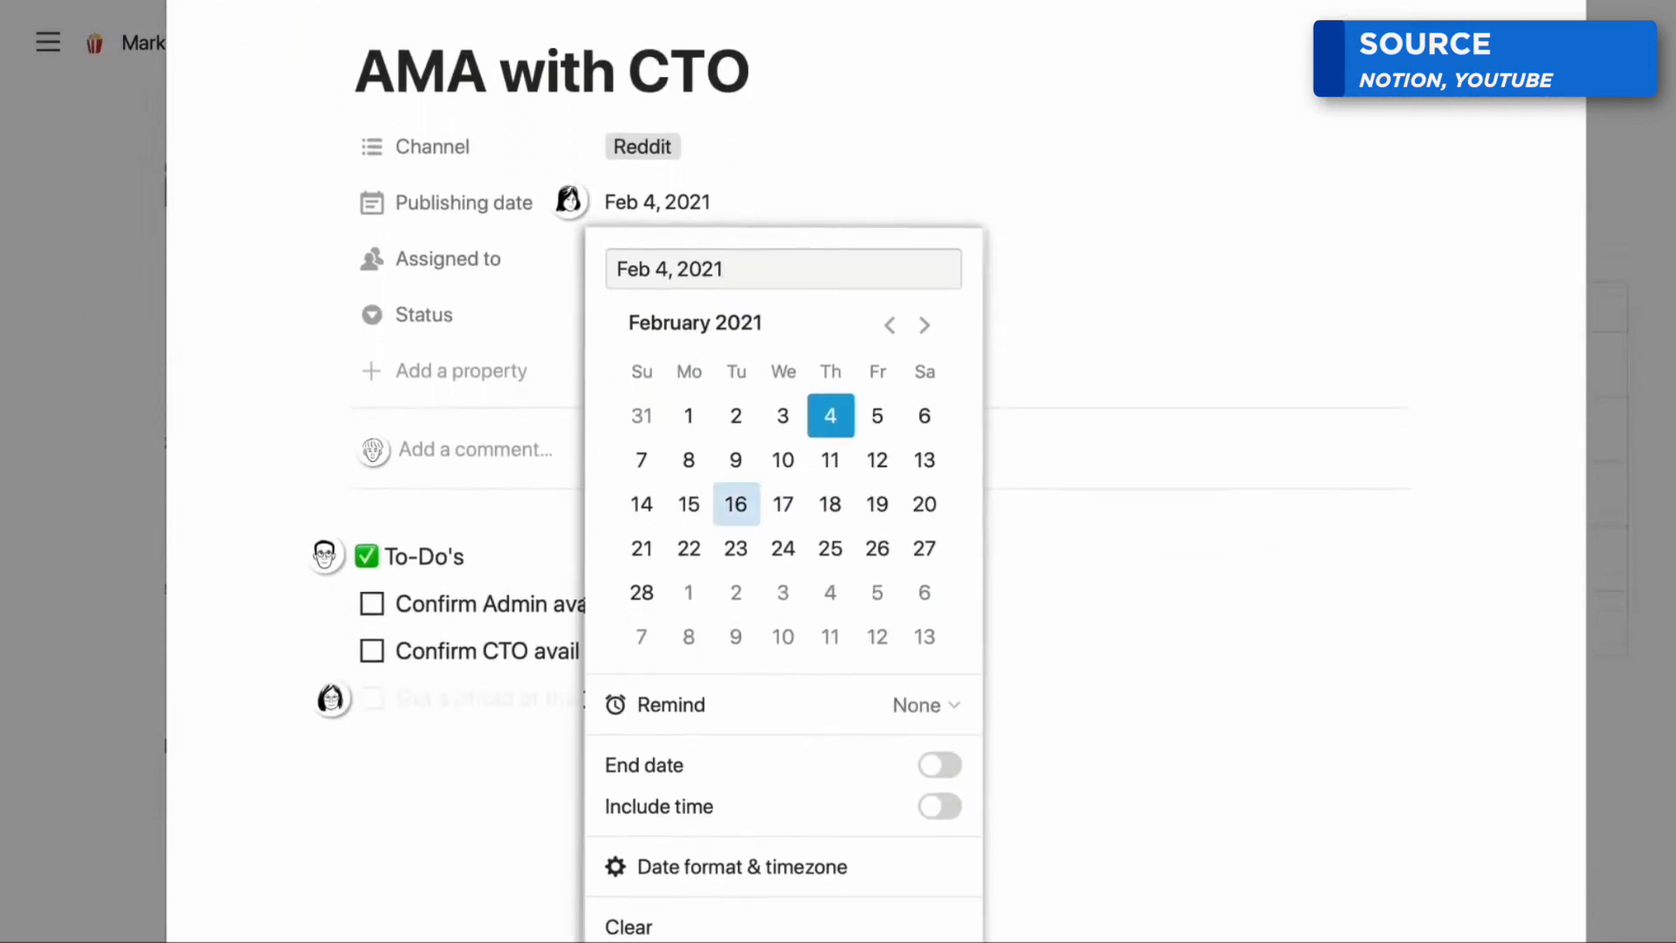
left_click(736, 504)
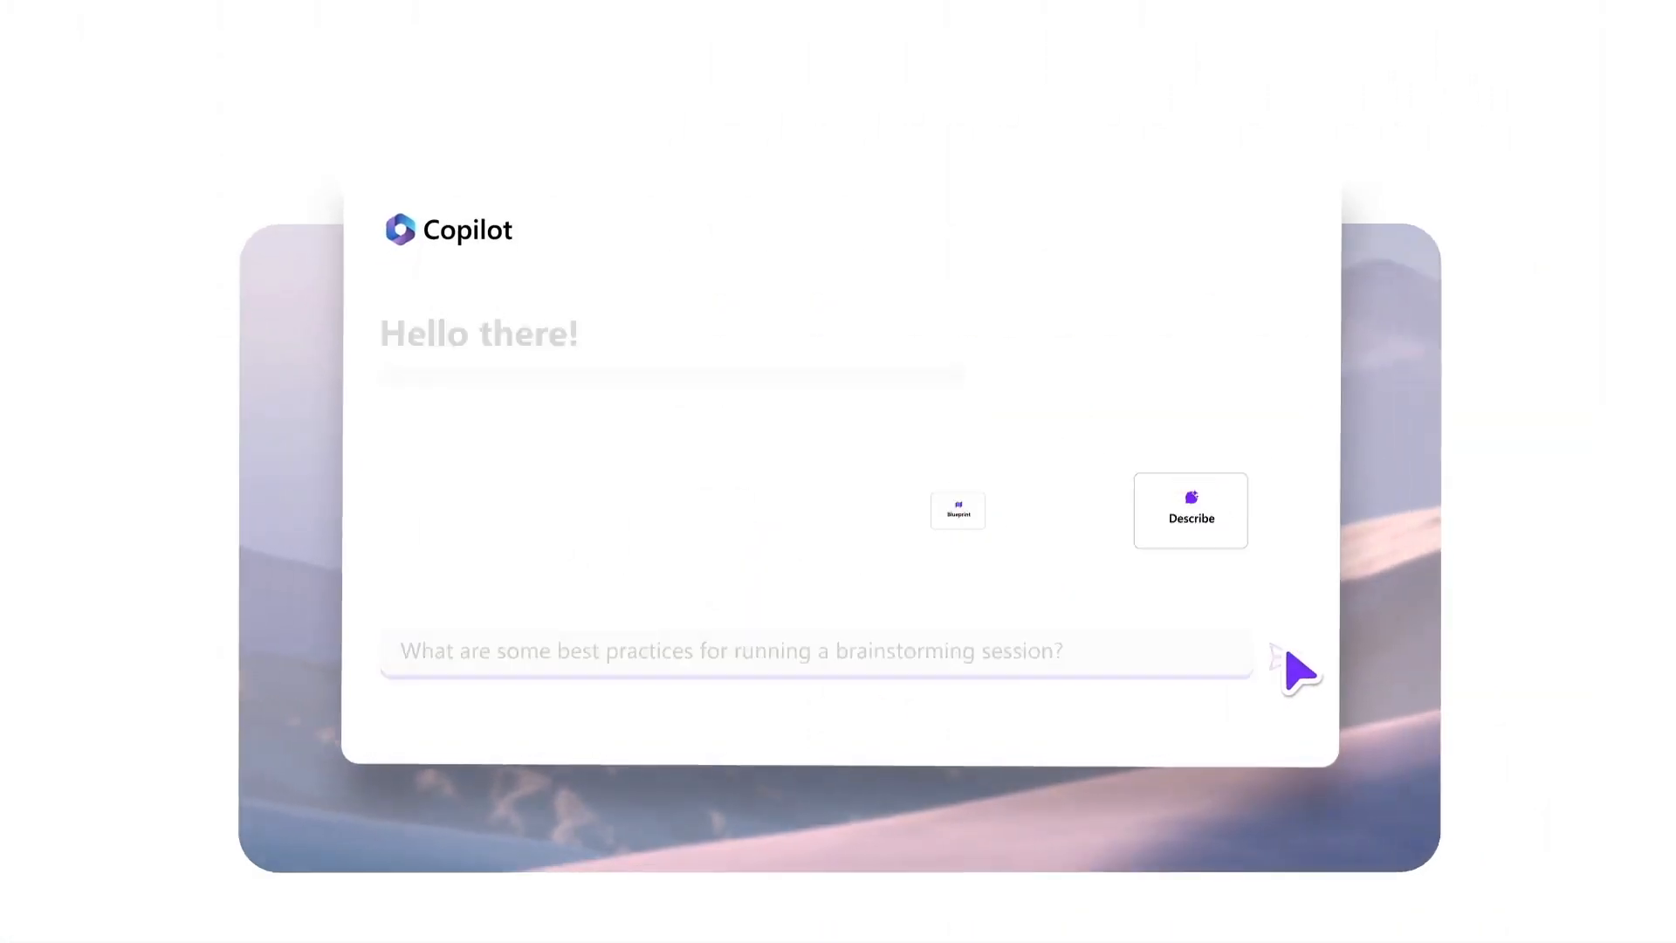
Work in the Marketing Ideas component, entering 'Ma' in its search field
left_click(1292, 662)
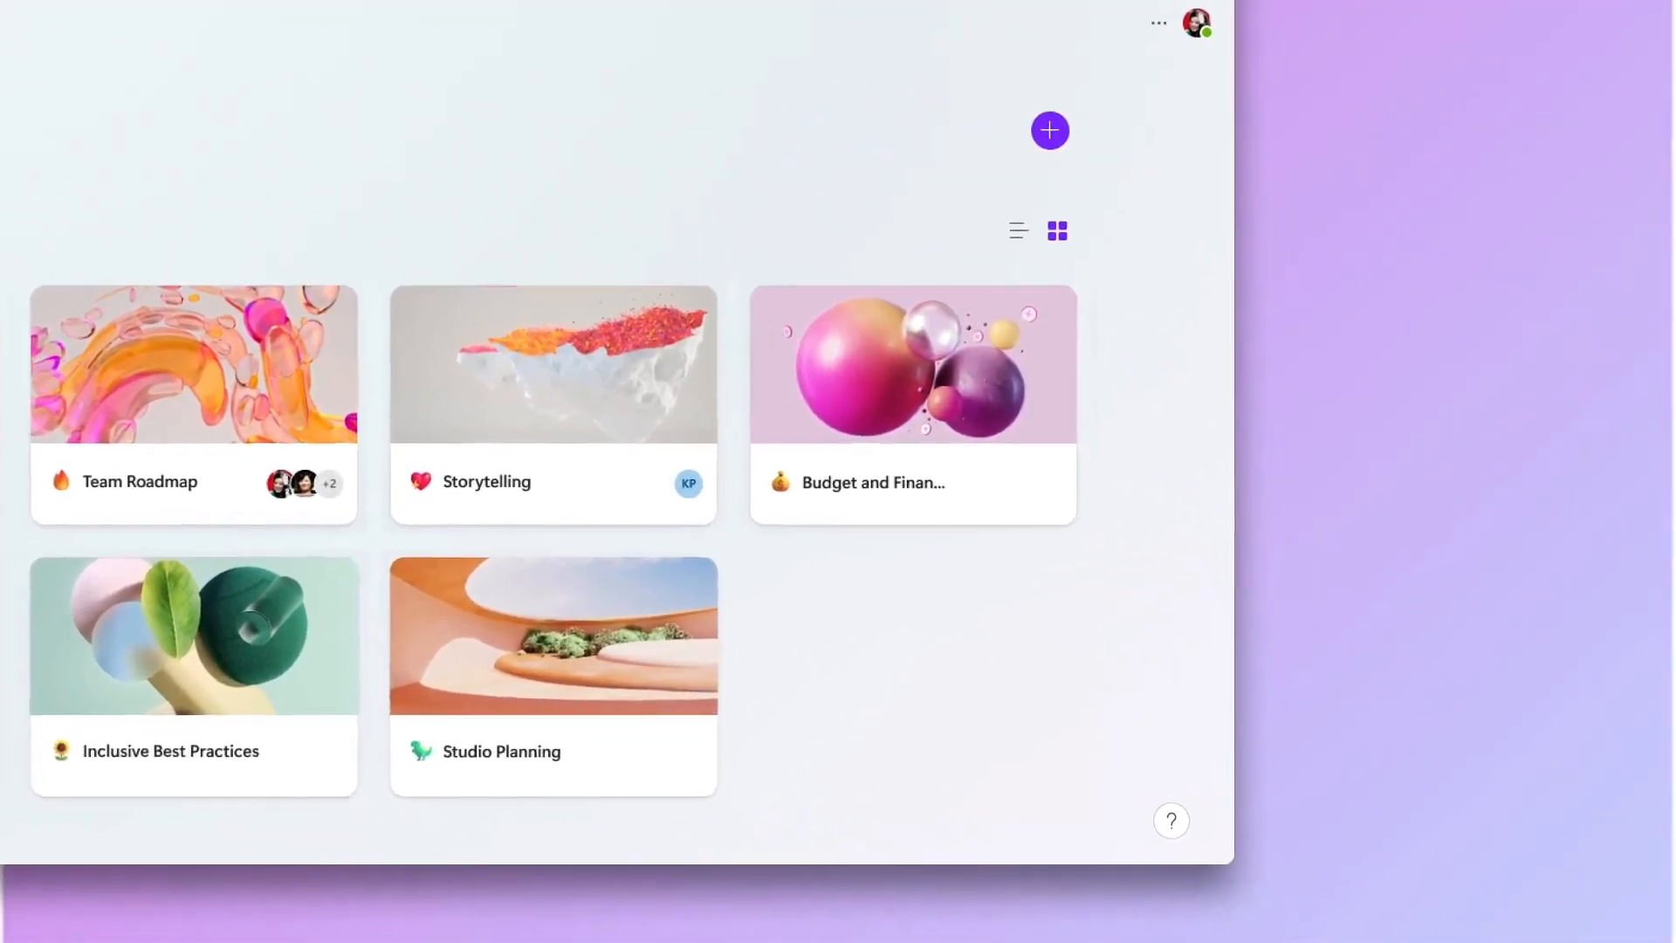
left_click(1048, 129)
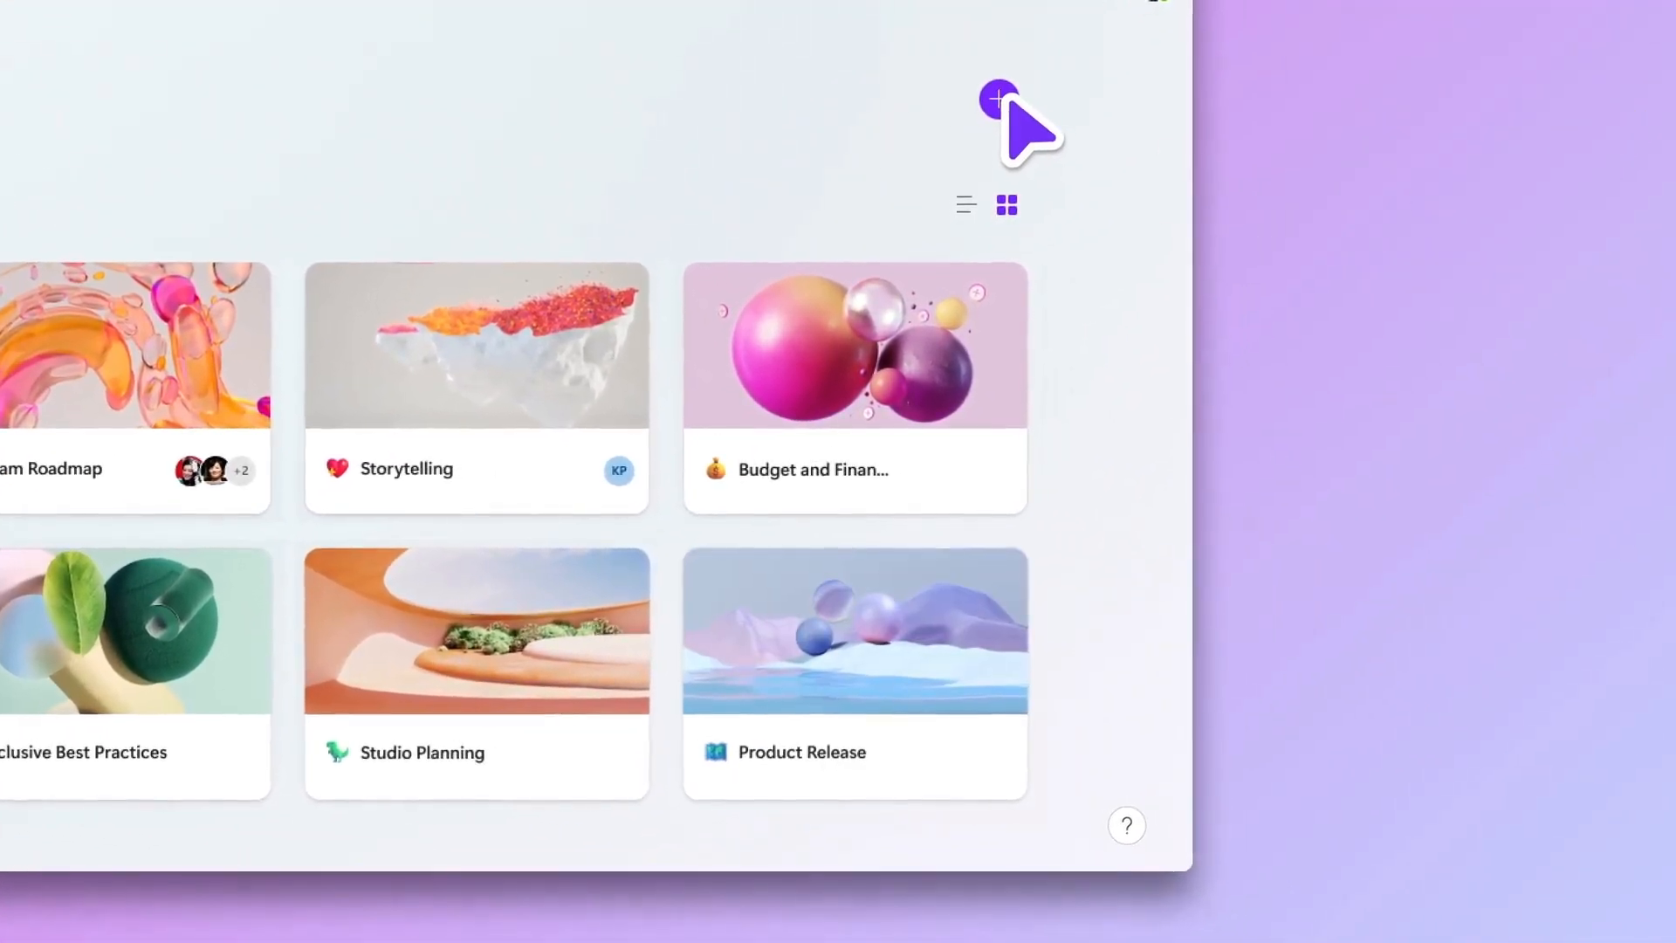
left_click(999, 96)
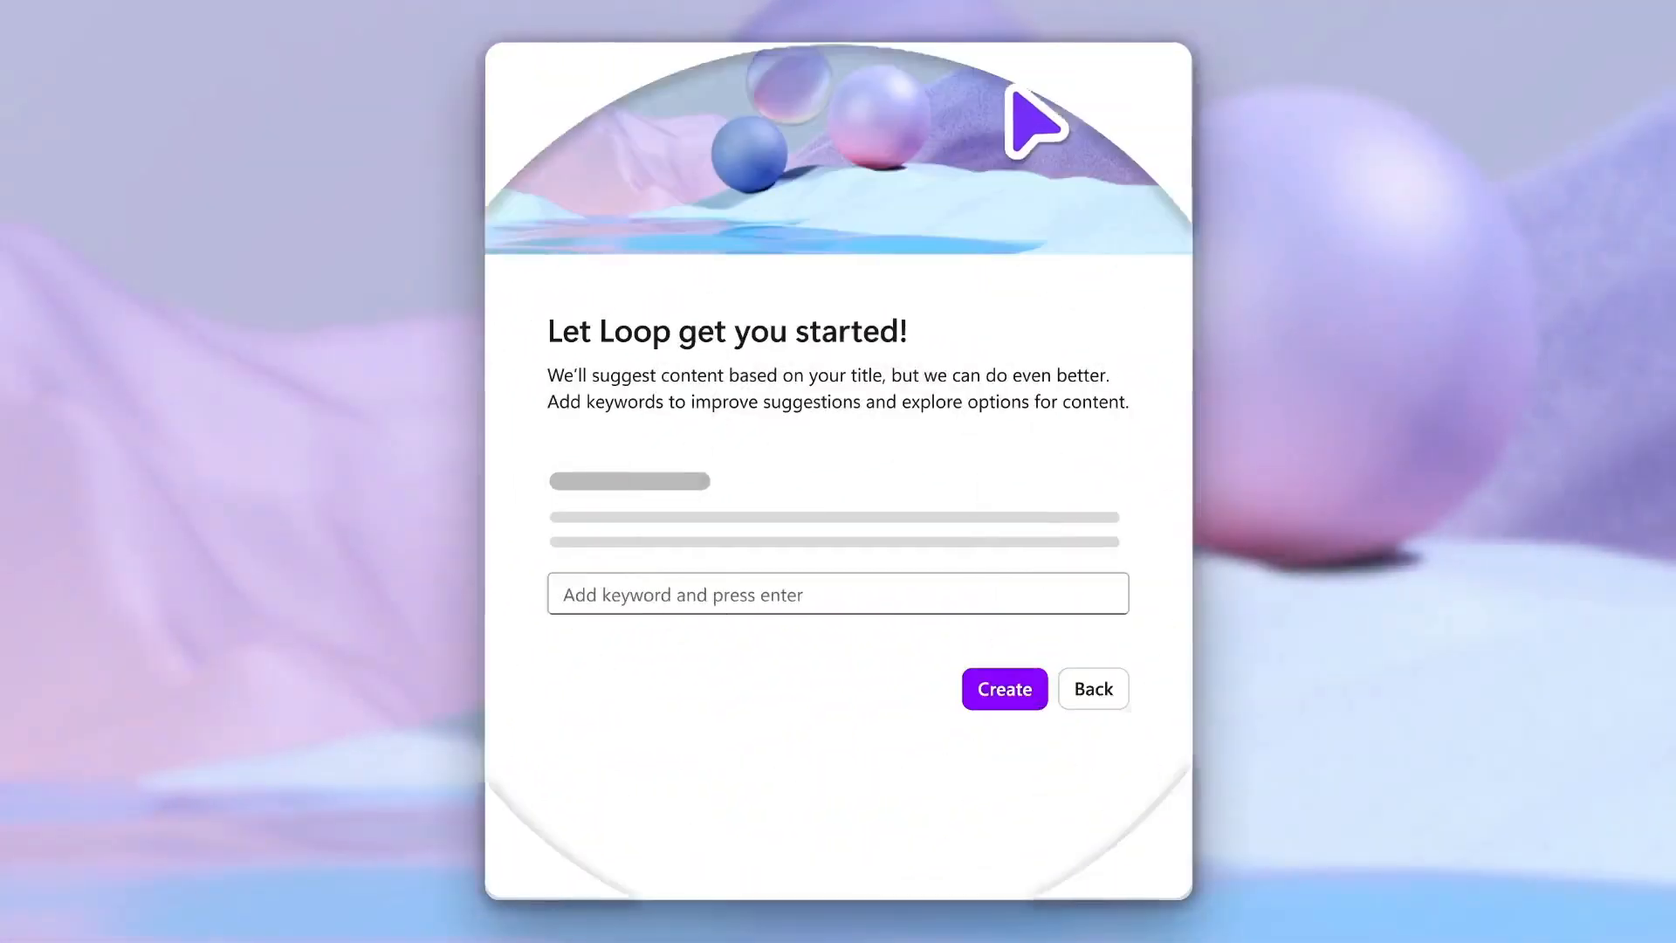
type("Marketing")
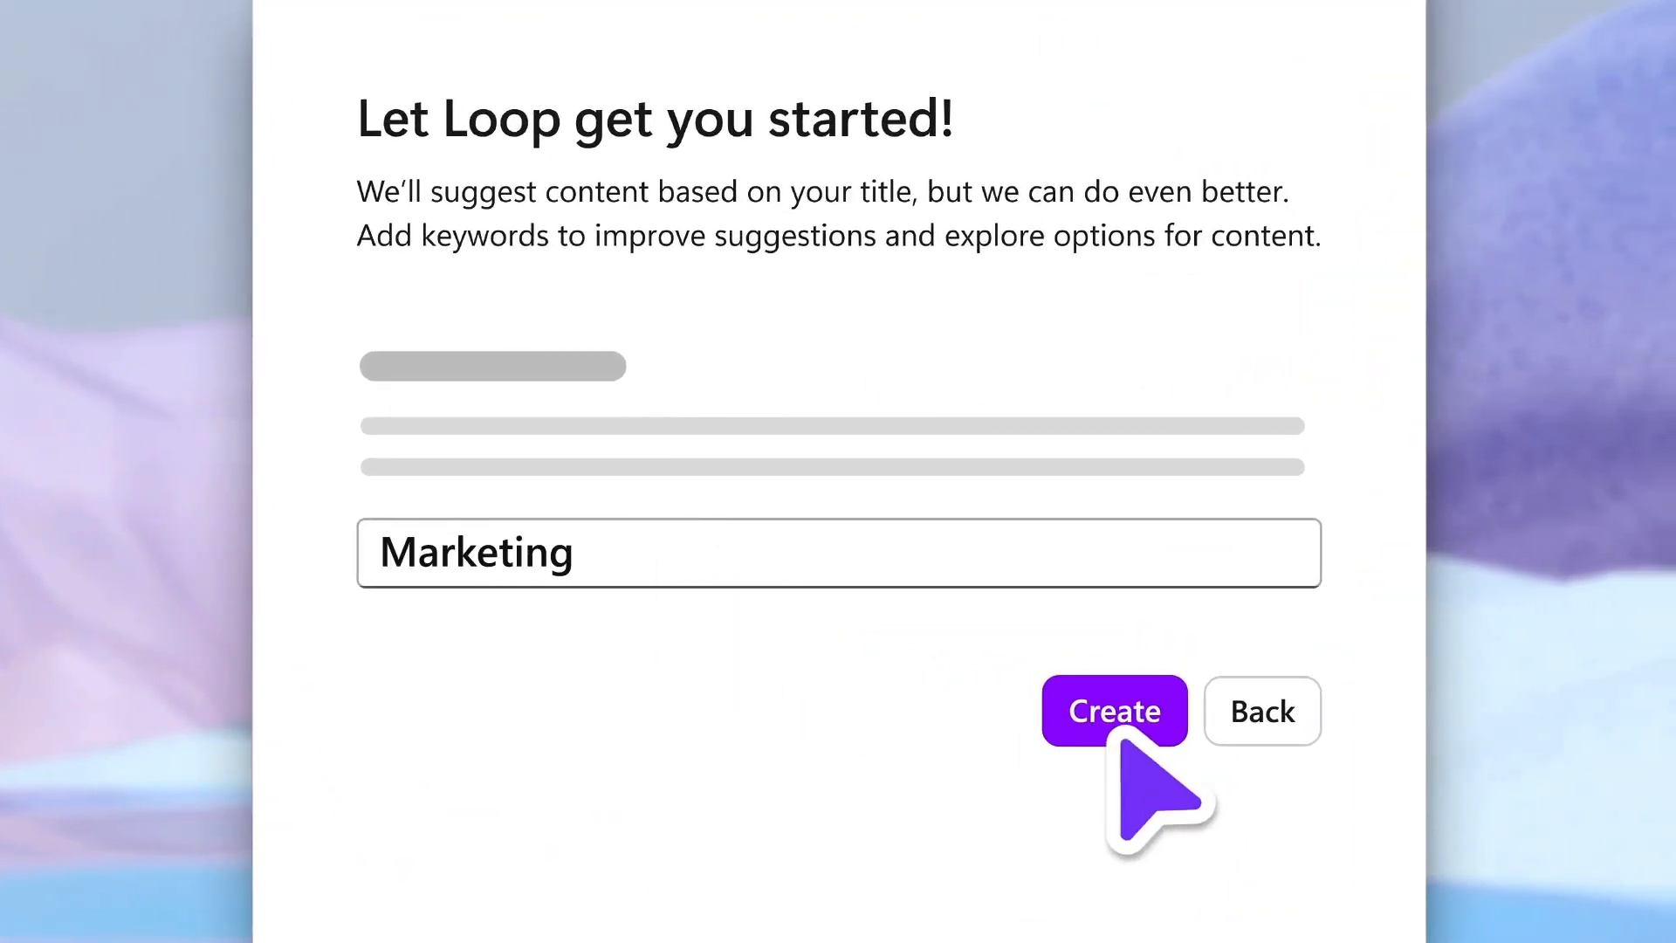
left_click(1111, 710)
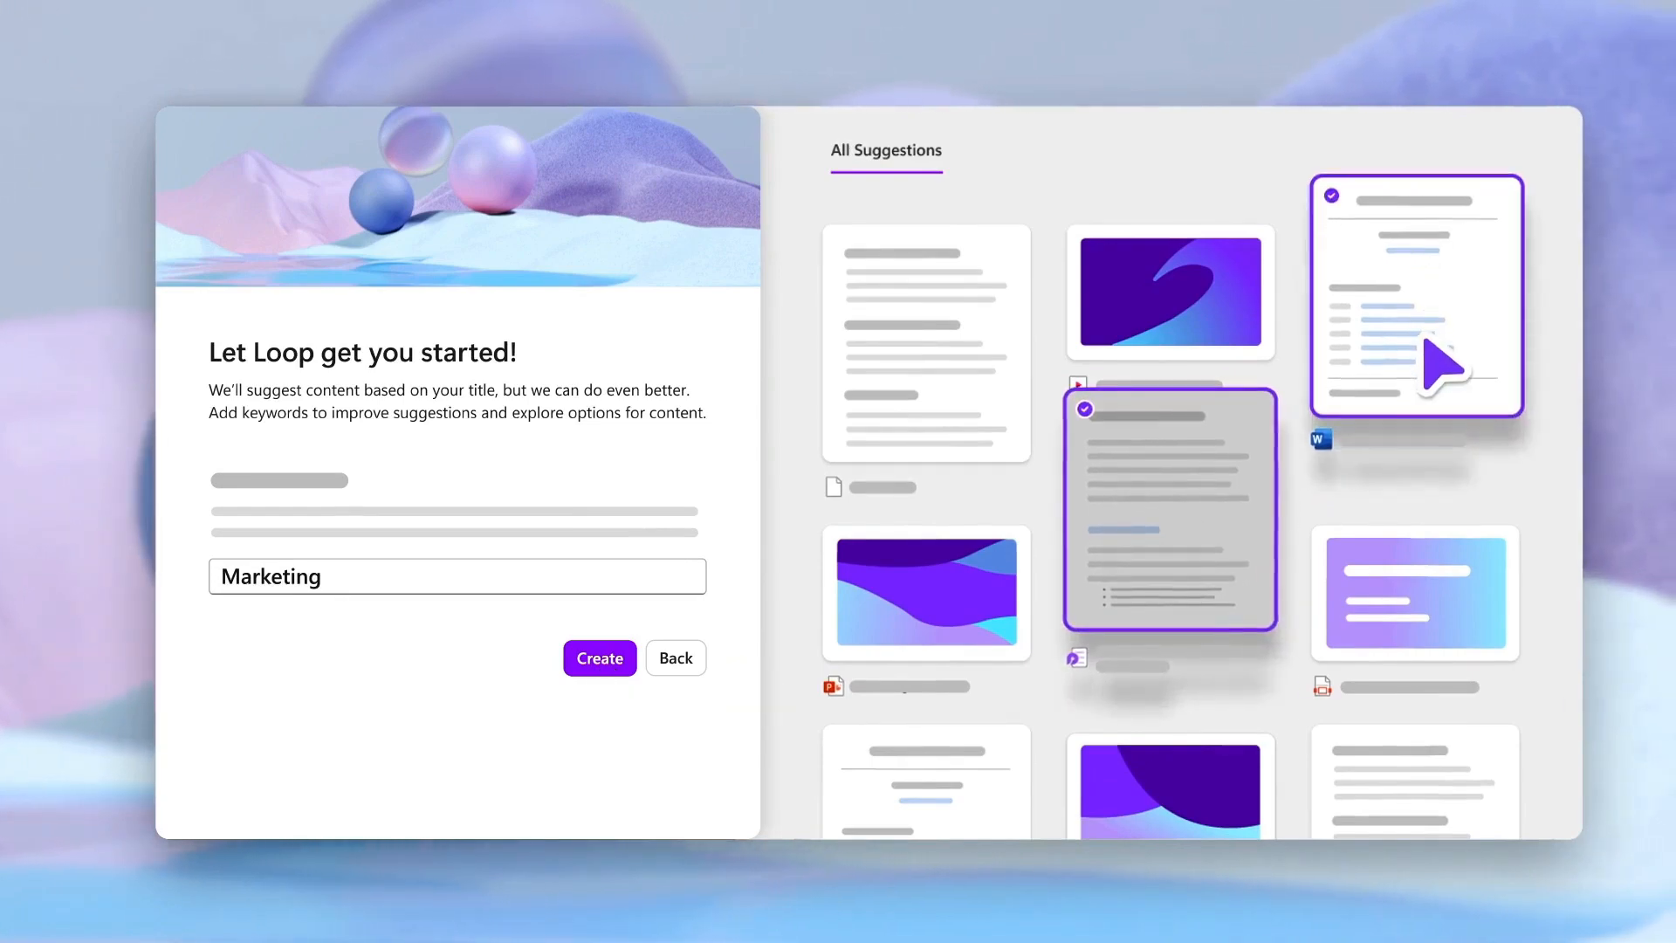
left_click(599, 657)
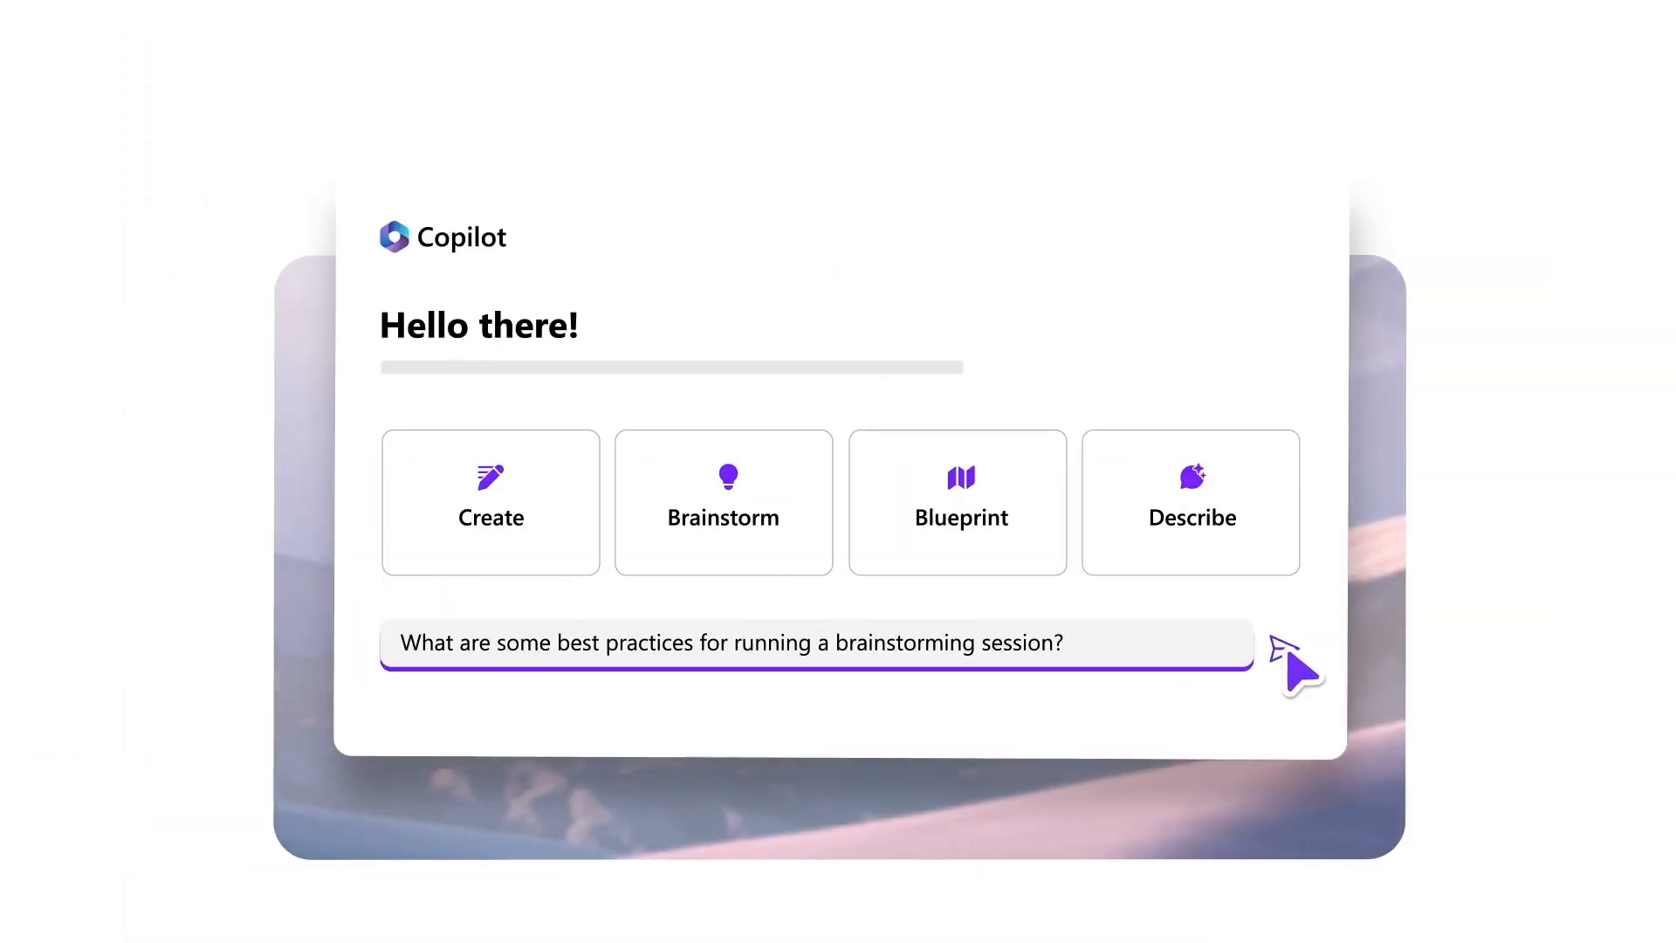
Show the Marketing Ideas shared locations across Loop, Teams and Outlook
left_click(1287, 649)
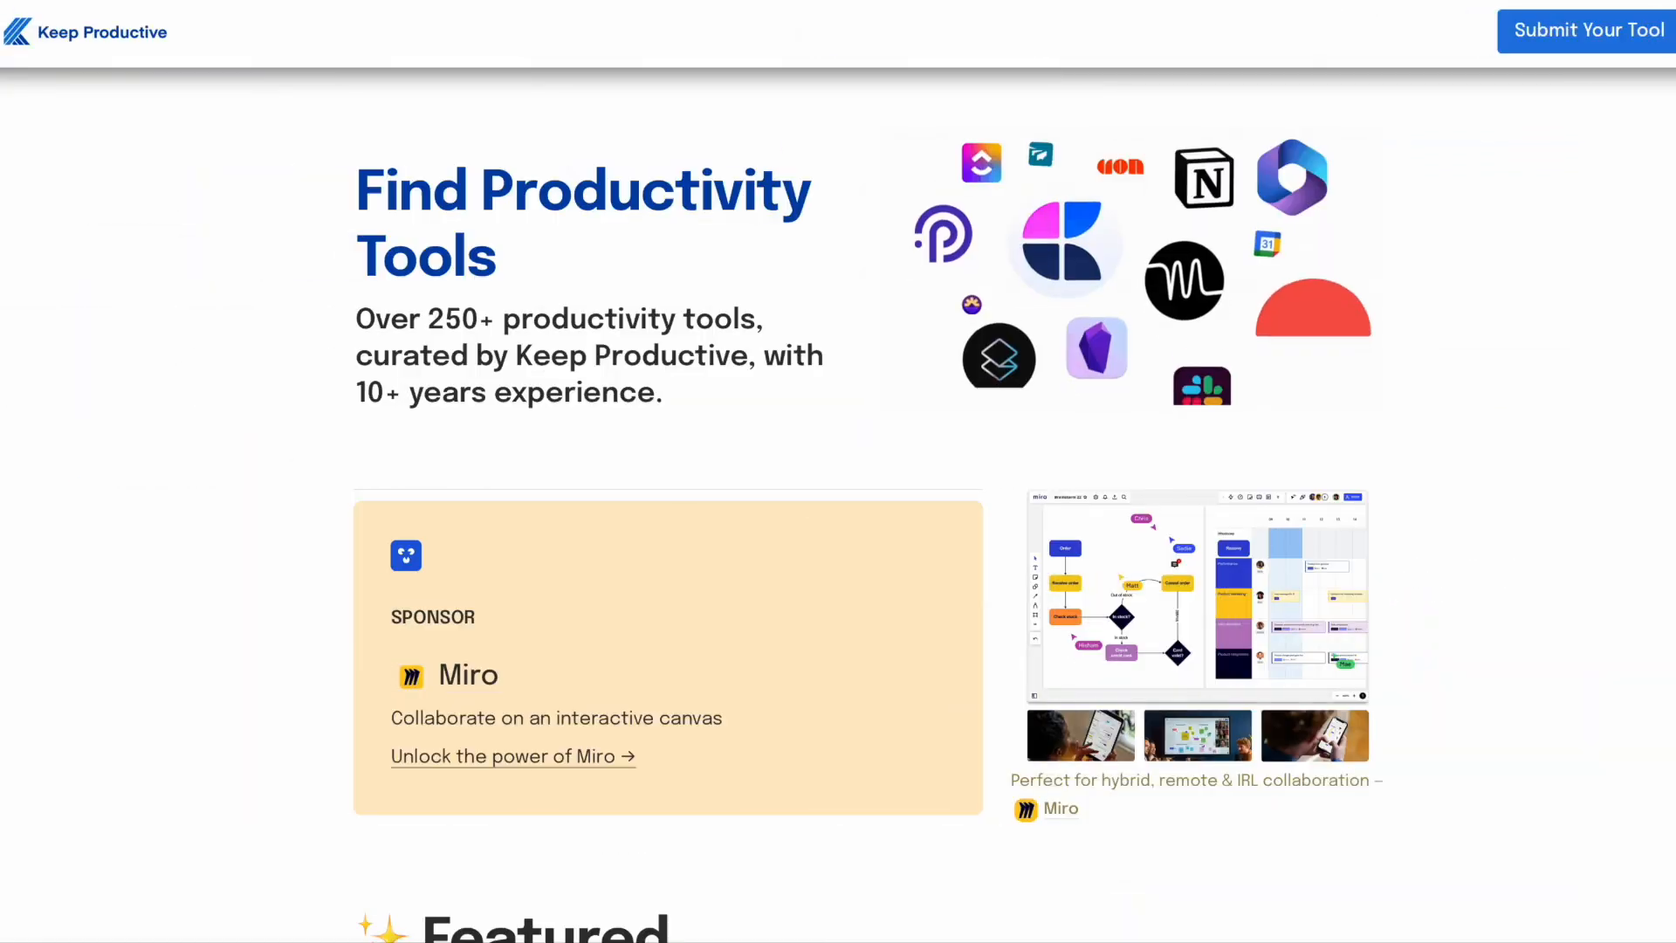
scroll("down", 3)
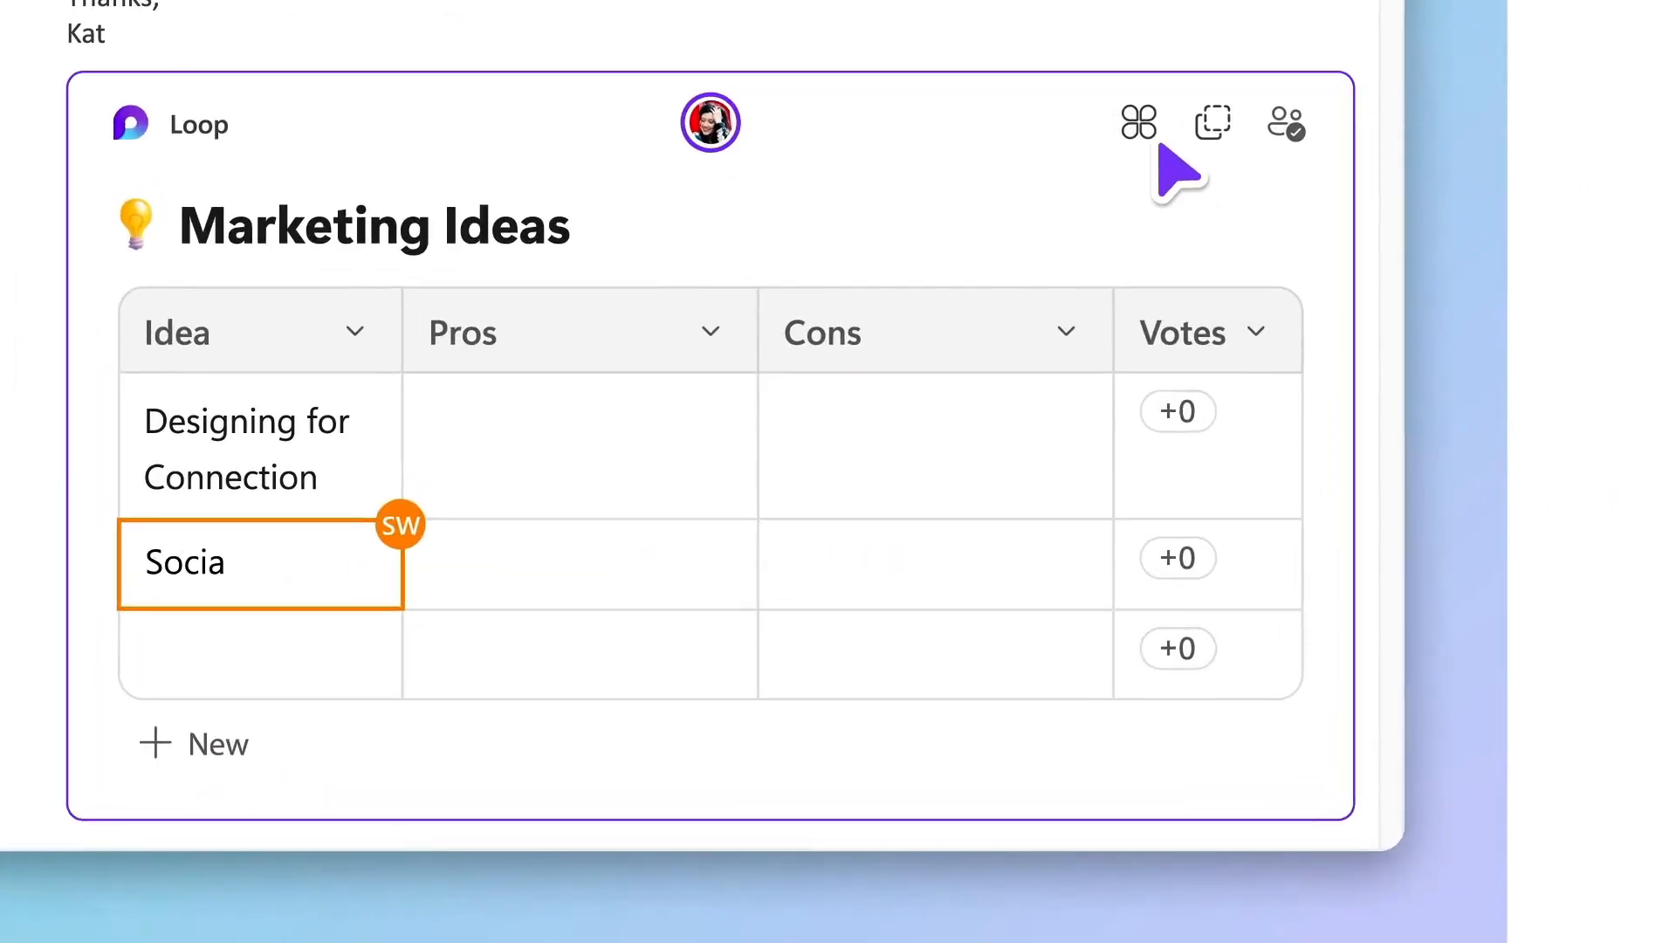
left_click(1139, 120)
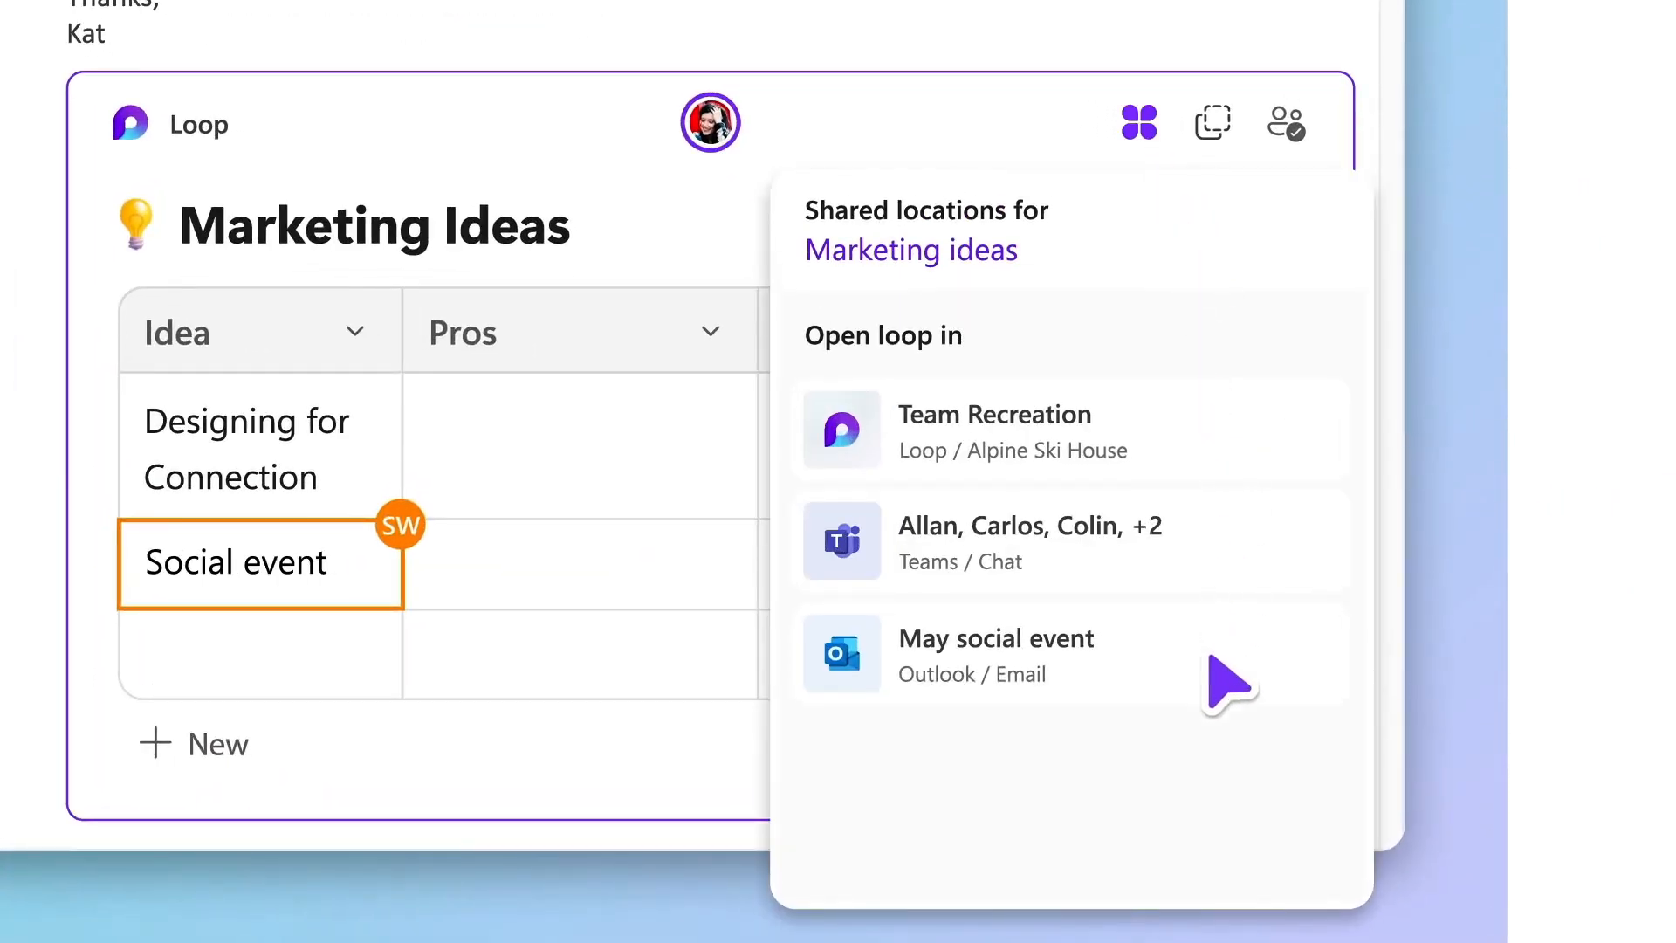